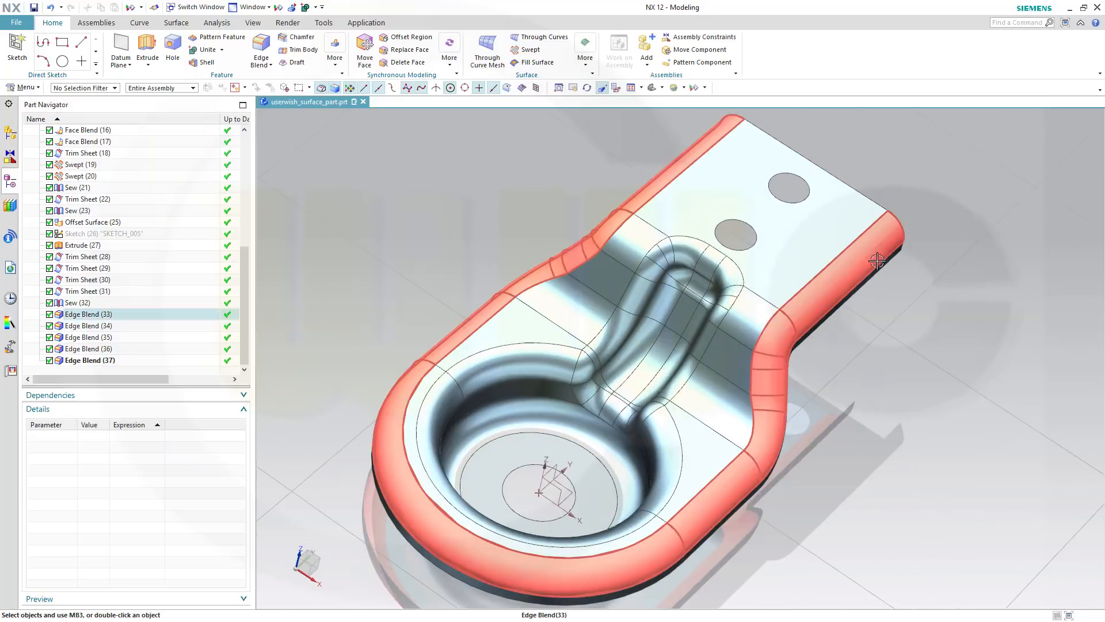
Orbit the model to view the bracket from below, the side and above
drag(874, 262, 923, 412)
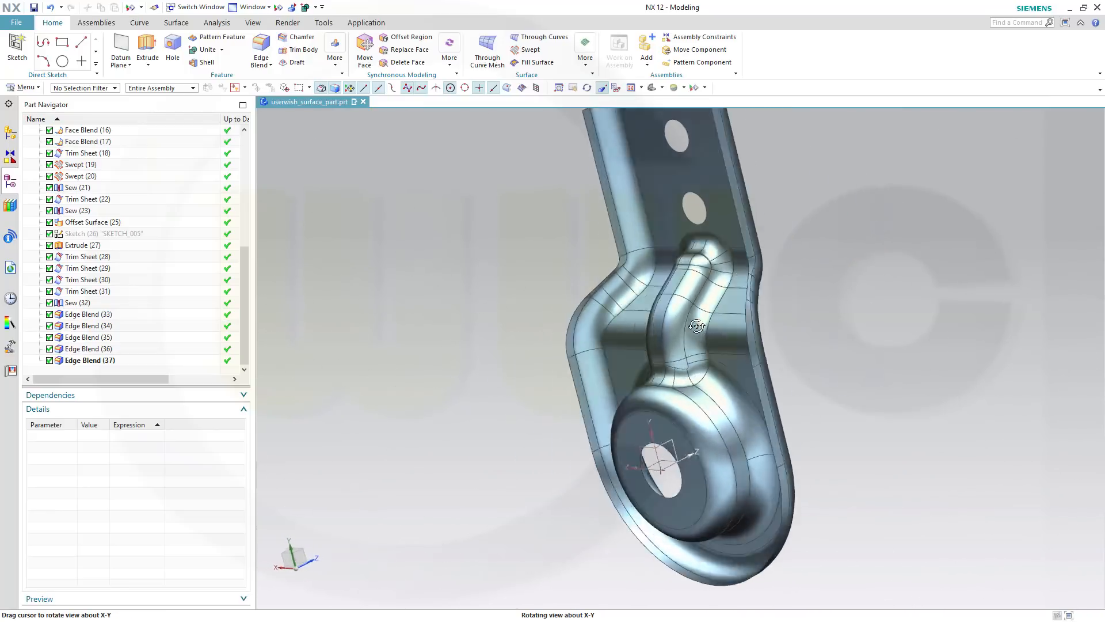
drag(697, 326, 643, 270)
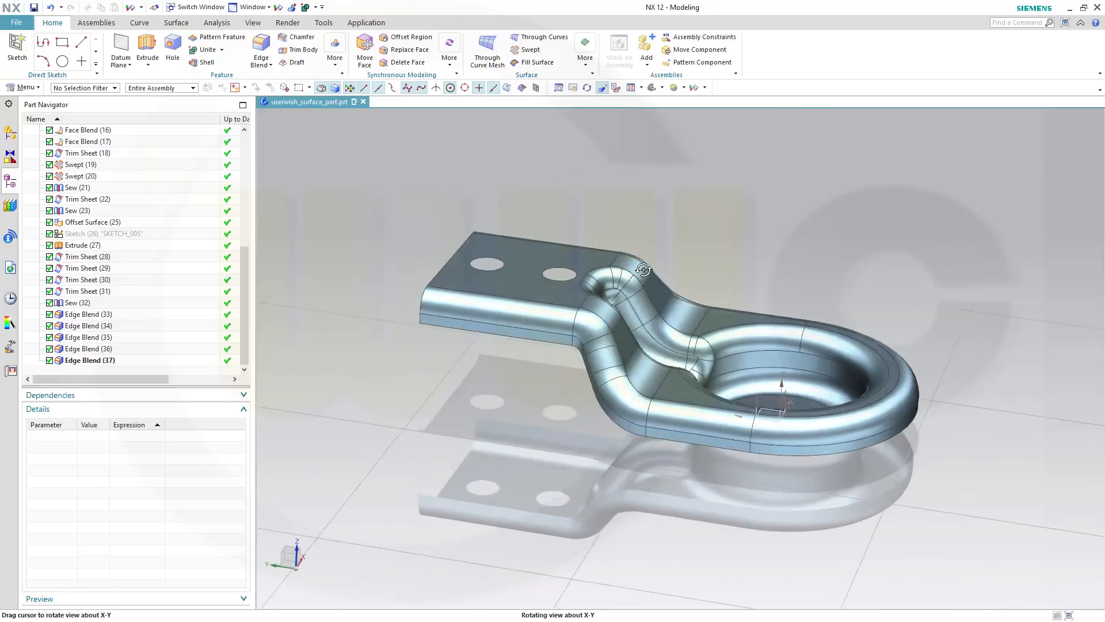
drag(642, 270, 586, 309)
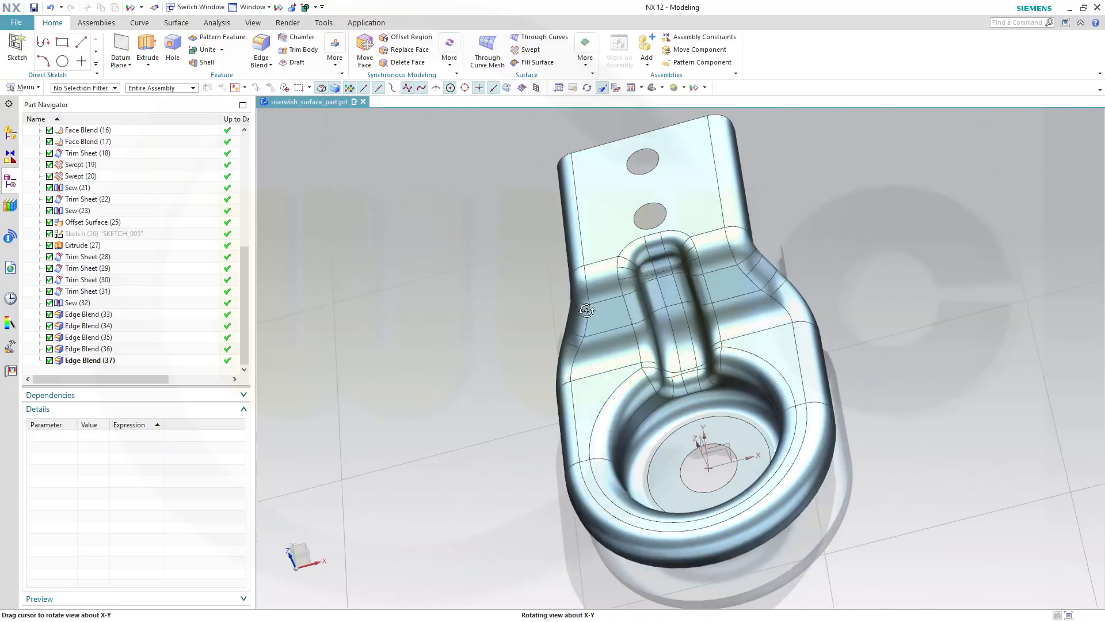
click(400, 101)
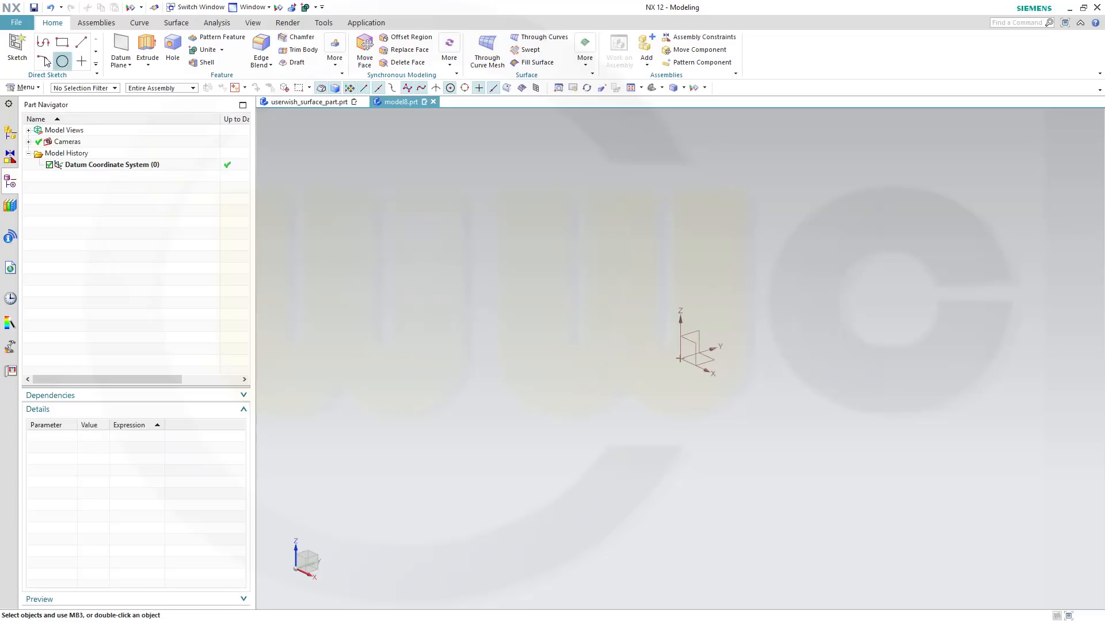
Begin a new sketch on the default plane and start the Profile line chain
click(16, 46)
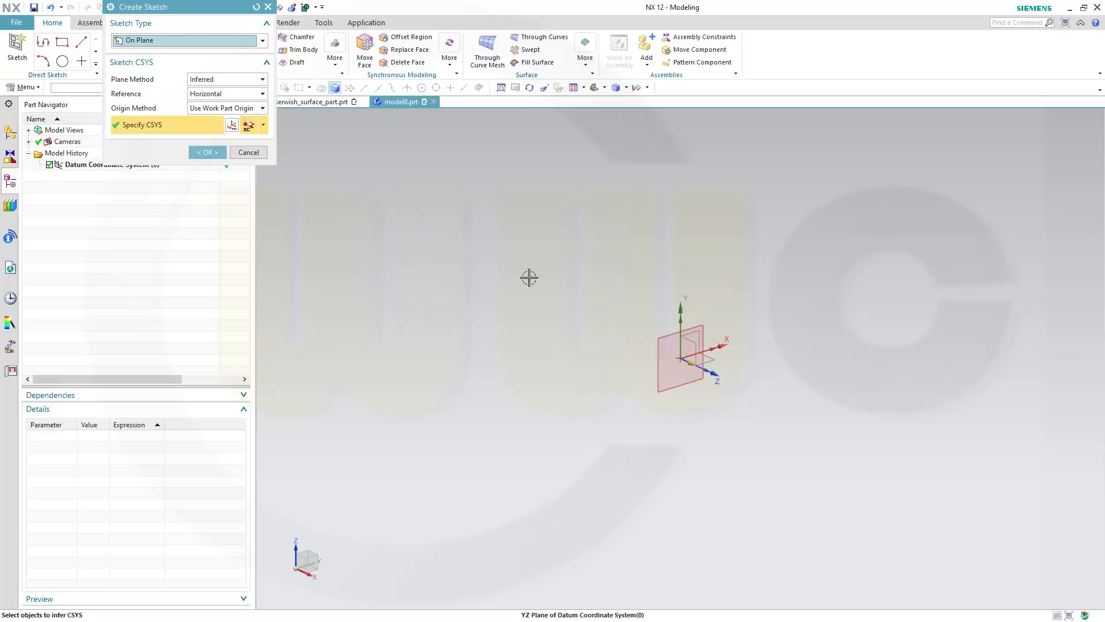
click(249, 152)
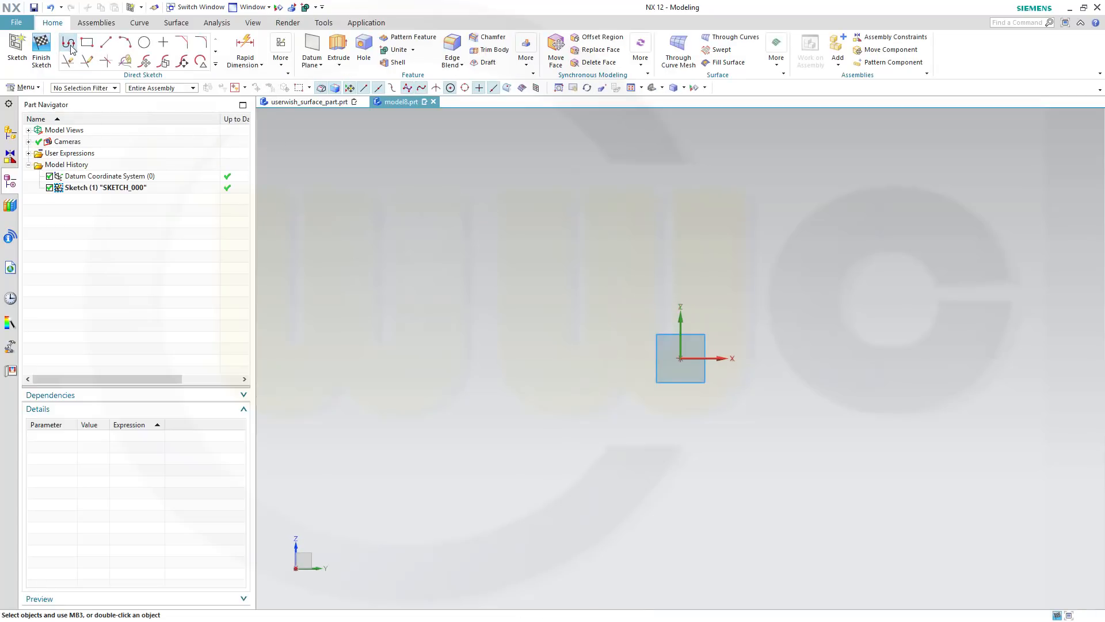
click(67, 42)
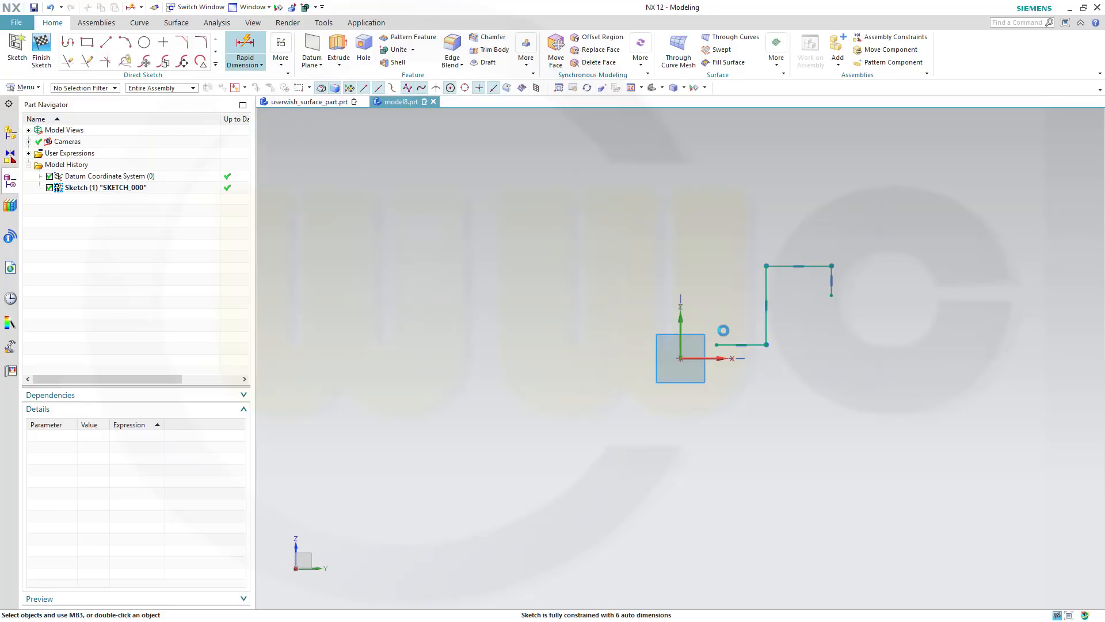
Add the 14.5 height dimension to the stepped profile with Rapid Dimension
click(243, 49)
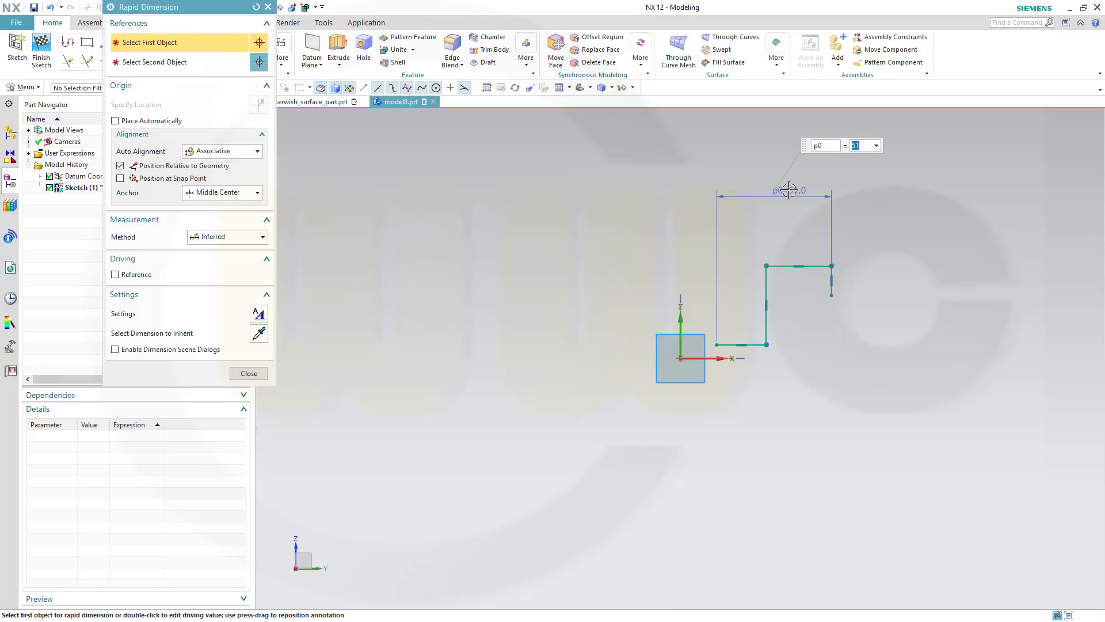
text(32.)
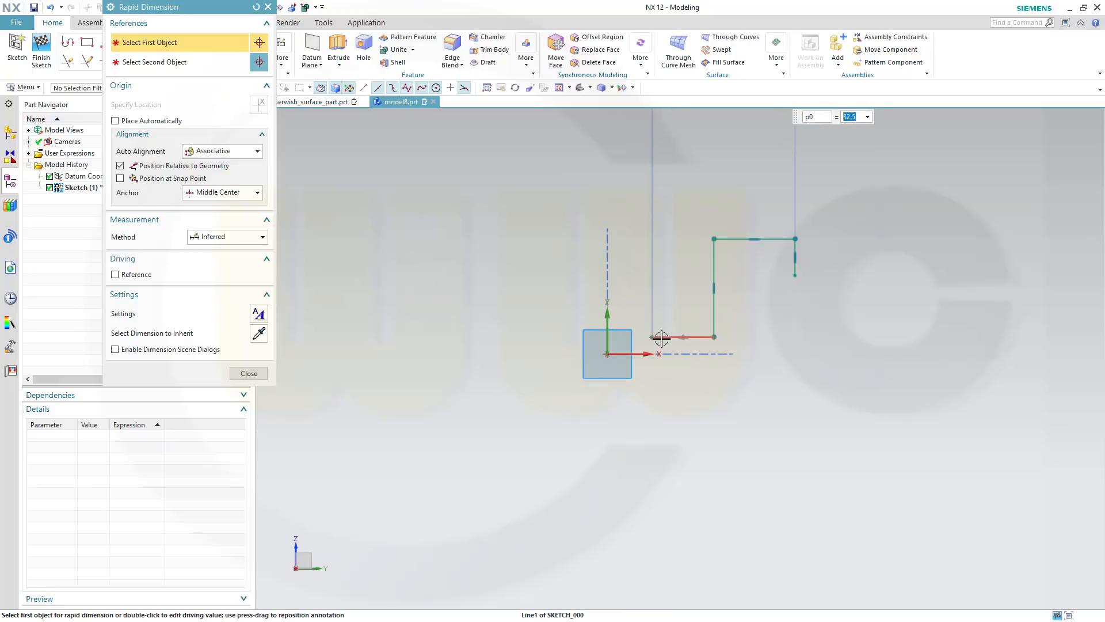
click(655, 337)
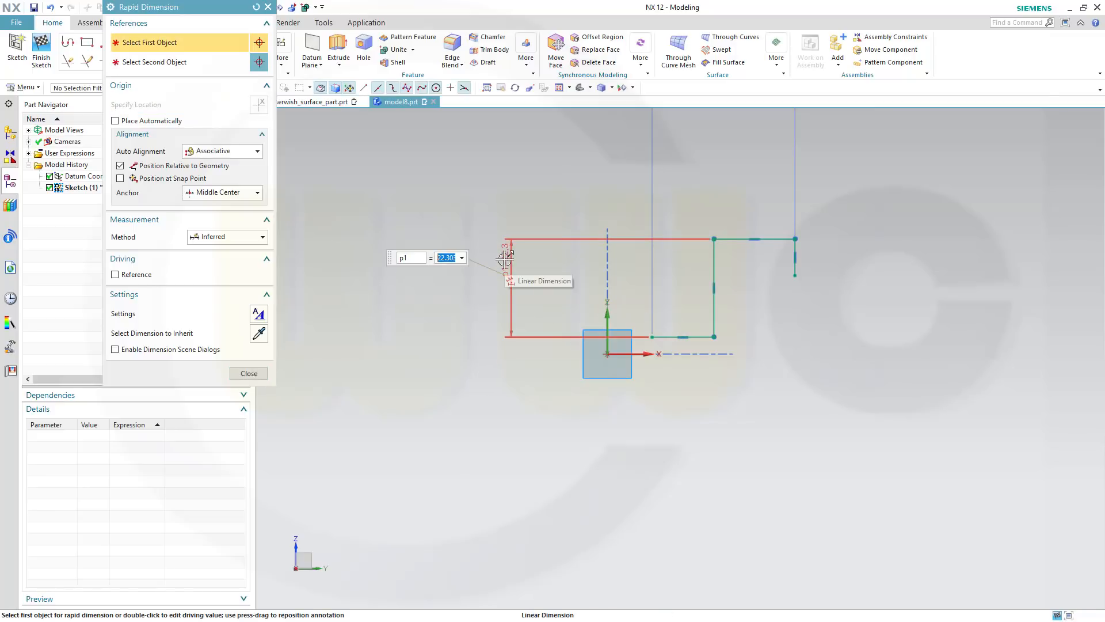
text(14)
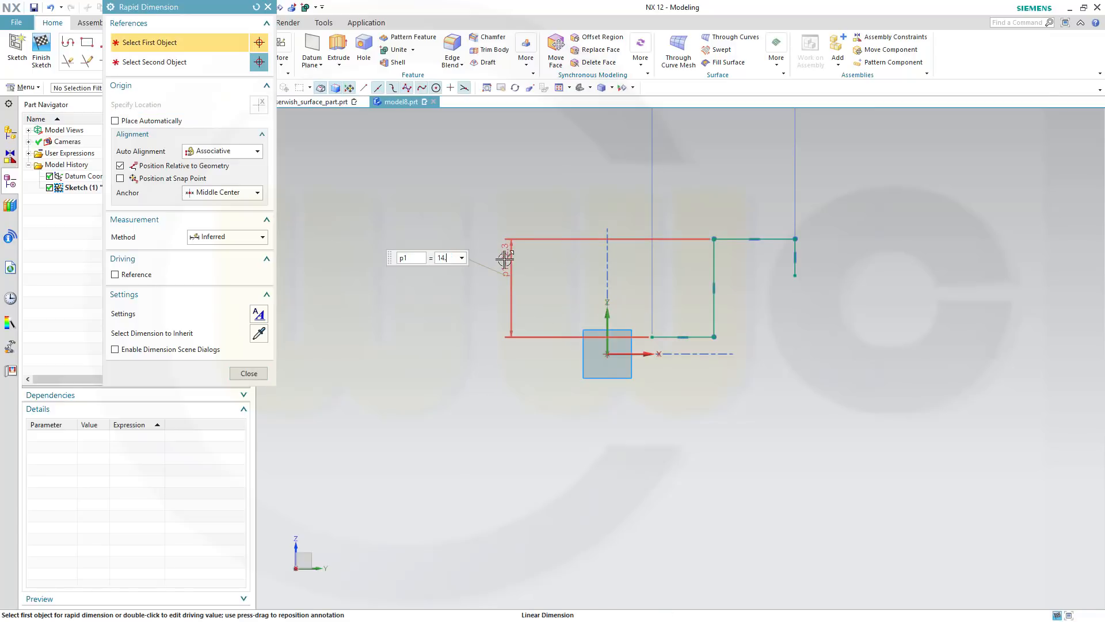
text(14.5)
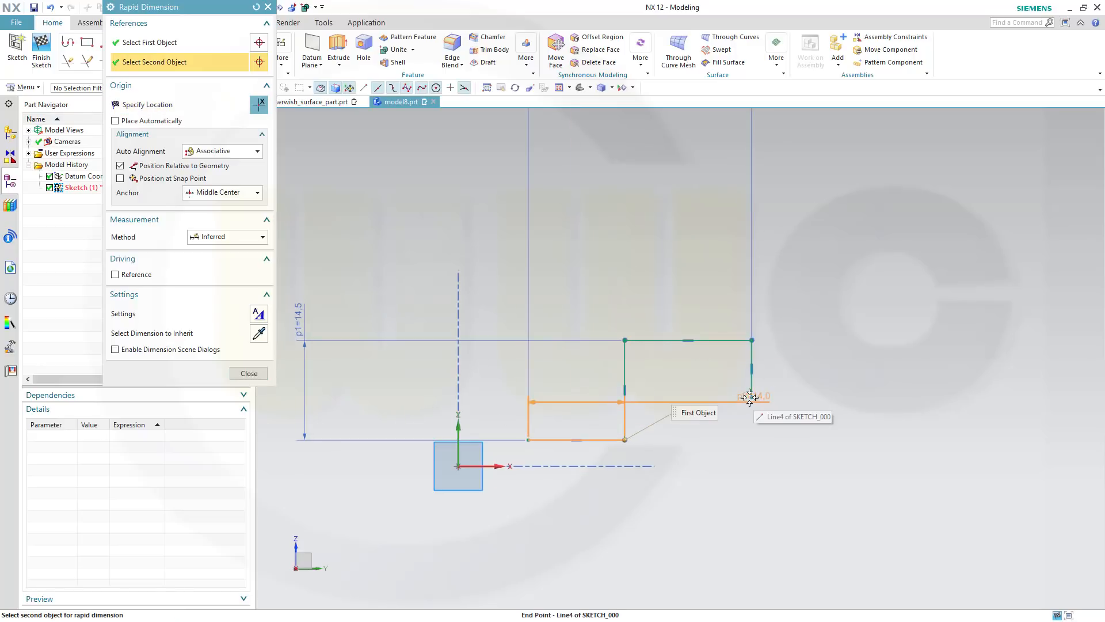
Dimension the 7 step and 20 width, then make the start point coincident with the origin
click(749, 395)
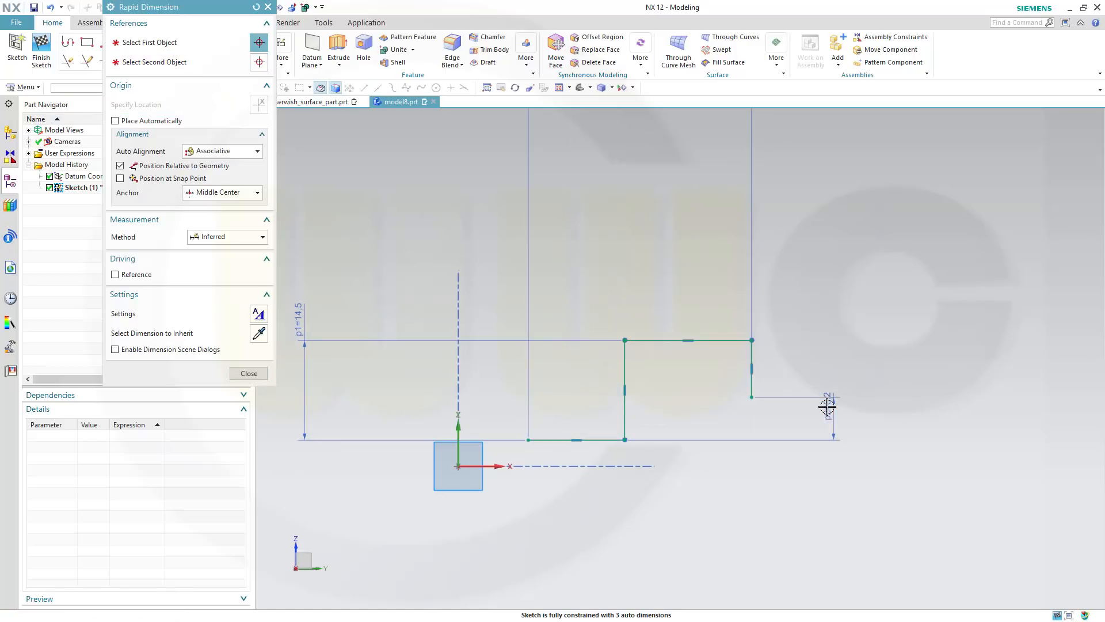
click(828, 405)
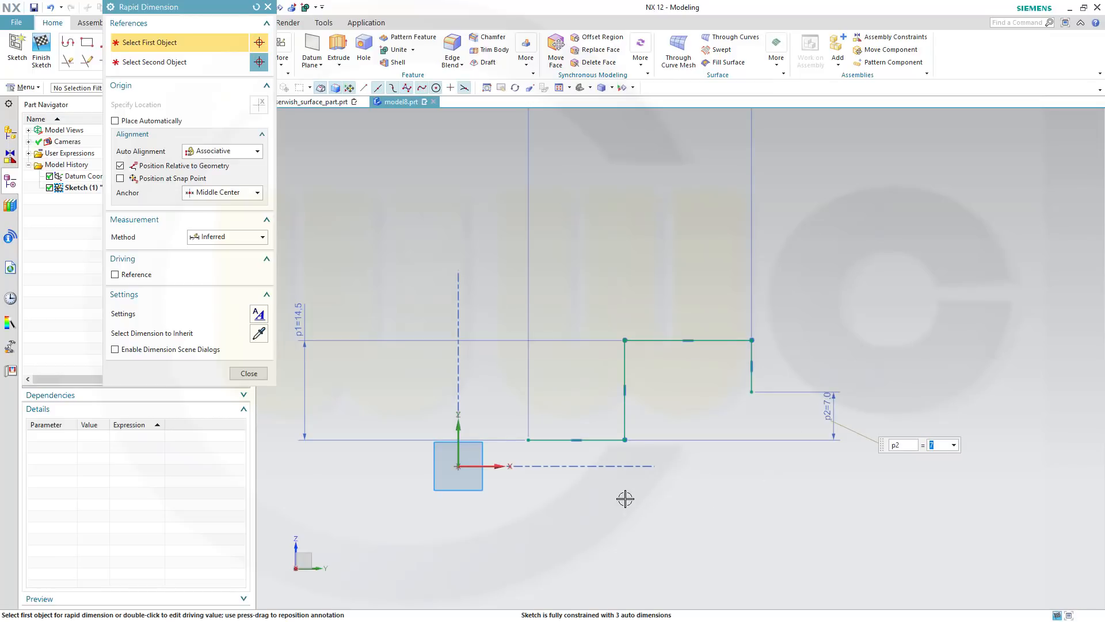
mouse_move(607, 439)
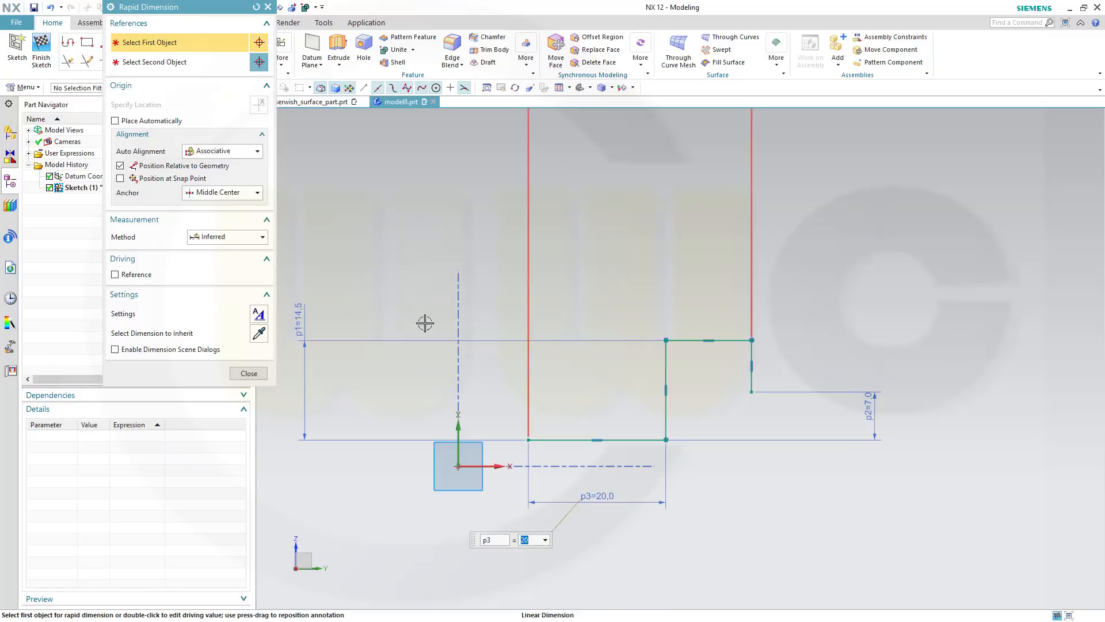
click(249, 373)
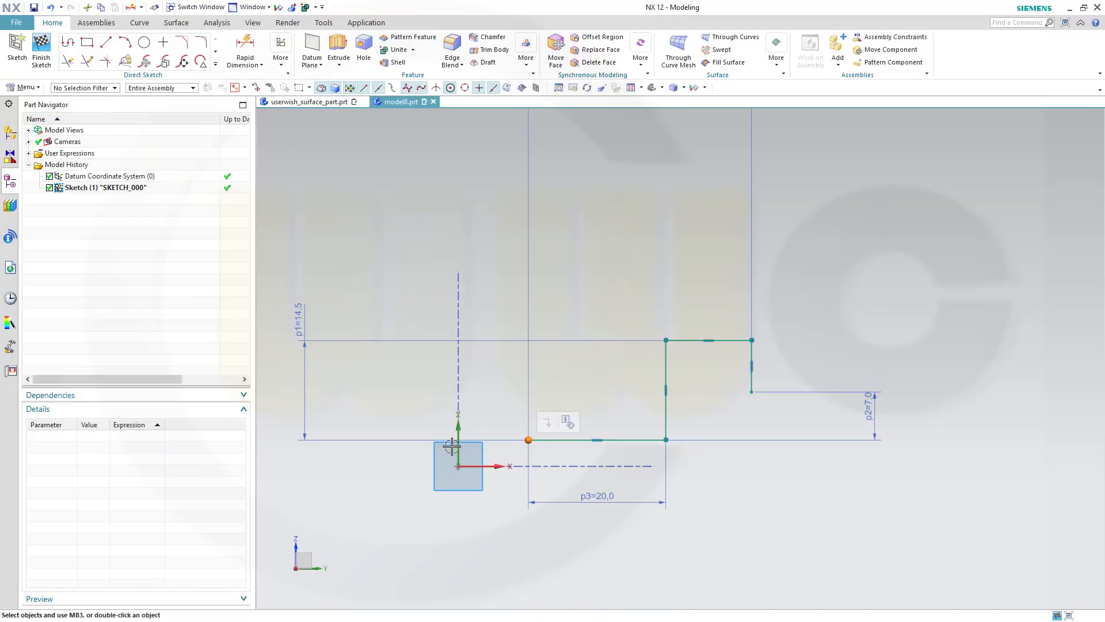
mouse_move(457, 467)
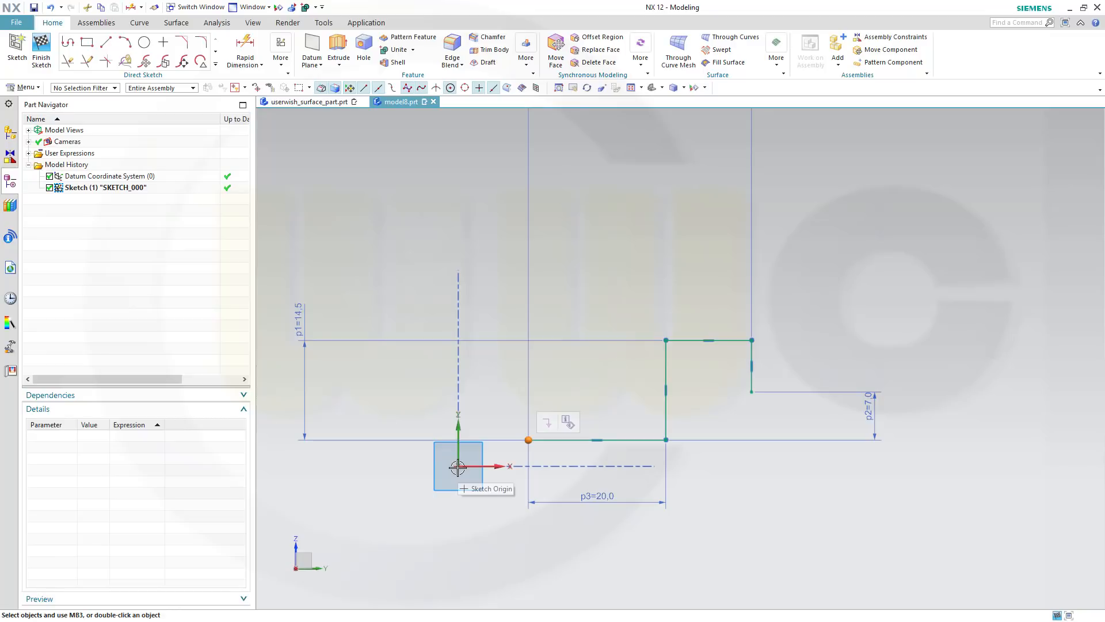
click(457, 466)
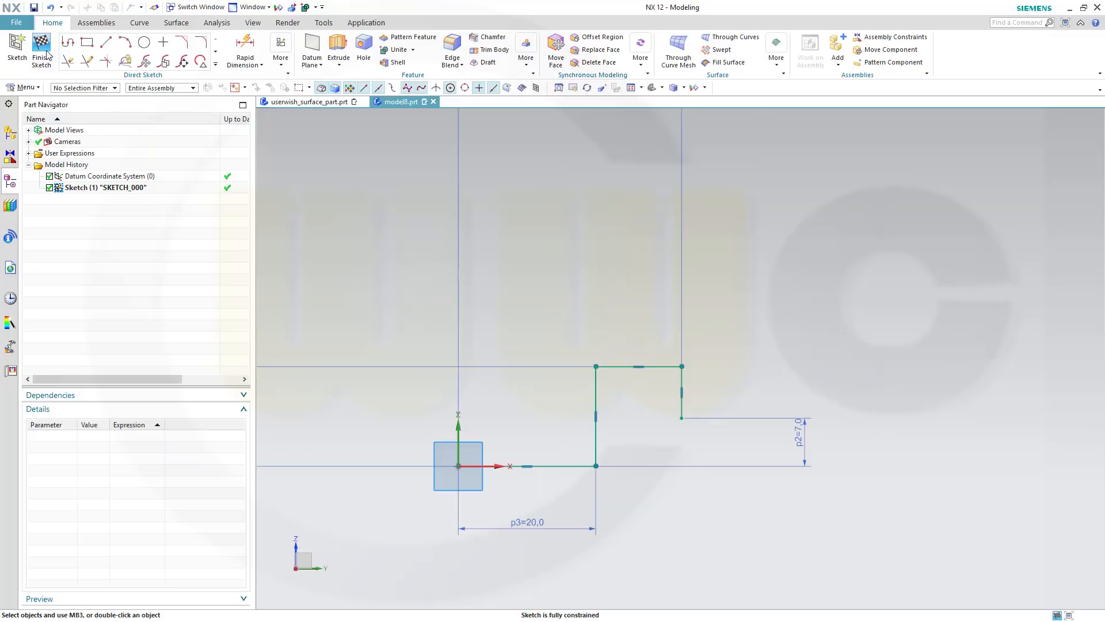
Revolve the finished sketch profile 360° into a ring-shaped sheet body
click(41, 50)
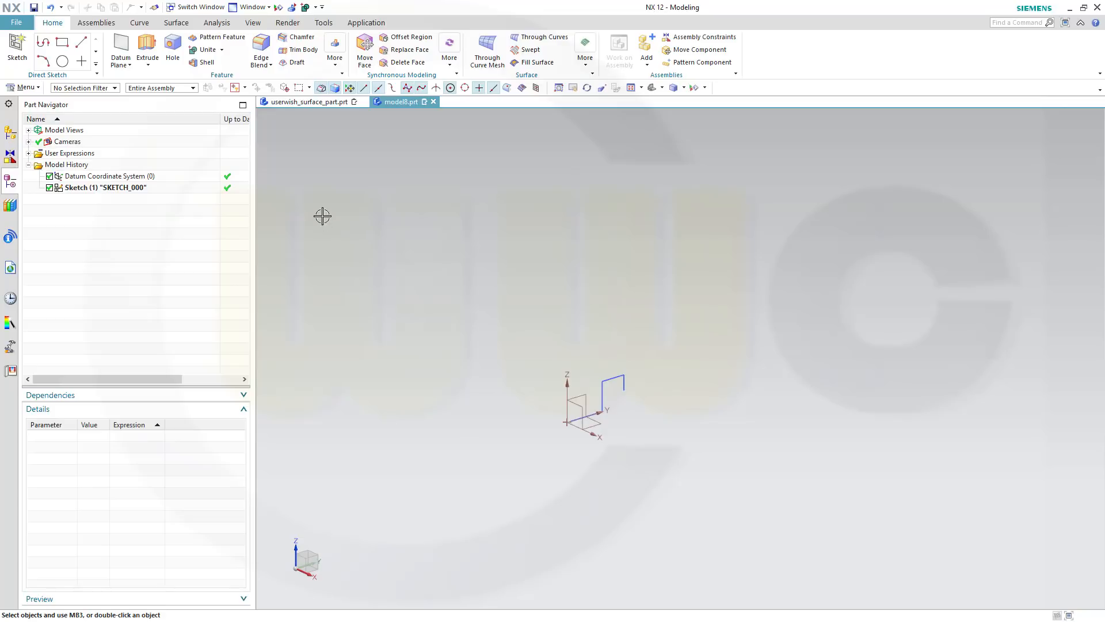
click(157, 58)
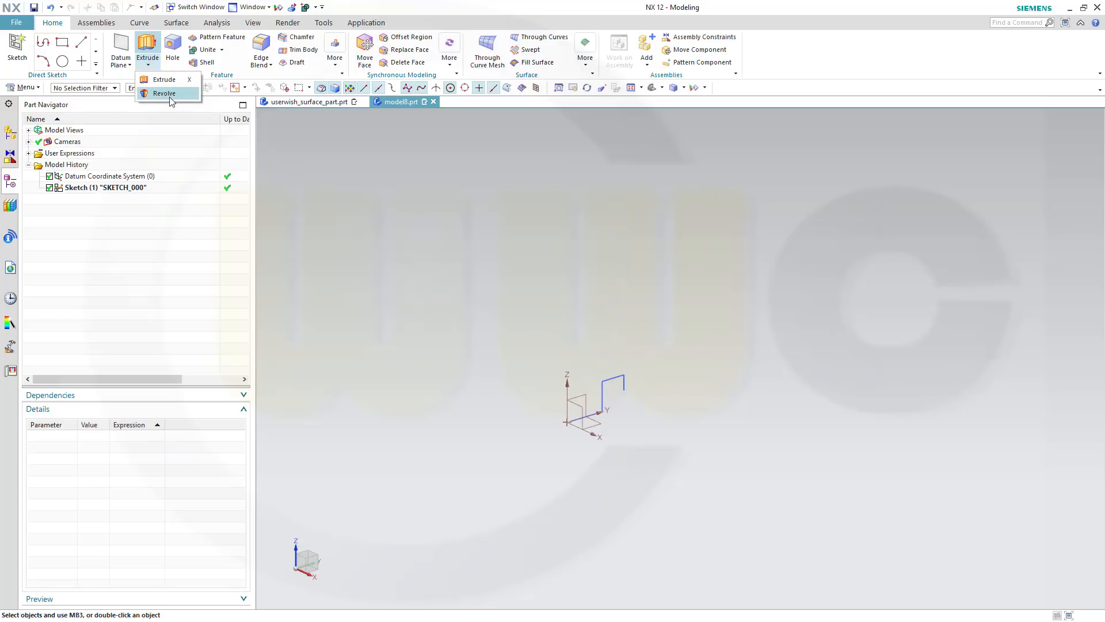
click(163, 93)
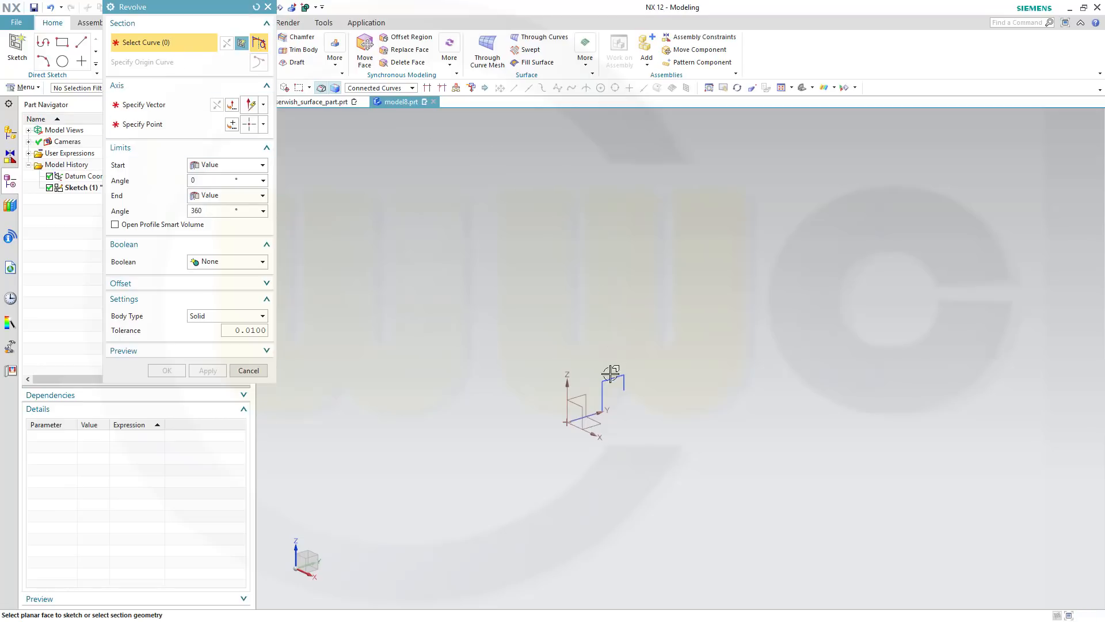
click(599, 391)
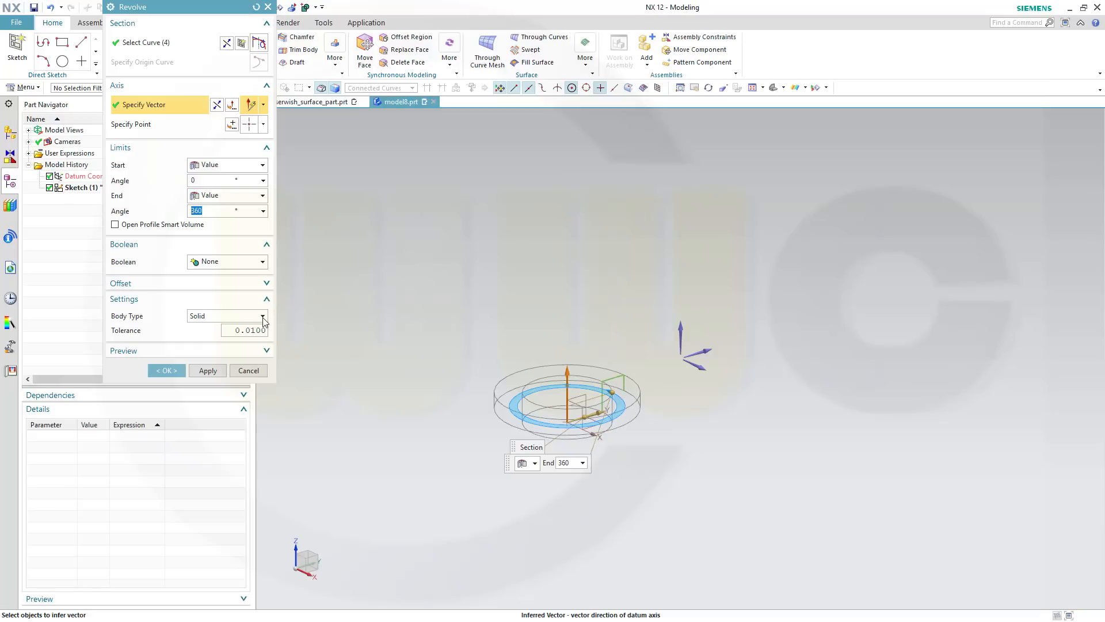
click(225, 315)
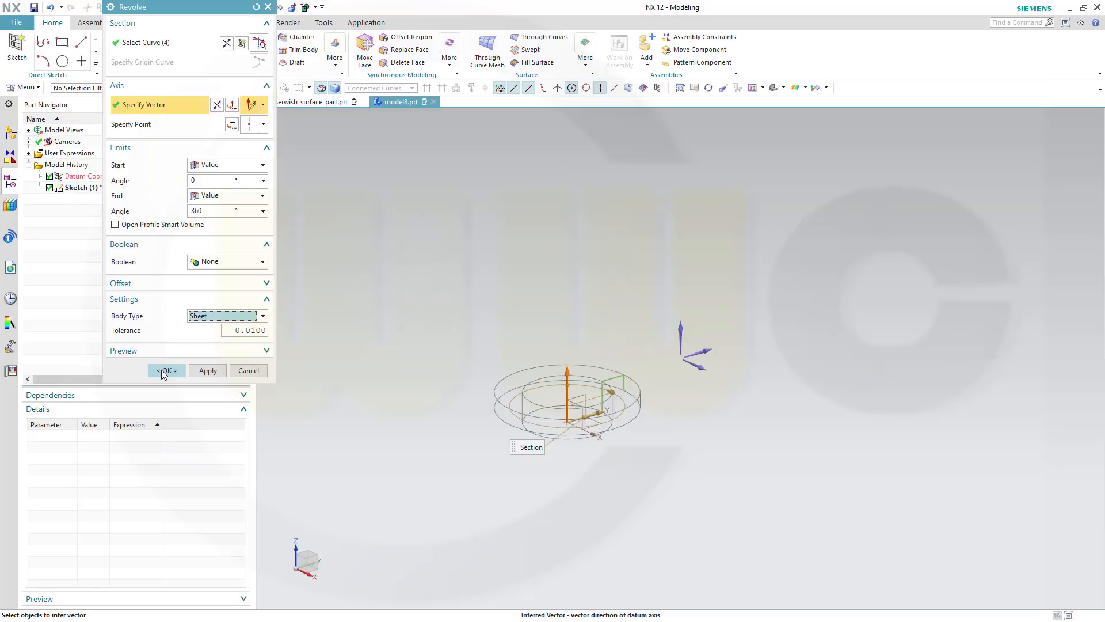
click(165, 370)
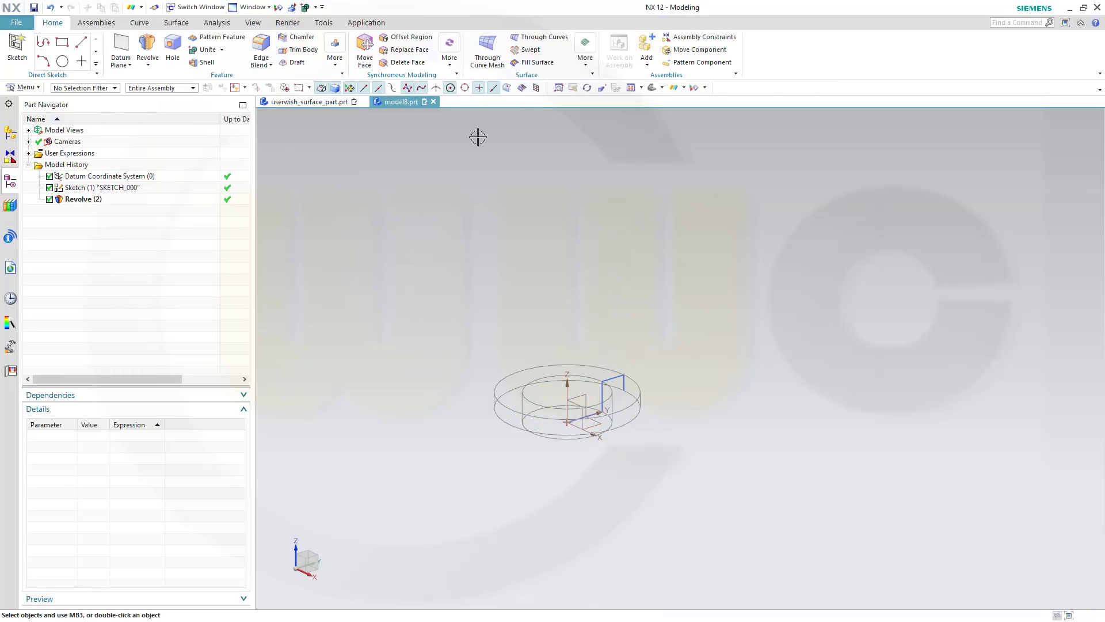
mouse_move(699, 95)
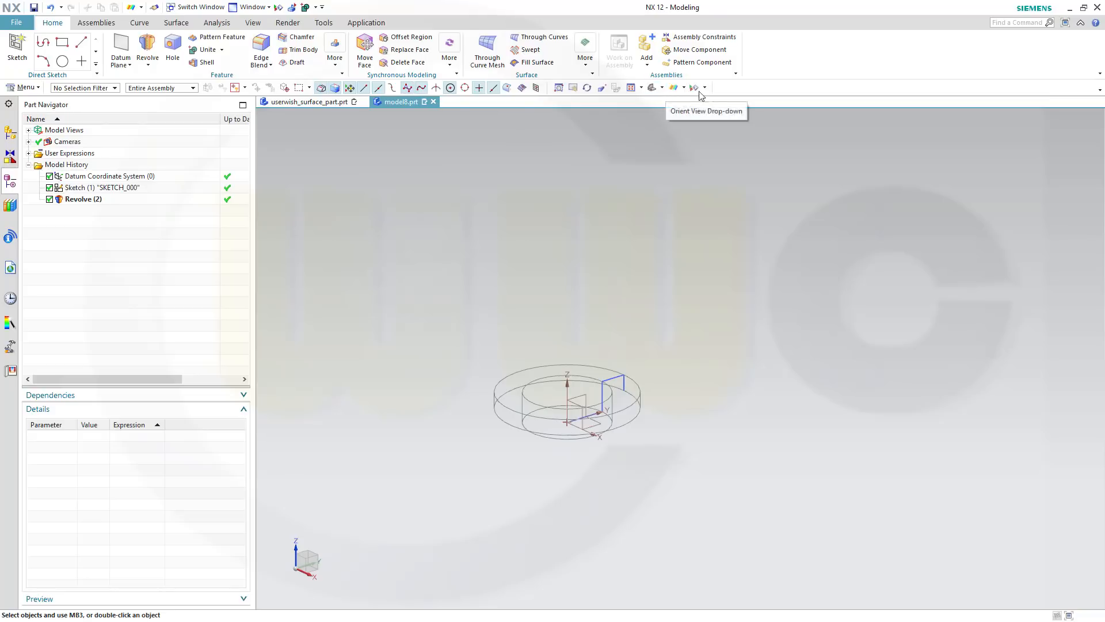
Display the ring shaded with edges
click(683, 88)
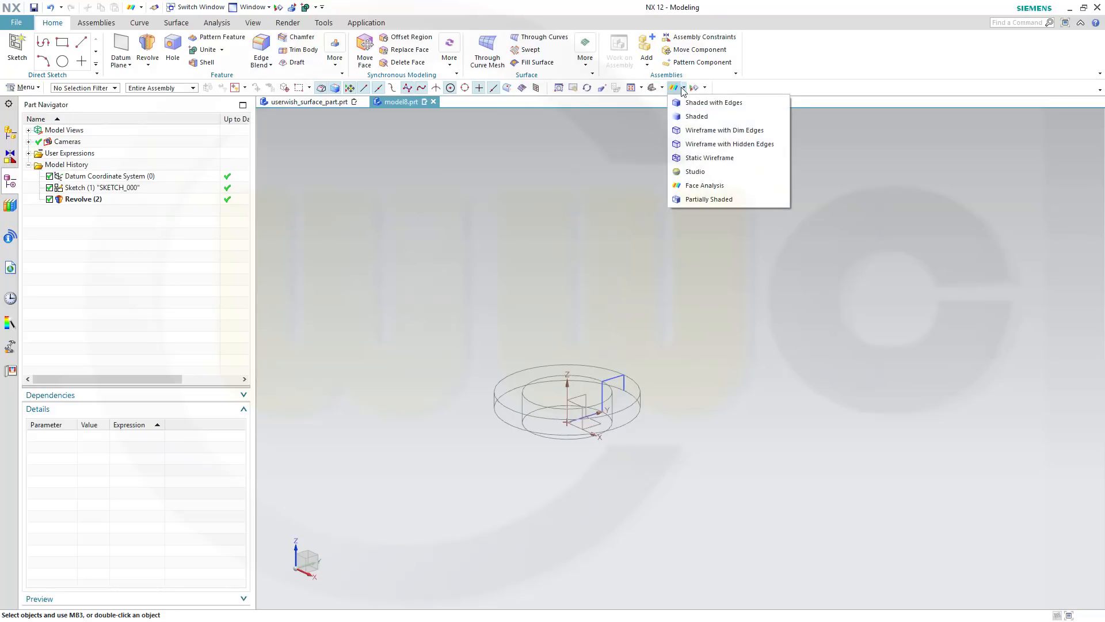
click(712, 103)
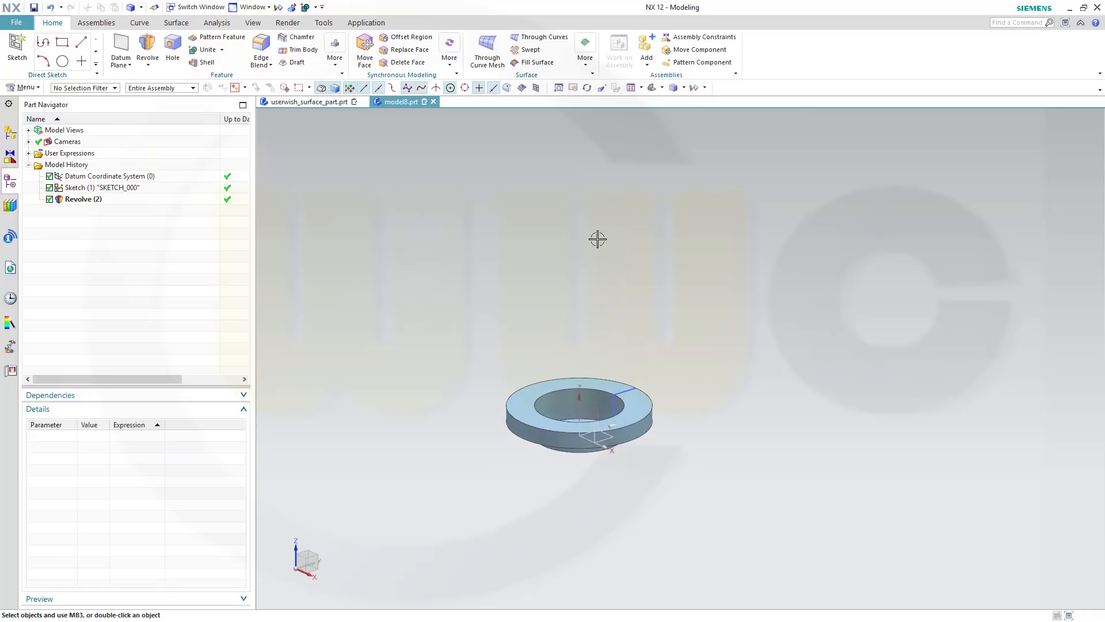
mouse_move(313, 203)
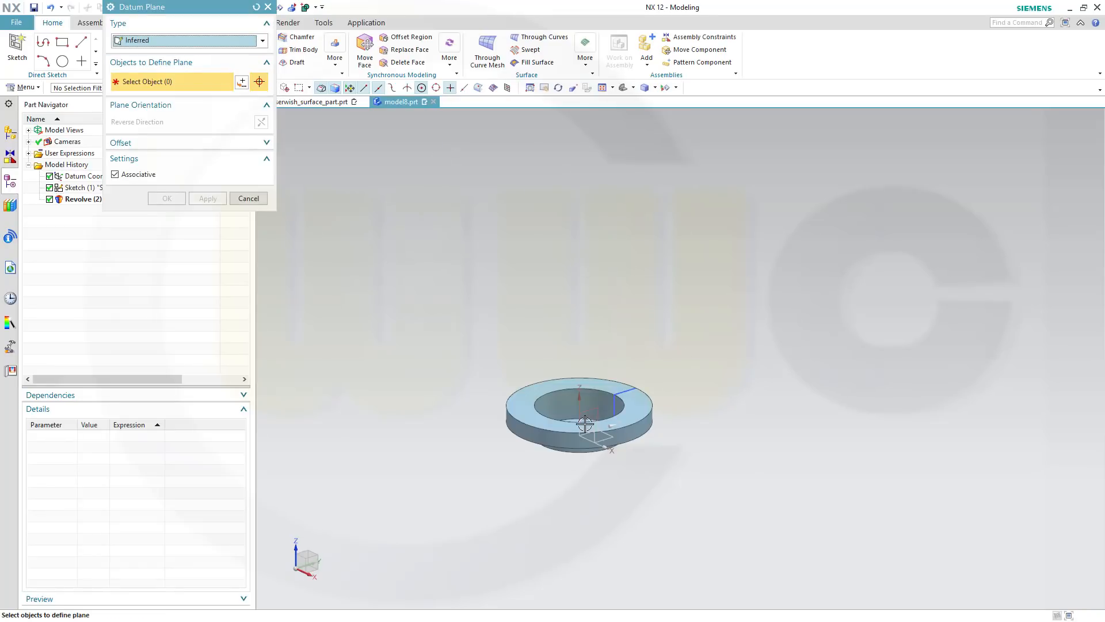
mouse_move(626, 464)
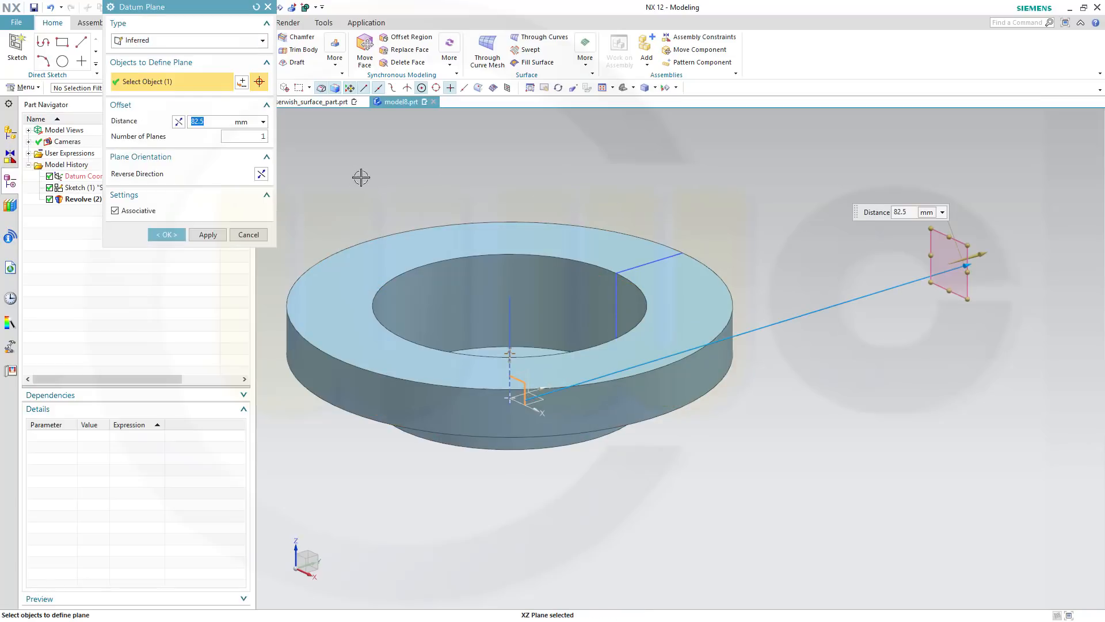
mouse_move(291, 163)
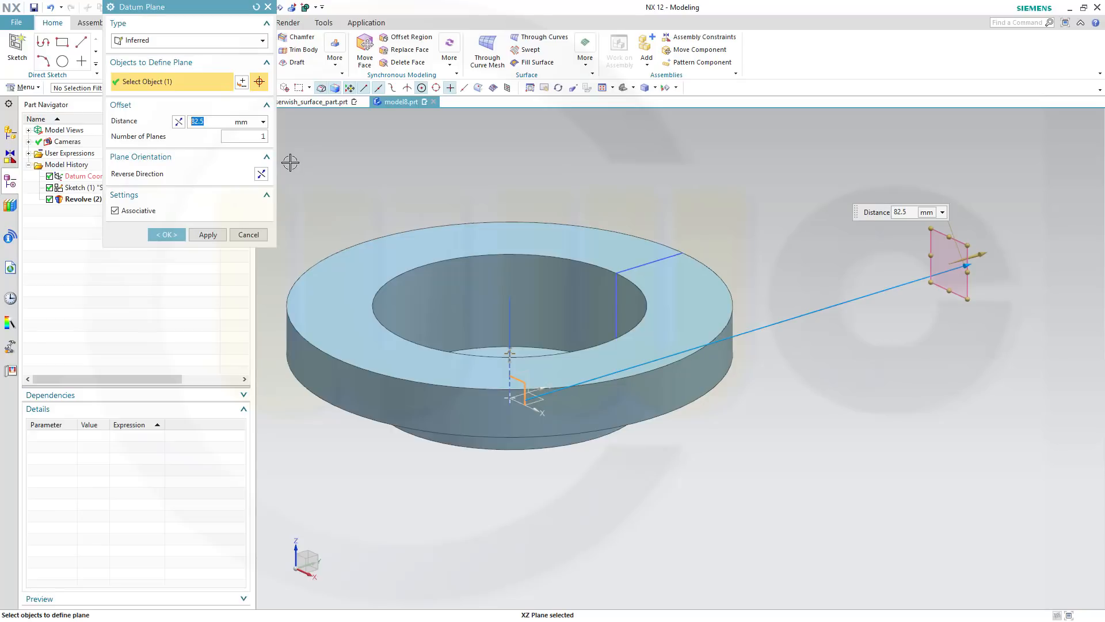
mouse_move(868, 217)
text(115-65)
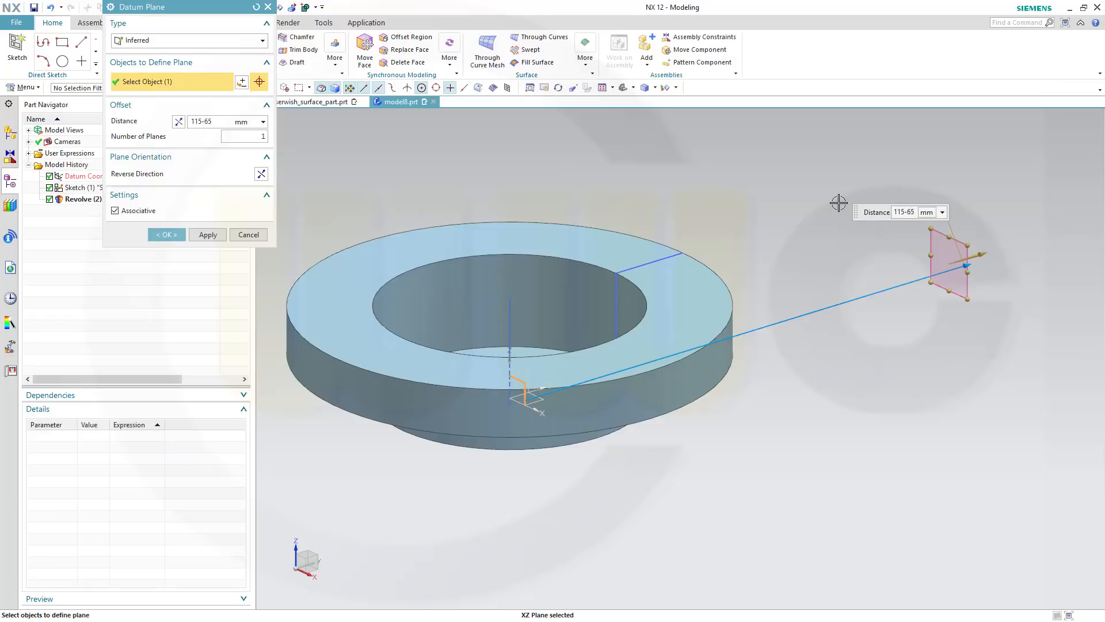
Create a datum plane offset 115-65/2 mm from the XZ plane
text(/2)
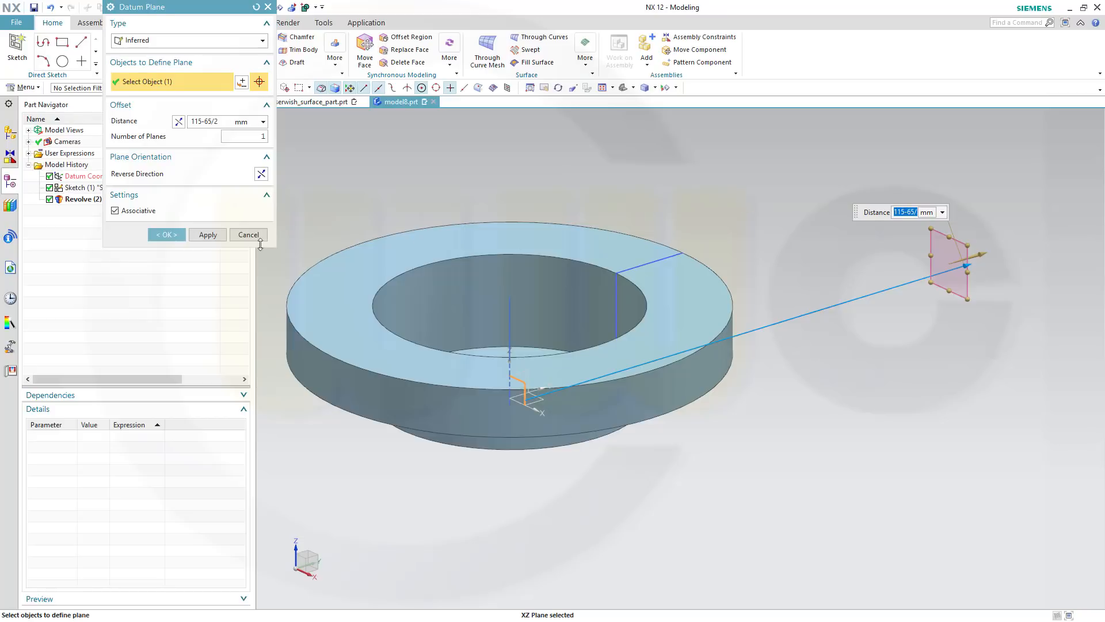
click(165, 234)
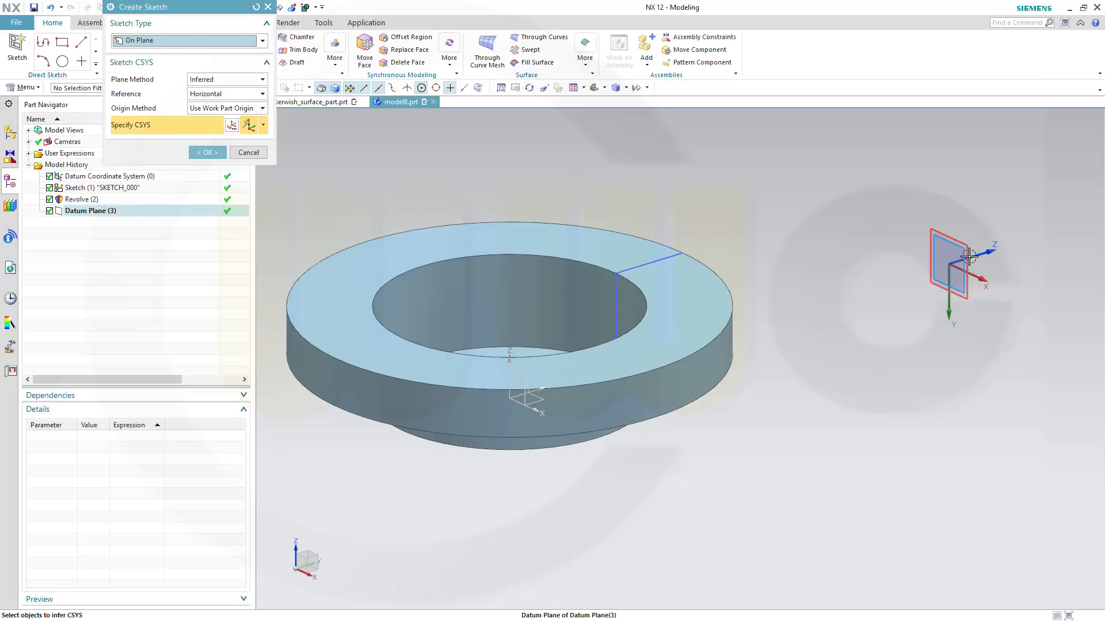
Sketch on Datum Plane (3) a horizontal top line with short downturned end legs
click(955, 264)
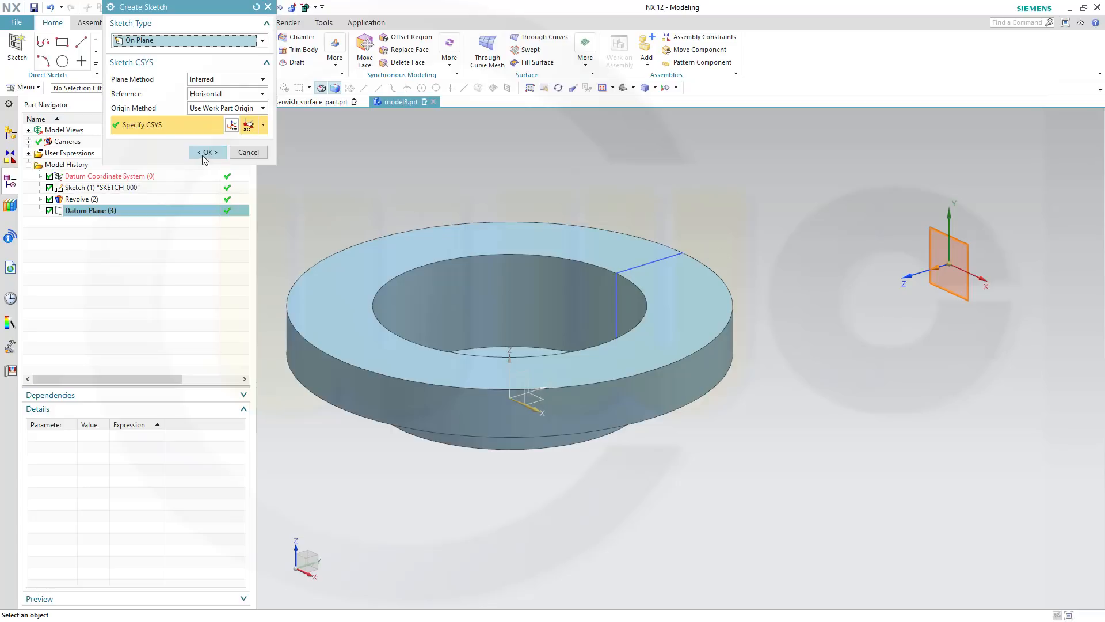
click(206, 152)
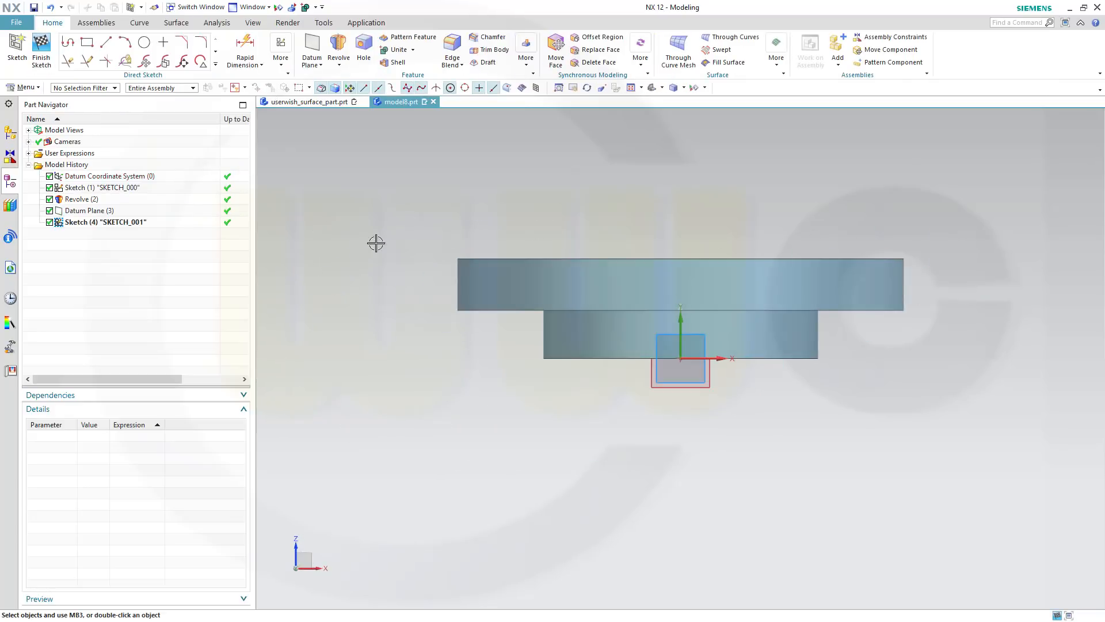
mouse_move(429, 149)
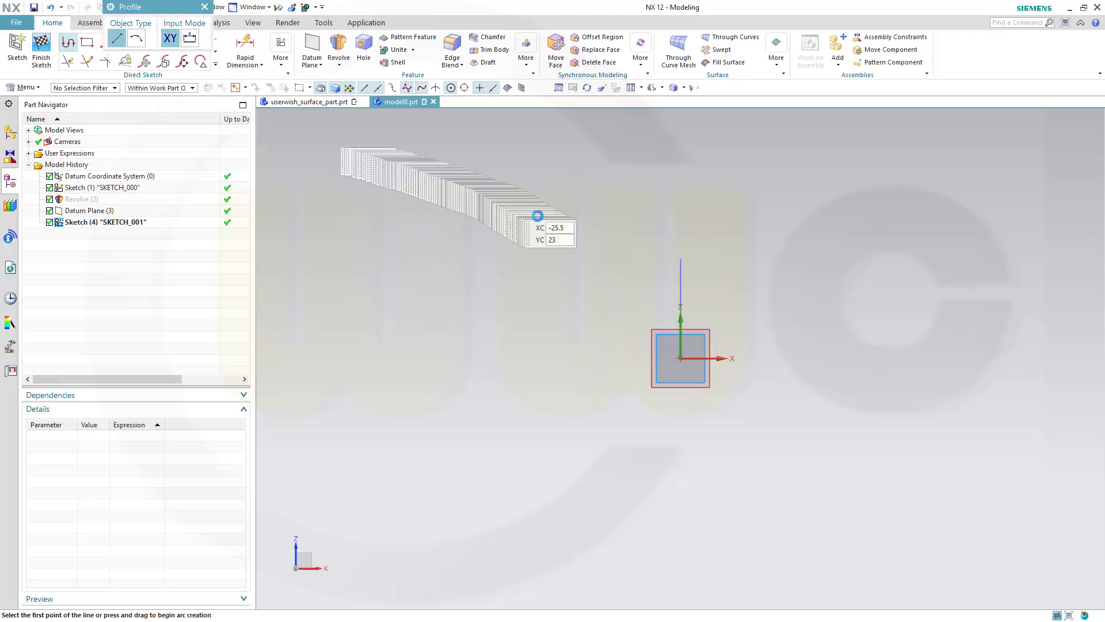
mouse_move(532, 276)
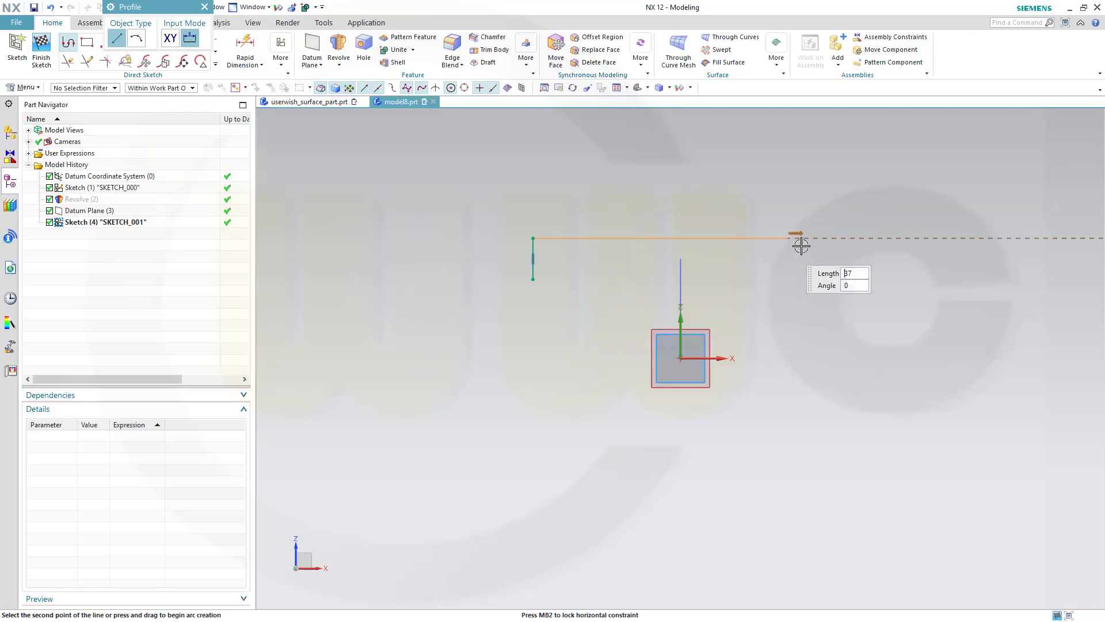
click(801, 240)
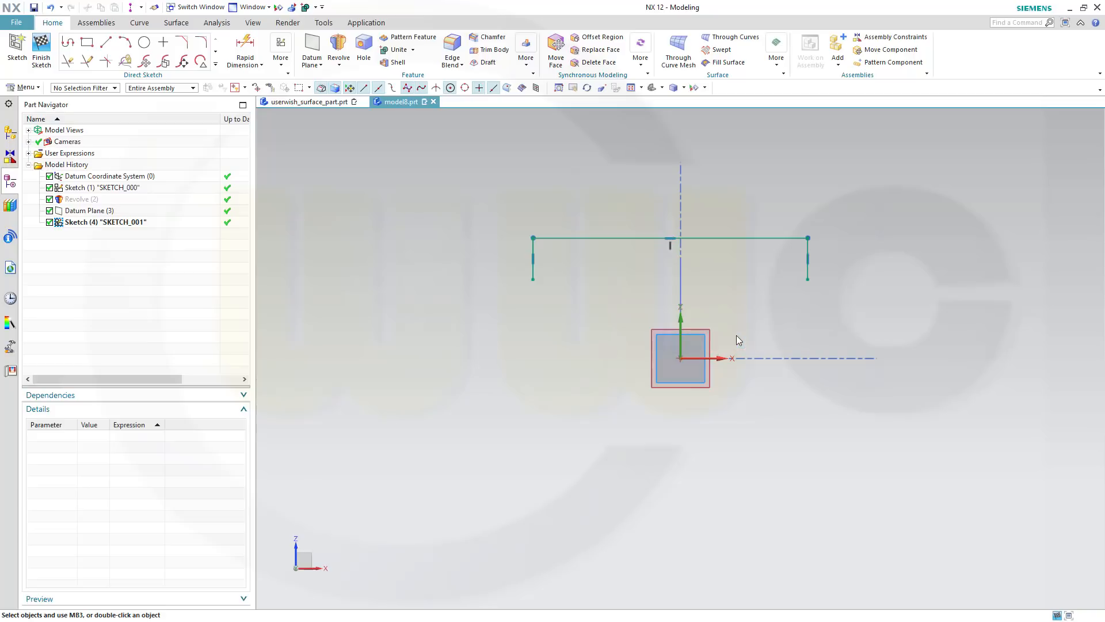
mouse_move(245, 47)
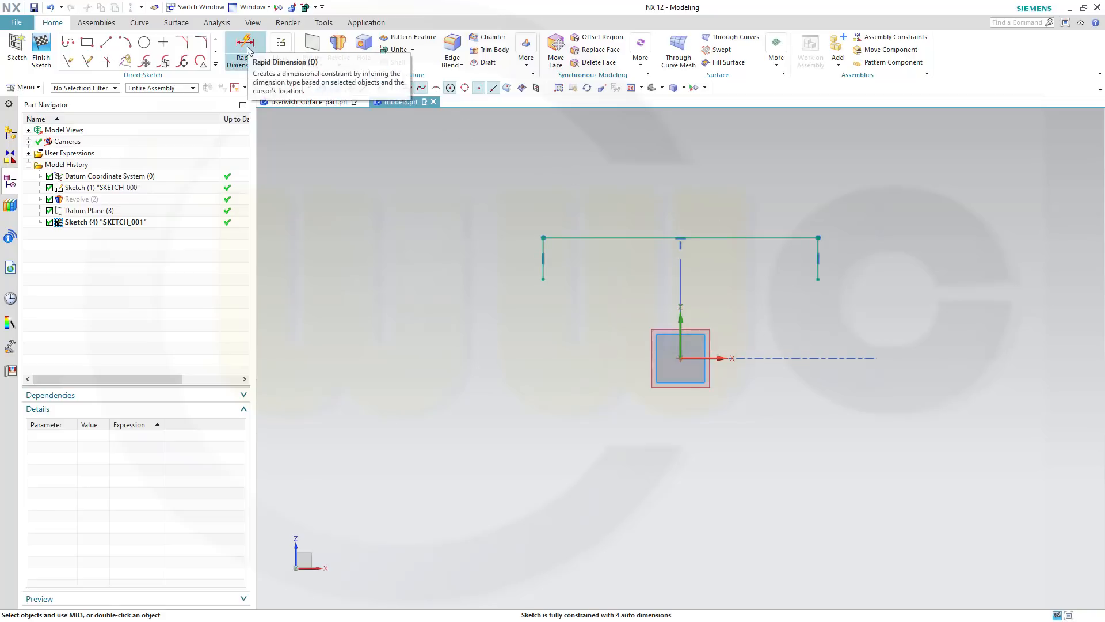
Dimension the profile 45 wide with 7.5 legs at 29.9 above the origin and close dimensioning
click(244, 50)
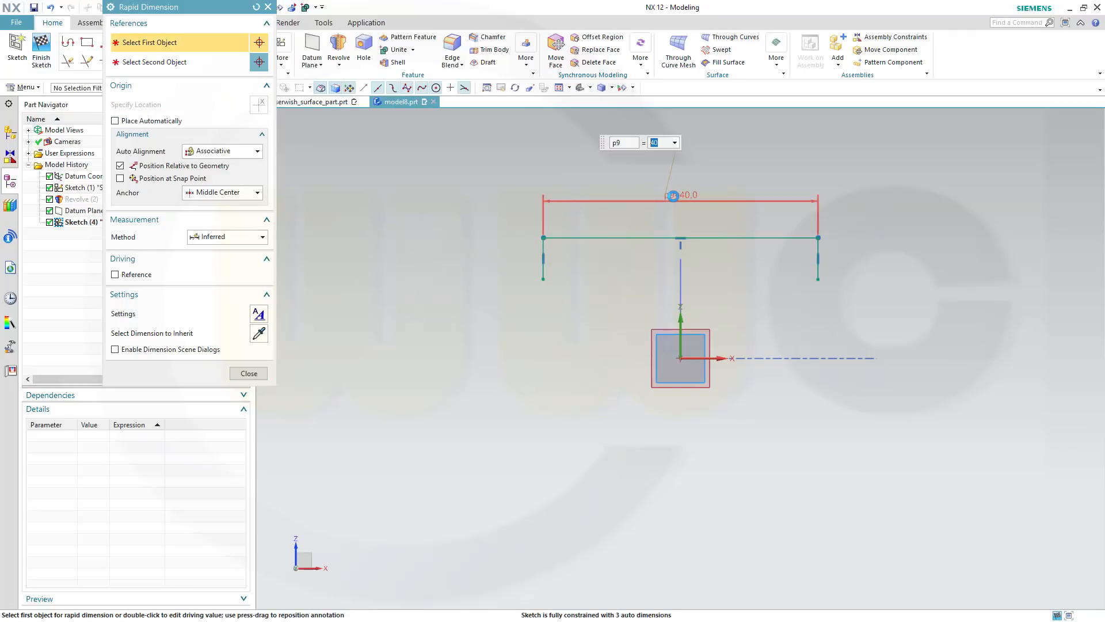
text(45)
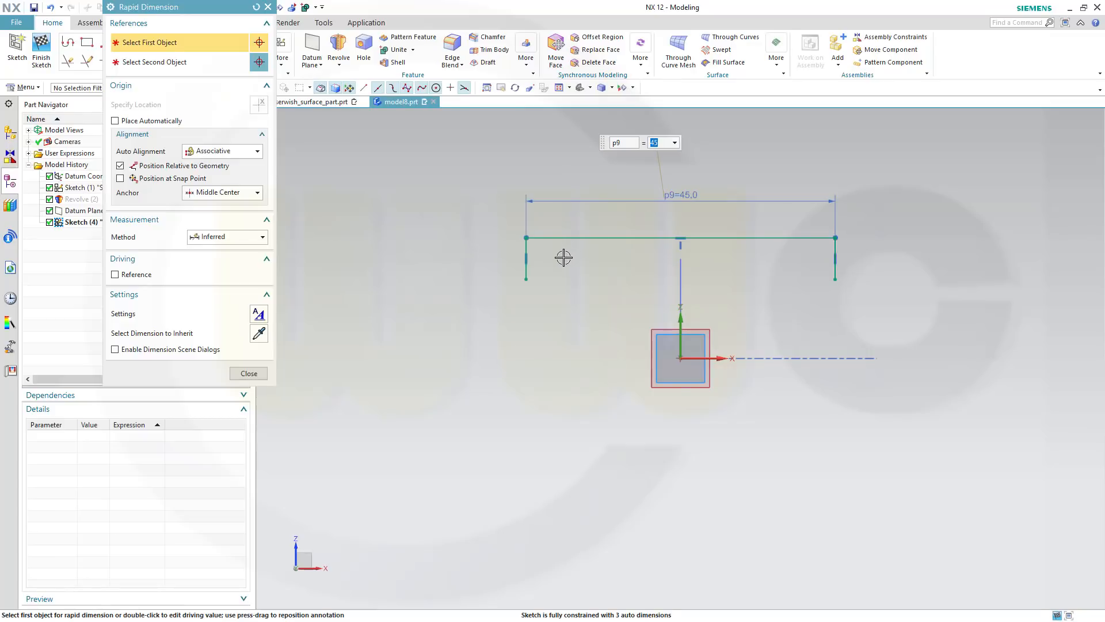
mouse_move(526, 261)
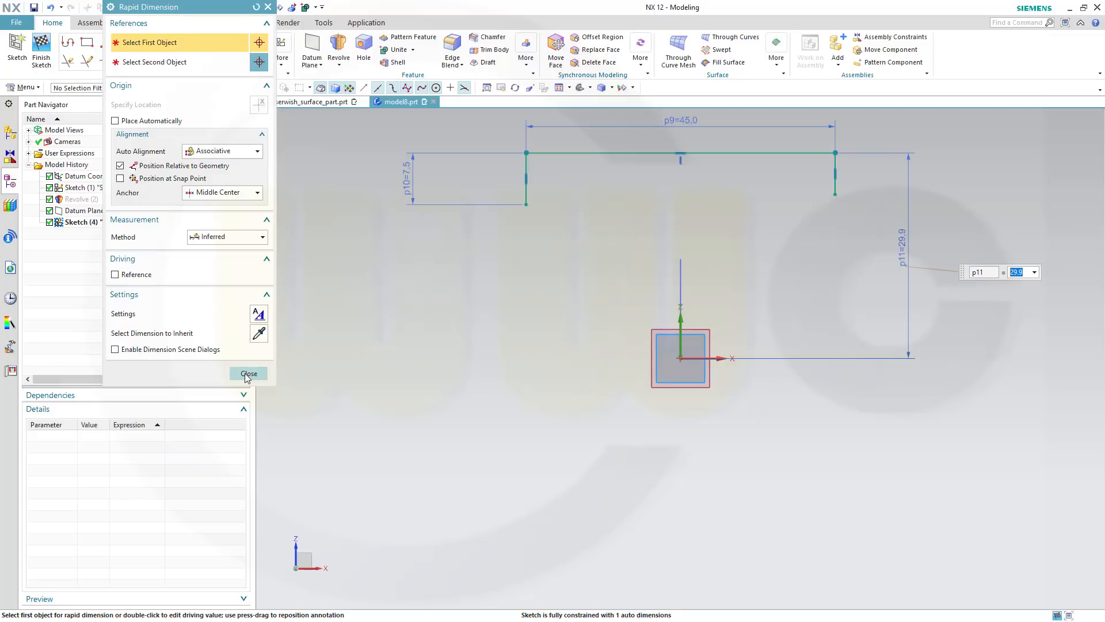
click(247, 373)
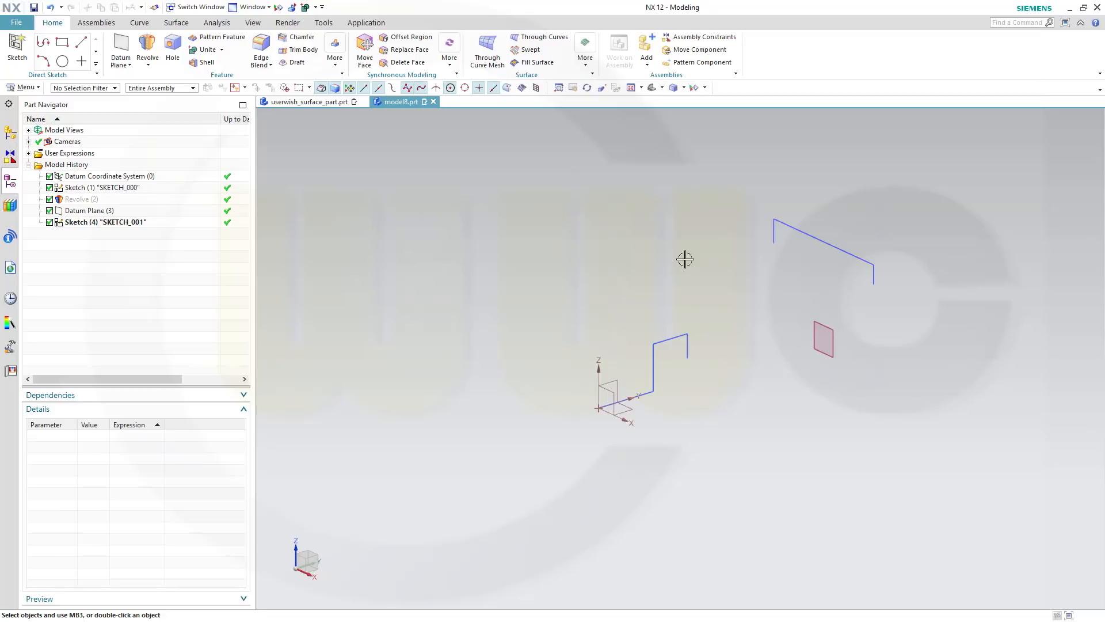
mouse_move(412, 180)
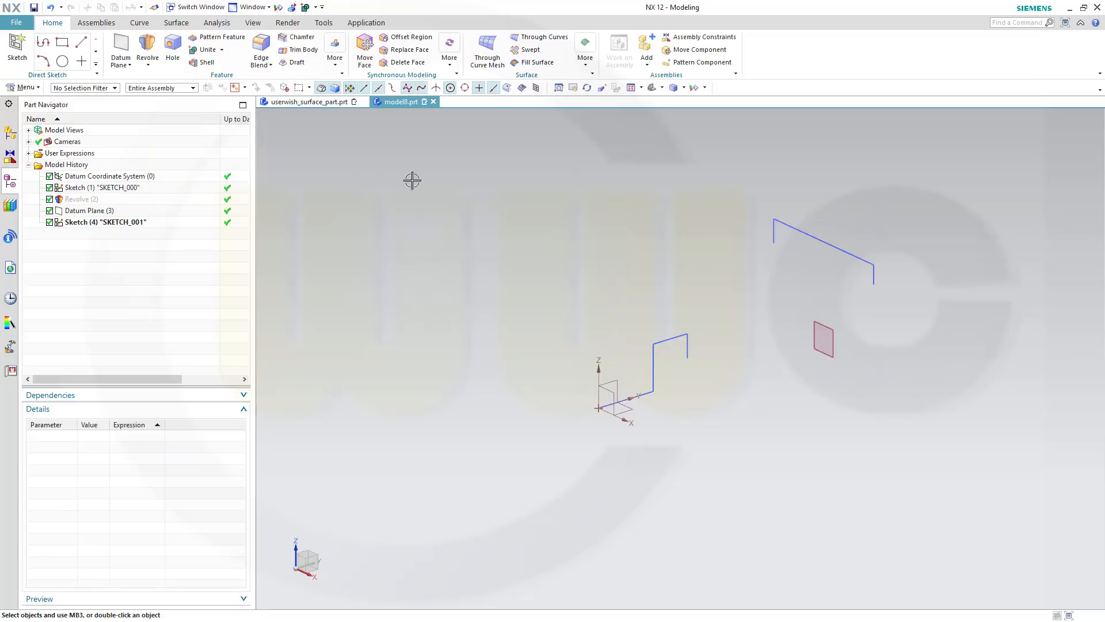
Show the hidden Revolve (2) ring body from the Part Navigator
right_click(77, 199)
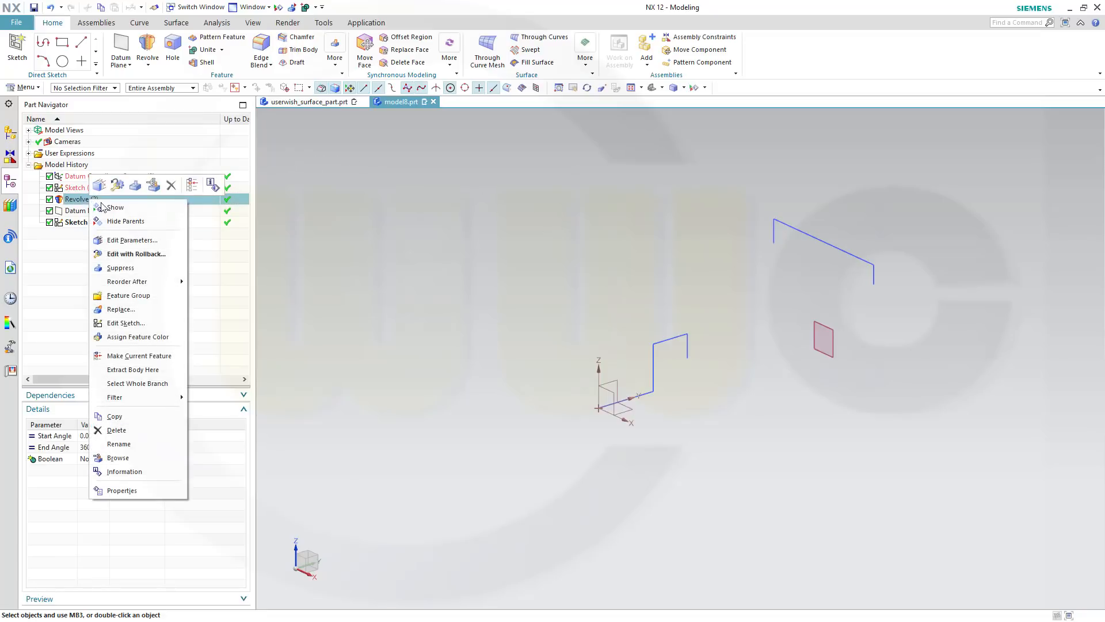
click(115, 206)
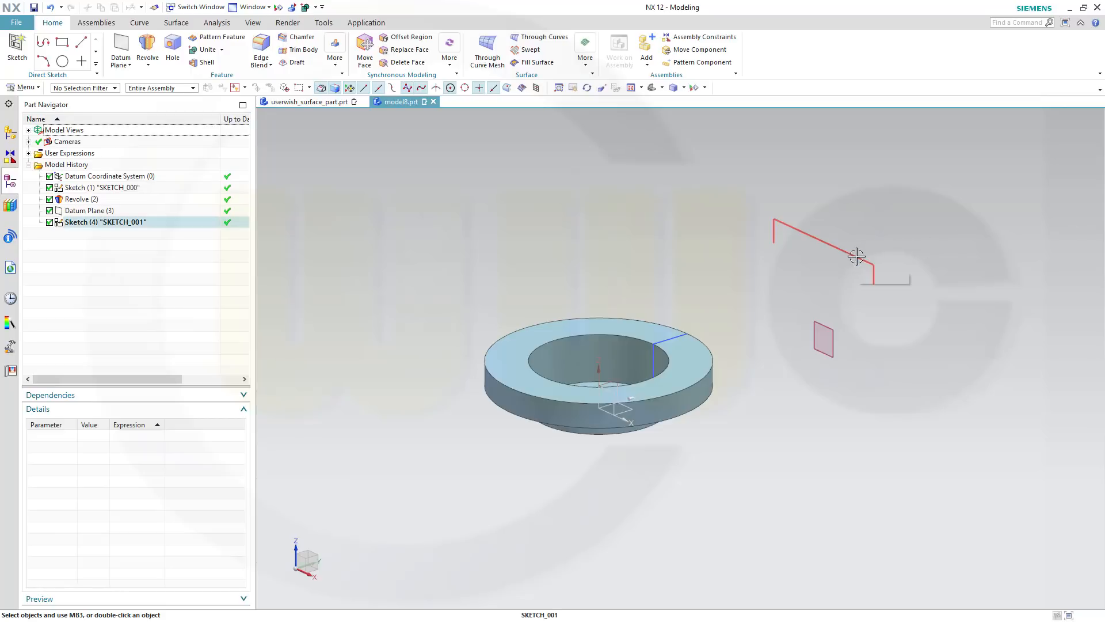
click(157, 62)
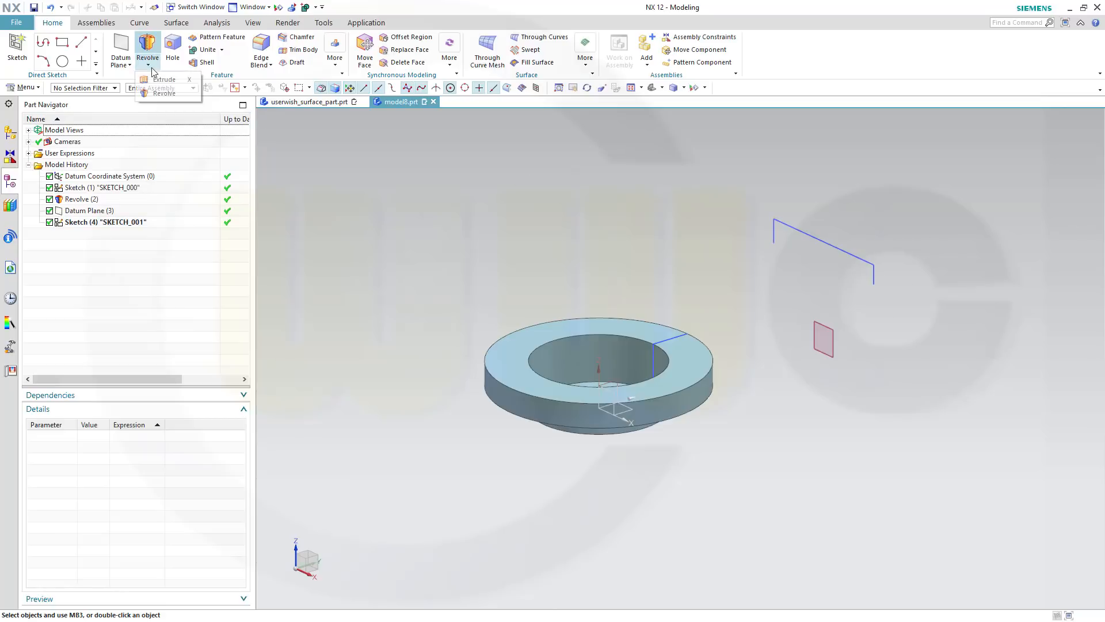
Extrude the SKETCH_001 profile 42.5 mm into a sheet body above the ring
click(162, 78)
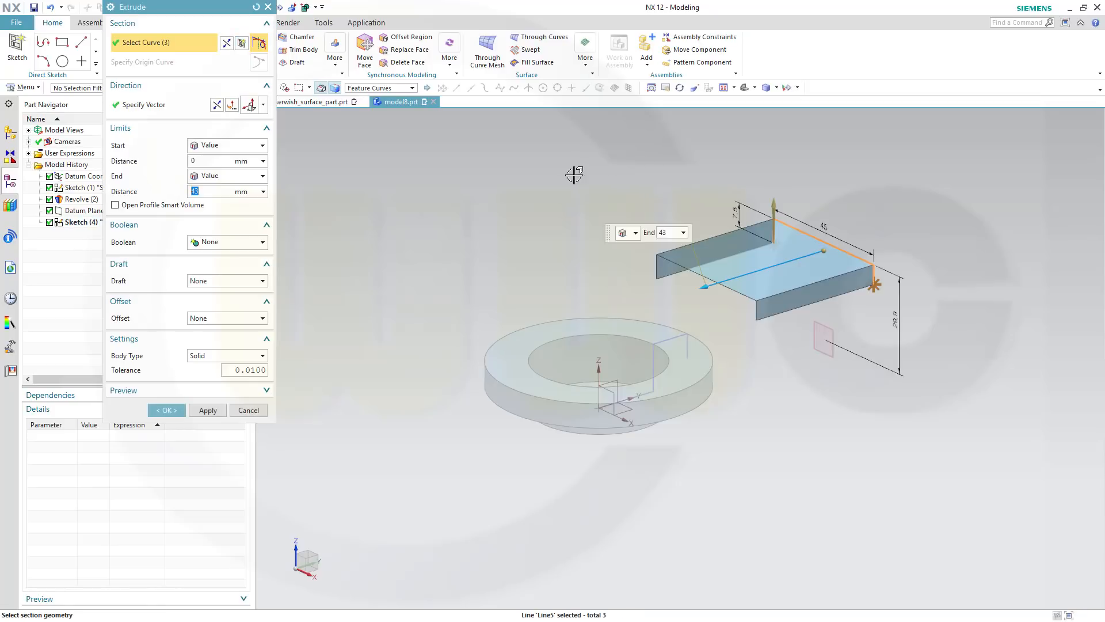
mouse_move(362, 207)
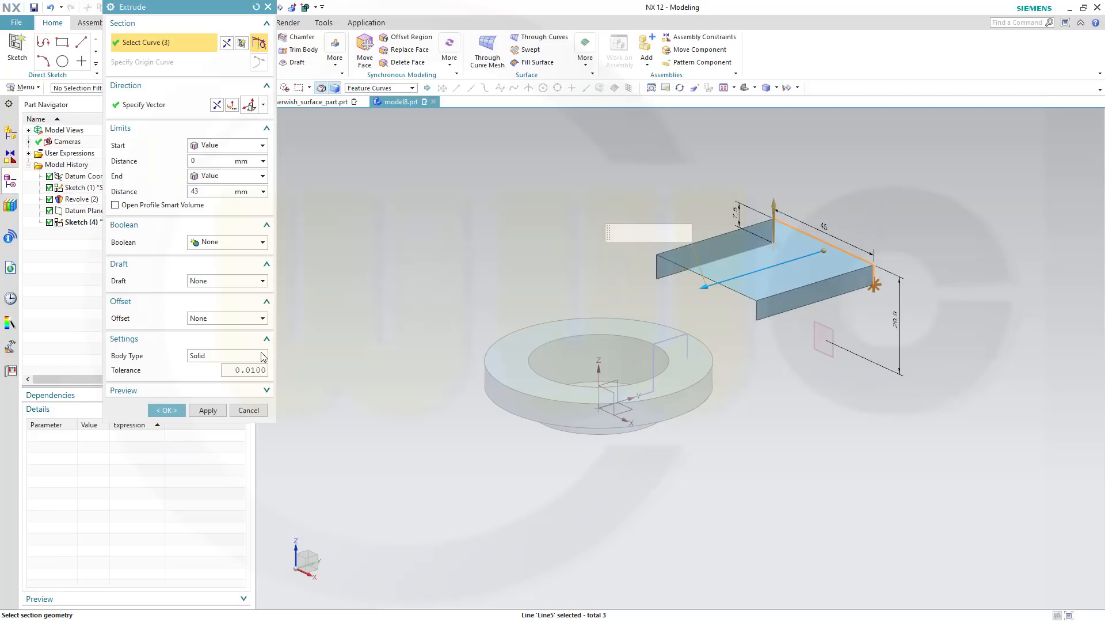
click(222, 356)
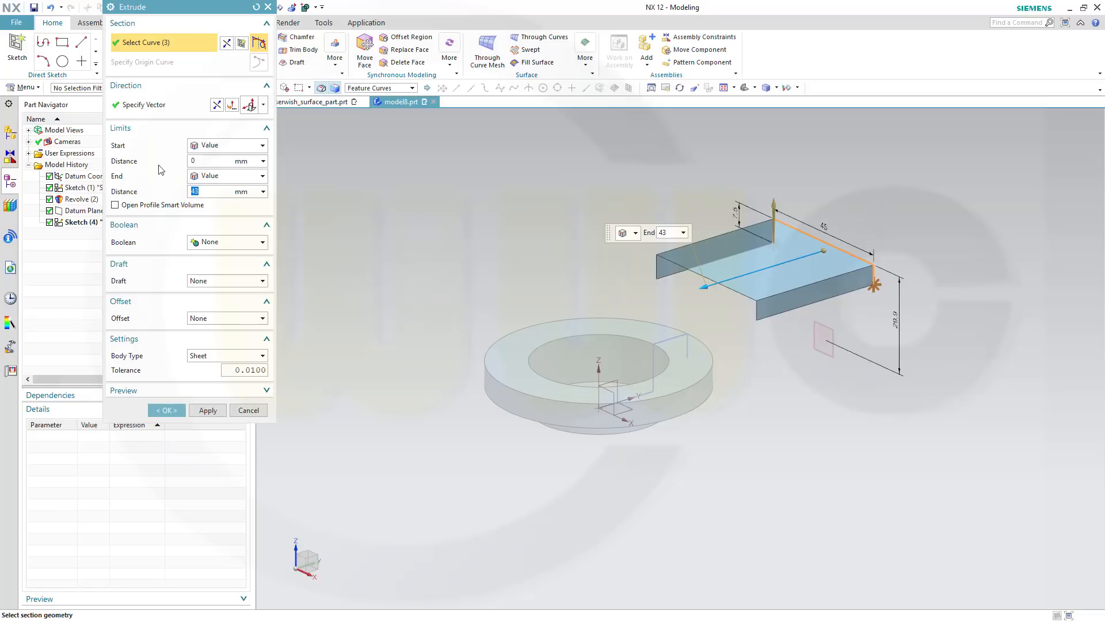
text(42.5)
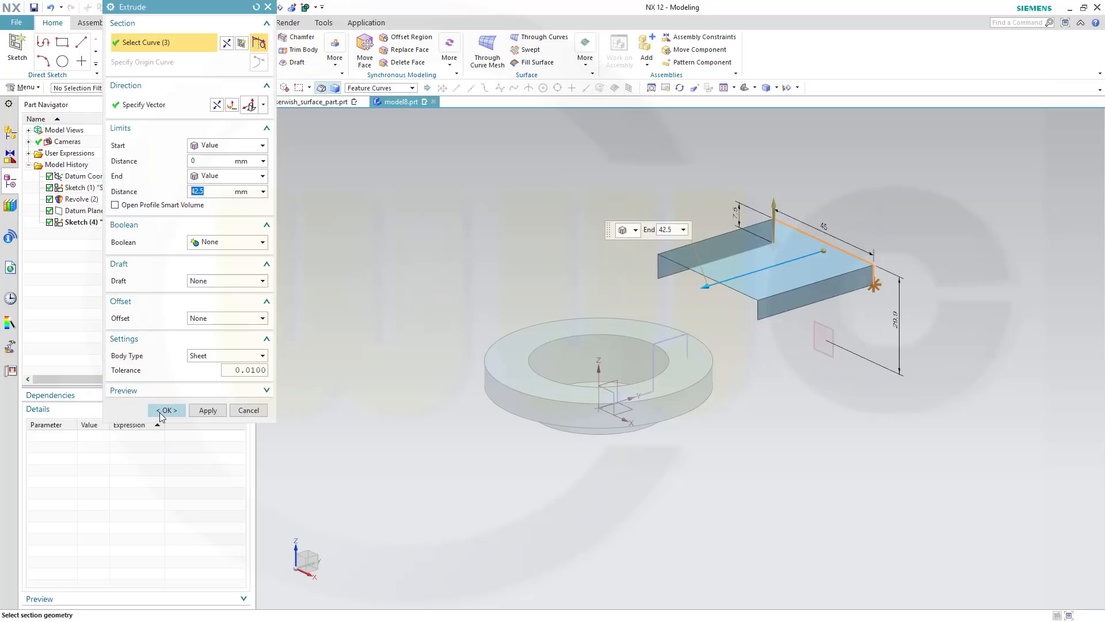
click(166, 409)
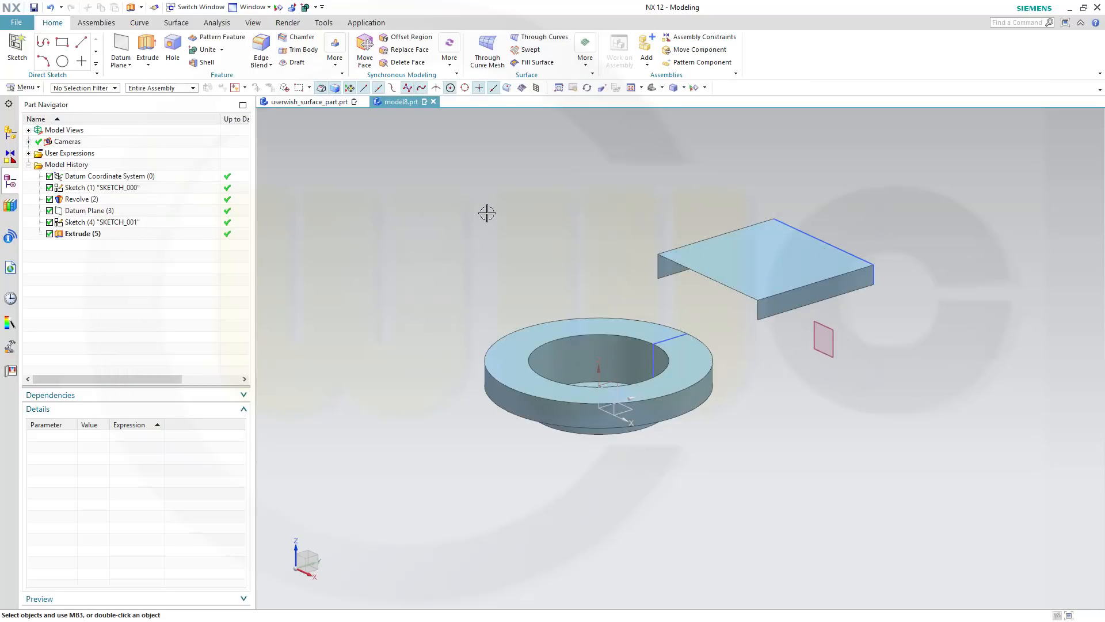
mouse_move(777, 457)
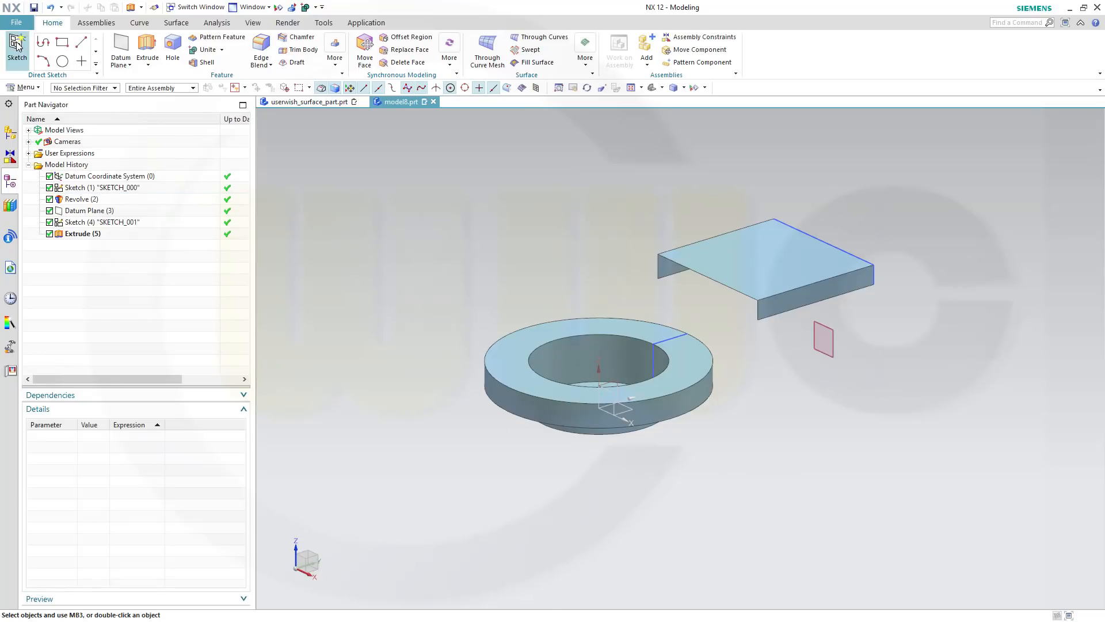
Start SKETCH_002 on the vertical plane through the ring's centre
click(17, 50)
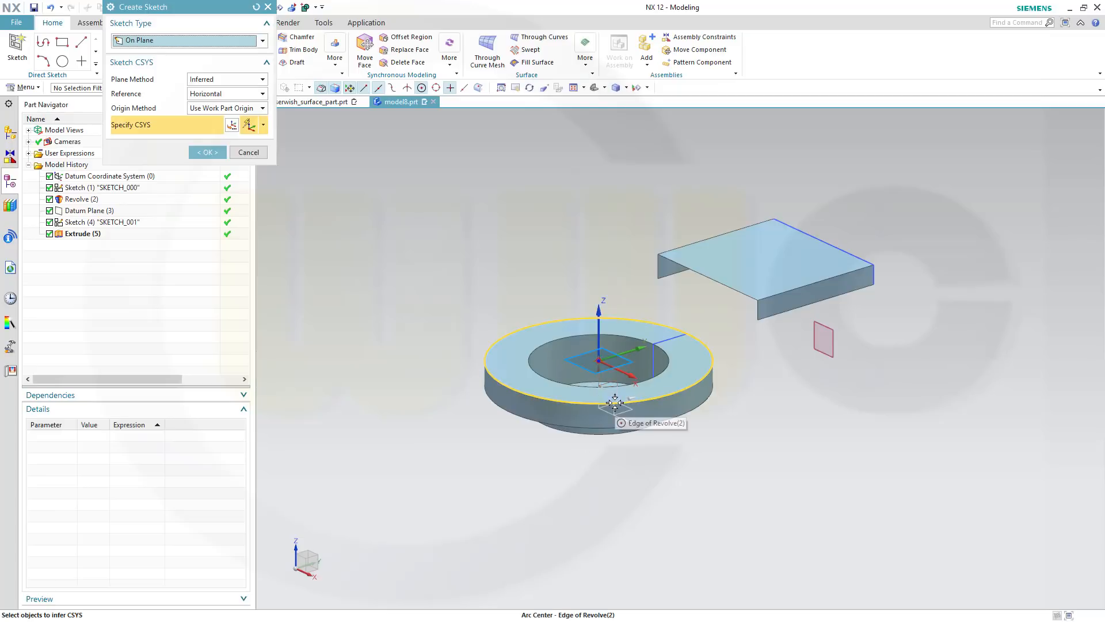
click(613, 398)
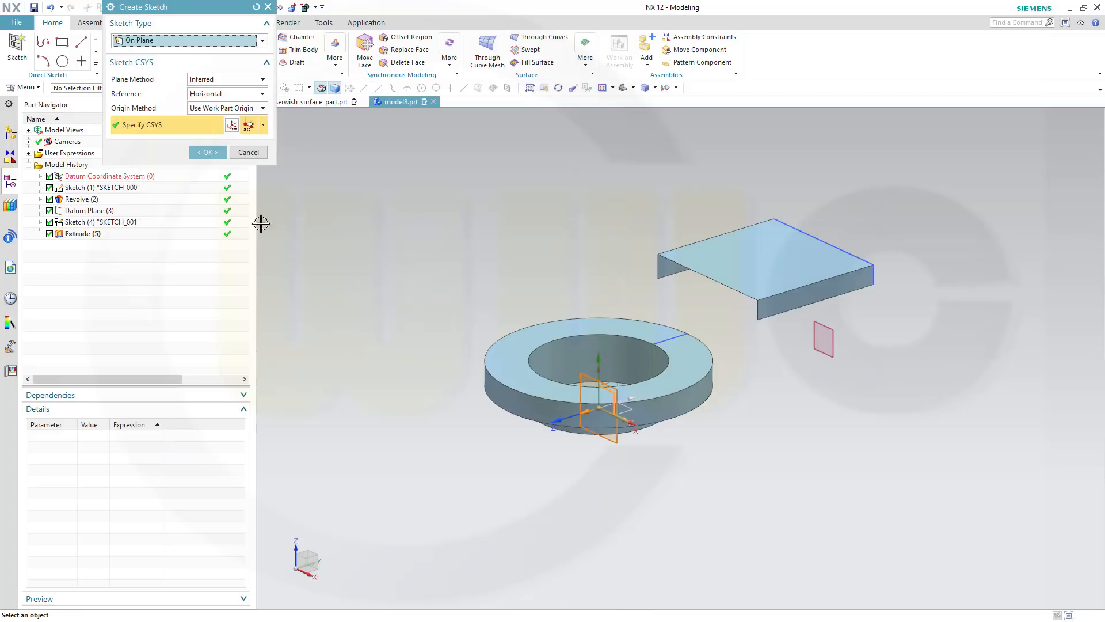
click(206, 152)
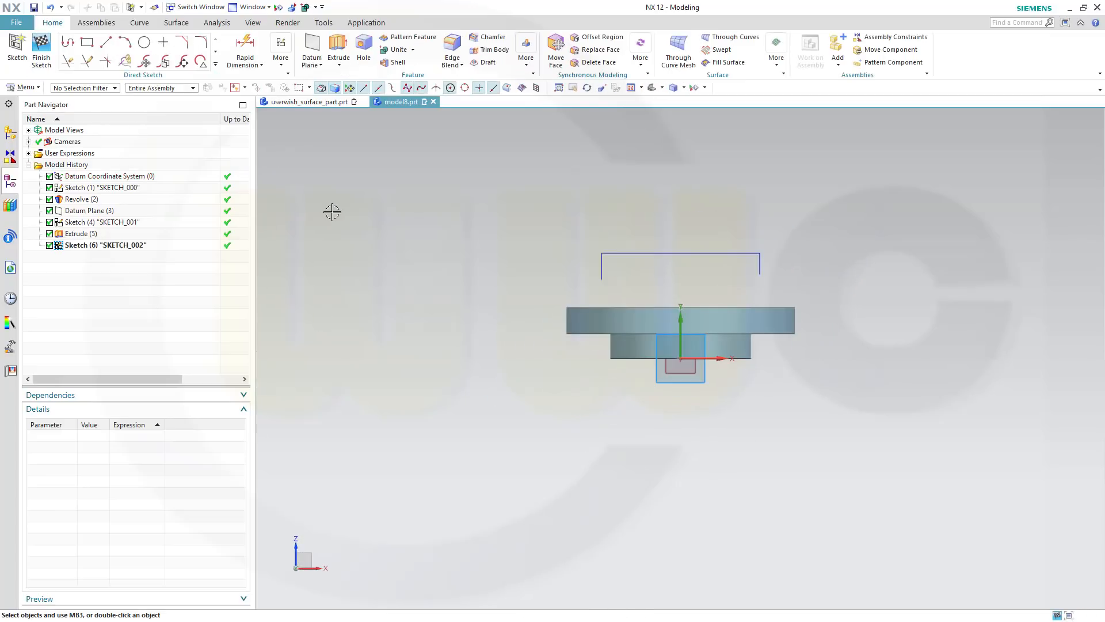
mouse_move(464, 312)
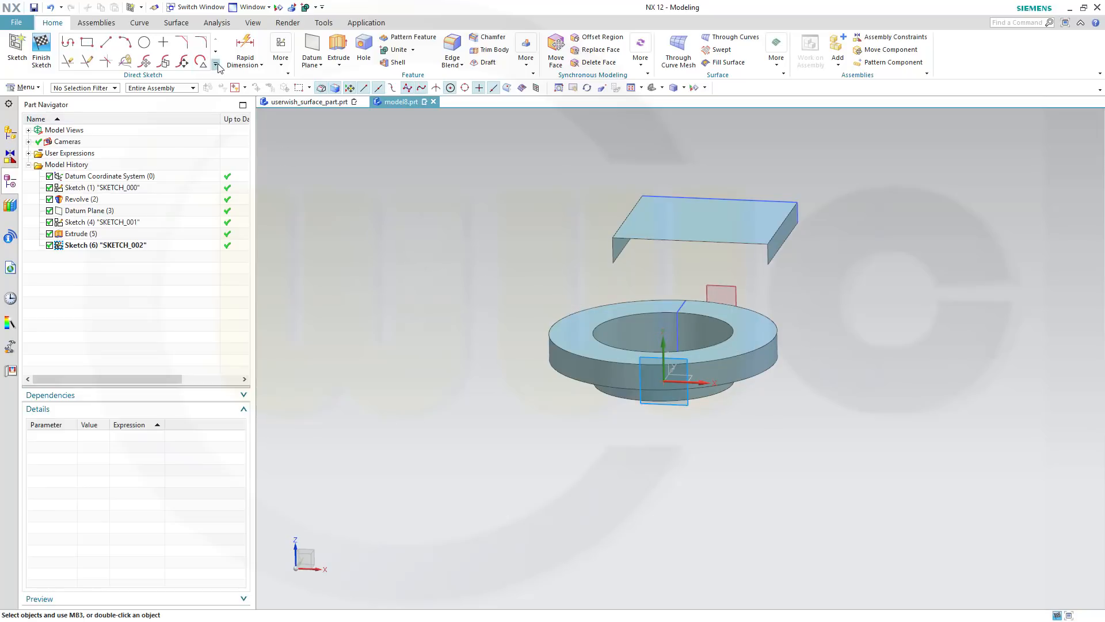
Create intersection curves from the ring's top face tracing its stepped cross-section
click(219, 66)
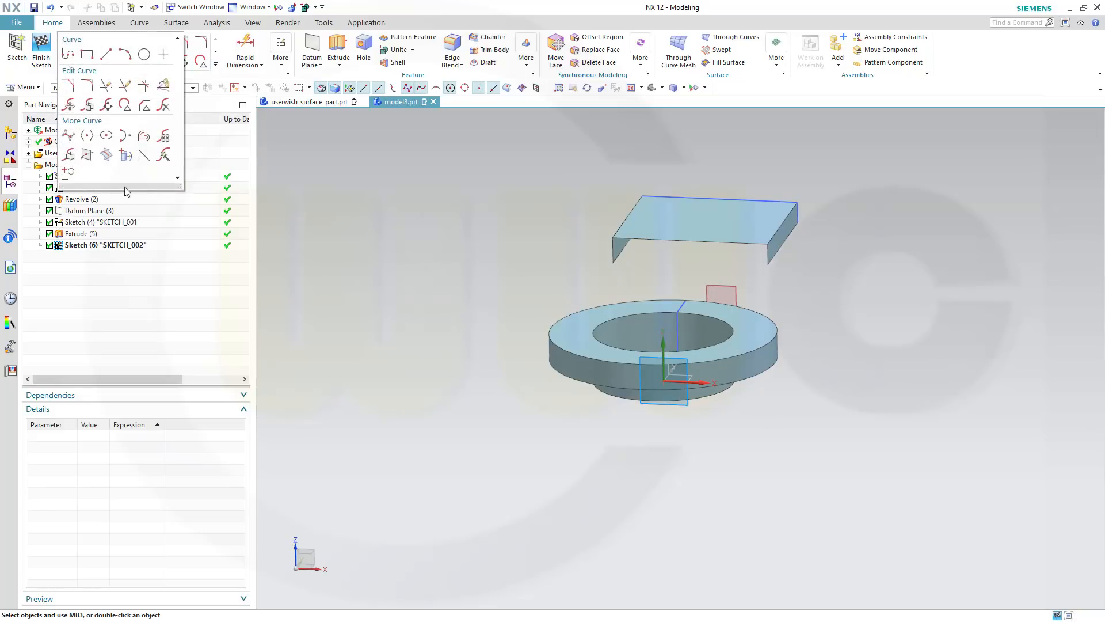
mouse_move(115, 171)
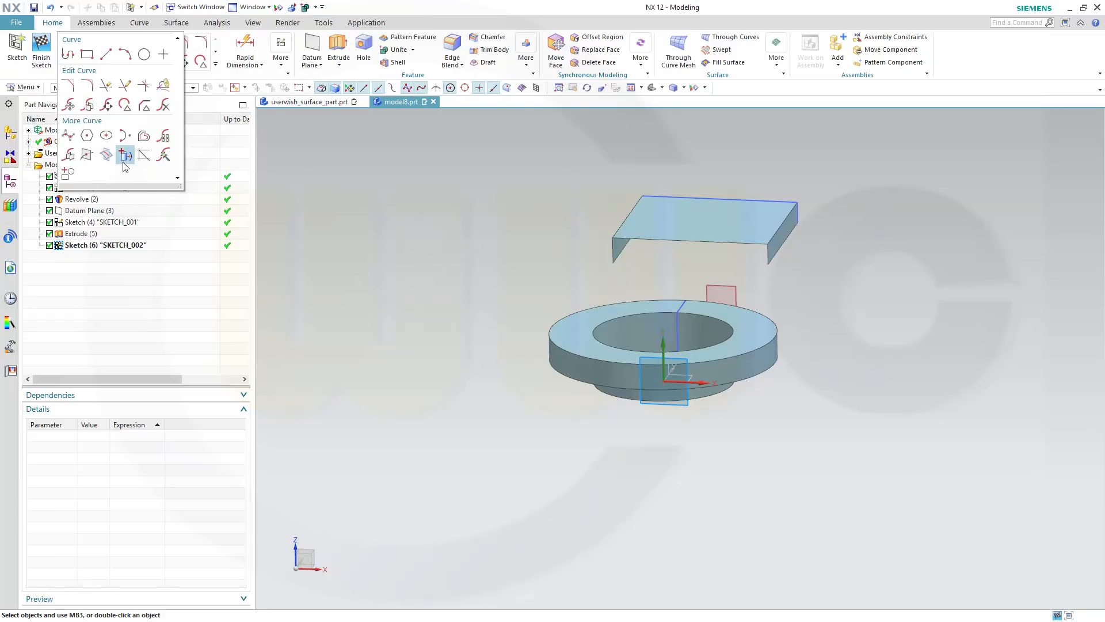
mouse_move(106, 154)
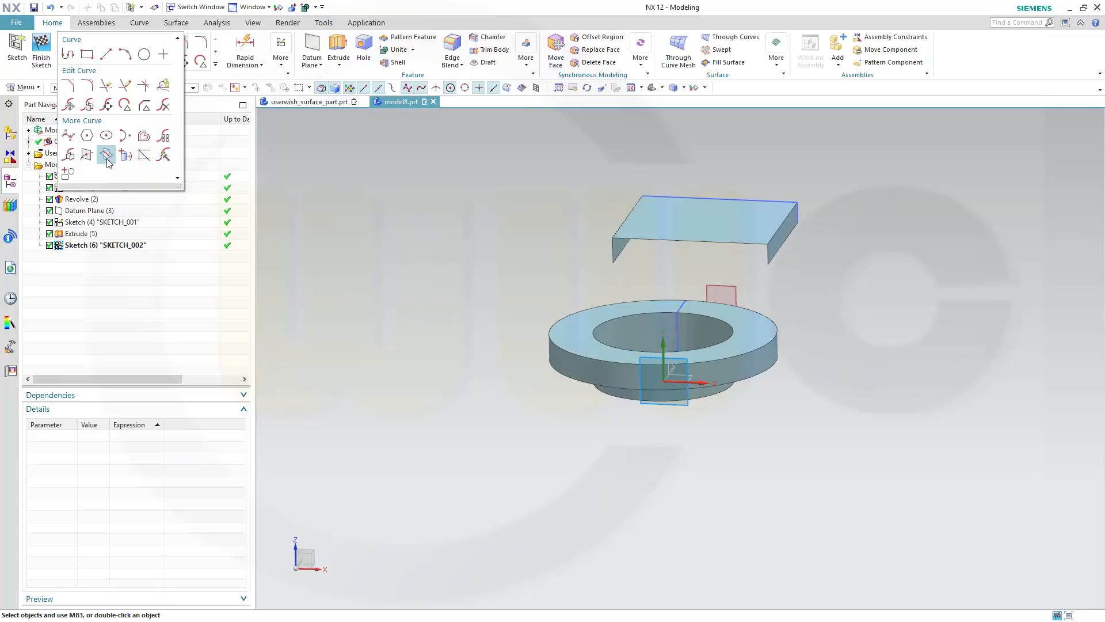
click(106, 155)
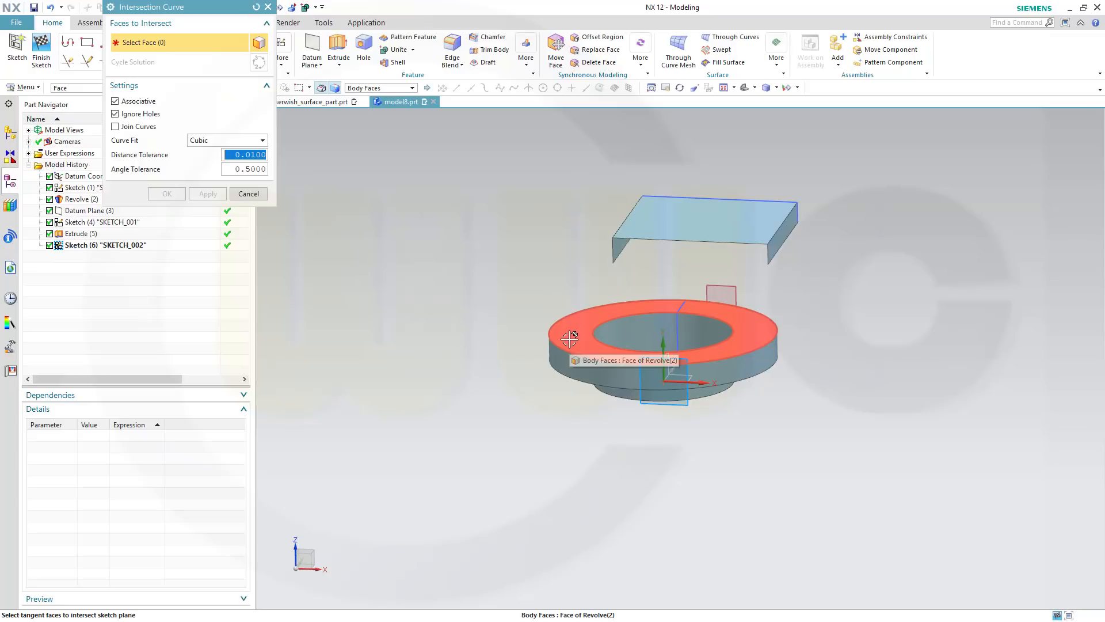
click(568, 338)
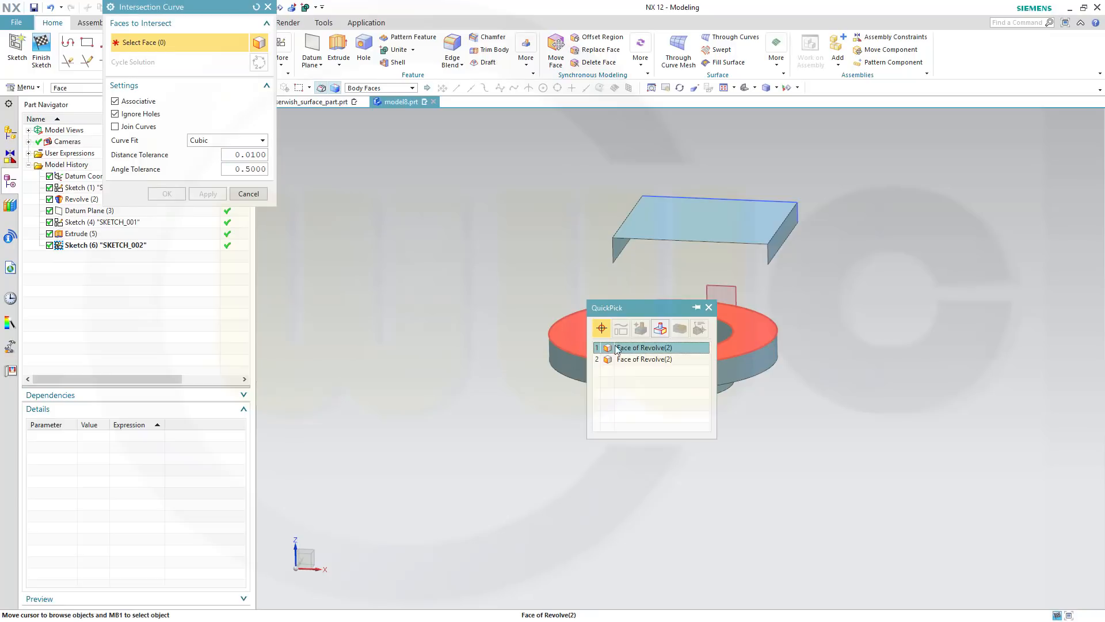
click(643, 348)
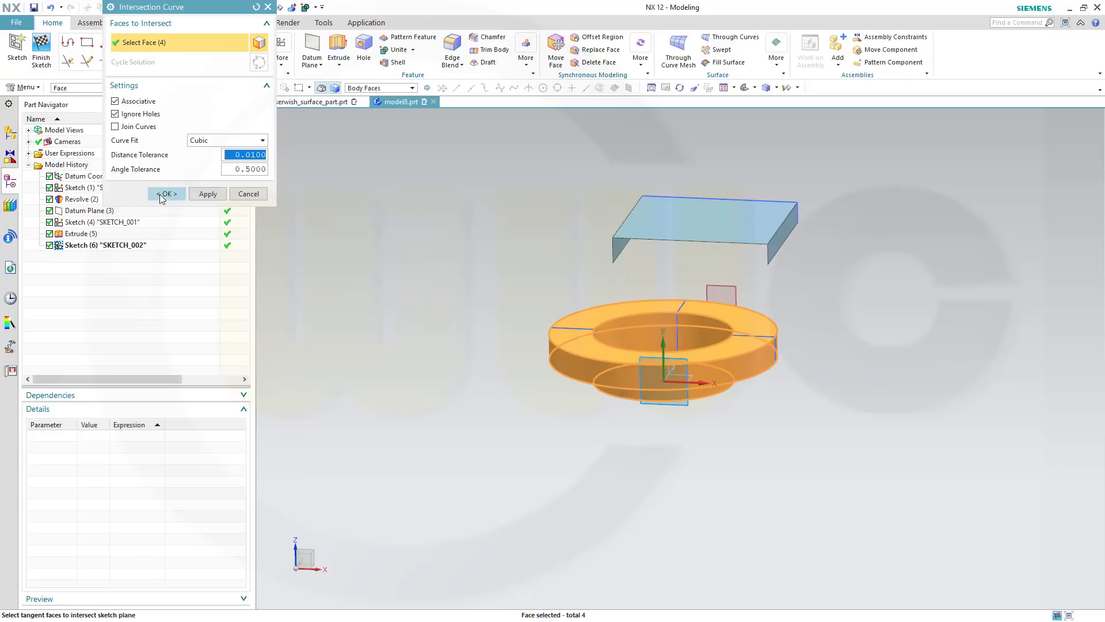
click(166, 194)
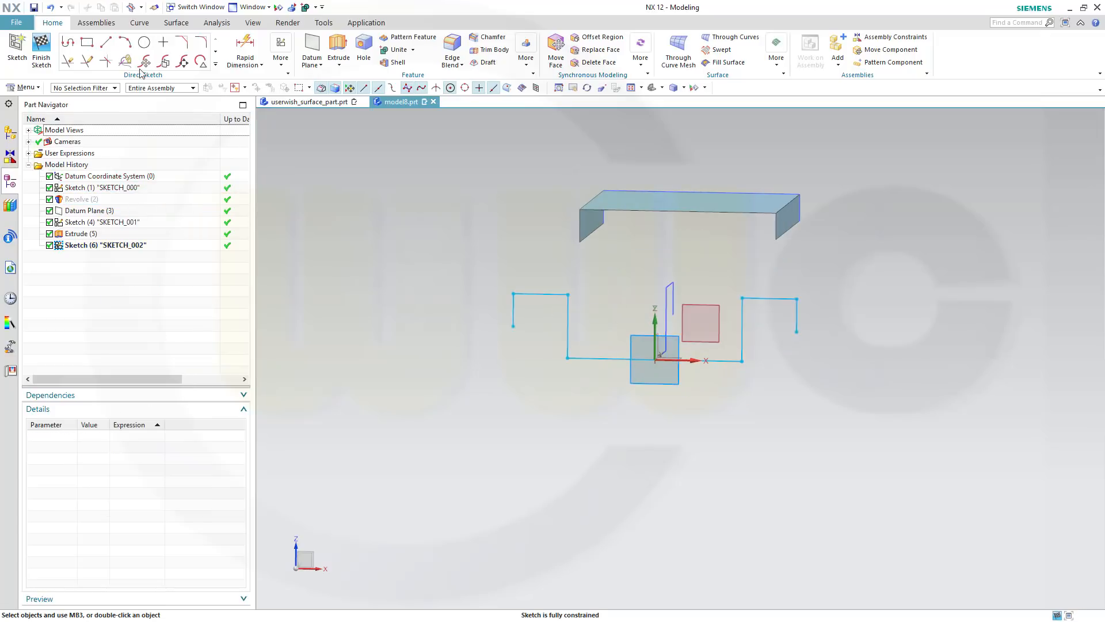
Draw a new straight line across the top of the profile
click(67, 41)
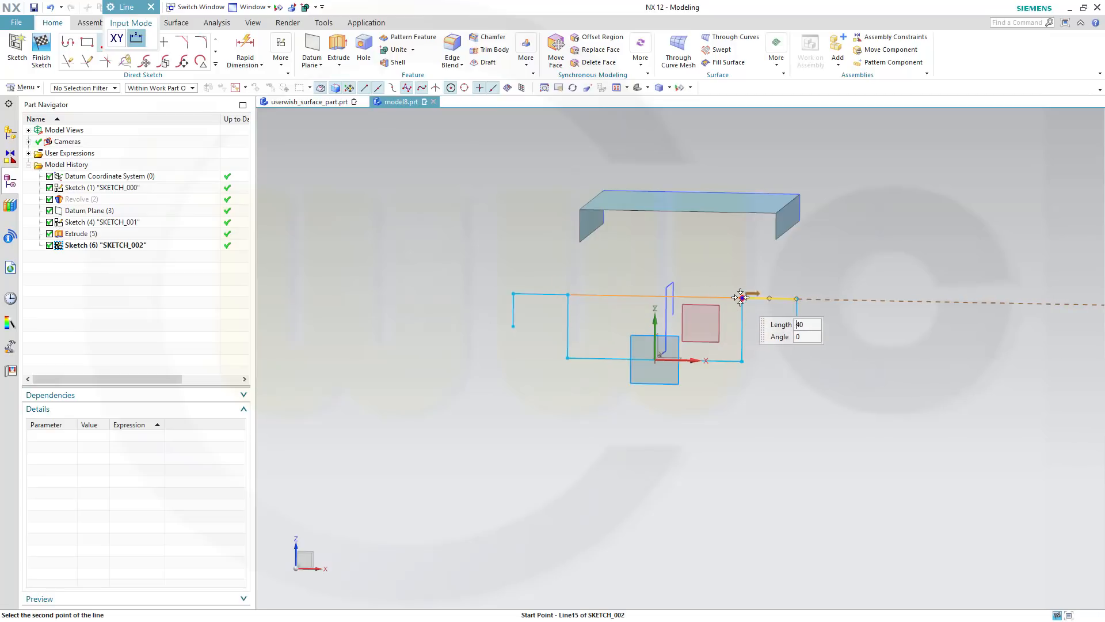
click(741, 297)
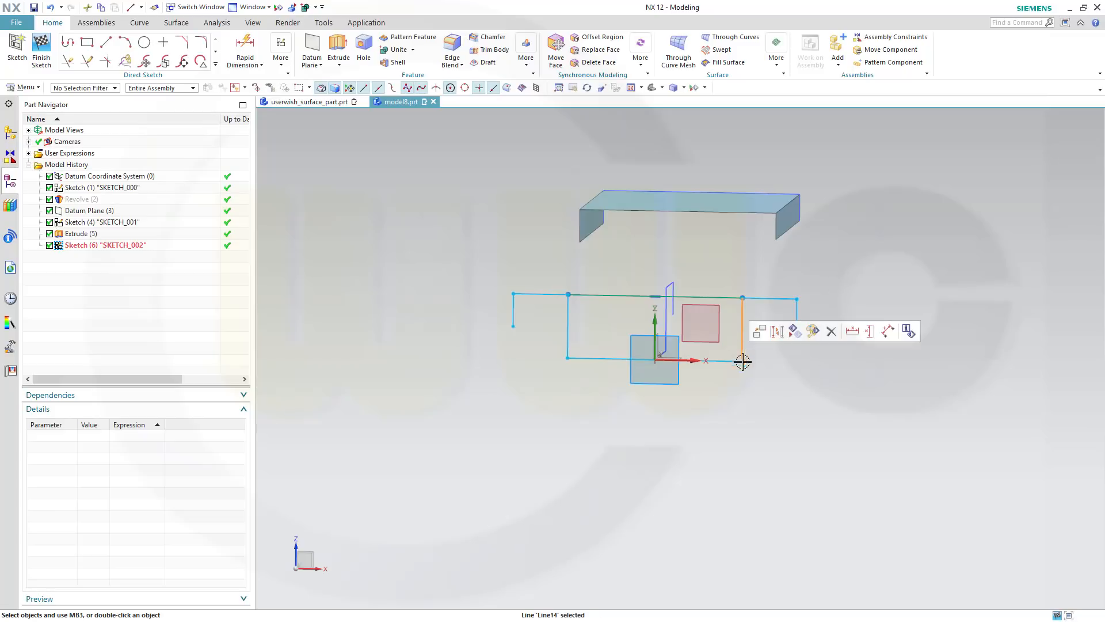
mouse_move(739, 411)
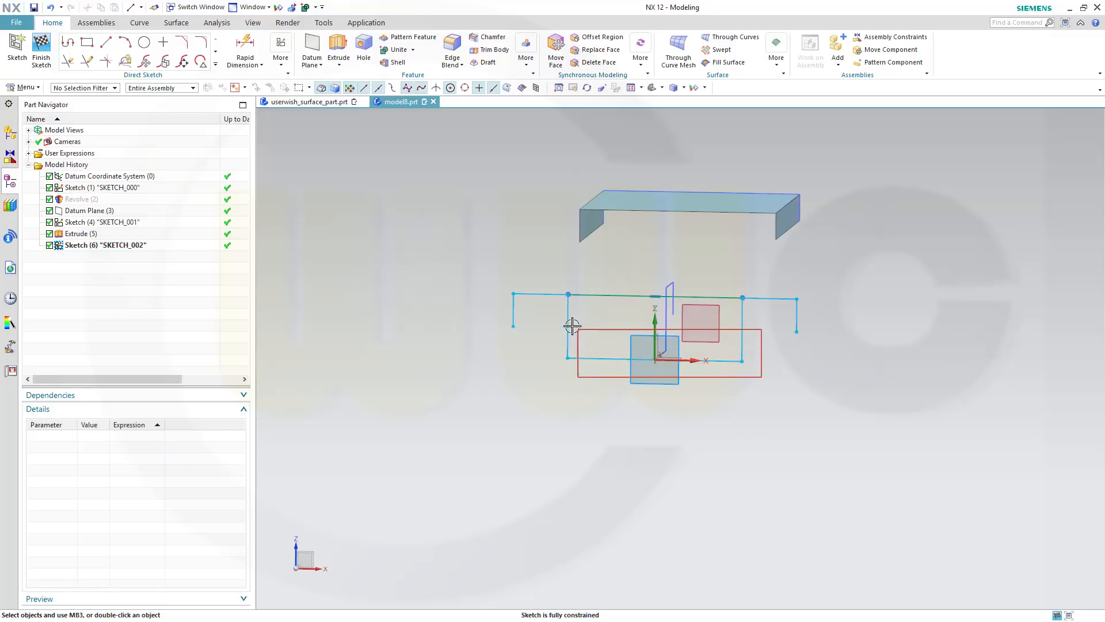
Delete the three unwanted lower lines and finish the sketch
click(109, 175)
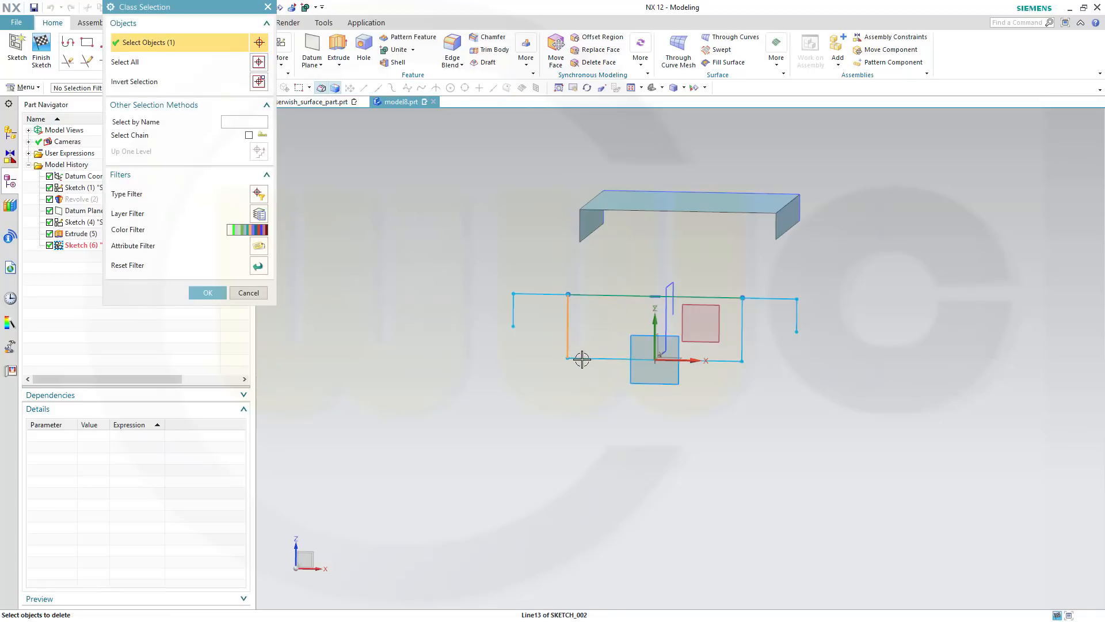
click(705, 339)
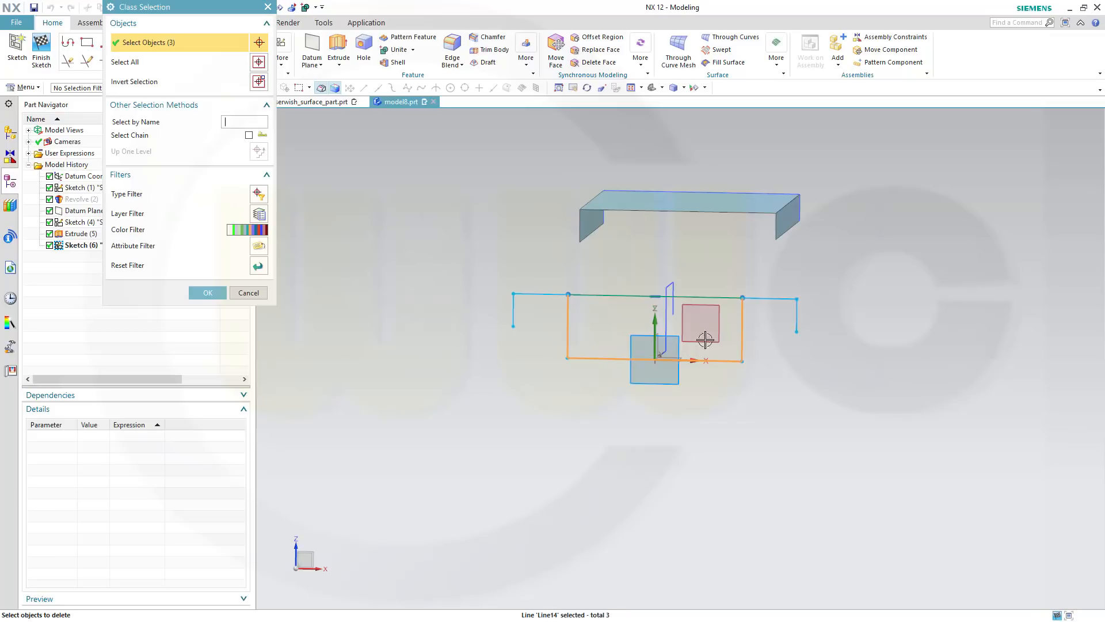
click(248, 292)
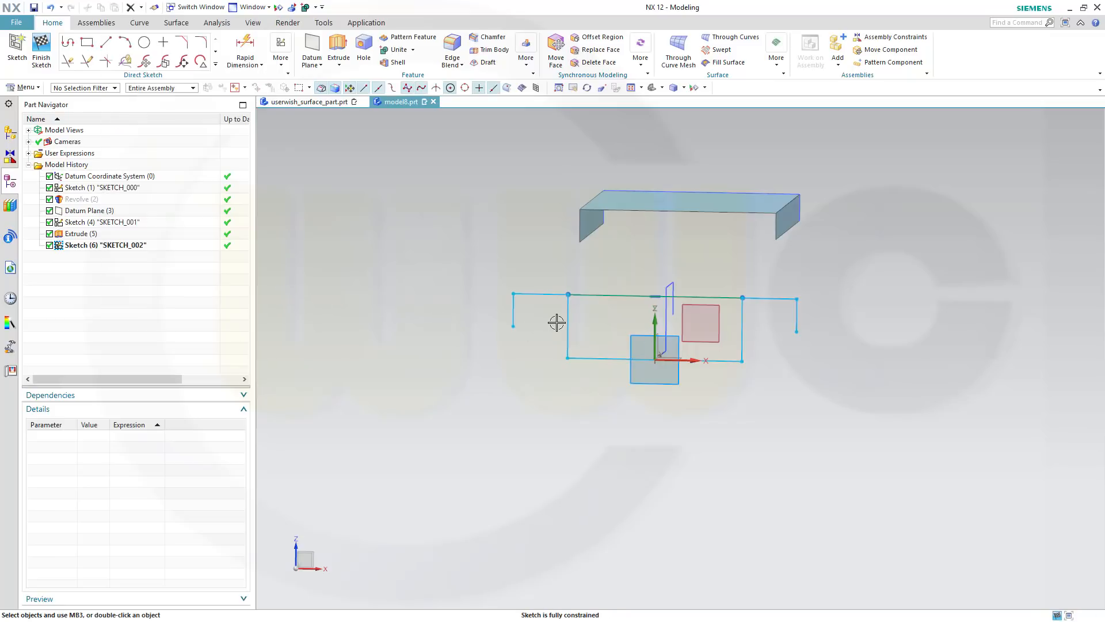
click(567, 325)
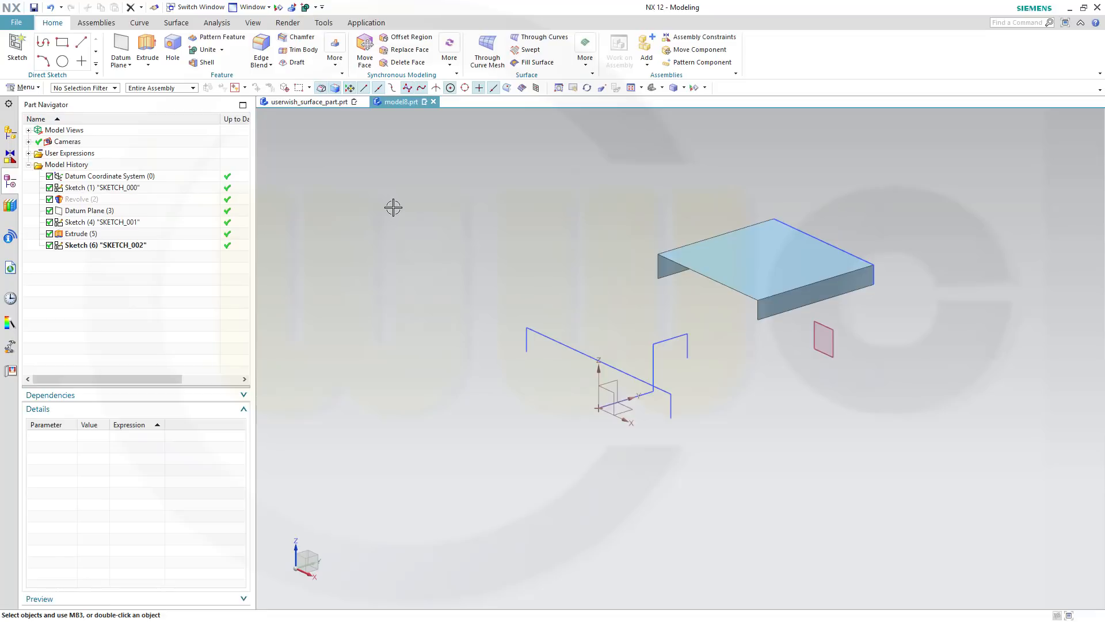
Edit Extrude (5) so its section is only the single top line, giving a flat sheet
click(81, 234)
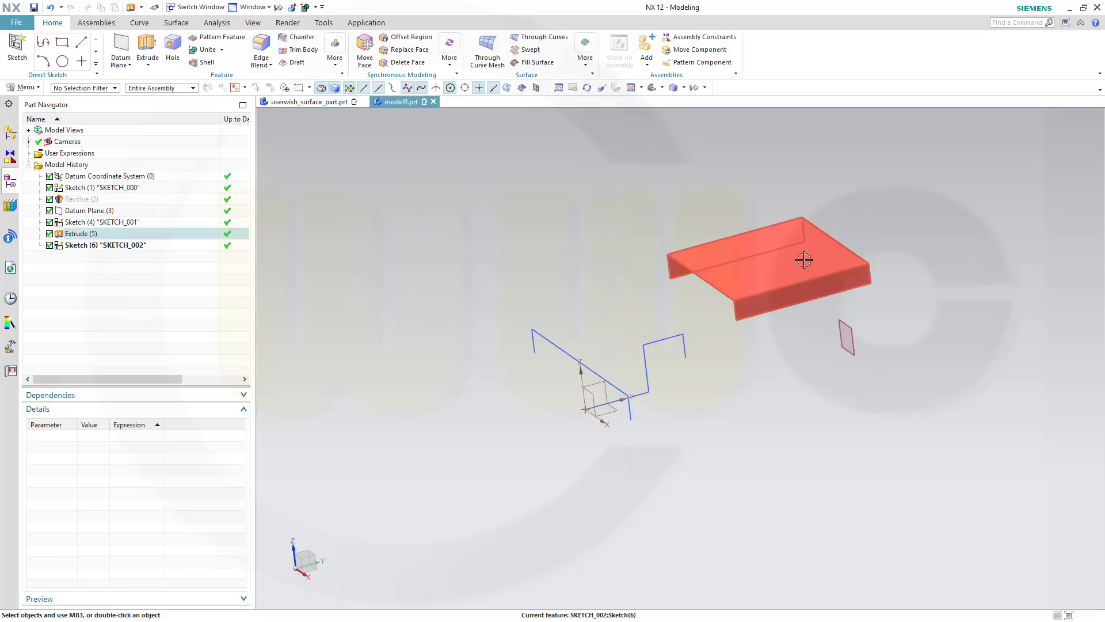
click(81, 234)
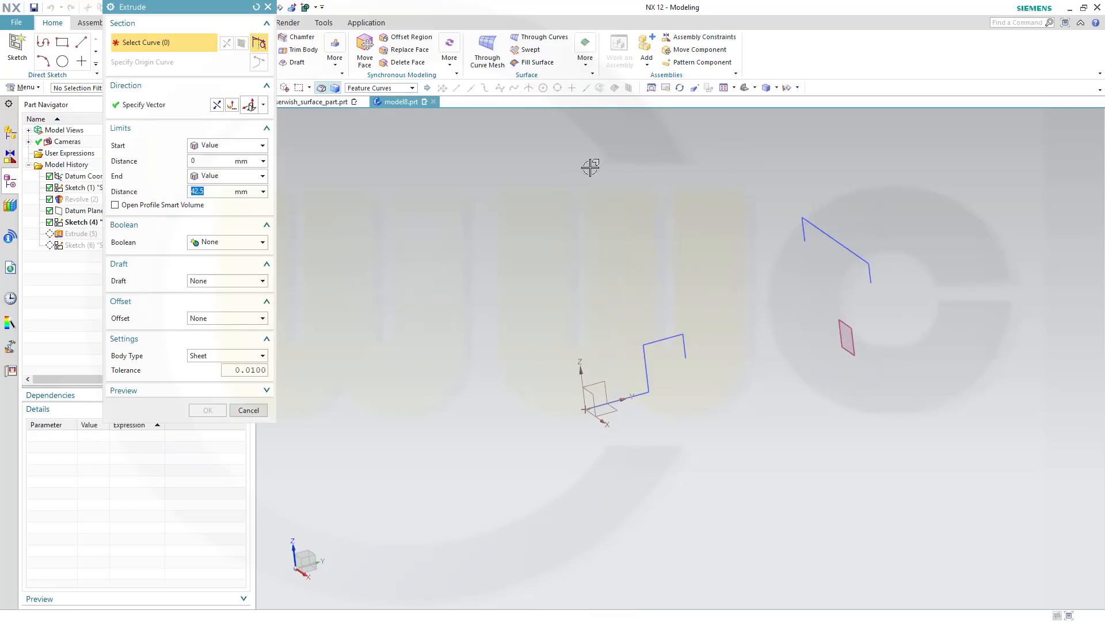
click(413, 87)
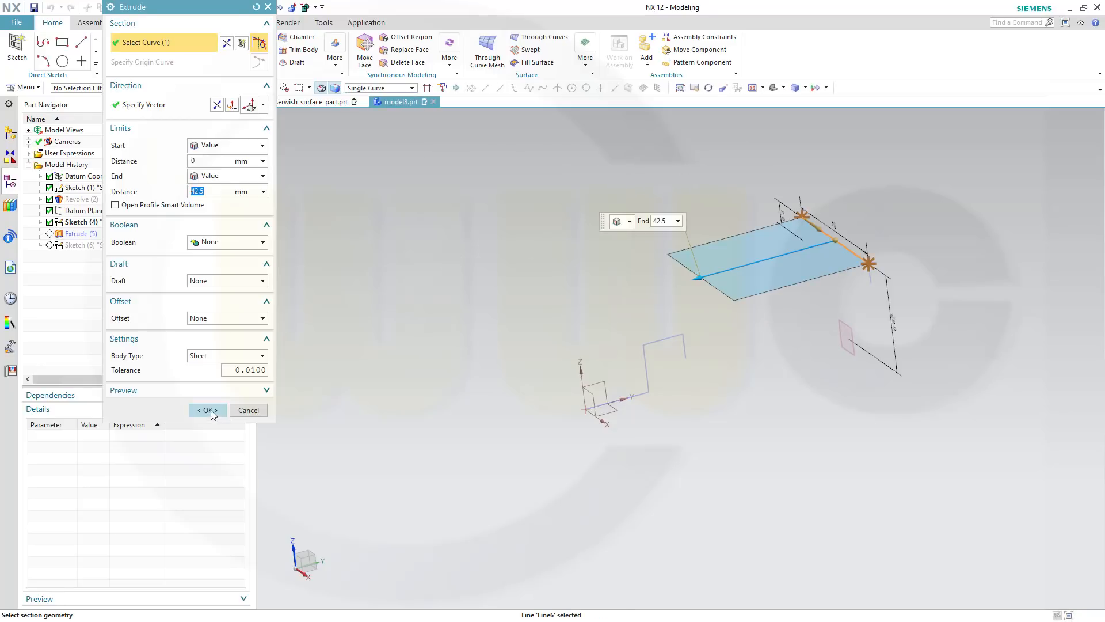
click(205, 410)
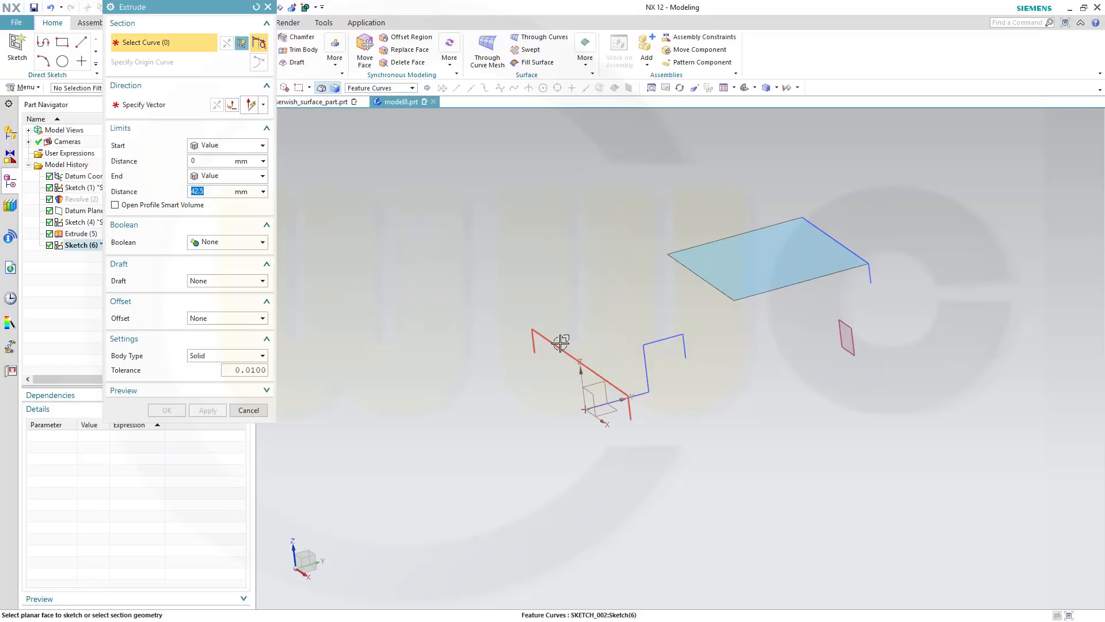
Extrude the three lower sketch lines 30 mm as Extrude (8) using the Single Curve filter
click(412, 88)
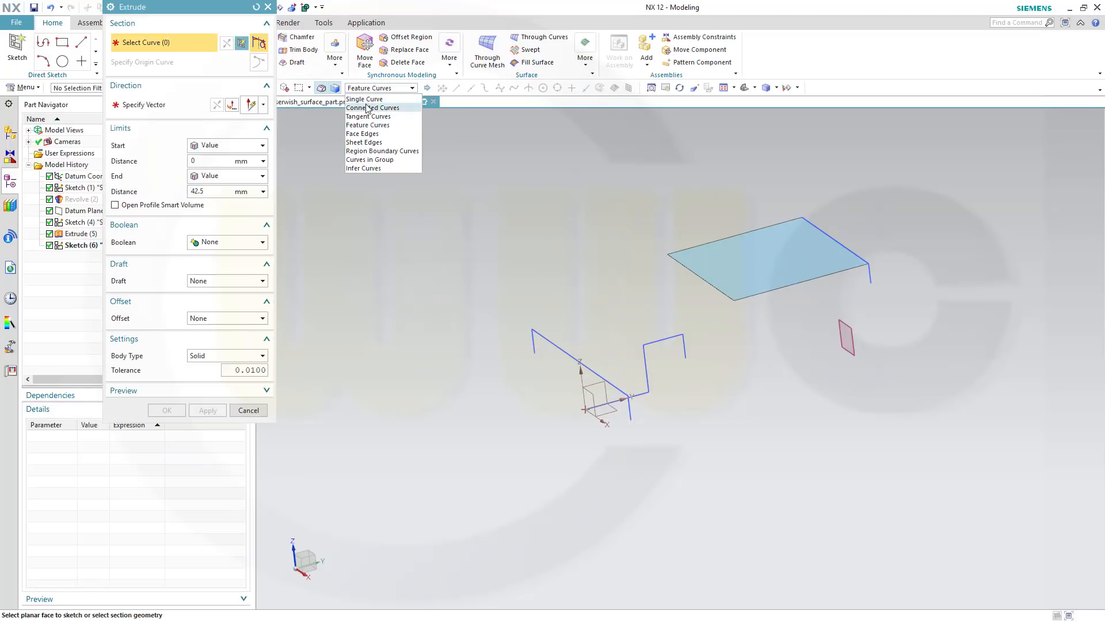
click(365, 99)
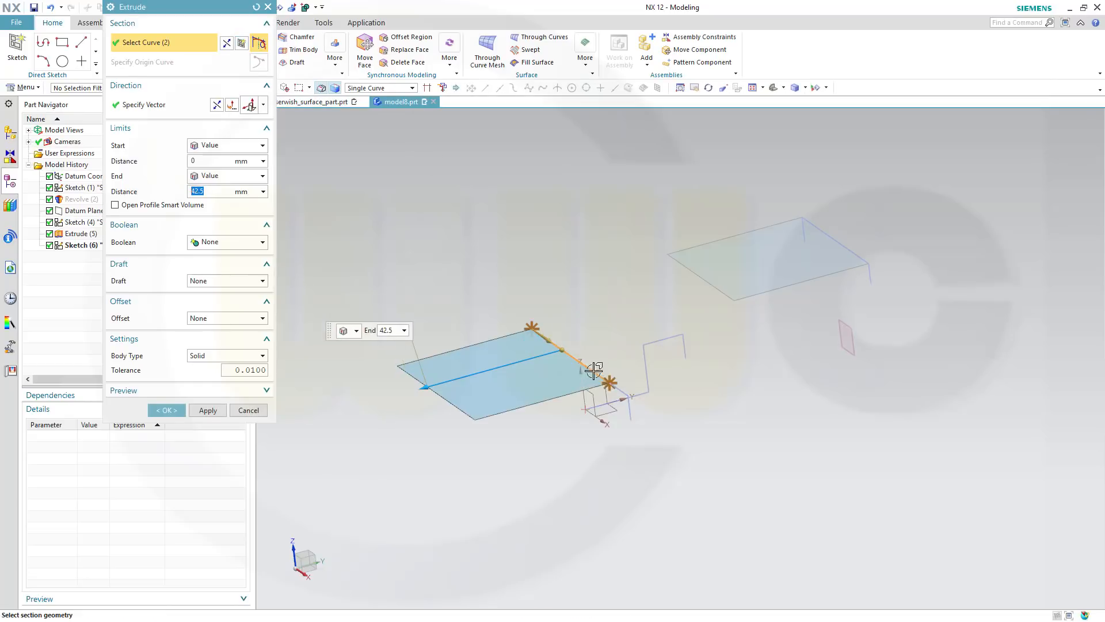
click(578, 363)
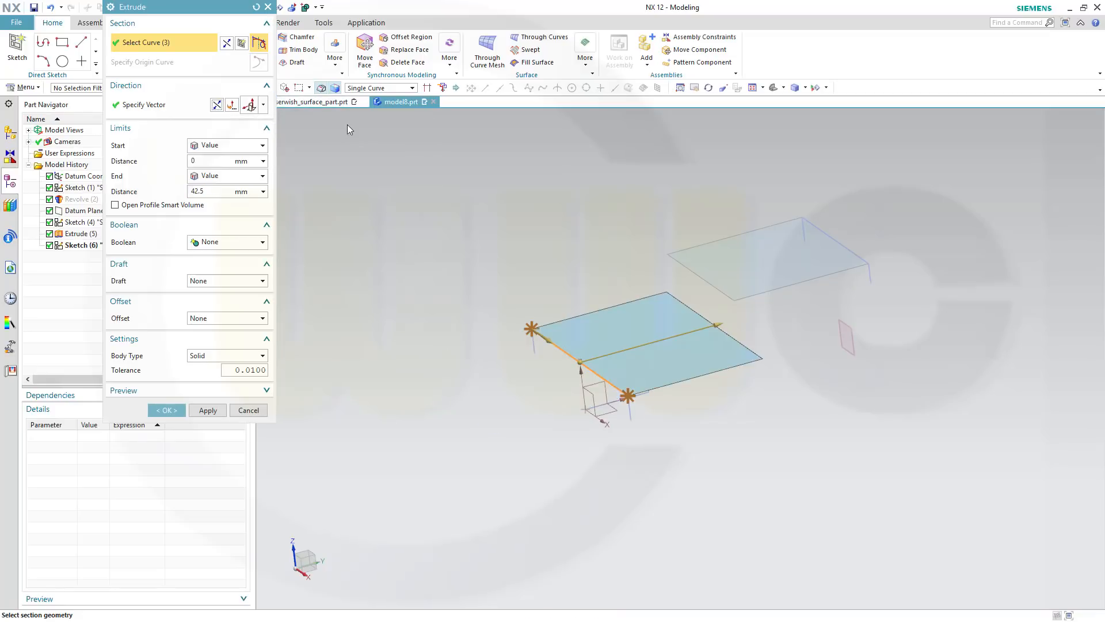
click(715, 326)
text(30)
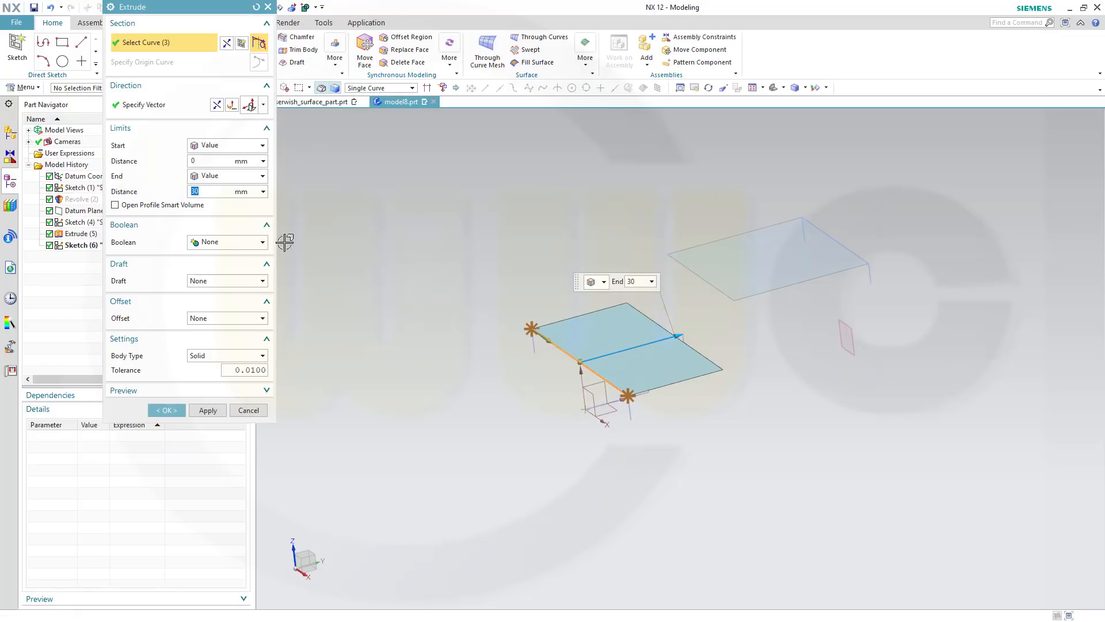
click(165, 410)
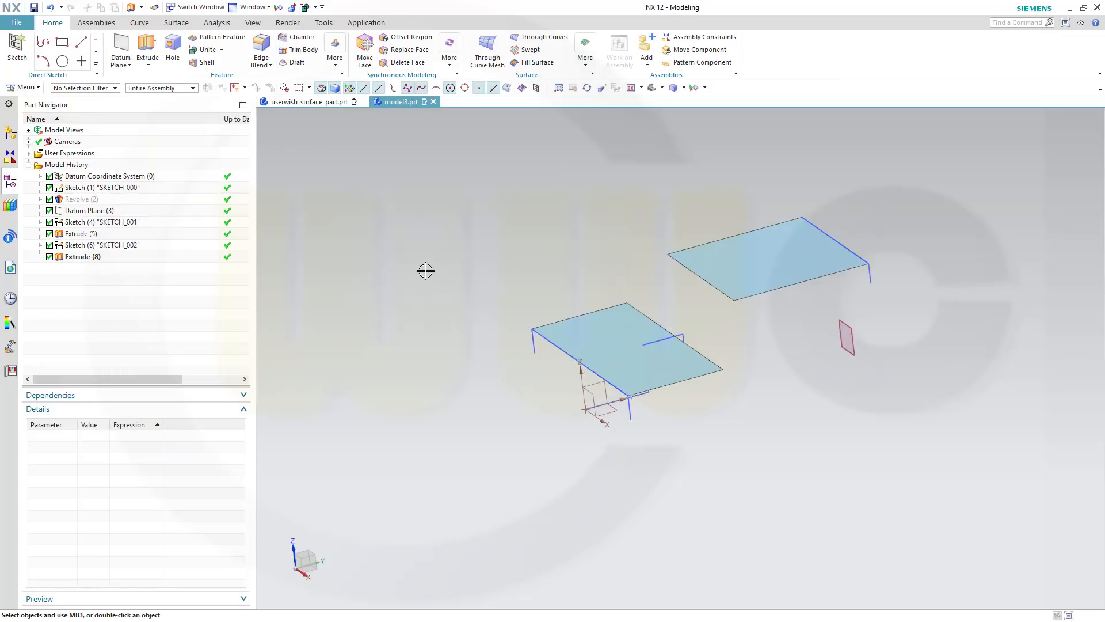
mouse_move(396, 210)
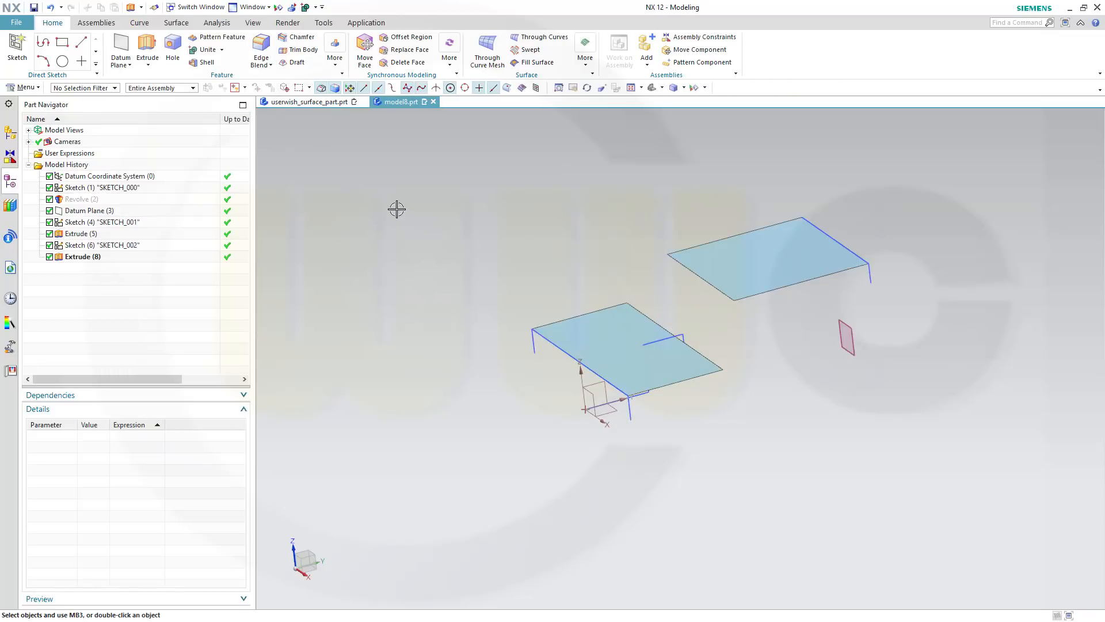
mouse_move(542, 37)
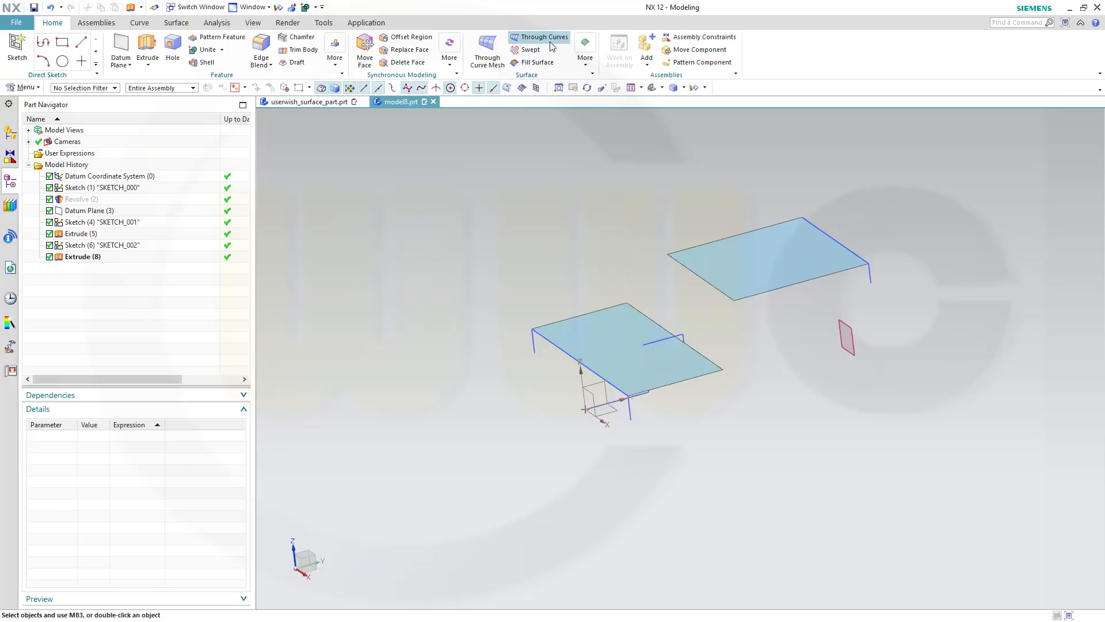
Create a Through Curves surface between the upper and lower sheet edges as a sloped face
click(544, 37)
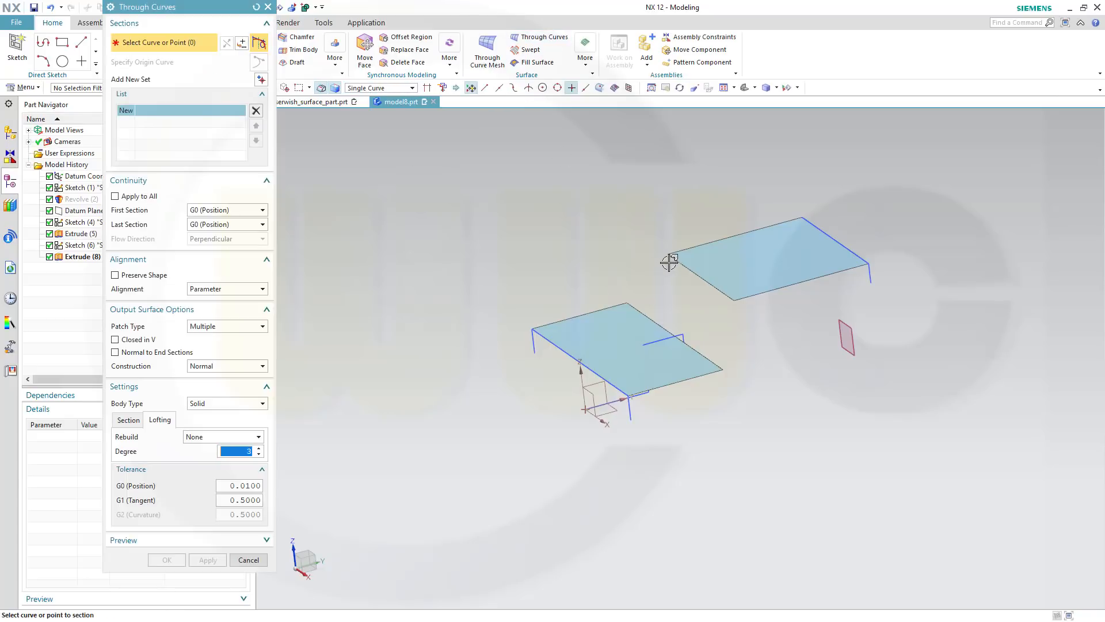
click(699, 278)
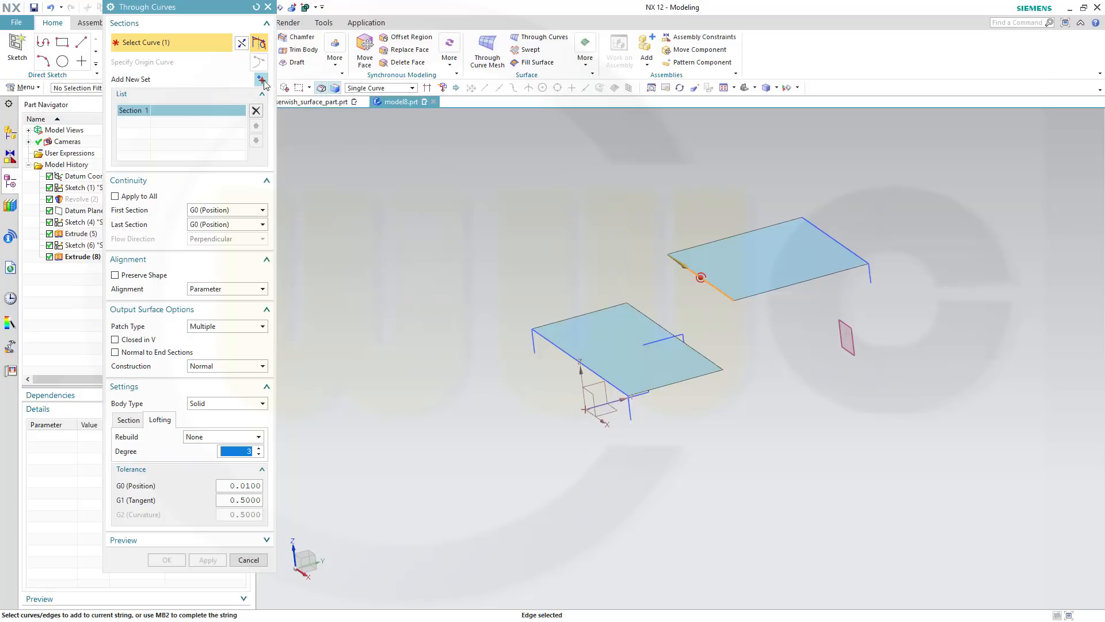
click(260, 79)
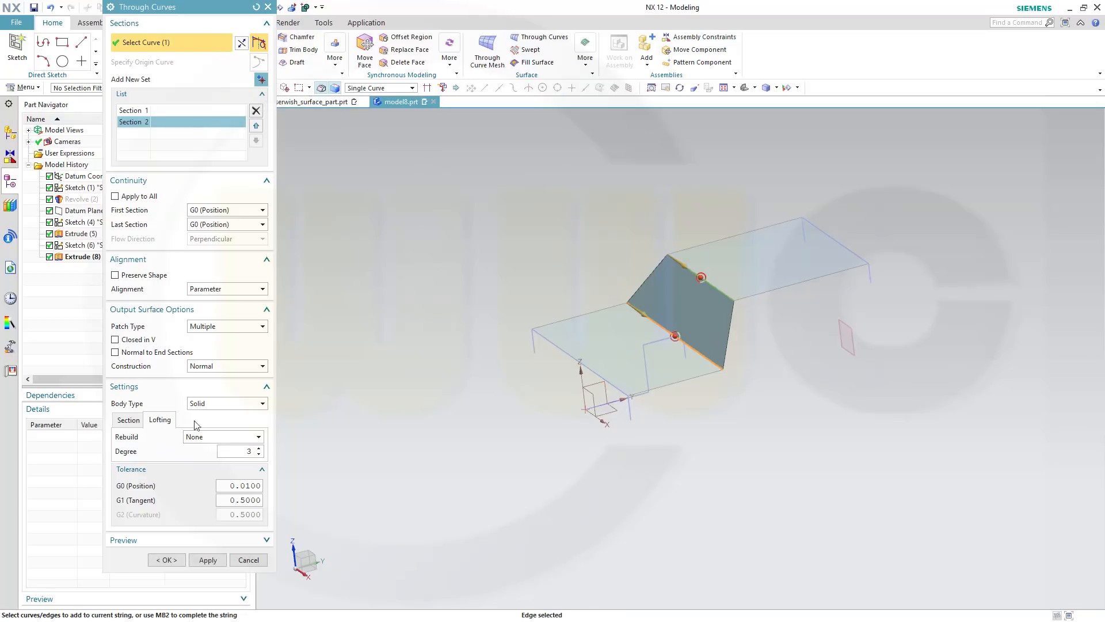
click(166, 560)
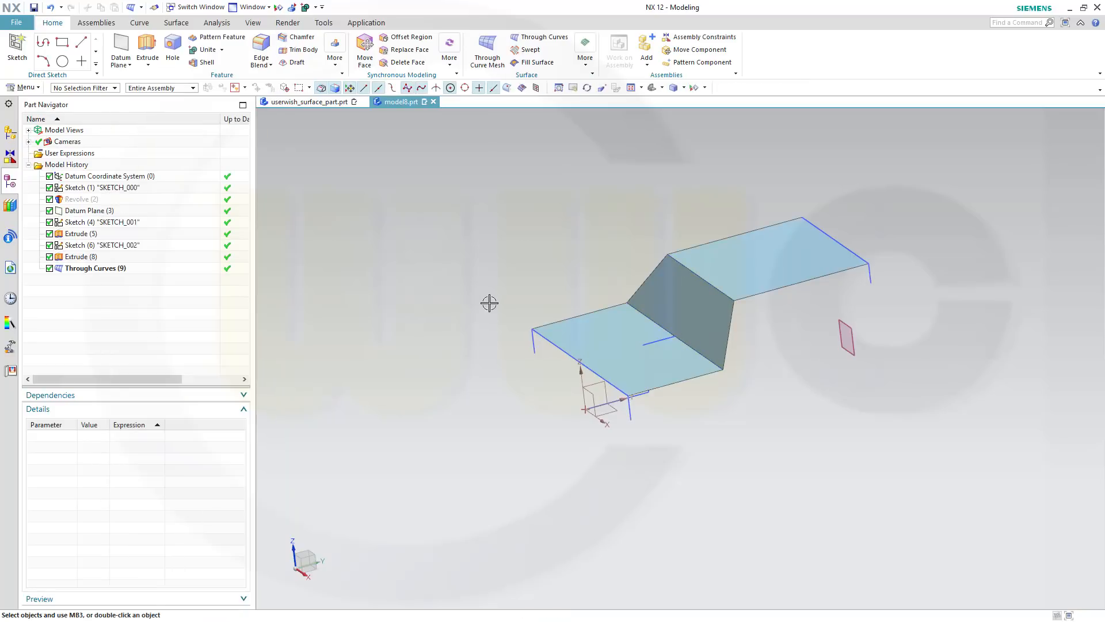
Add a 15 mm two-face blend between the sloped face and the lower flat sheet
drag(489, 303, 479, 291)
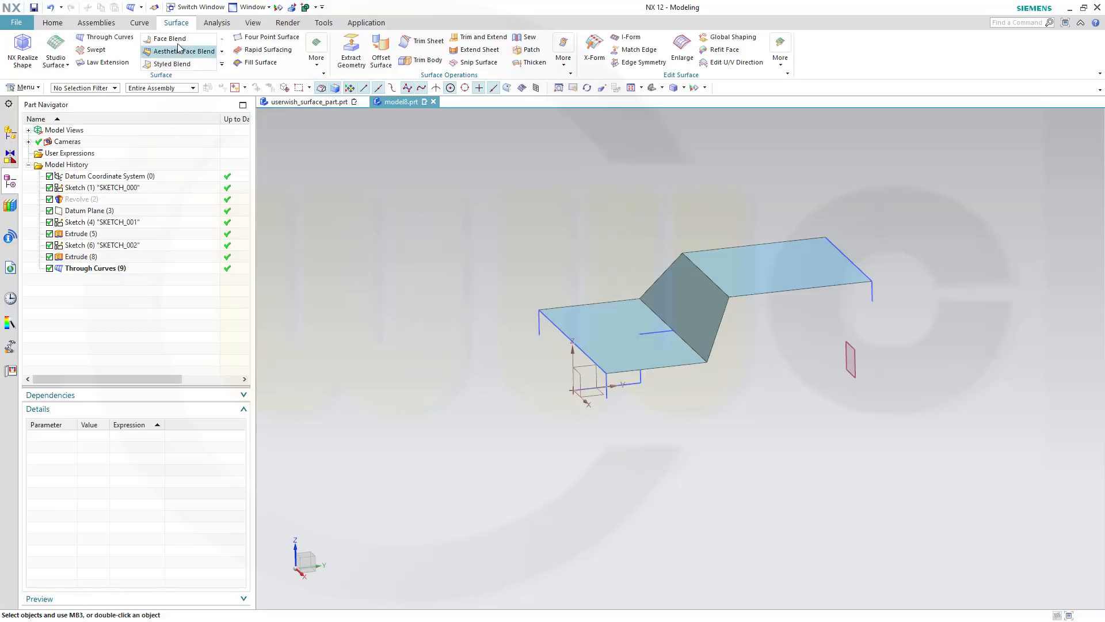
click(170, 38)
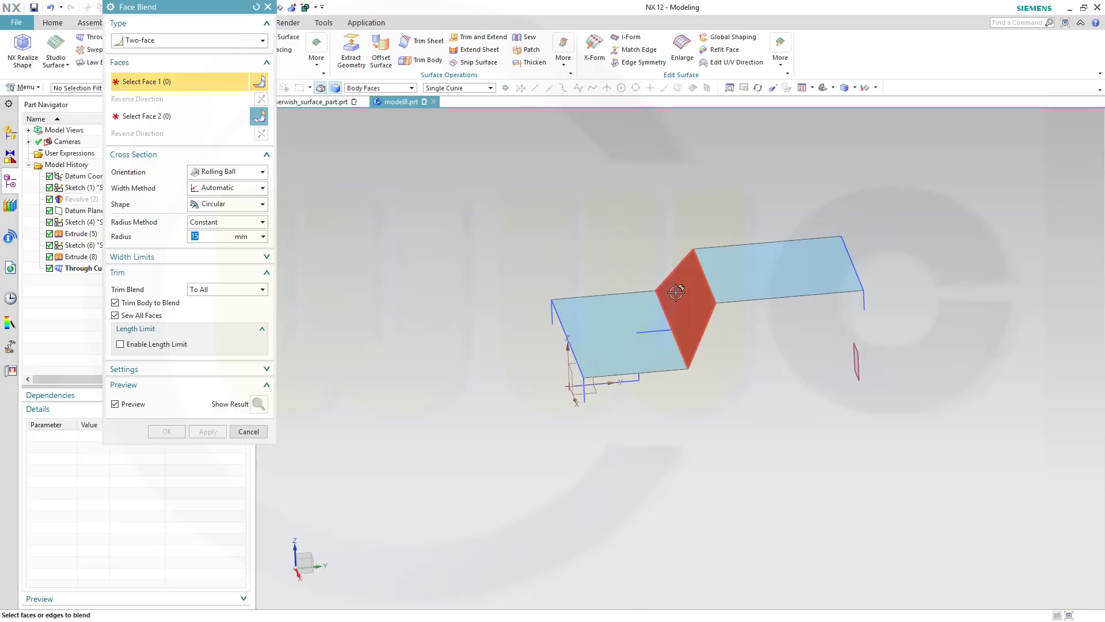
click(676, 291)
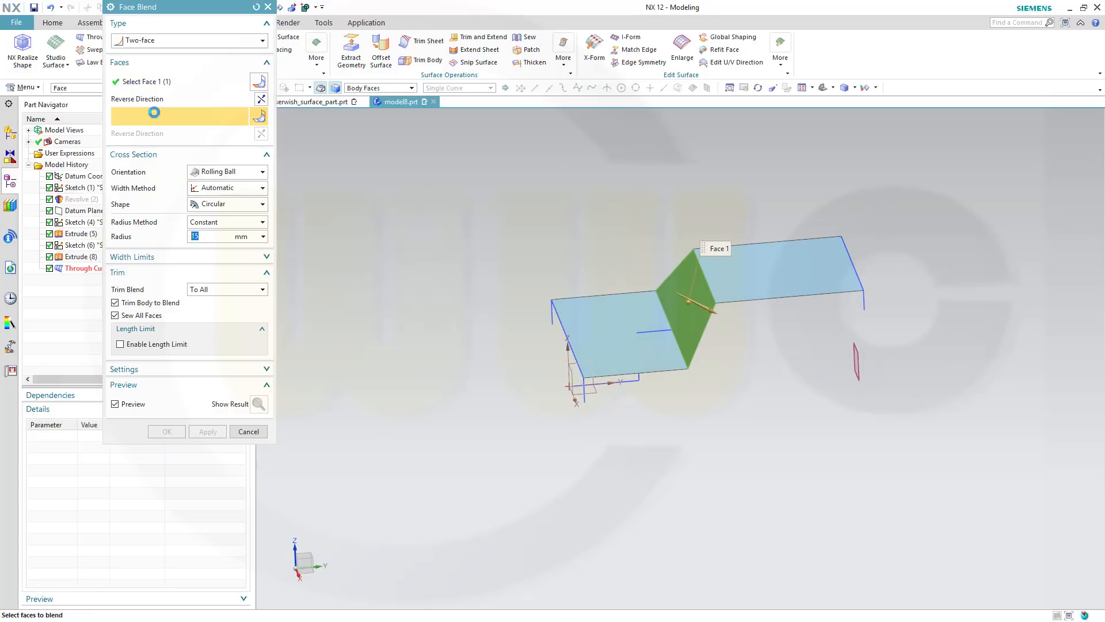
click(689, 386)
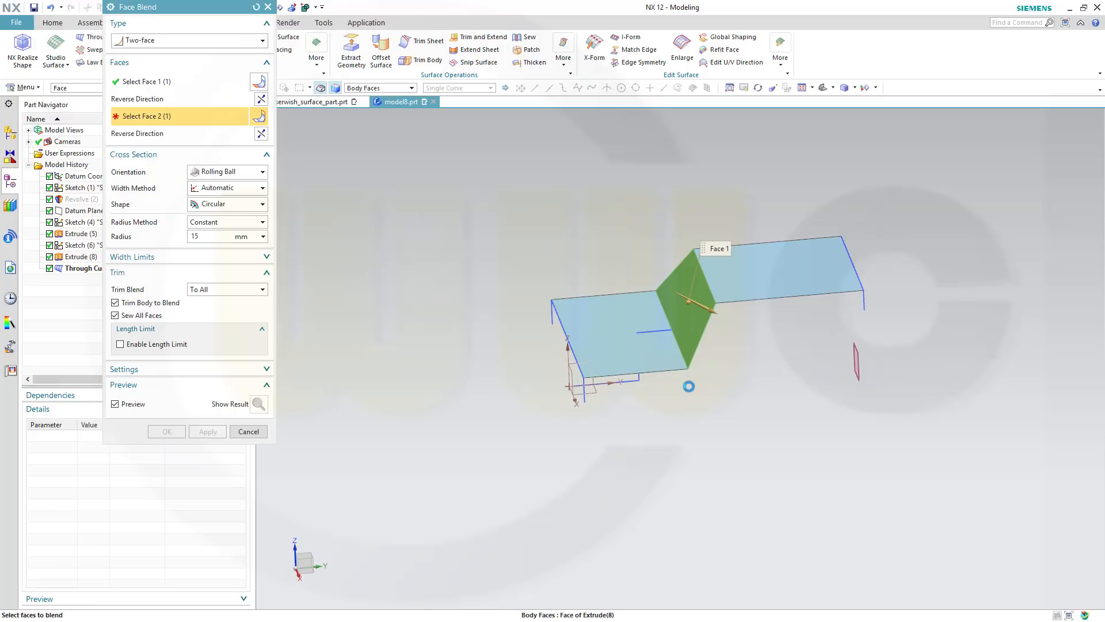
click(687, 318)
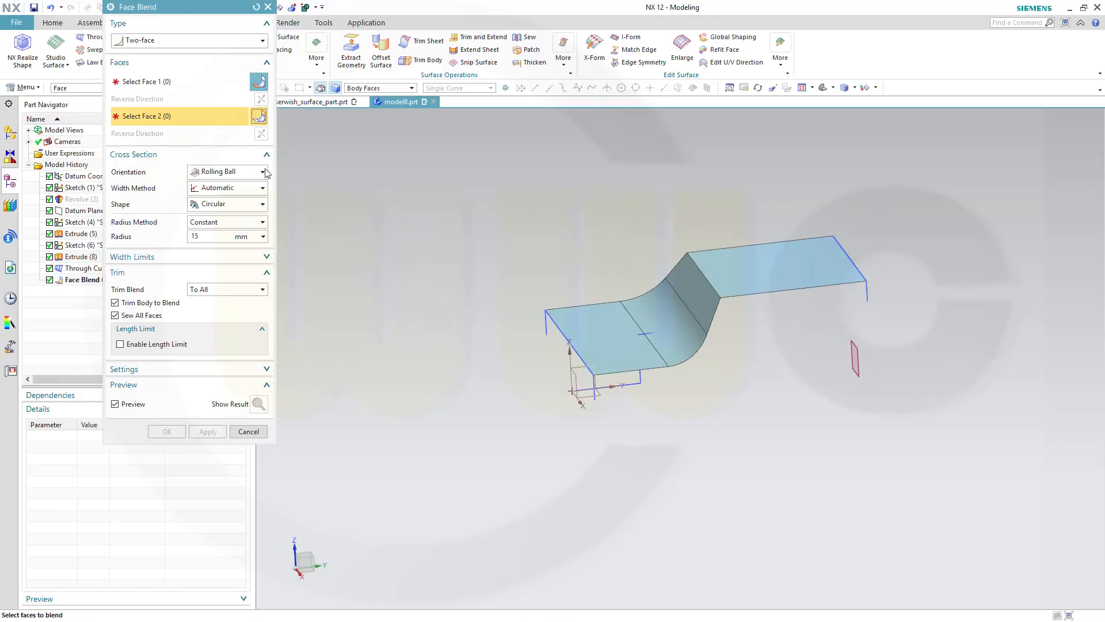
Add the second 15 mm face blend at the upper bend, completing the S-shaped sheet
click(635, 325)
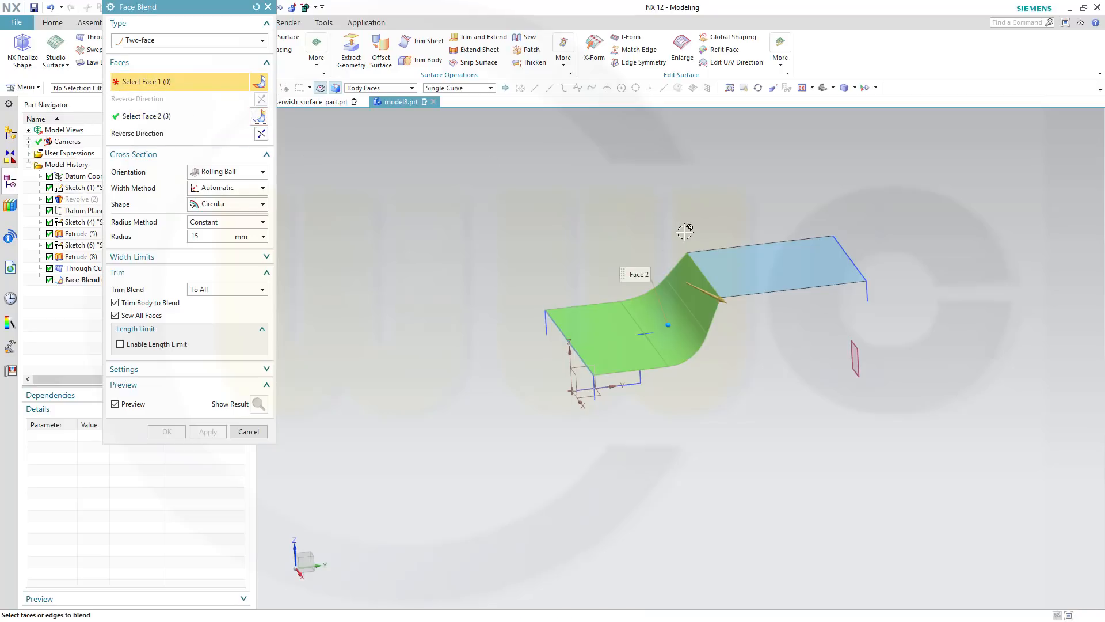
click(775, 275)
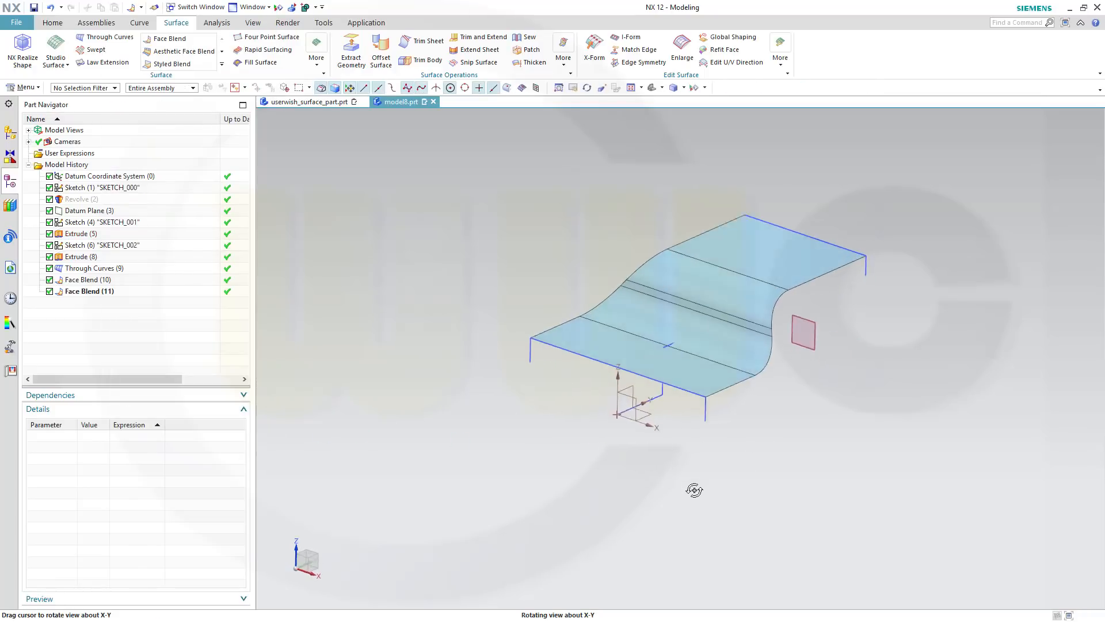
drag(694, 491, 790, 416)
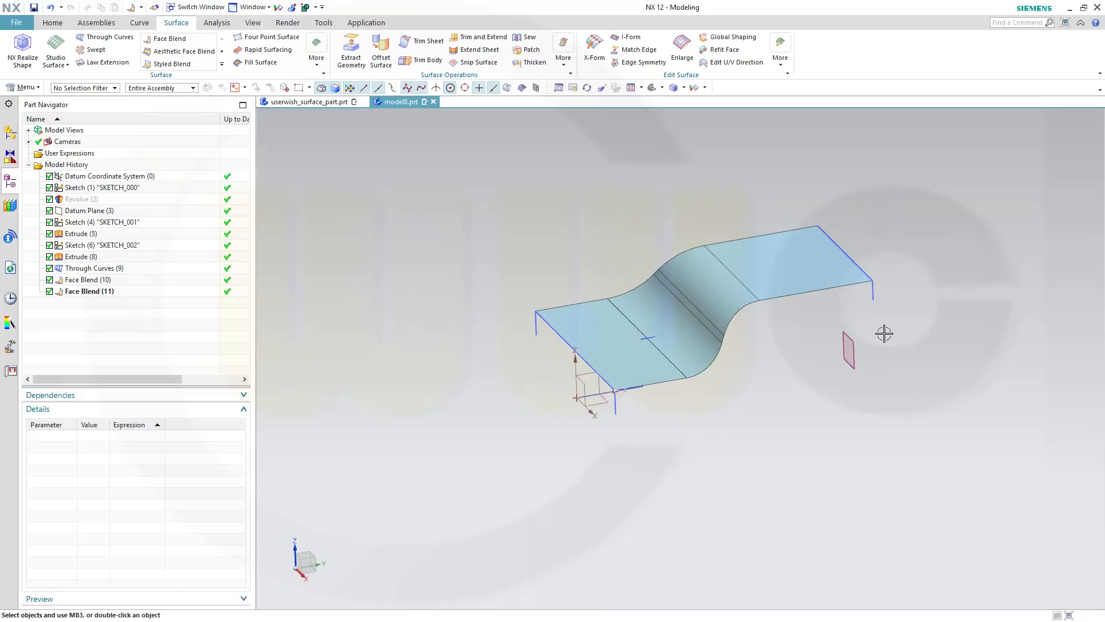
mouse_move(702, 389)
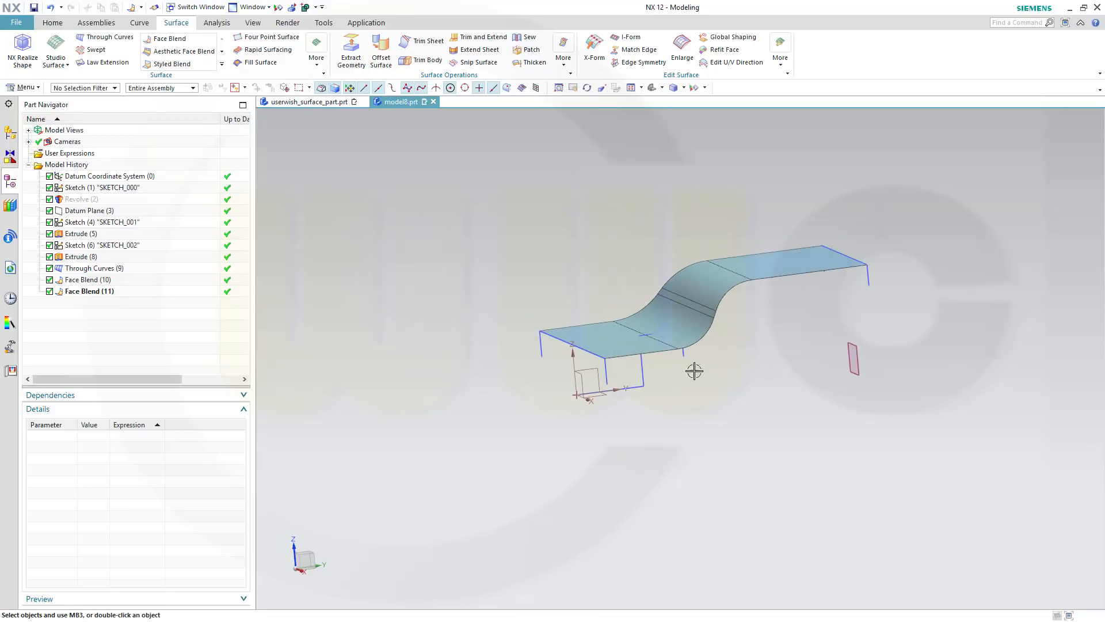
mouse_move(186, 77)
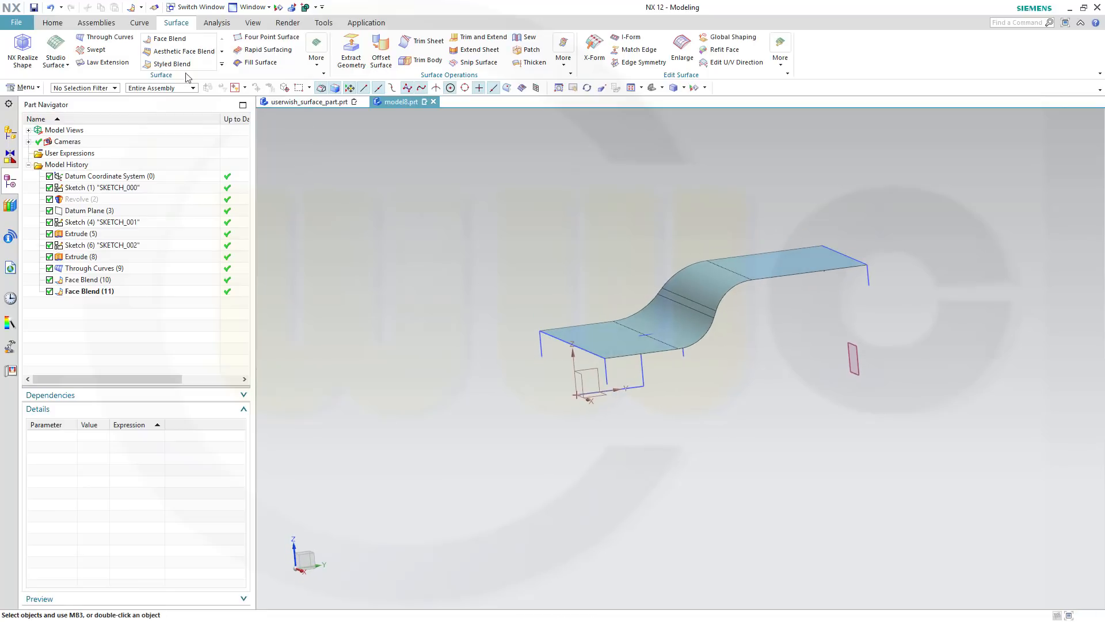
Sweep the short end line along the S-surface's tangent edge chain to form the first side wall
click(93, 50)
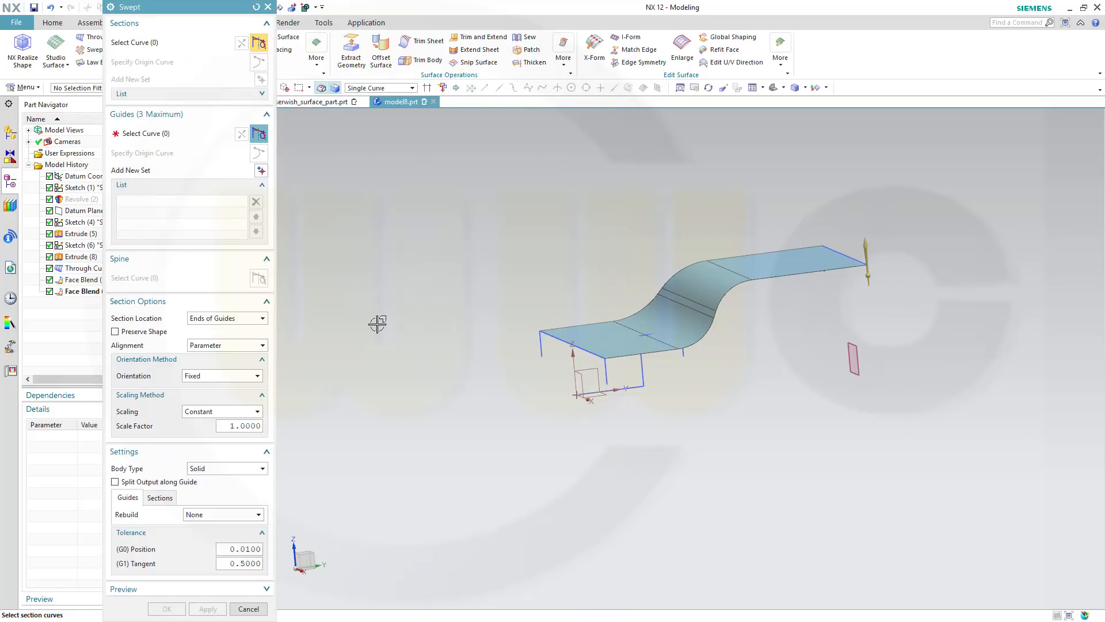
click(607, 366)
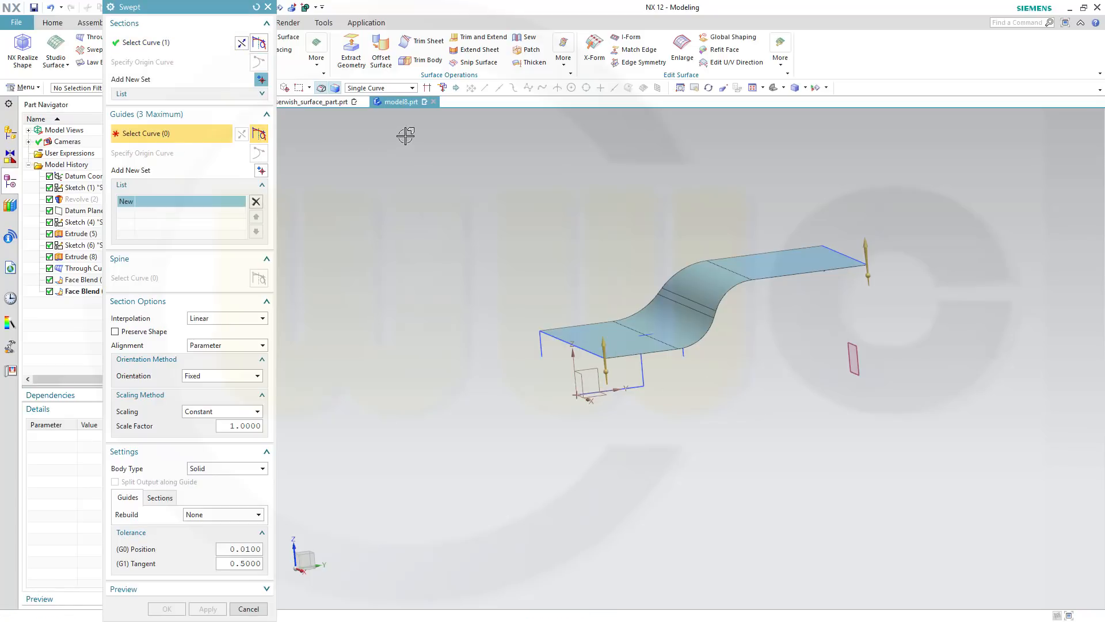
mouse_move(412, 94)
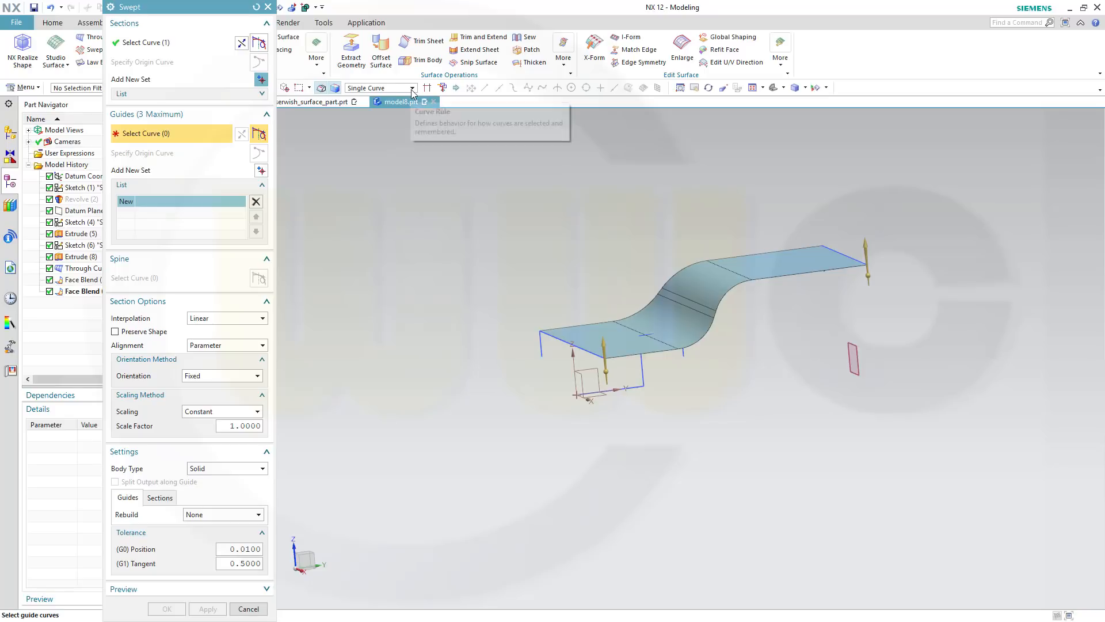
click(412, 88)
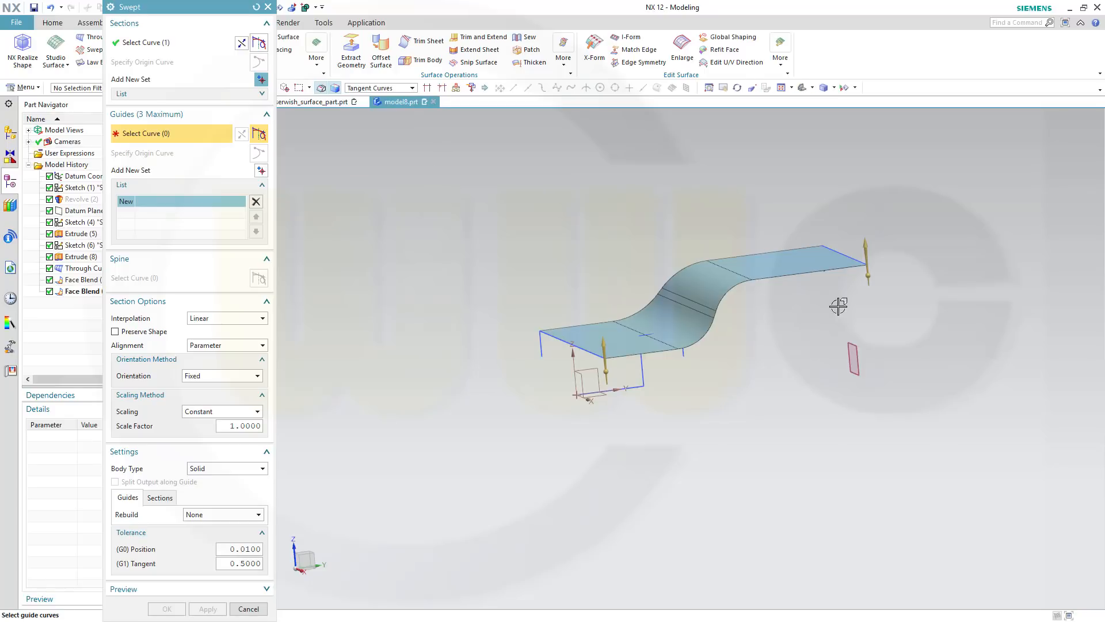
click(754, 296)
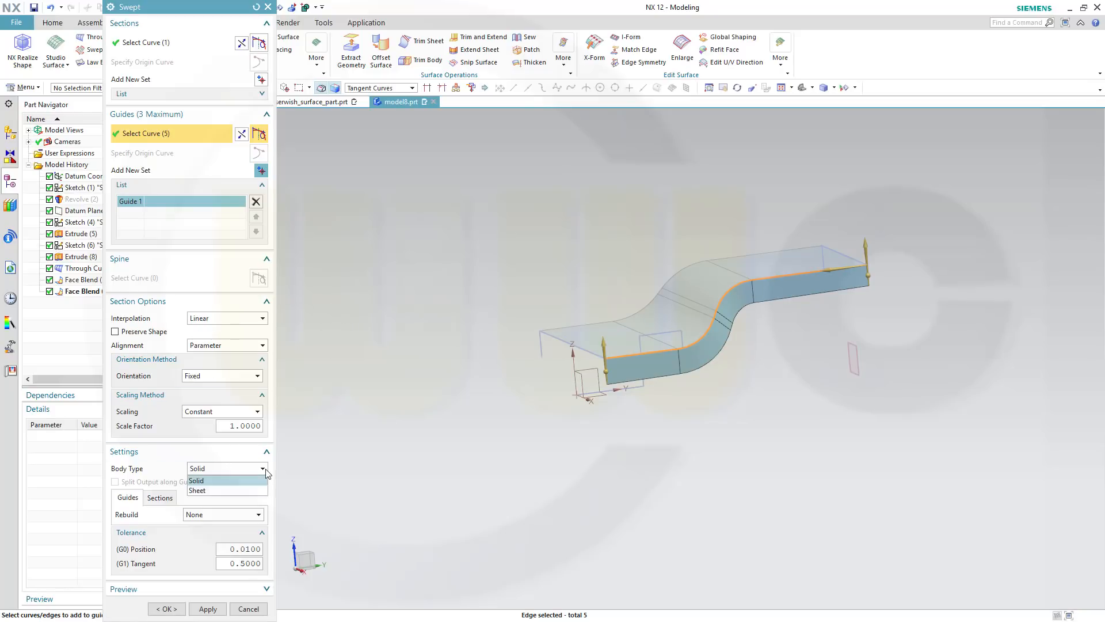
click(197, 490)
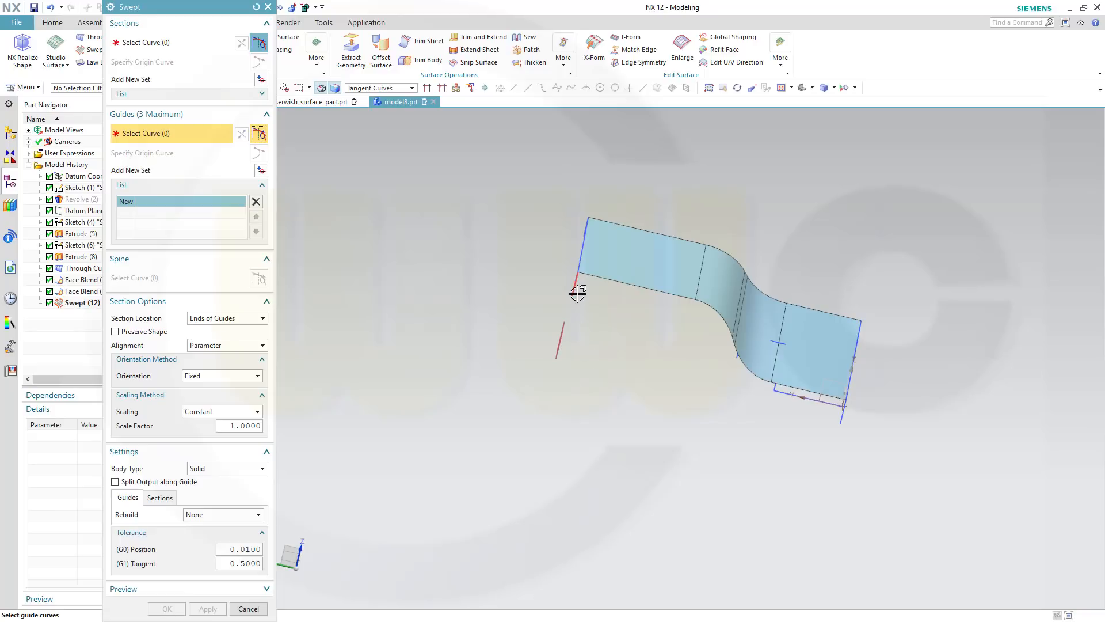
Sweep the end line along the opposite tangent edge chain to form the second side wall
click(578, 292)
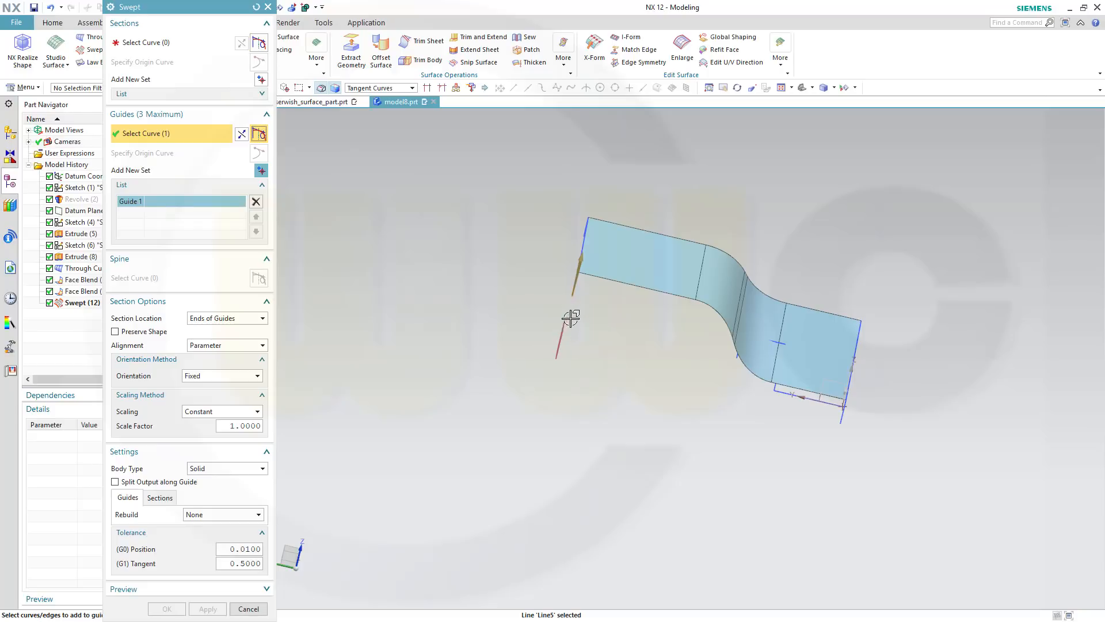
click(256, 200)
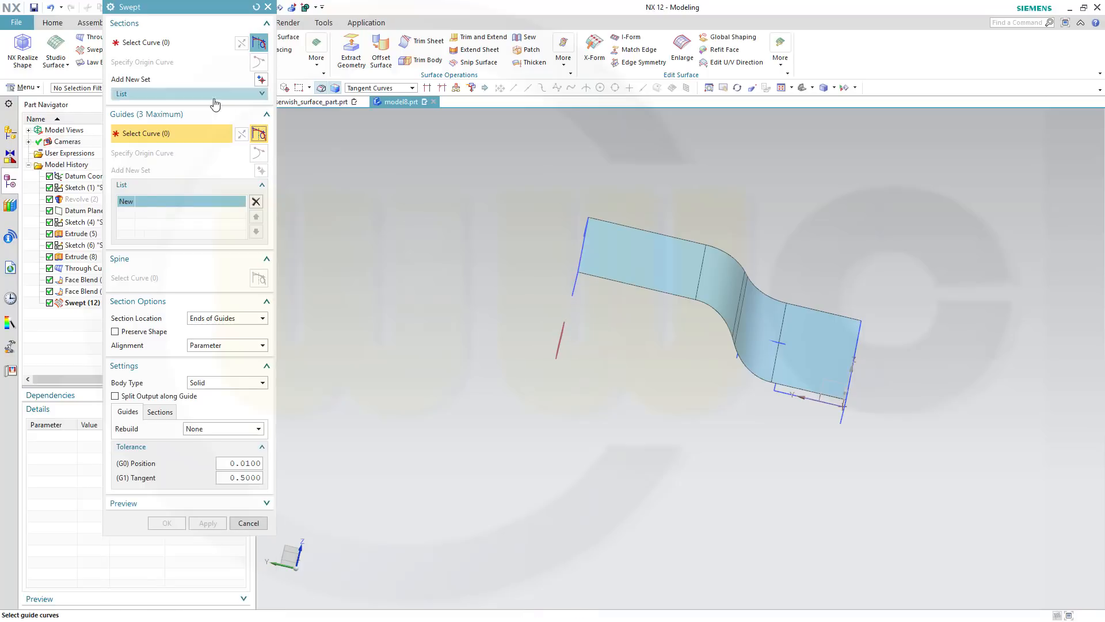
click(170, 43)
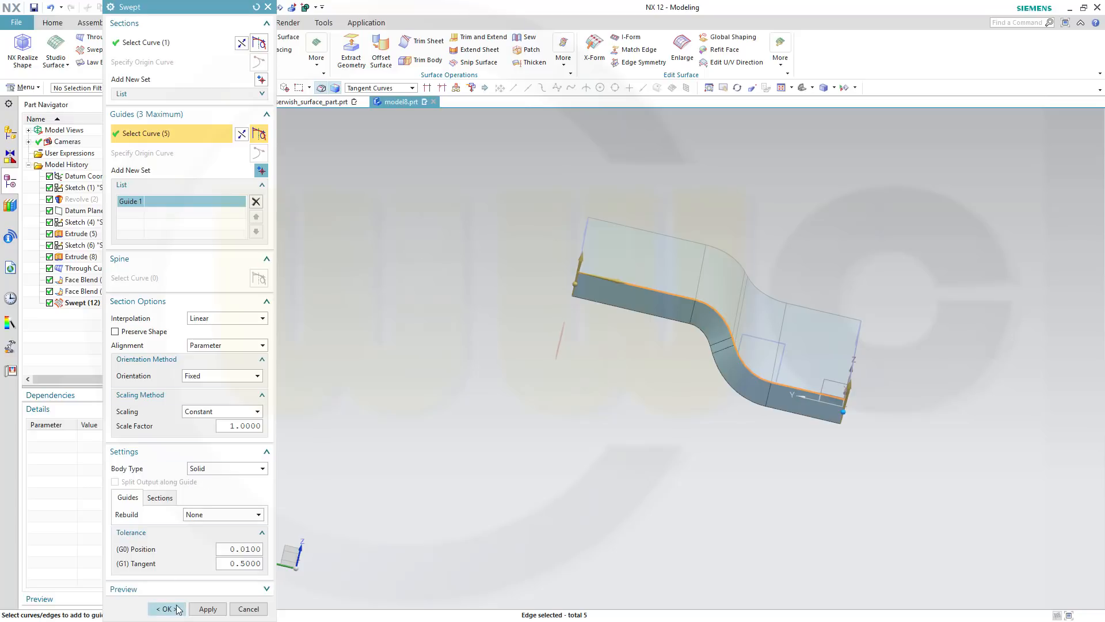
click(166, 608)
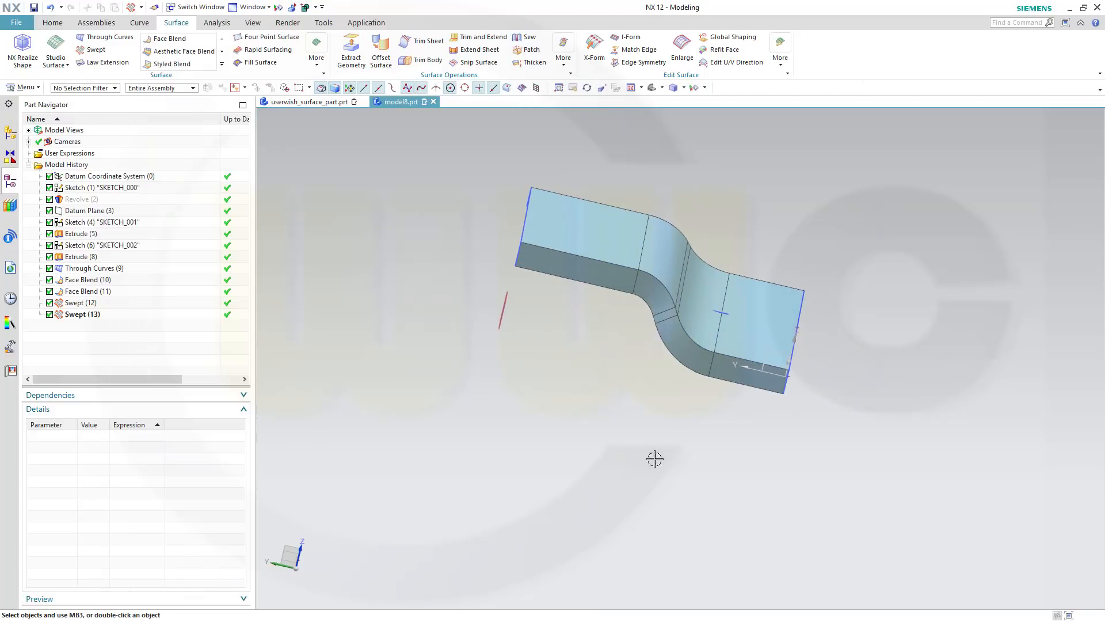
Show the hidden Revolve (2) ring body and orbit to inspect the lug end
drag(653, 460, 475, 282)
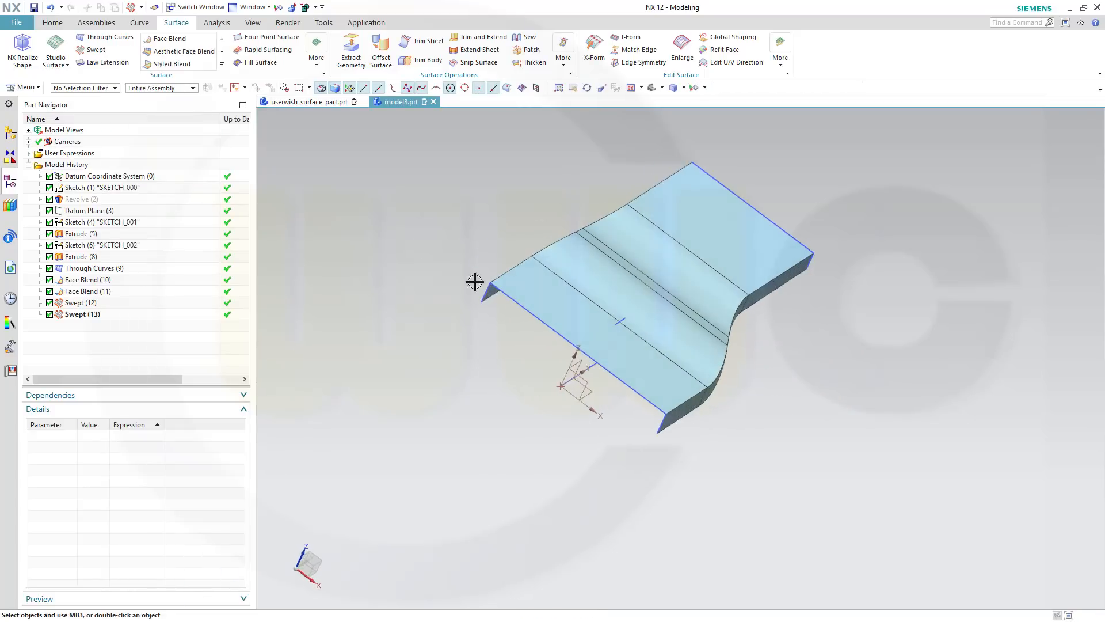
right_click(80, 199)
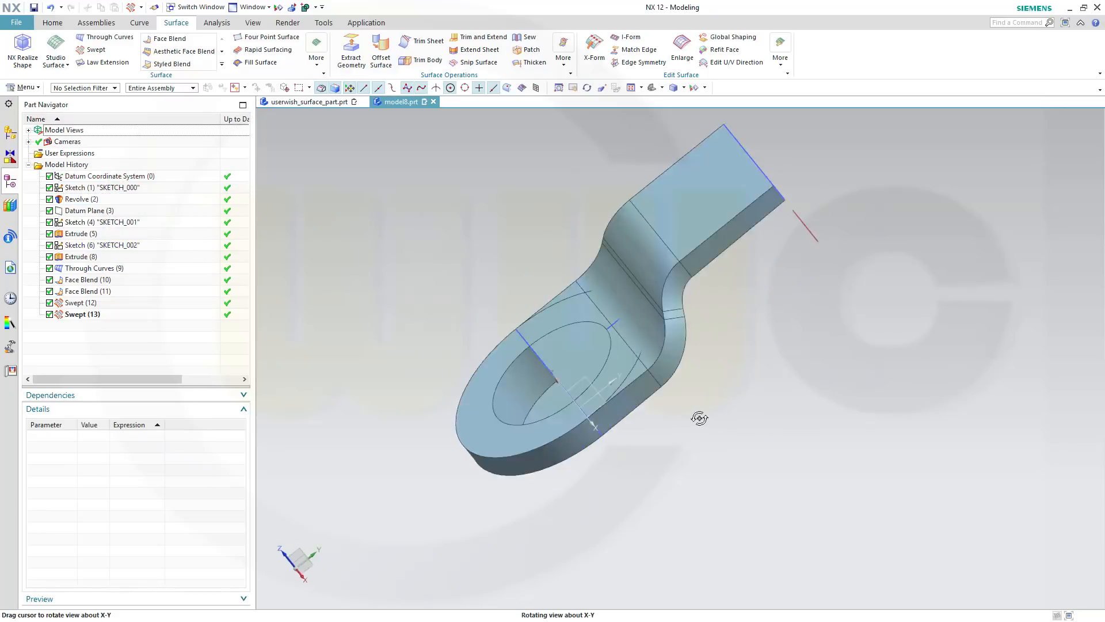
drag(698, 417, 837, 410)
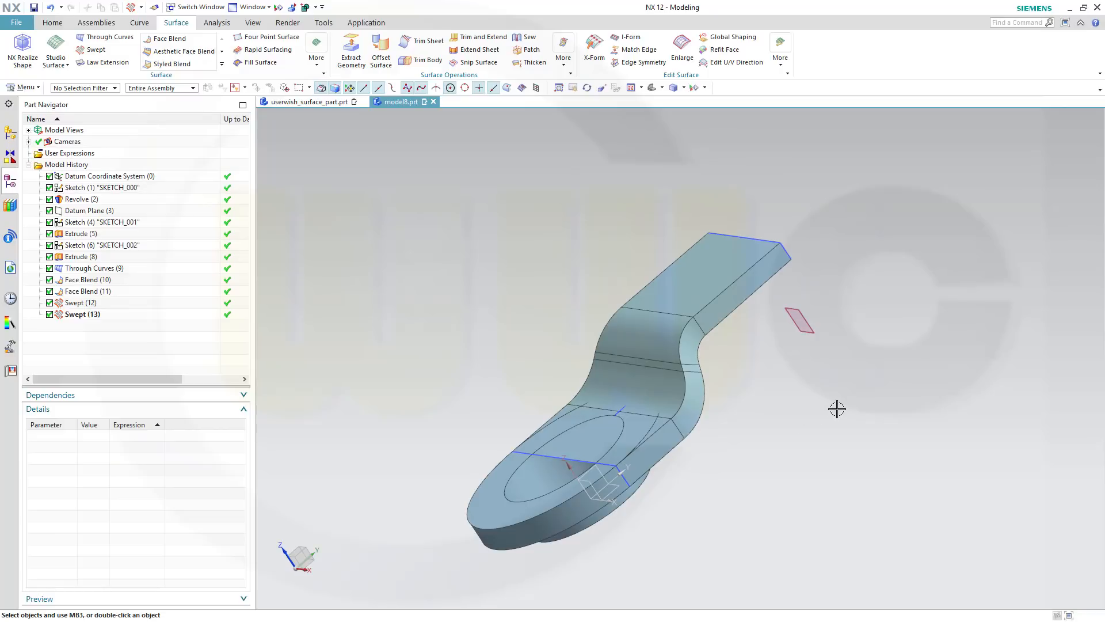
mouse_move(783, 381)
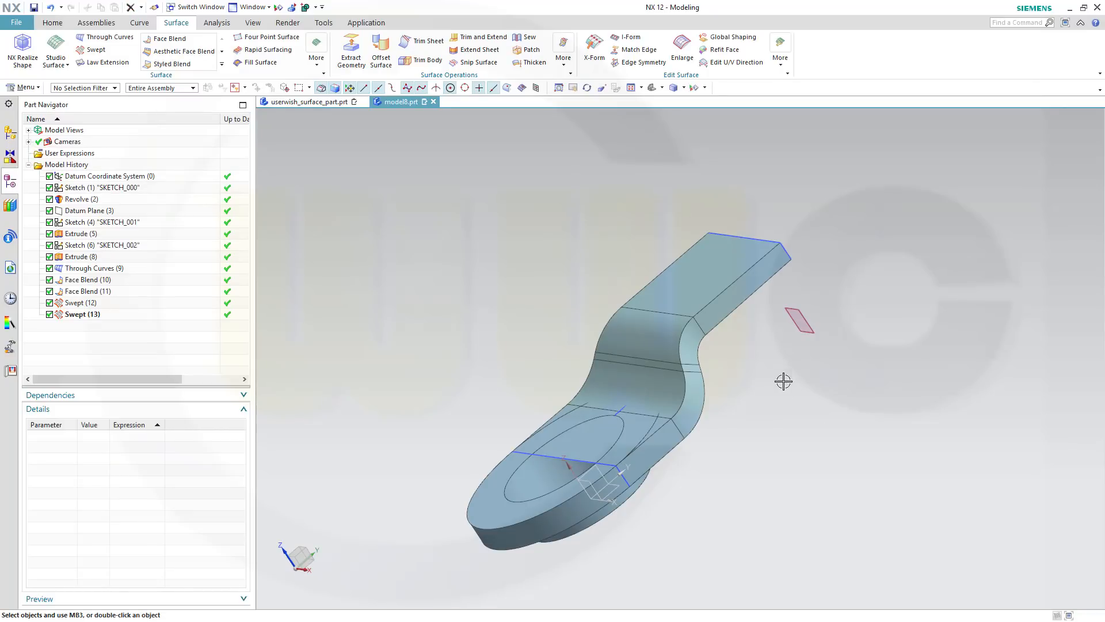
click(81, 234)
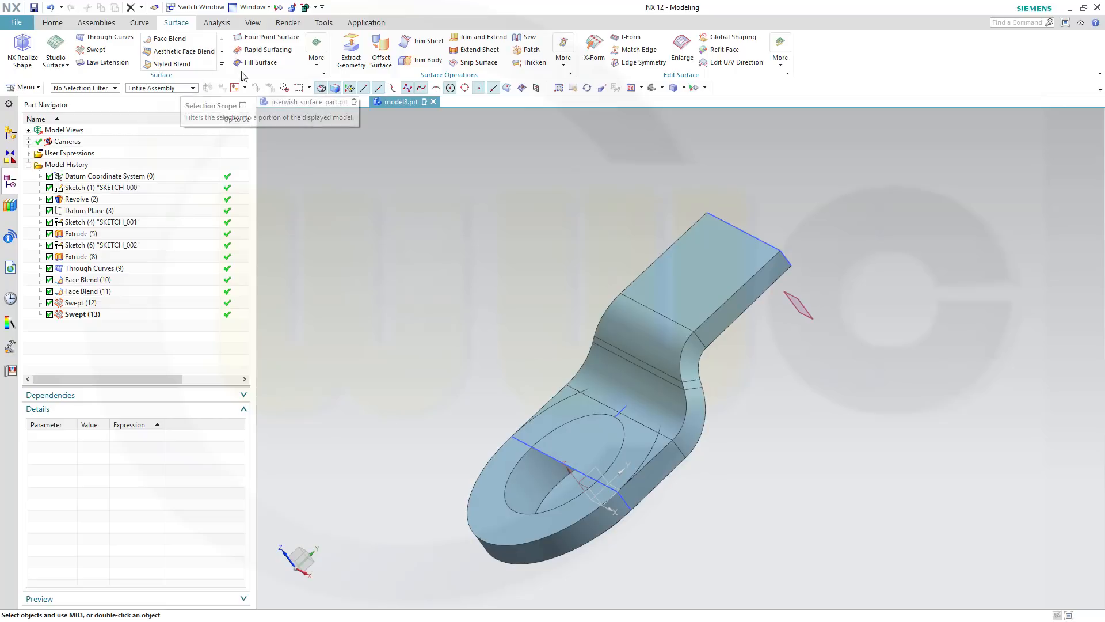
Trim the top sheet against the revolve's body faces, keeping the outer region so the hole opens
click(425, 41)
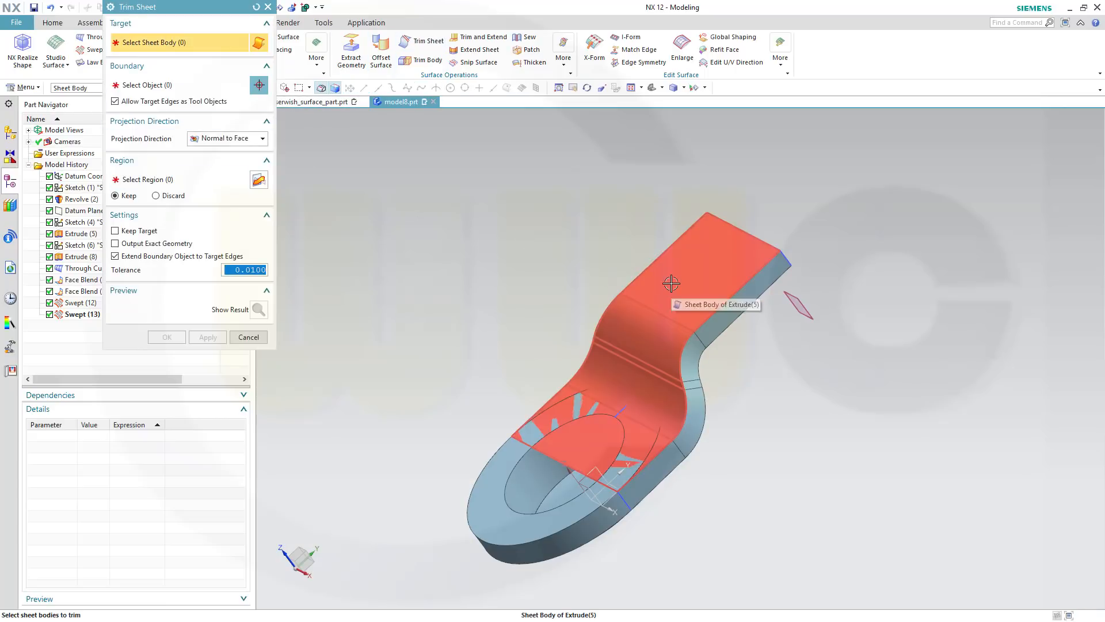
click(671, 283)
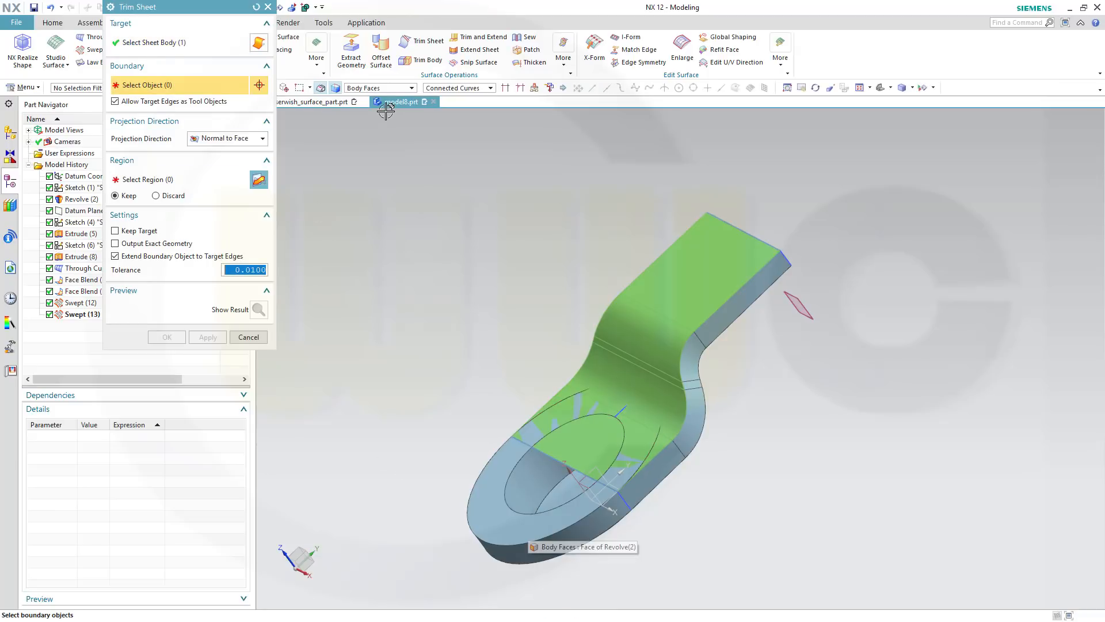
click(508, 521)
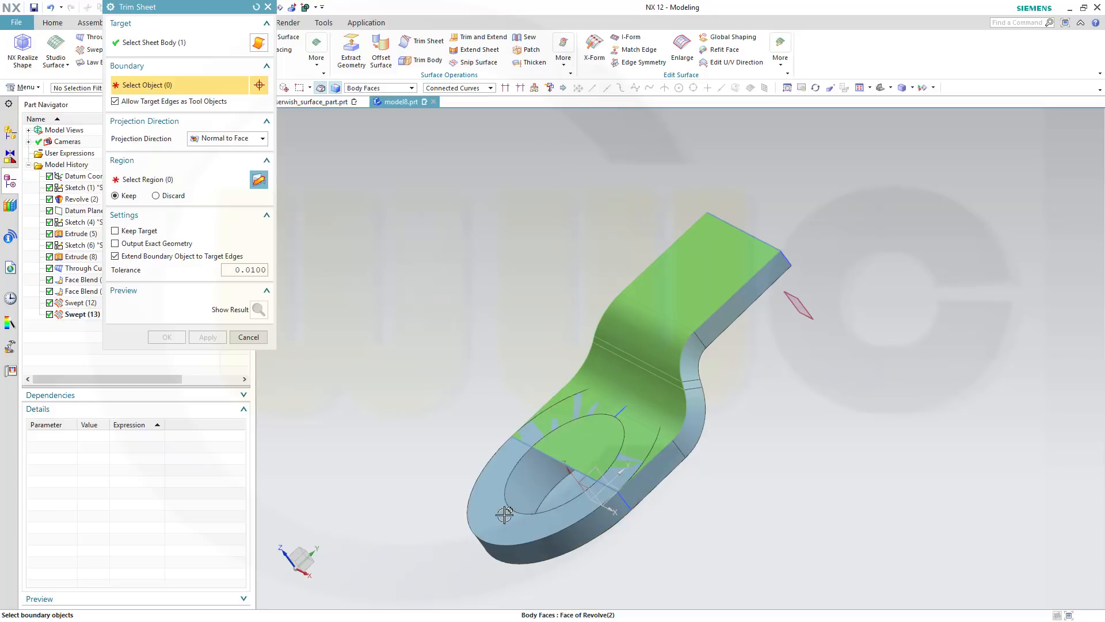
click(561, 402)
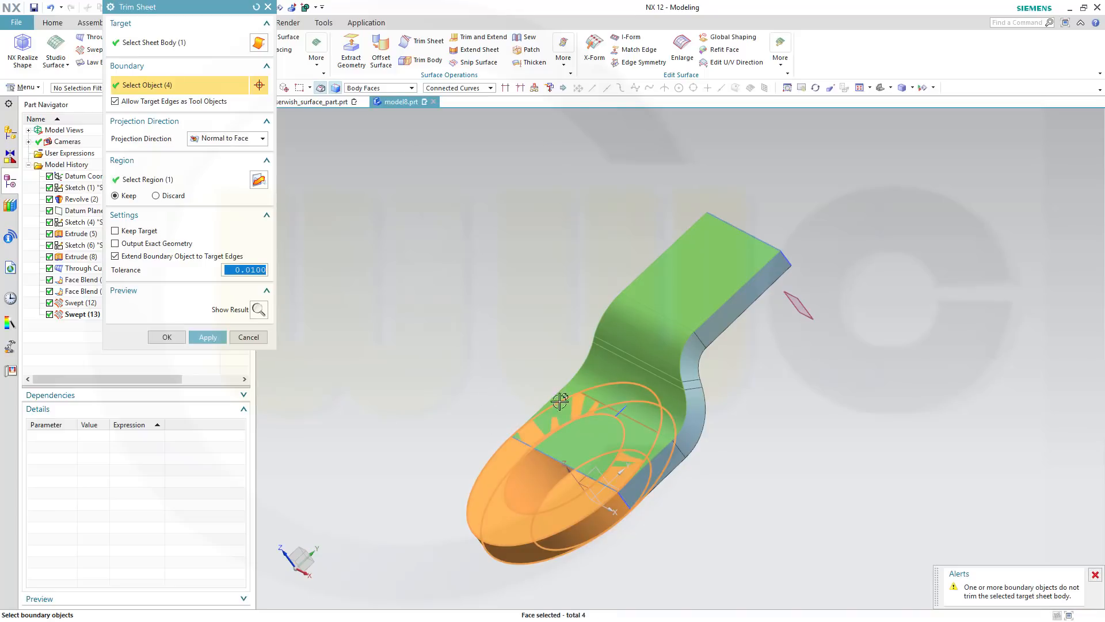
click(207, 336)
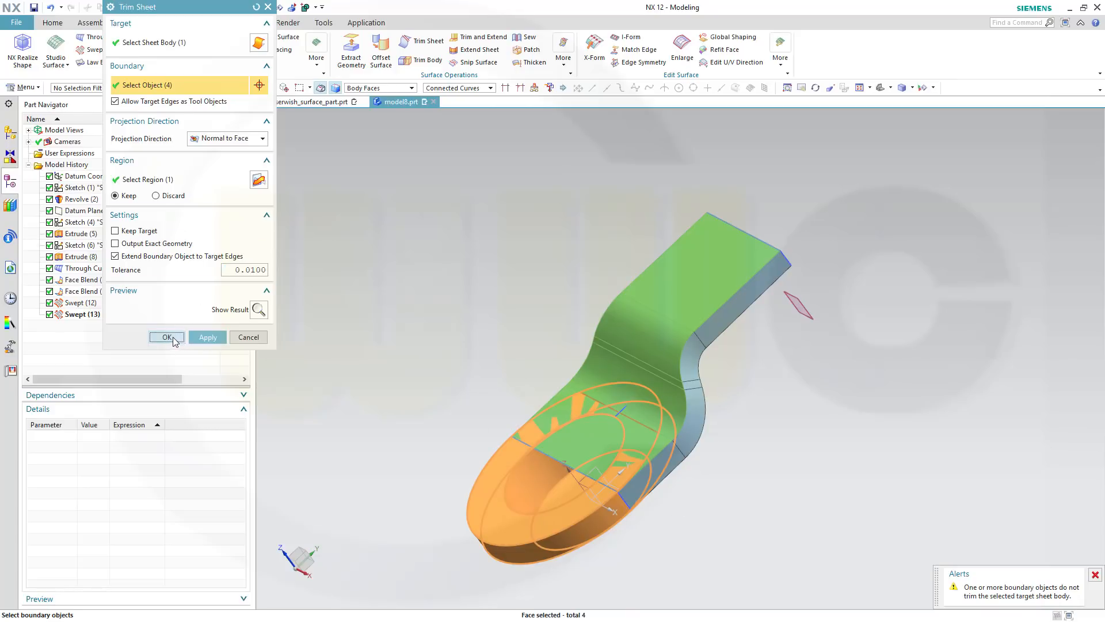
click(166, 338)
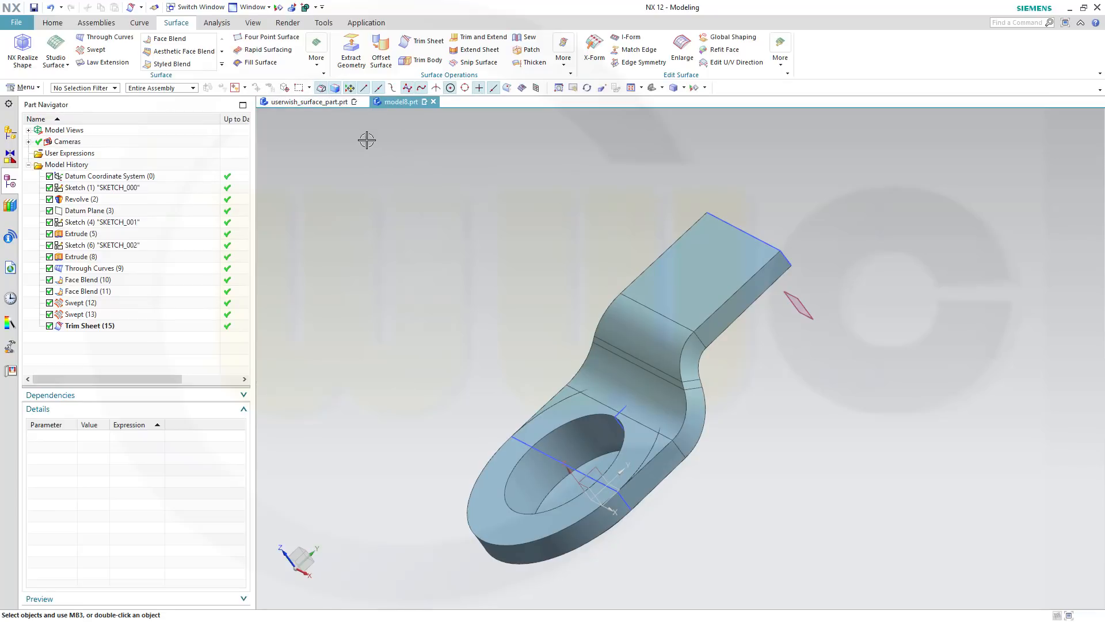
click(114, 88)
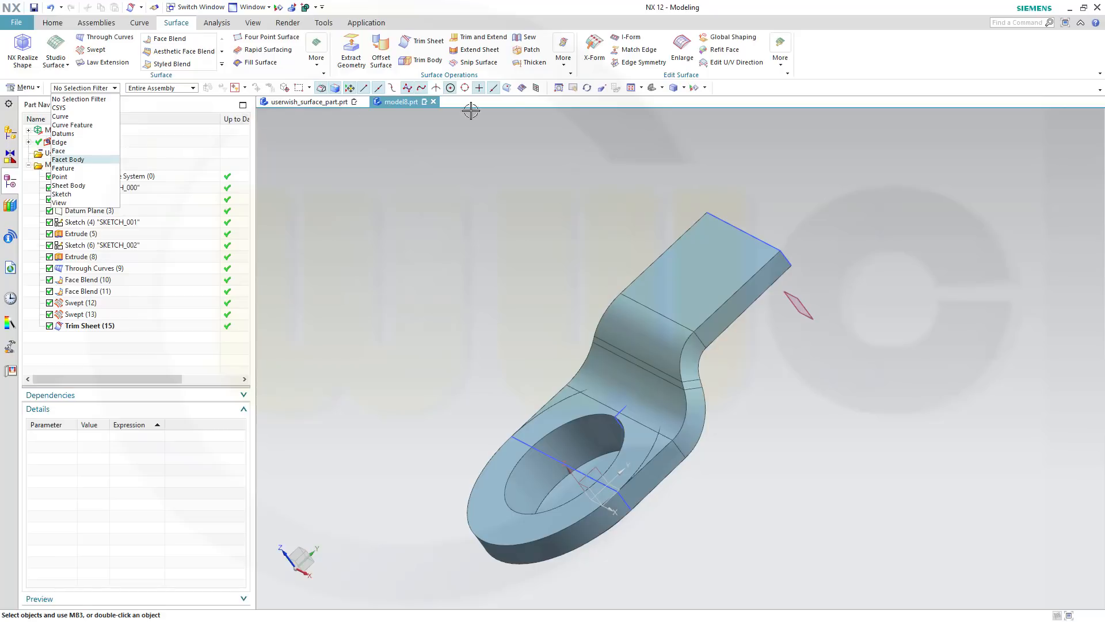
click(90, 324)
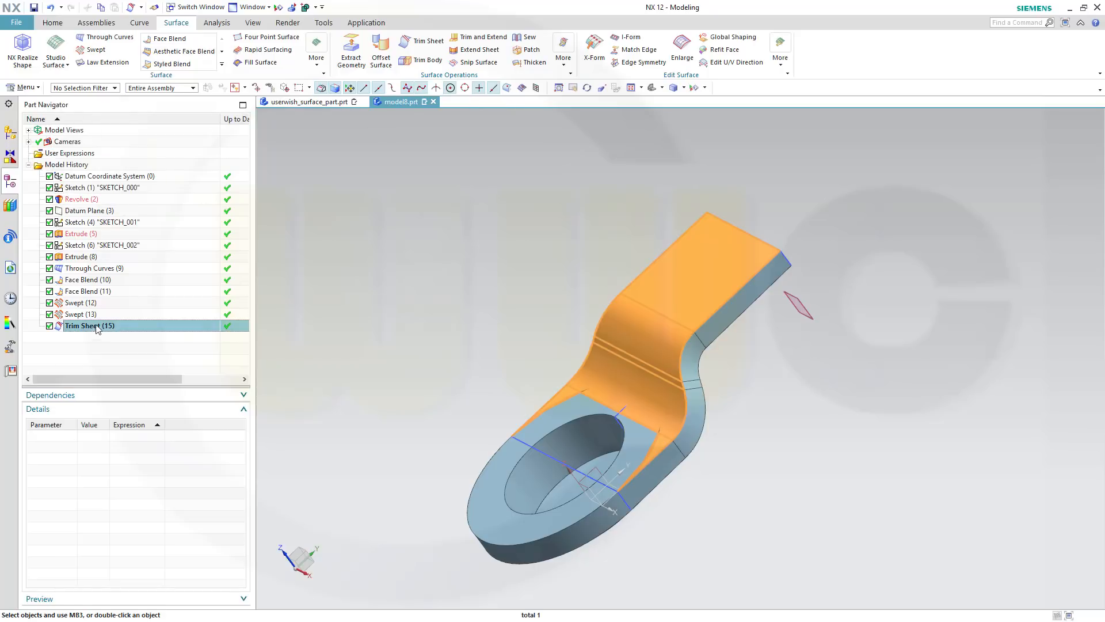
click(385, 233)
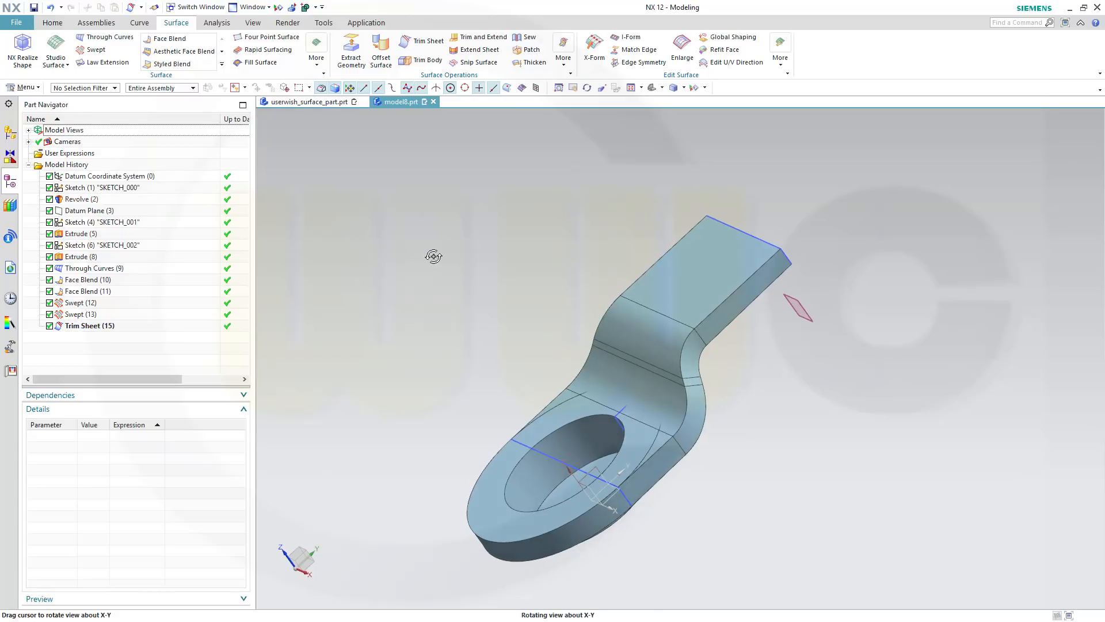
drag(434, 256, 322, 150)
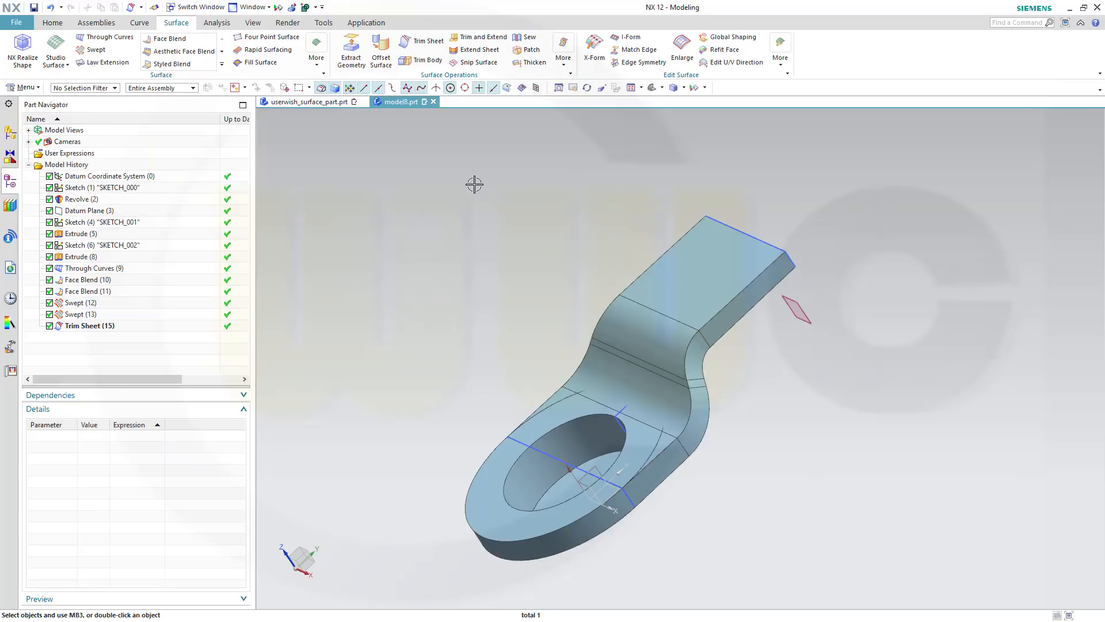
click(80, 233)
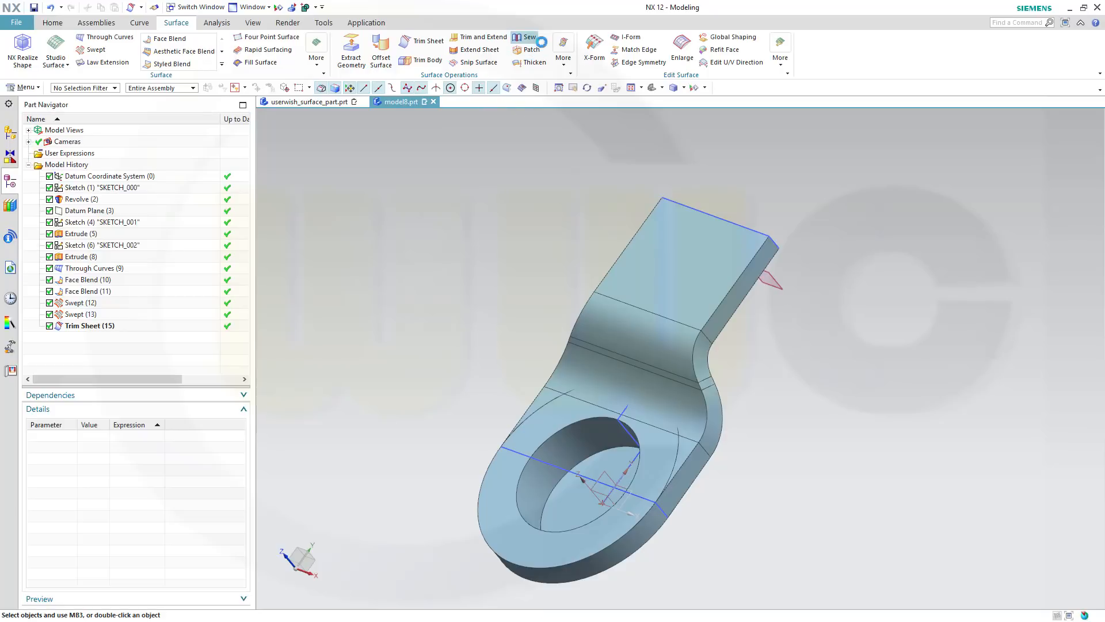
Sew the trimmed top sheet with the two swept walls into one body, Sew (16)
click(526, 37)
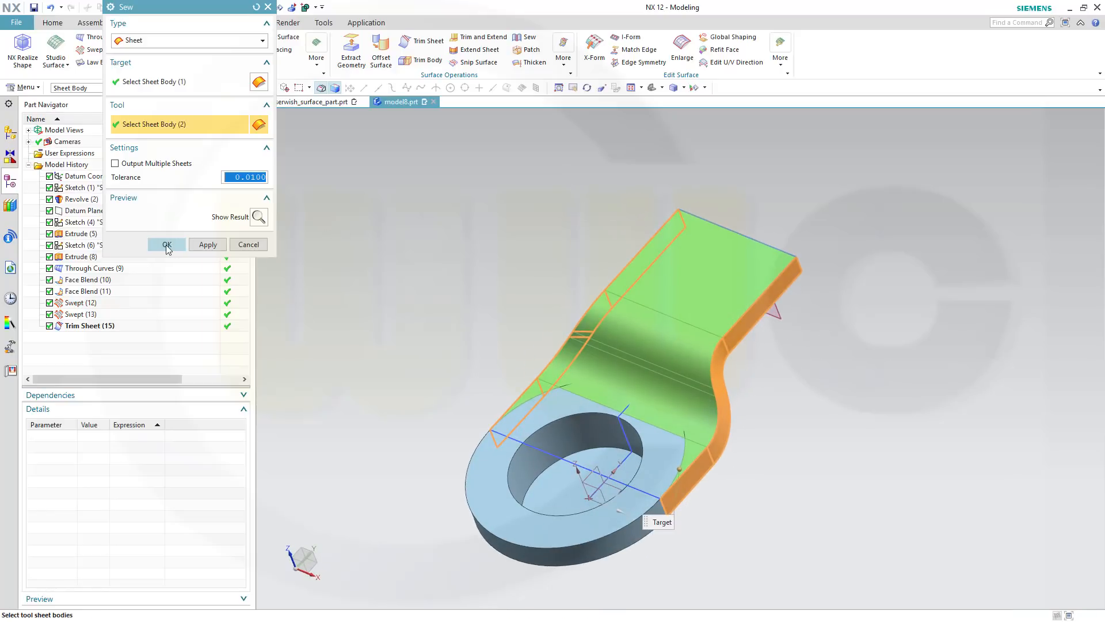
click(166, 244)
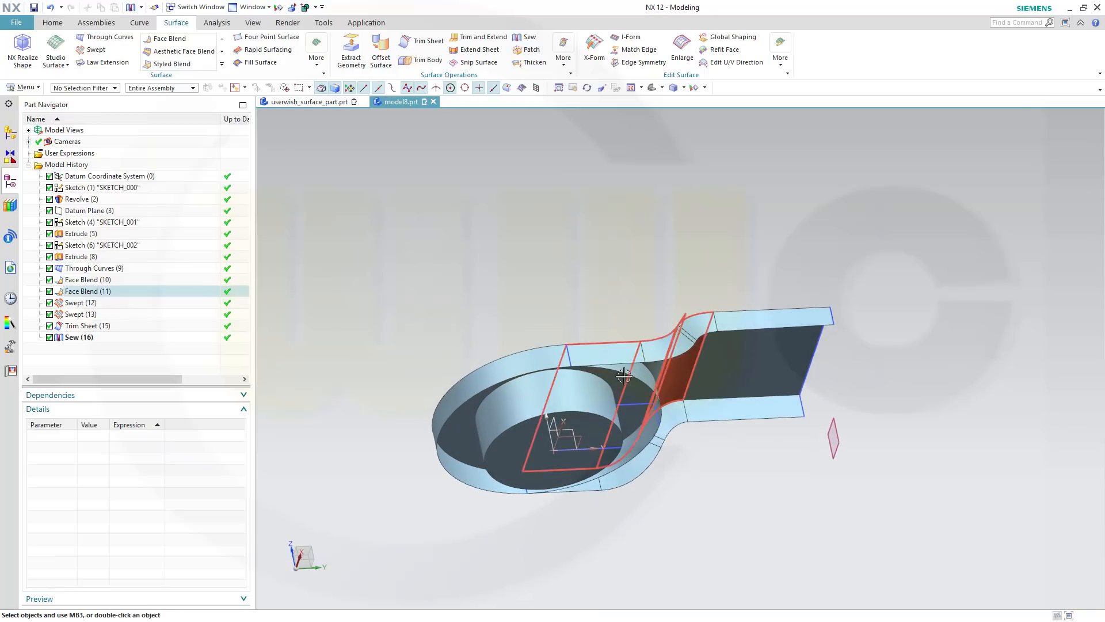
drag(624, 373, 543, 347)
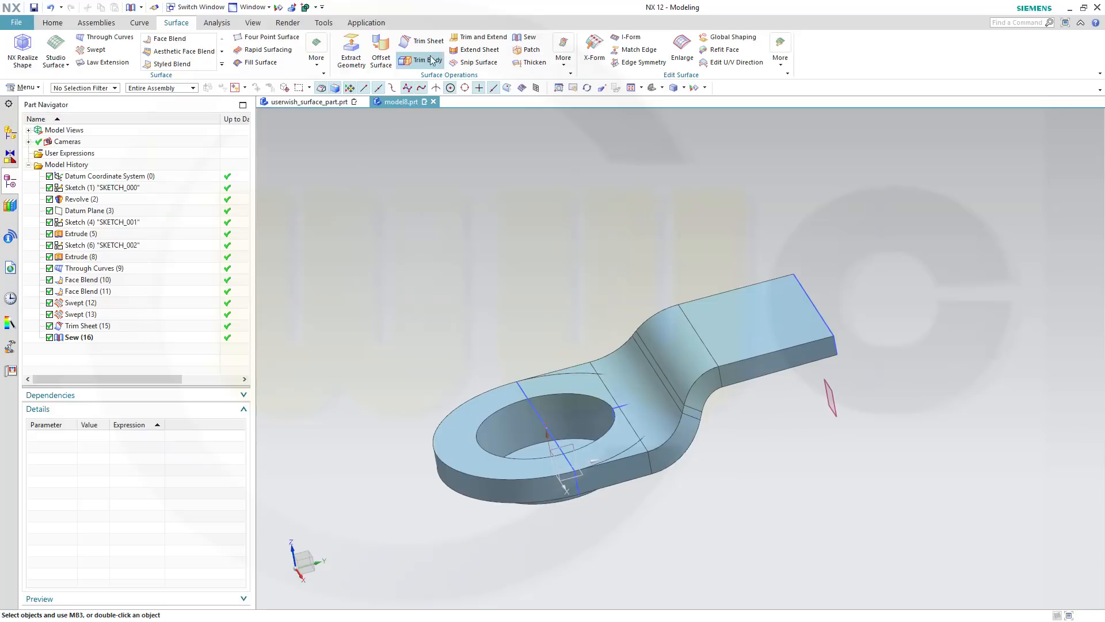
Trim the sewn lug sheet against the tab face boundary, keeping the selected region
click(421, 60)
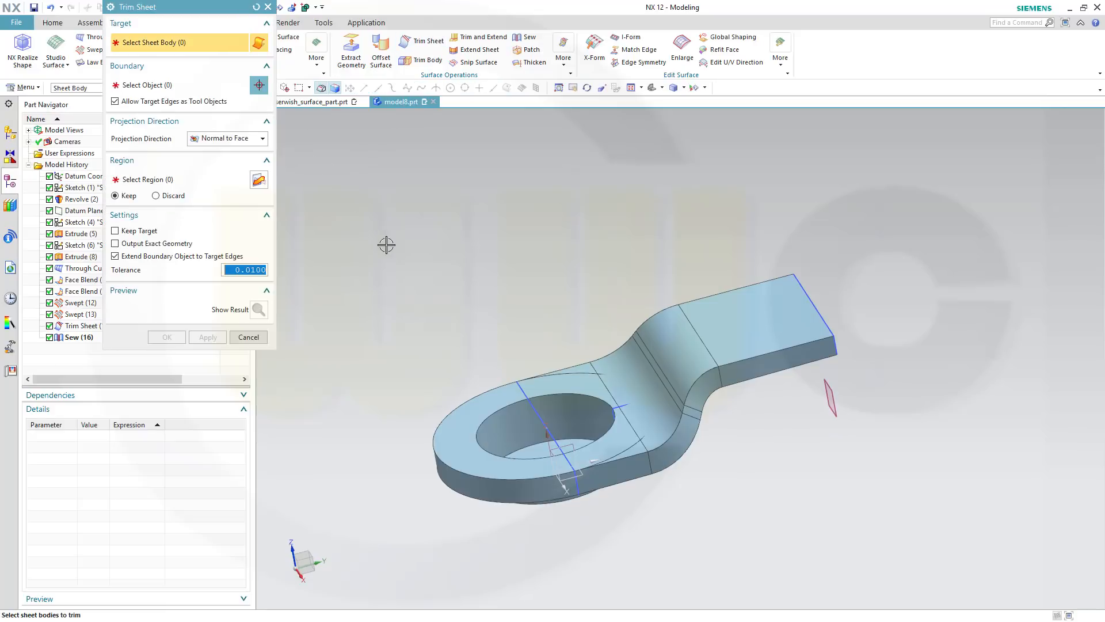
mouse_move(473, 422)
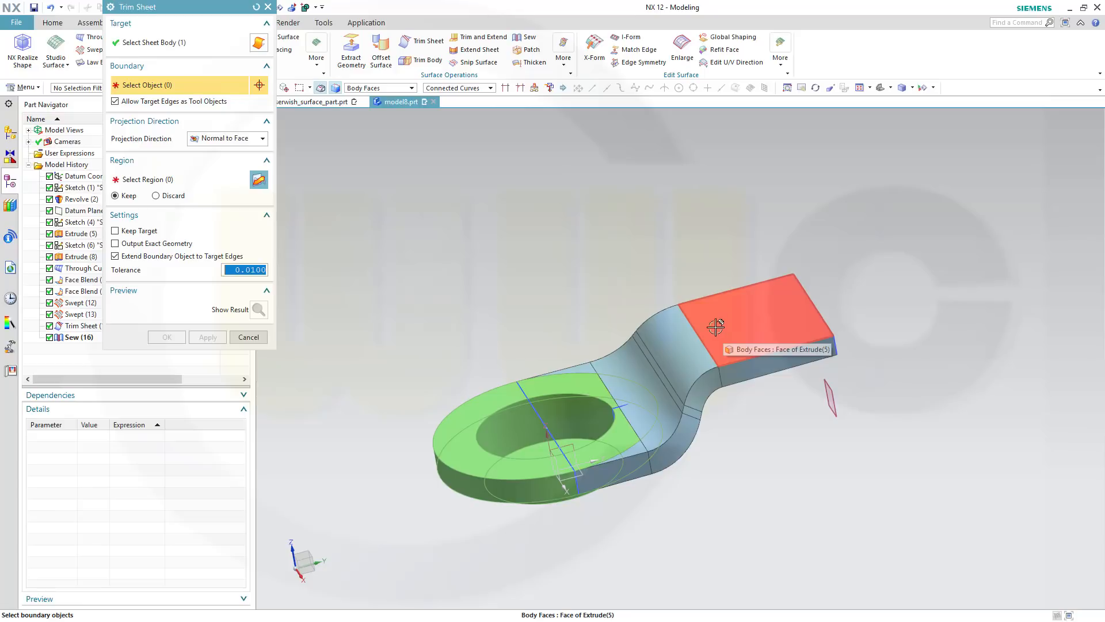
click(714, 325)
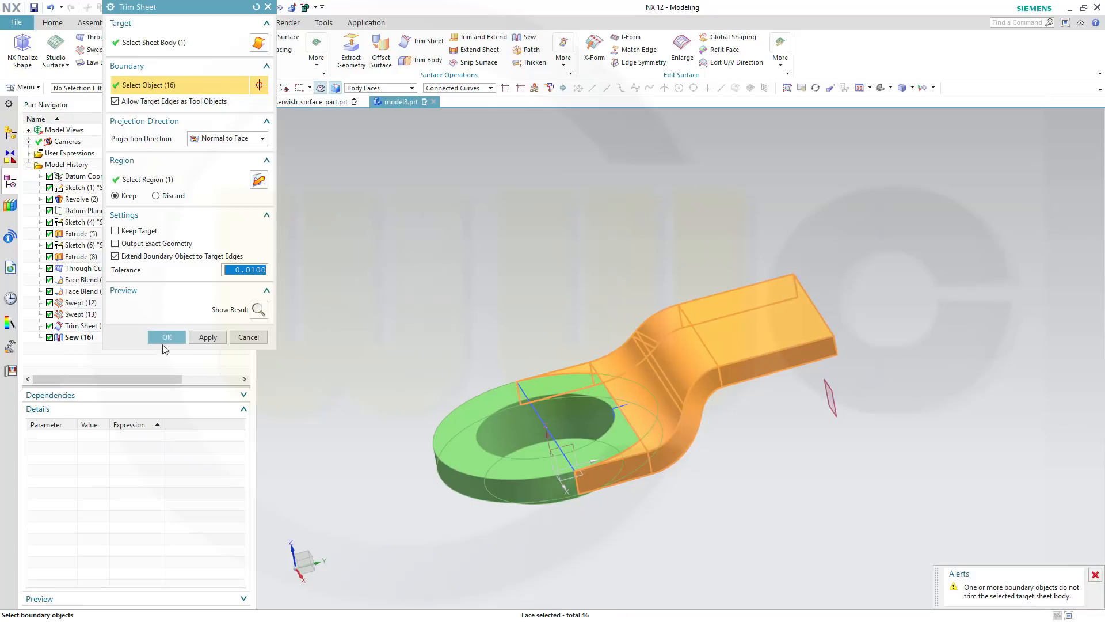
click(166, 338)
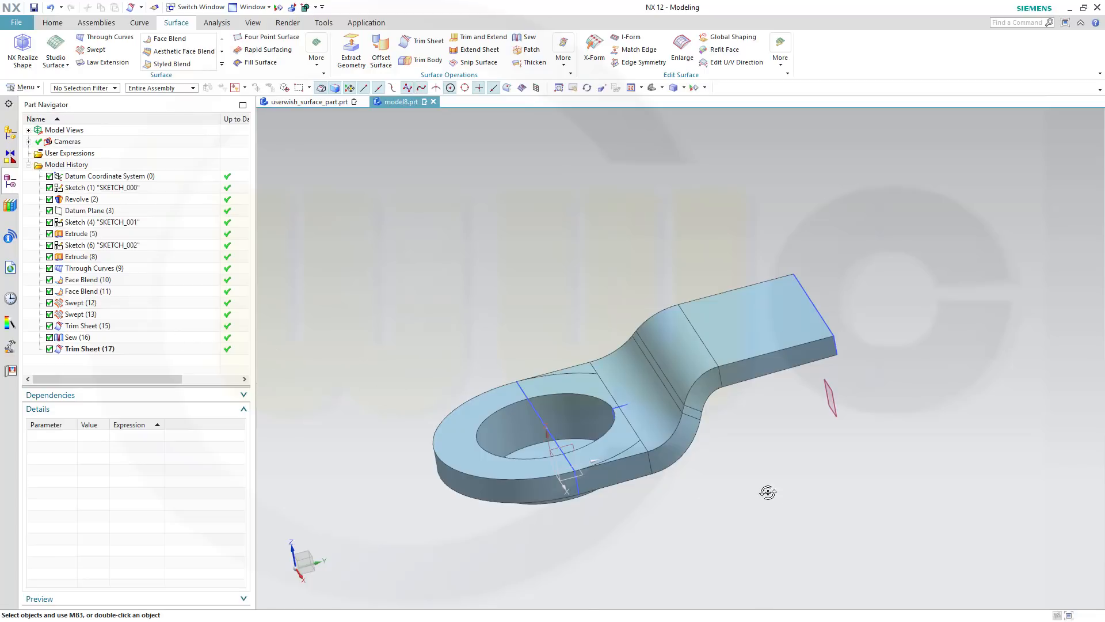
Hide all sketches via Show and Hide so only the lug body and datum plane remain
drag(768, 492, 739, 431)
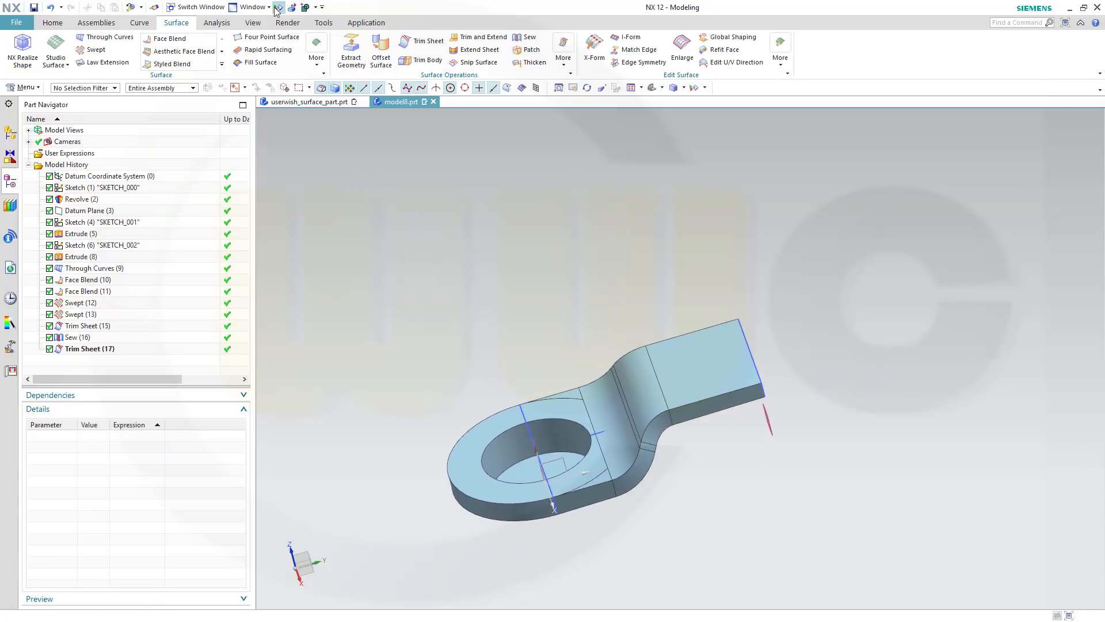
right_click(278, 7)
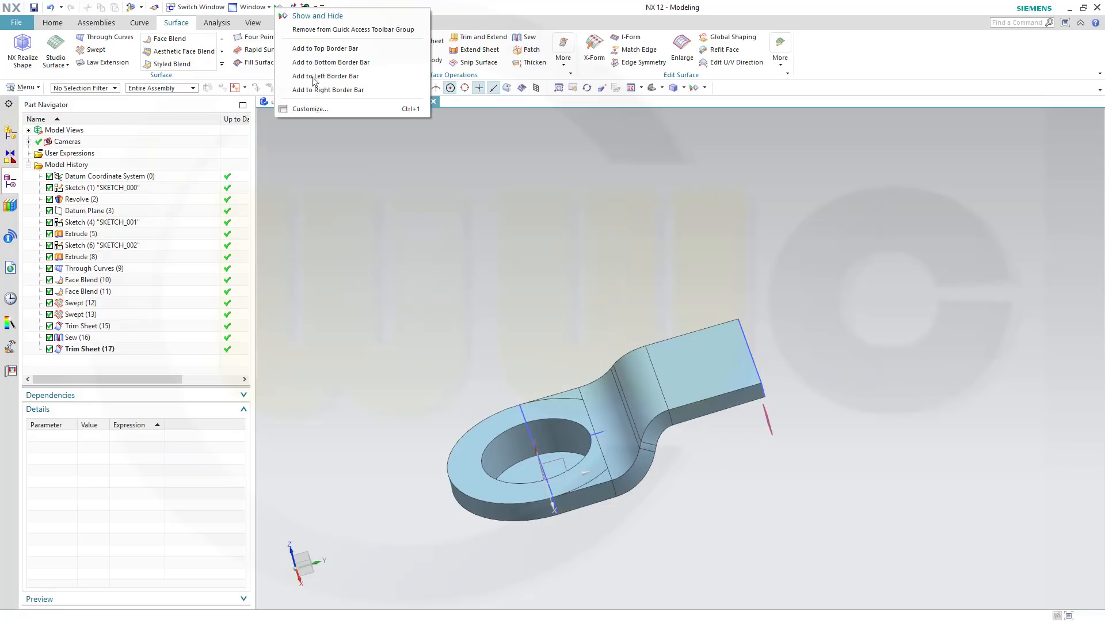
click(317, 15)
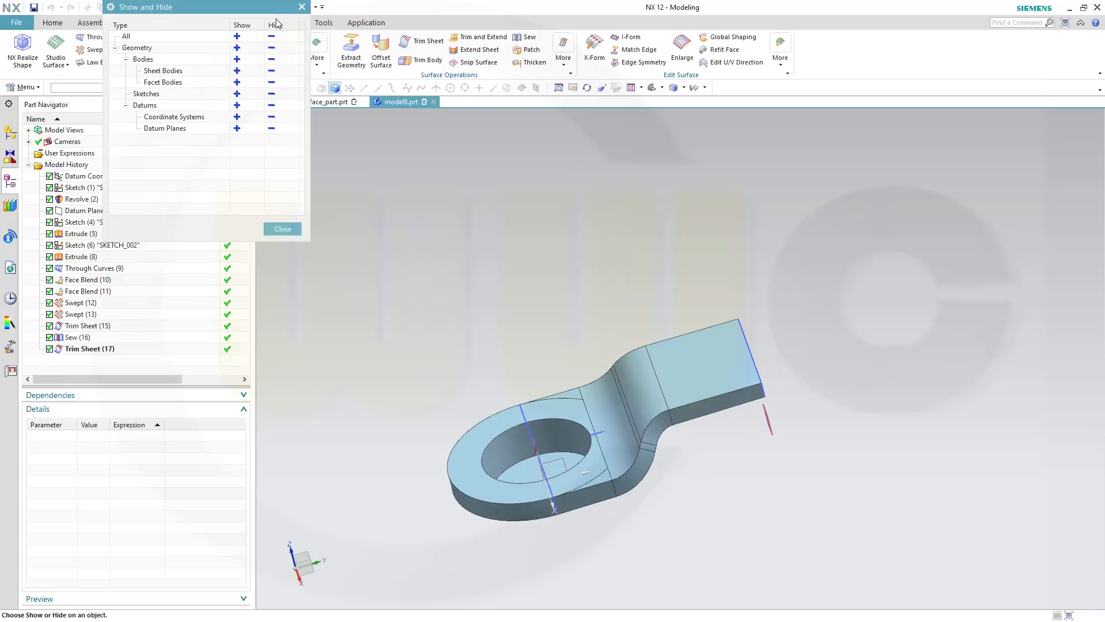
click(272, 93)
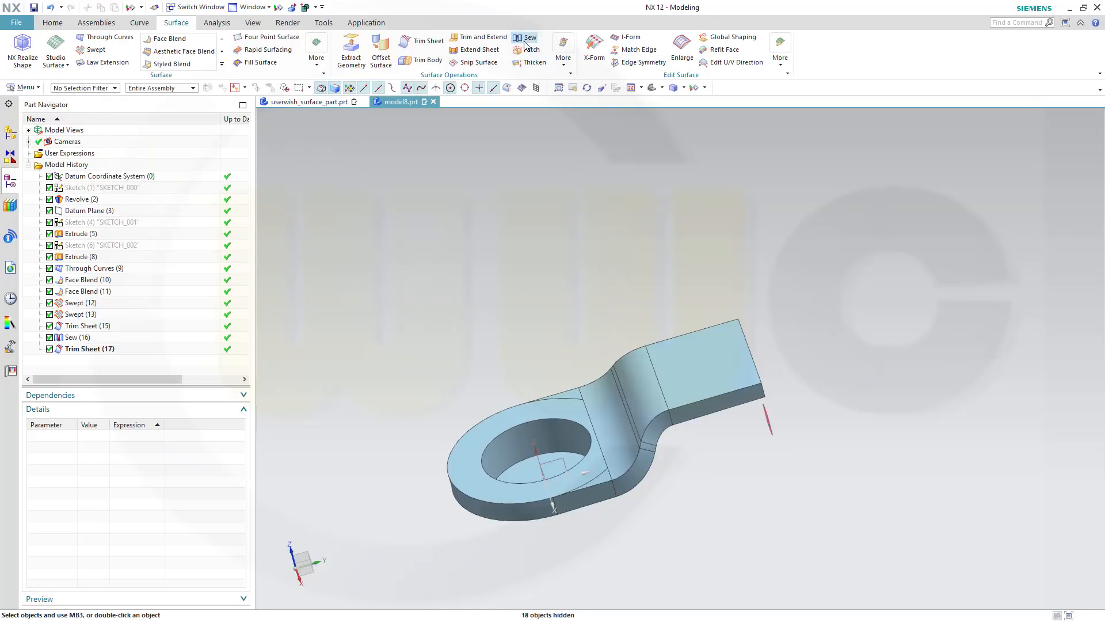
Sew the trimmed sheet and the remaining sheet into one body and inspect it
click(530, 37)
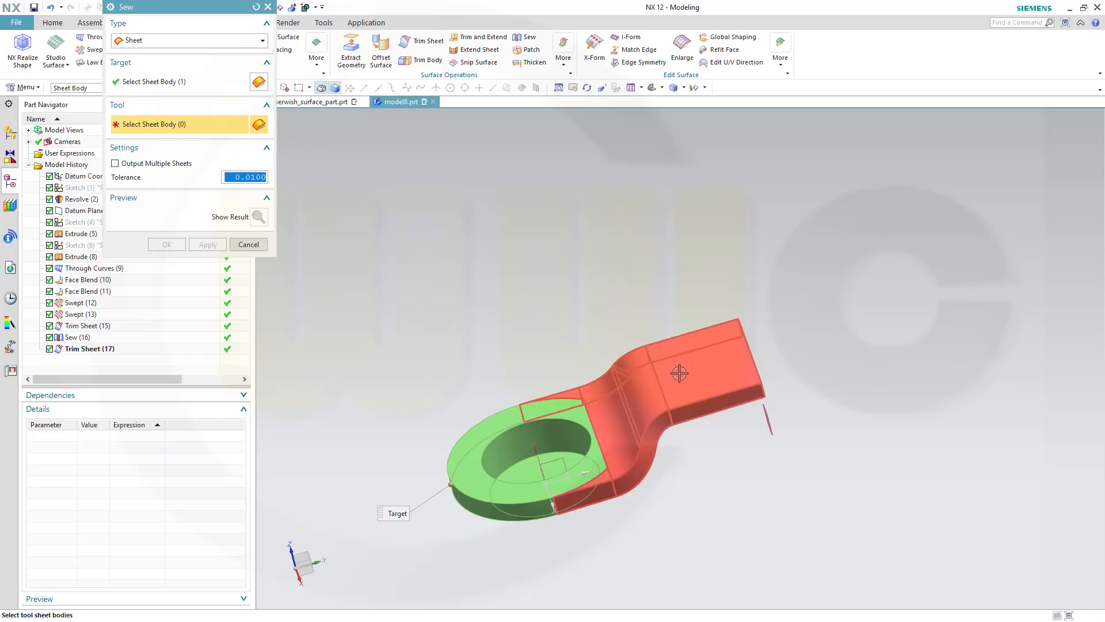
click(680, 373)
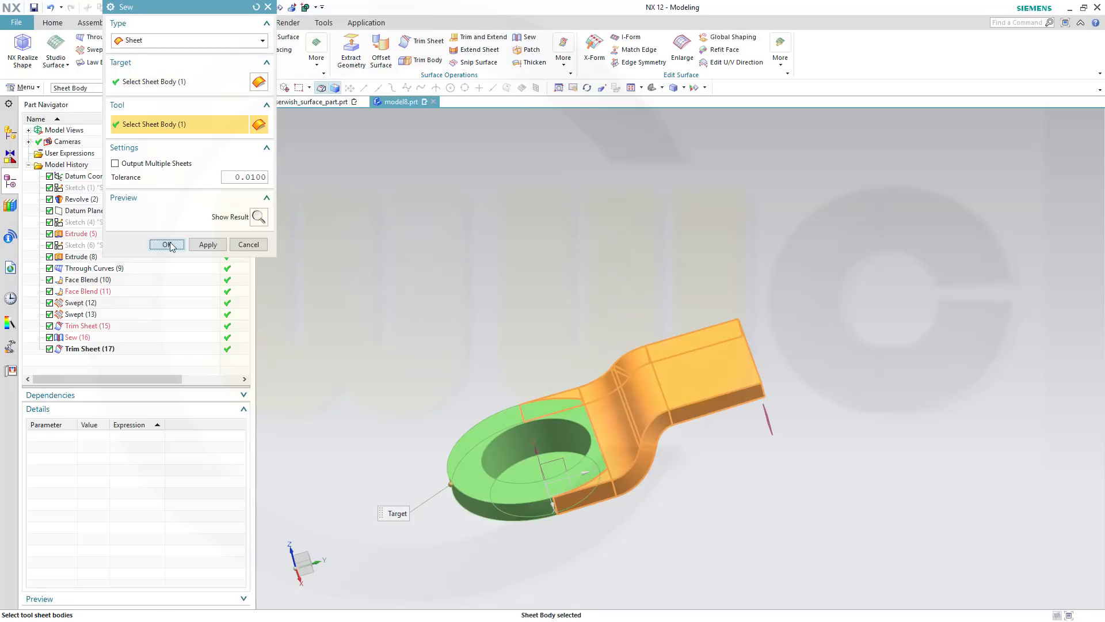
click(167, 244)
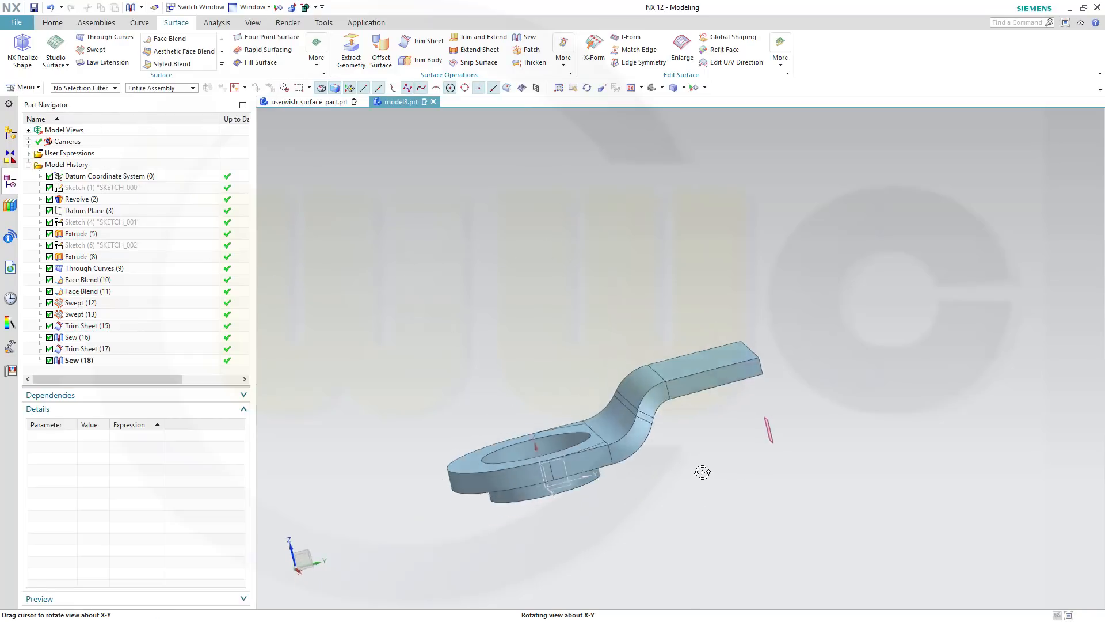
drag(702, 472, 697, 475)
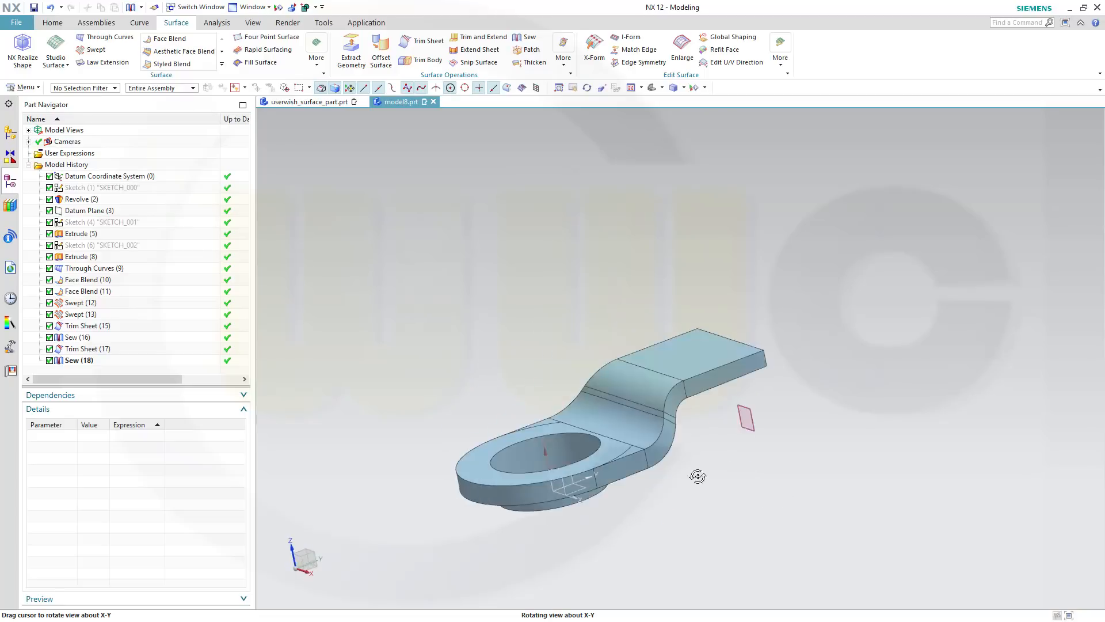
drag(698, 475, 754, 500)
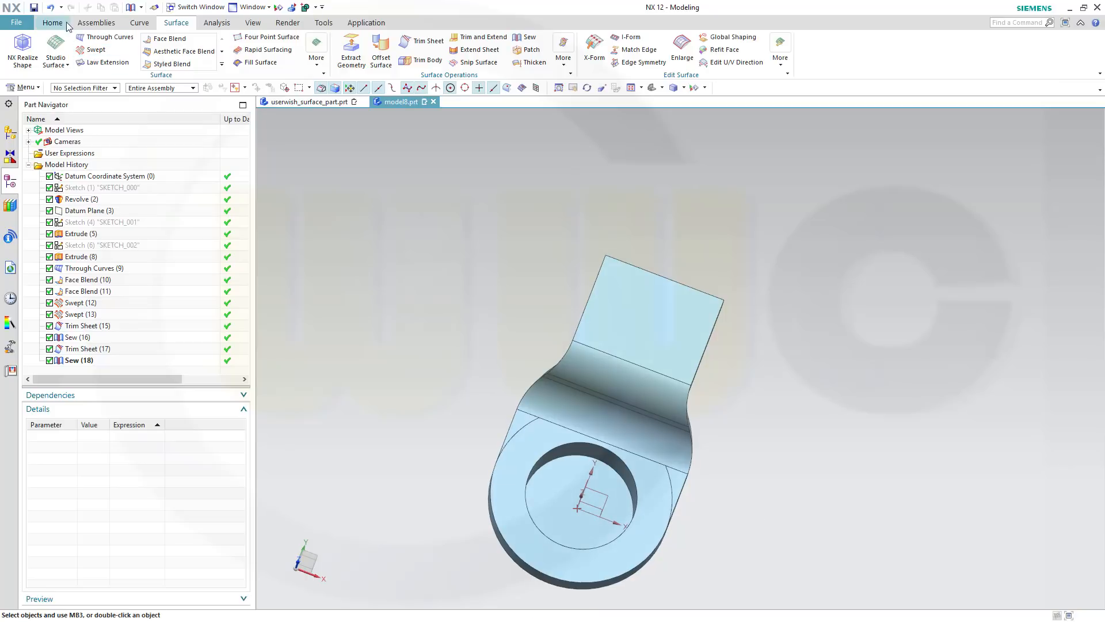
Start a new sketch on the XY datum plane
click(16, 50)
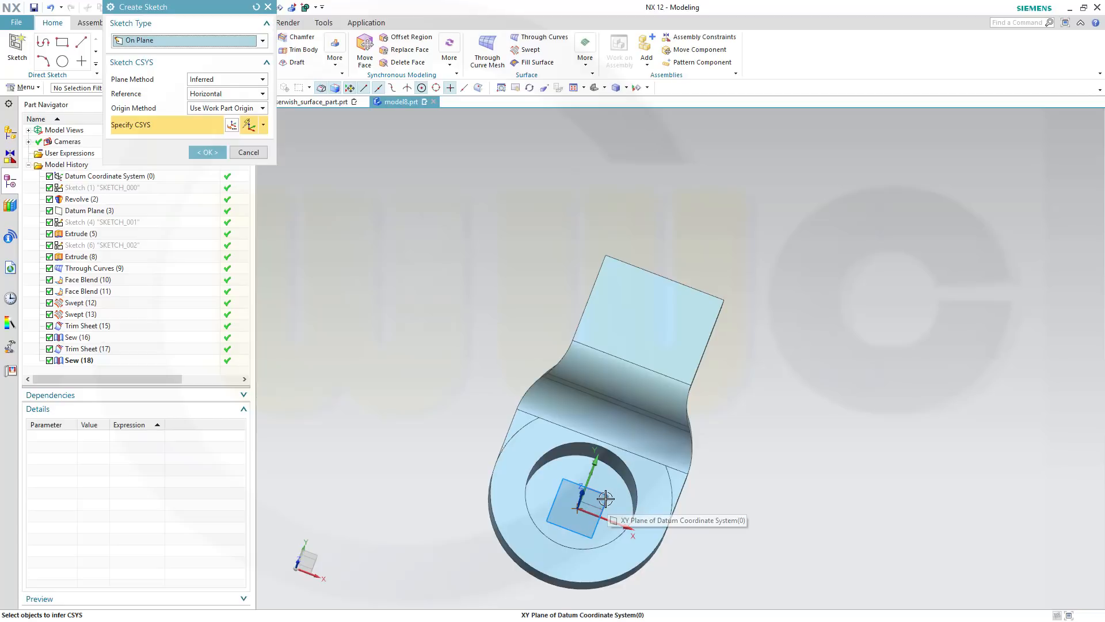
click(581, 500)
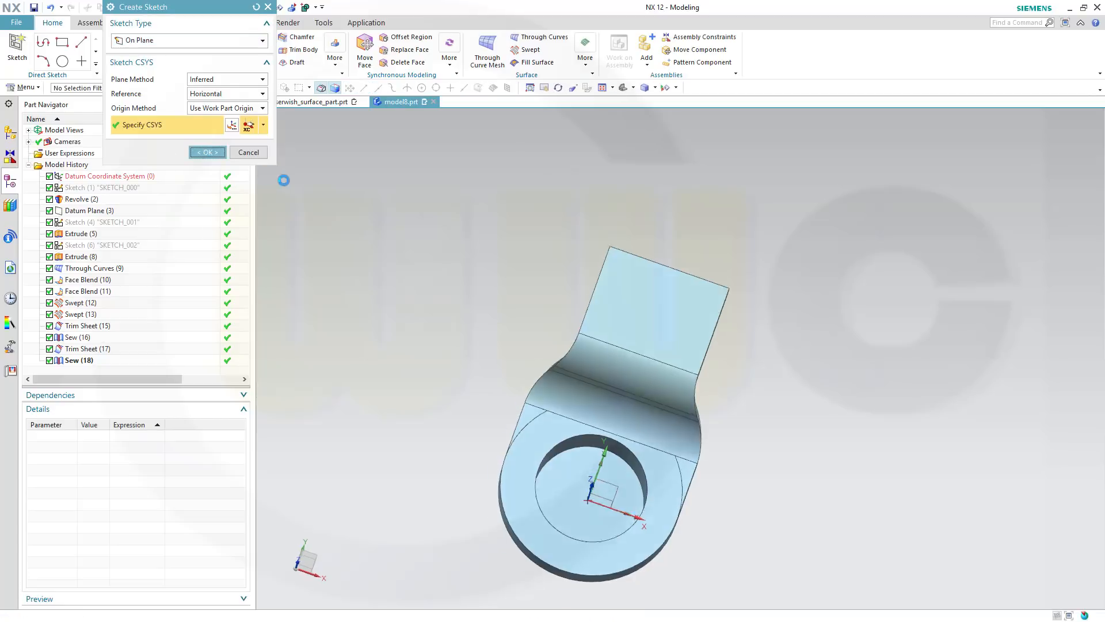
click(205, 152)
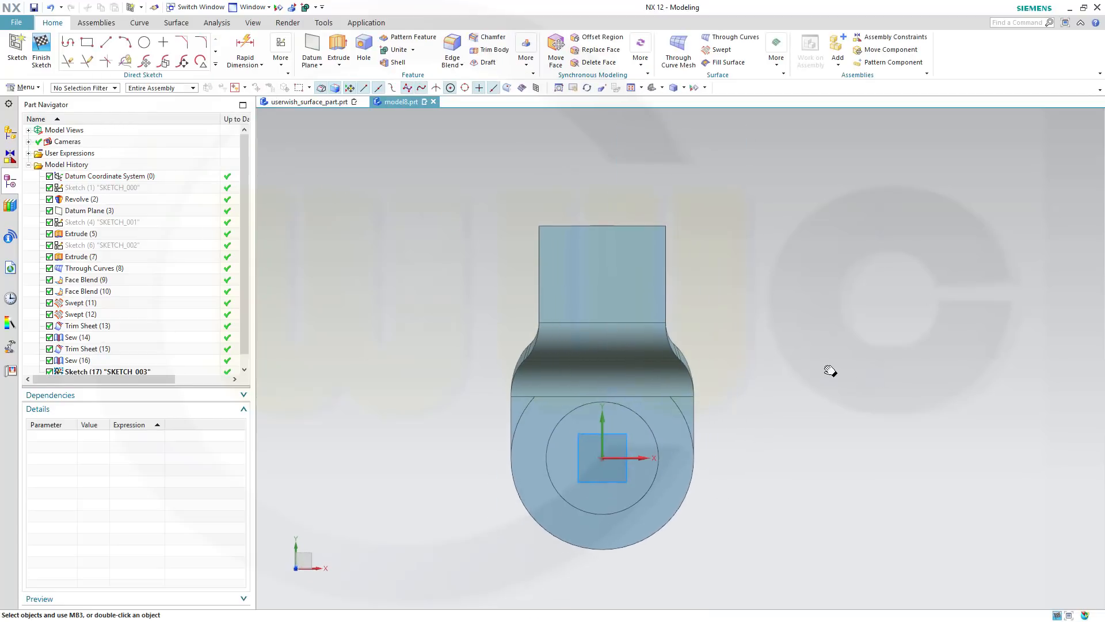
Draw a rectangle over the tab, snapping its corner to the hole's arc centre
click(86, 42)
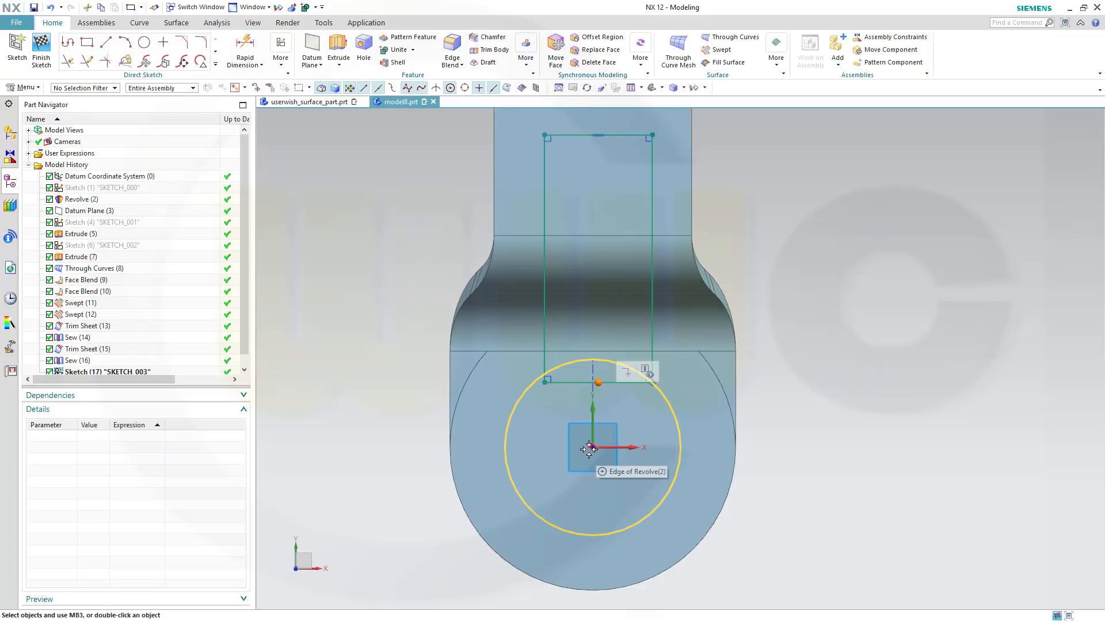
click(590, 447)
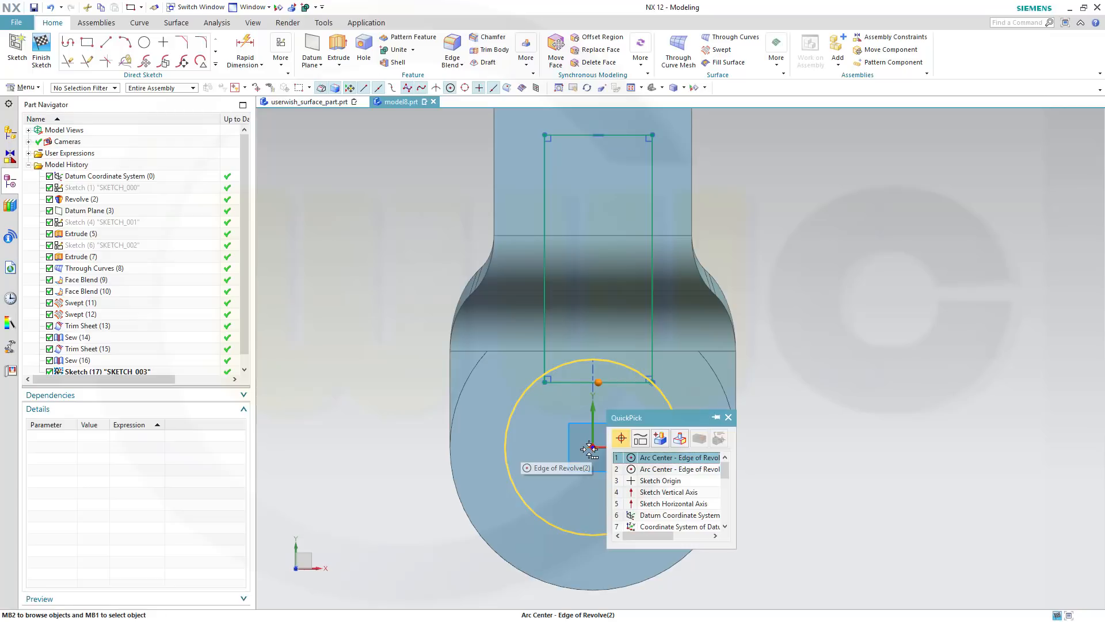
click(660, 480)
text(12)
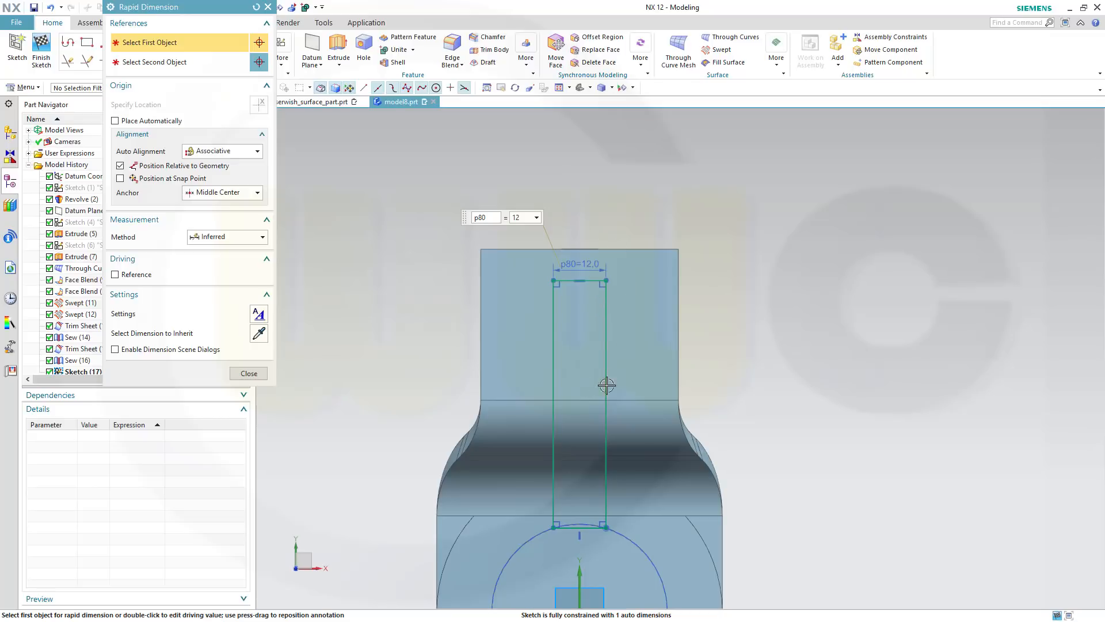
mouse_move(581, 400)
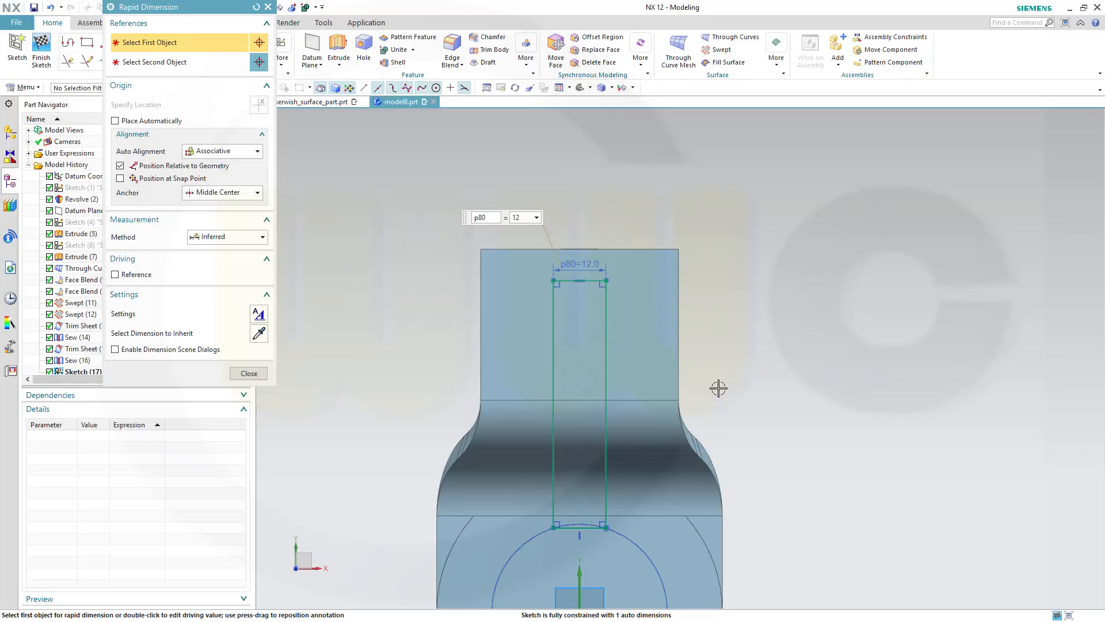
mouse_move(755, 403)
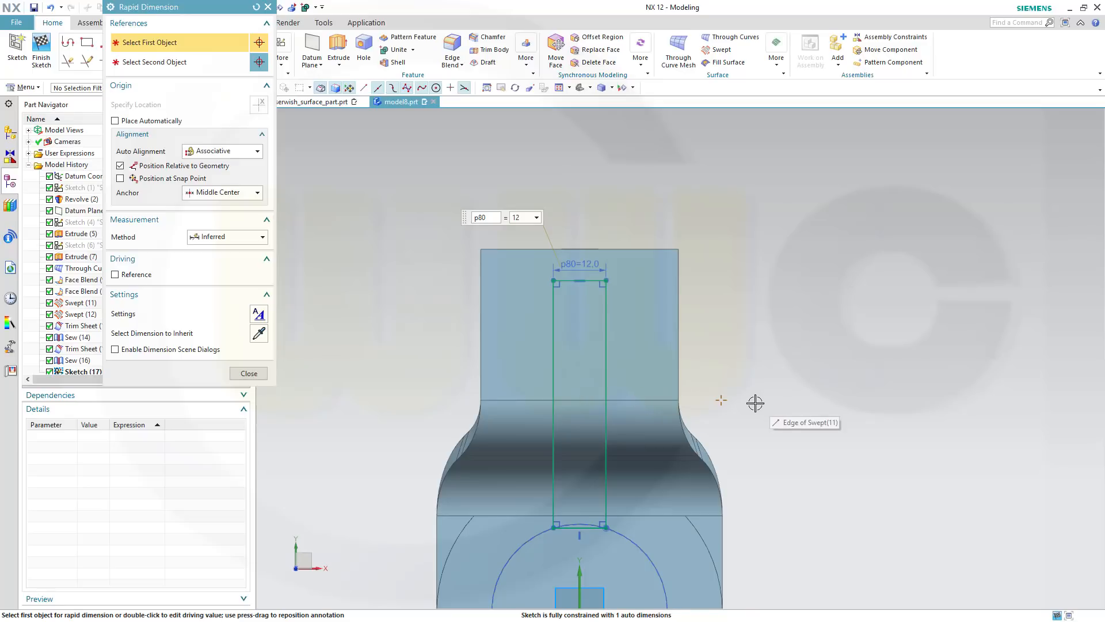
mouse_move(686, 361)
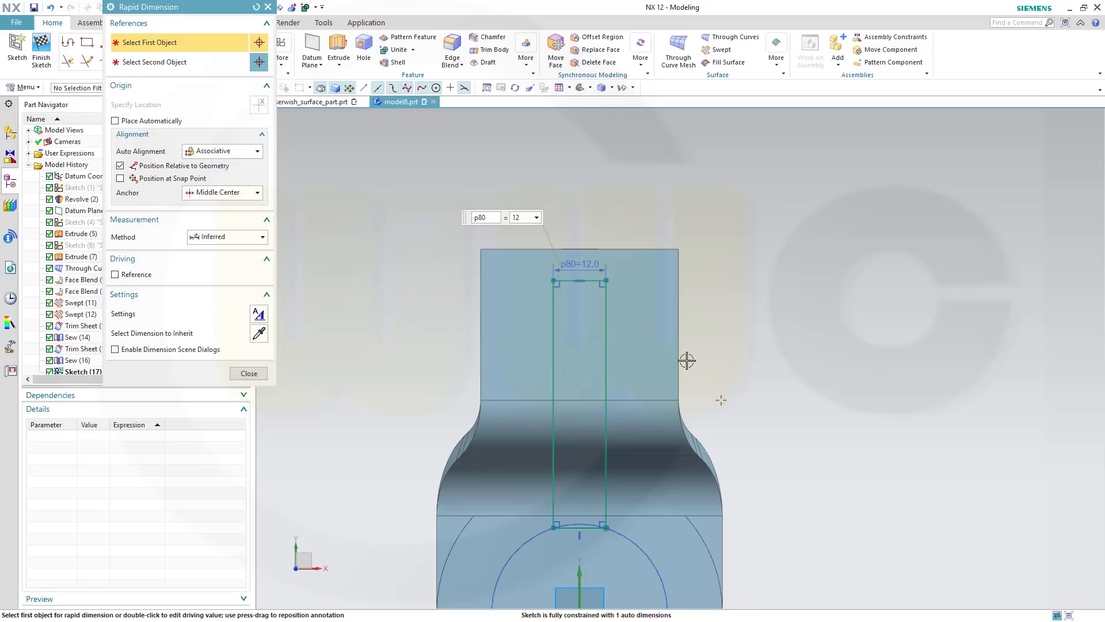
mouse_move(388, 134)
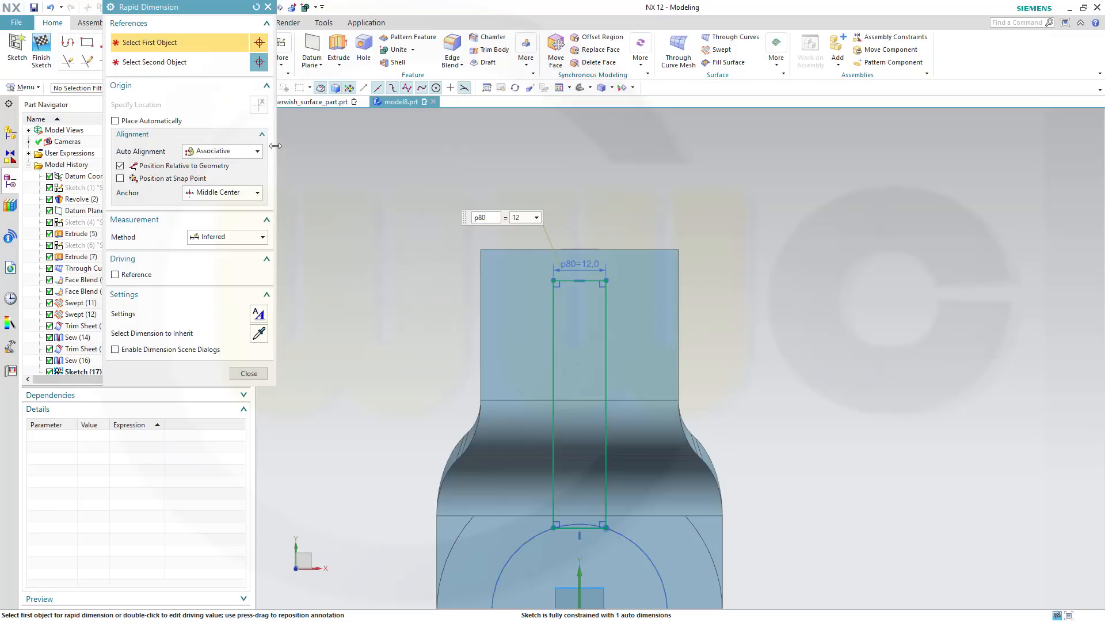
mouse_move(203, 18)
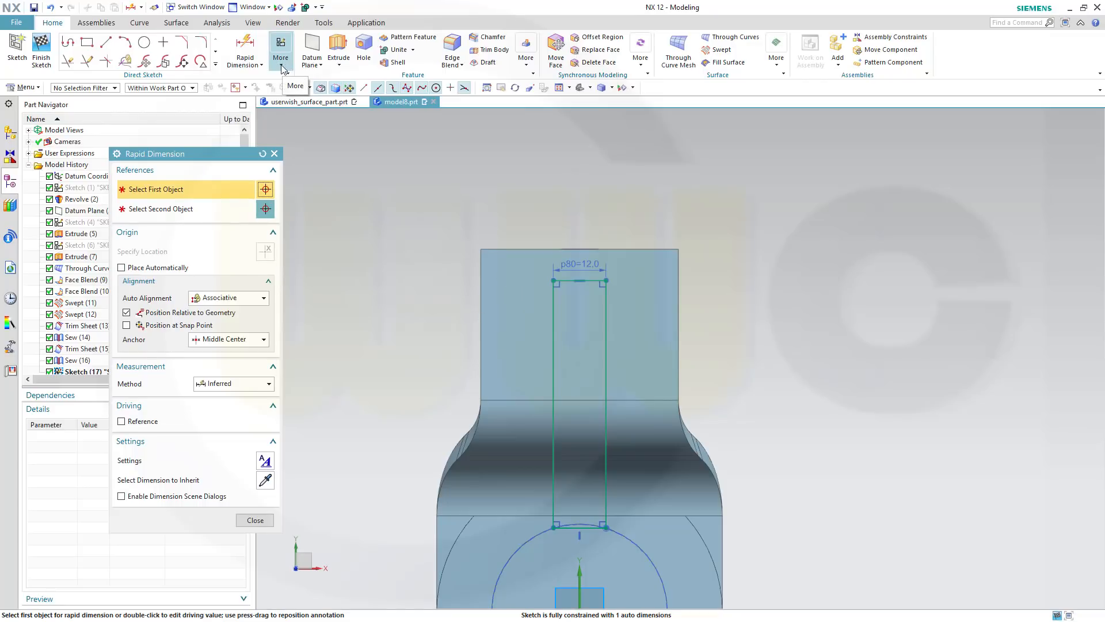
Project the tab's cross edge into the sketch as a curve
click(281, 50)
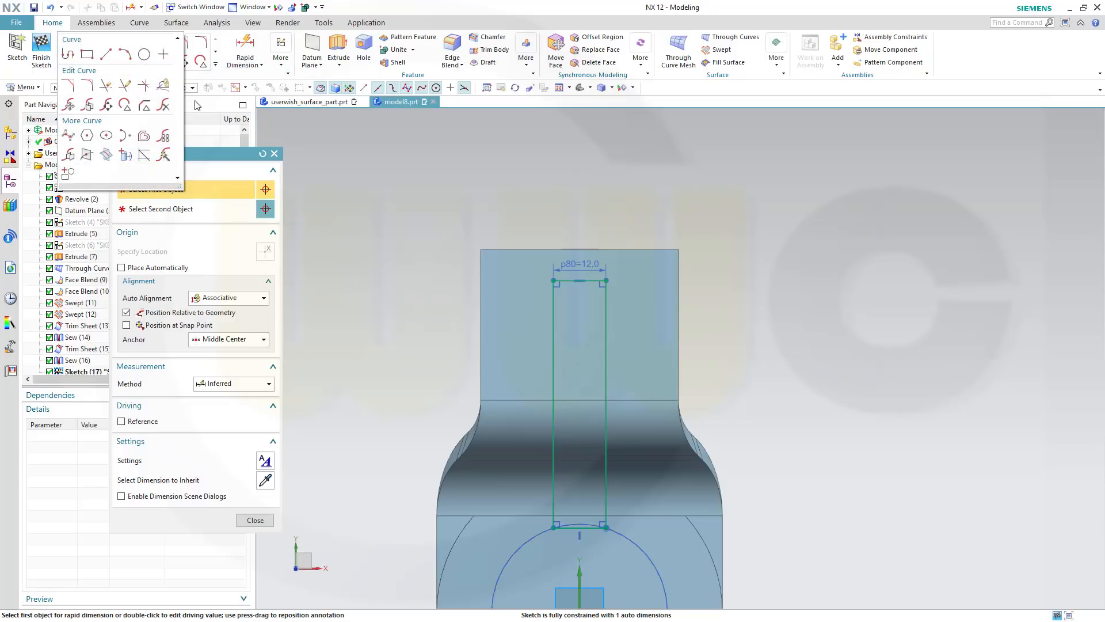
click(254, 519)
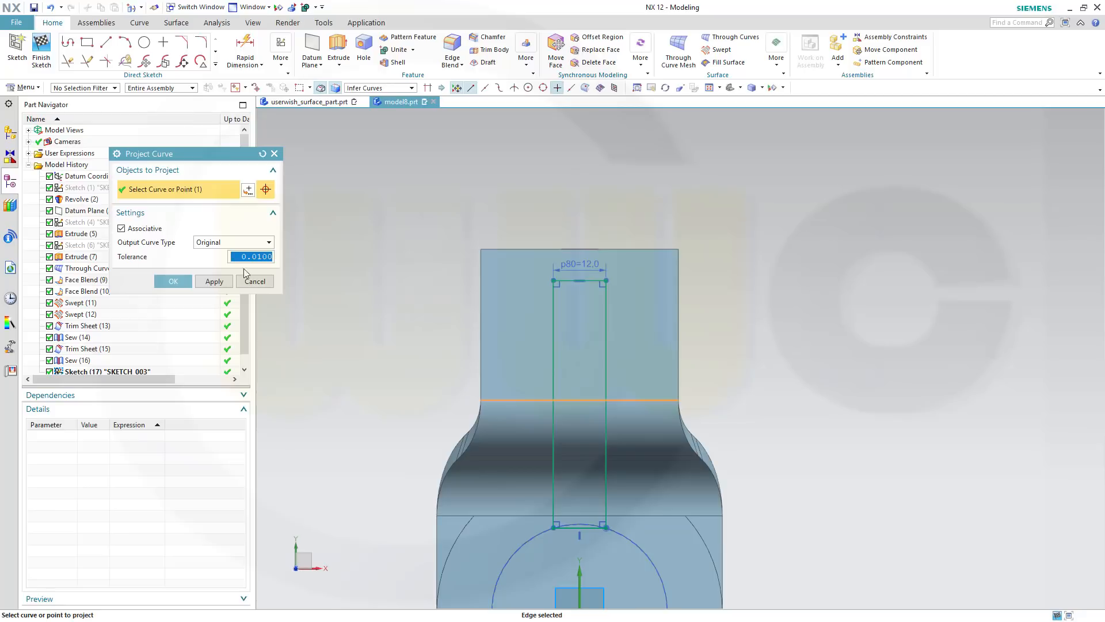
click(172, 281)
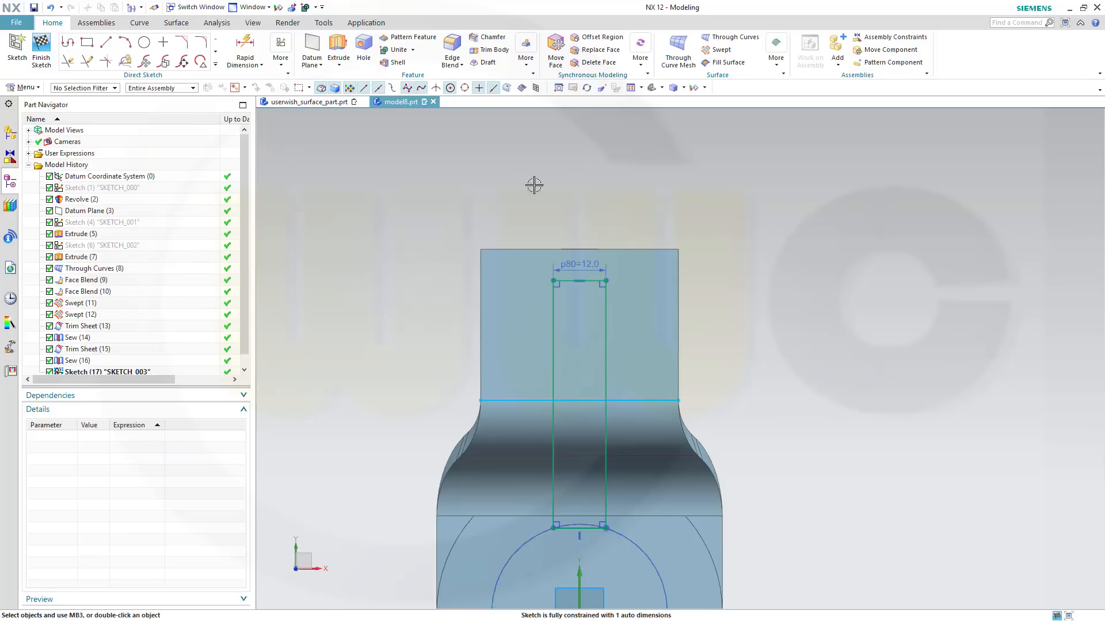
Constrain the slot's top edge to the projected line and pick the hole's circular edge
click(578, 401)
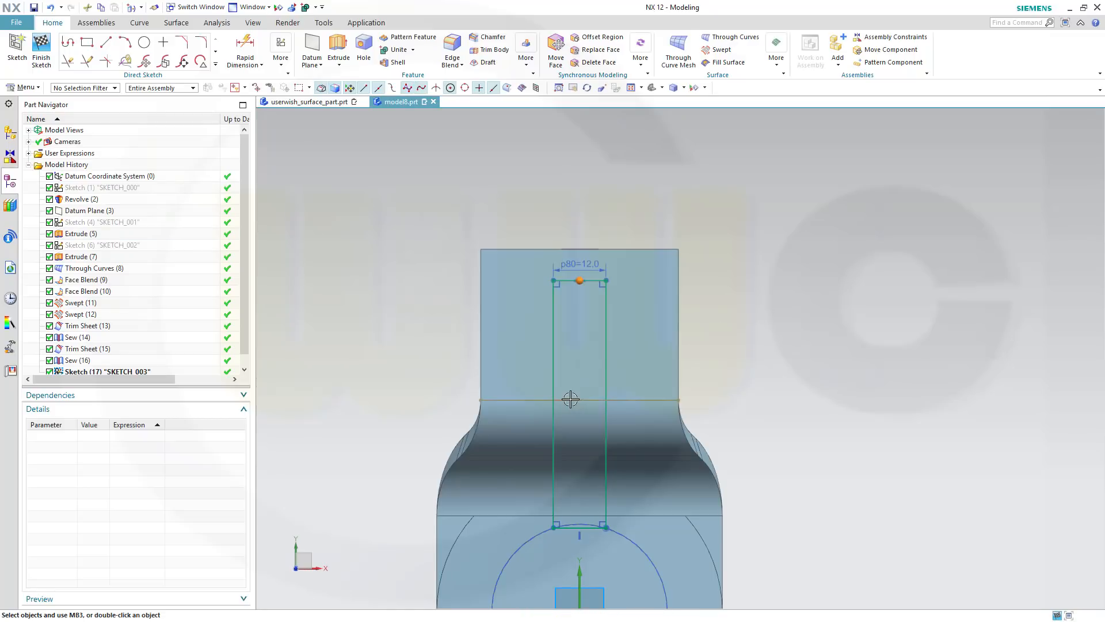
click(578, 400)
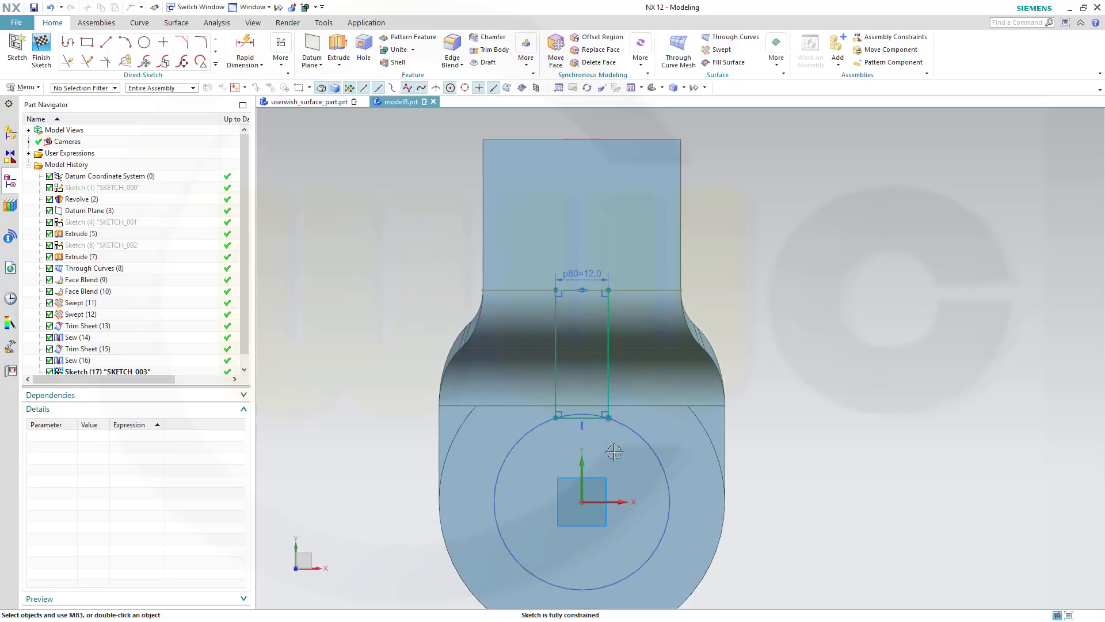
mouse_move(591, 415)
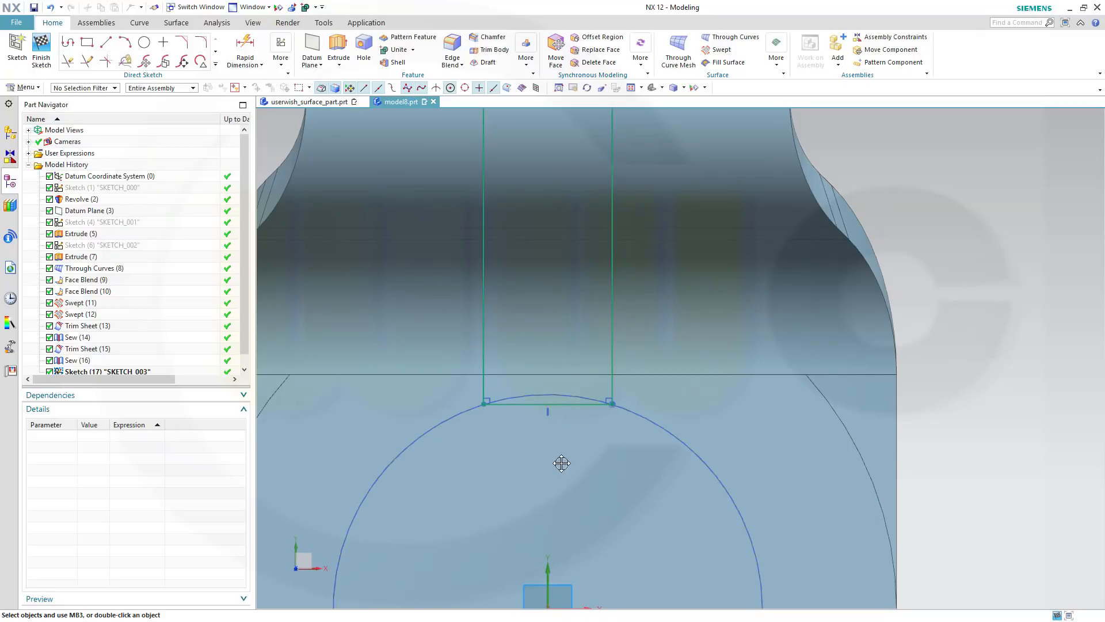
mouse_move(494, 391)
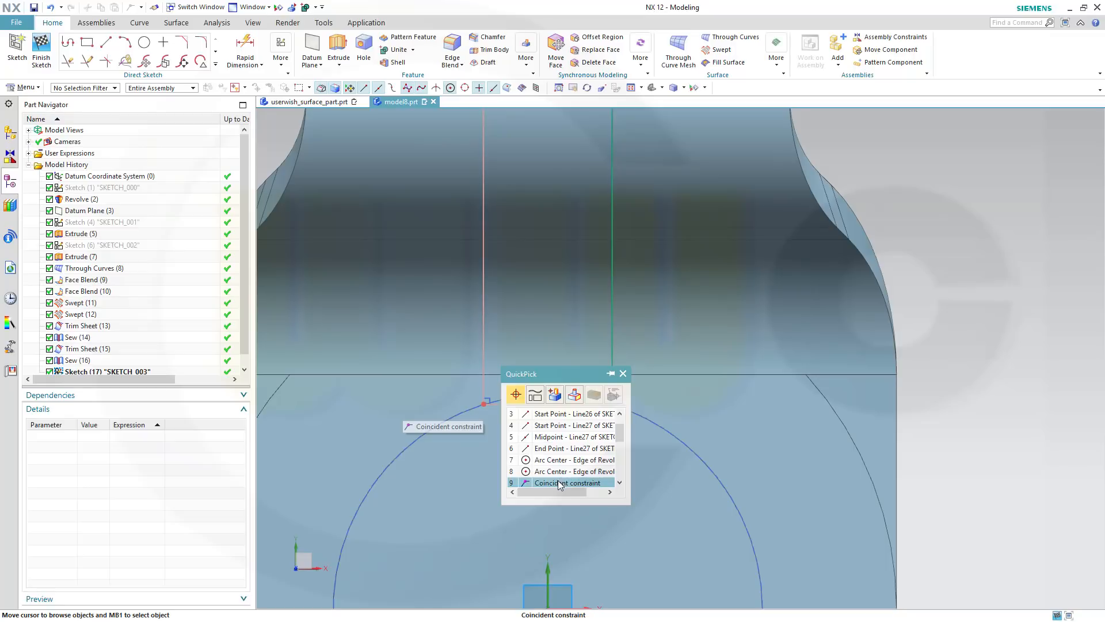
mouse_move(551, 484)
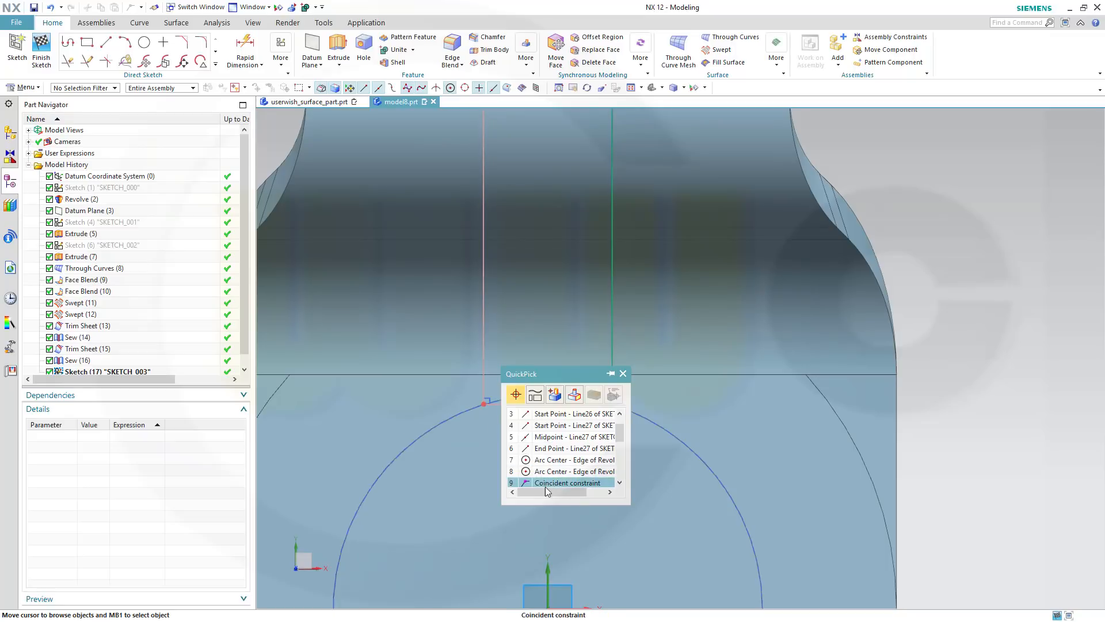
mouse_move(548, 487)
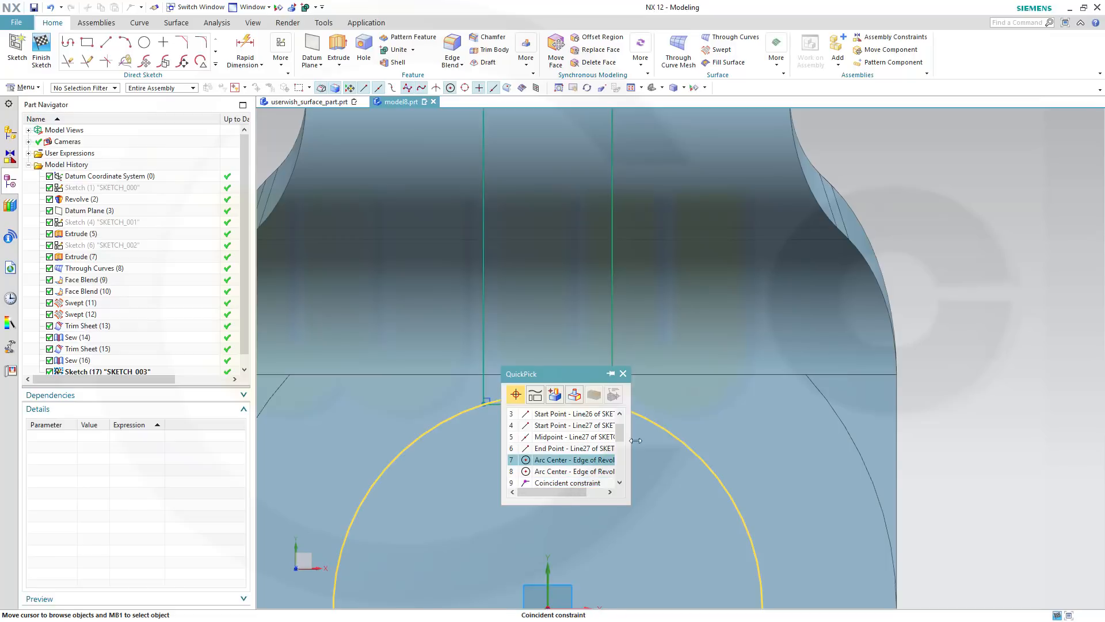
click(571, 459)
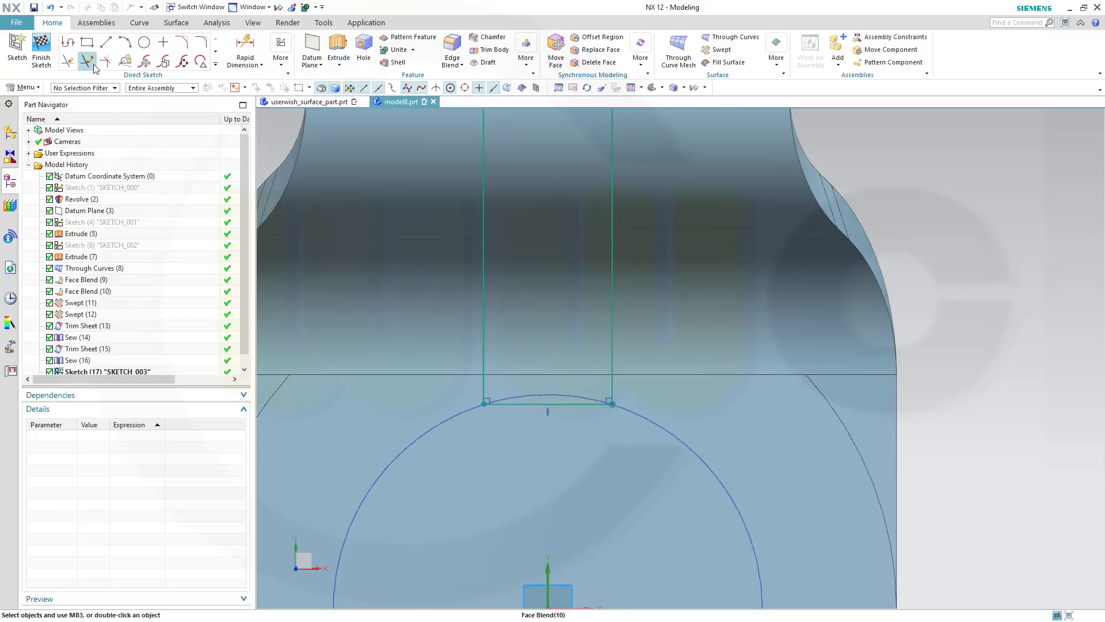
mouse_move(86, 62)
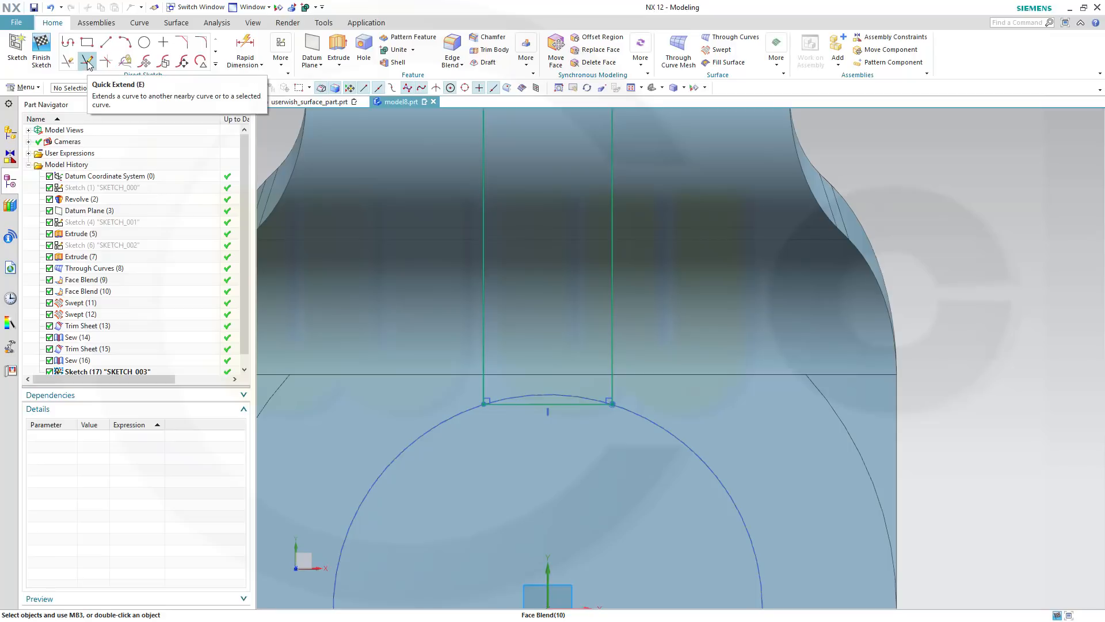
Quick Extend the slot lines and remove the short line joining the slot sides
click(86, 62)
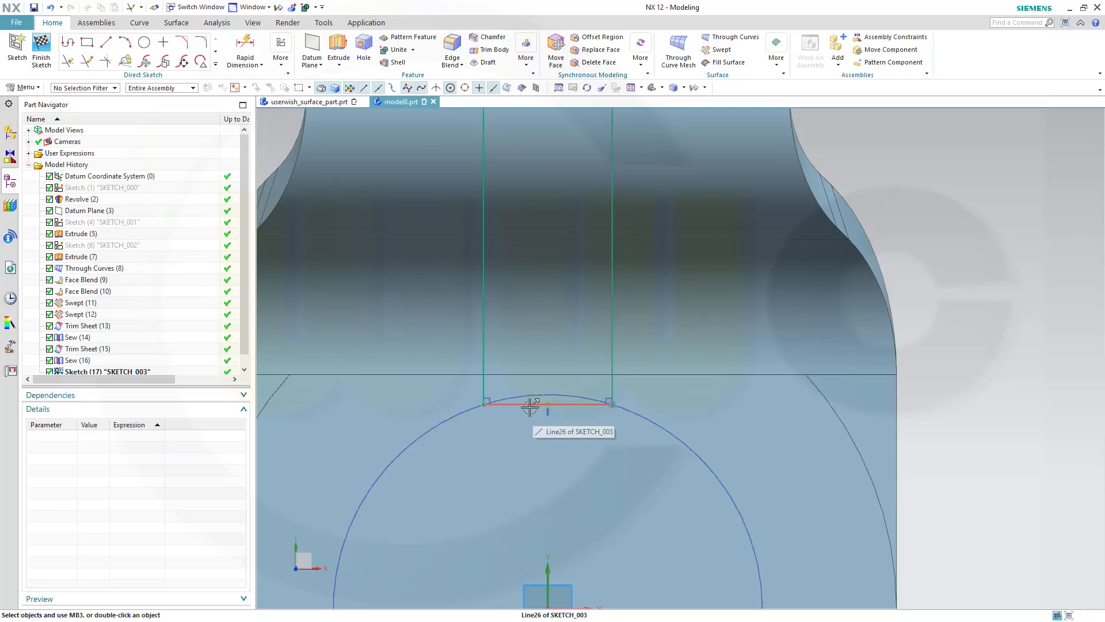
click(529, 409)
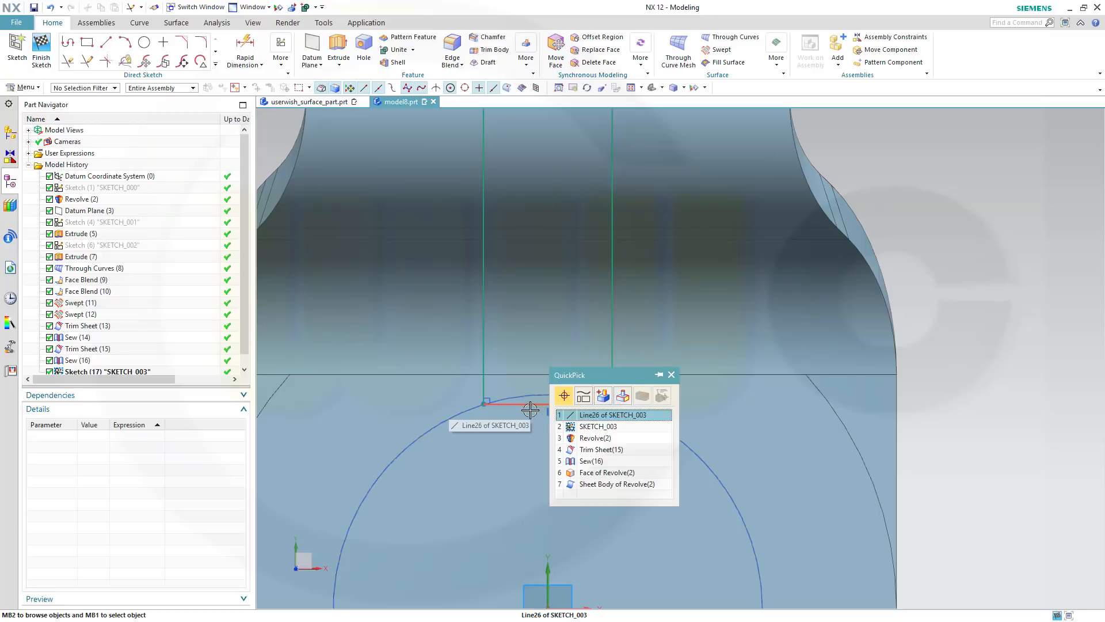
mouse_move(608, 415)
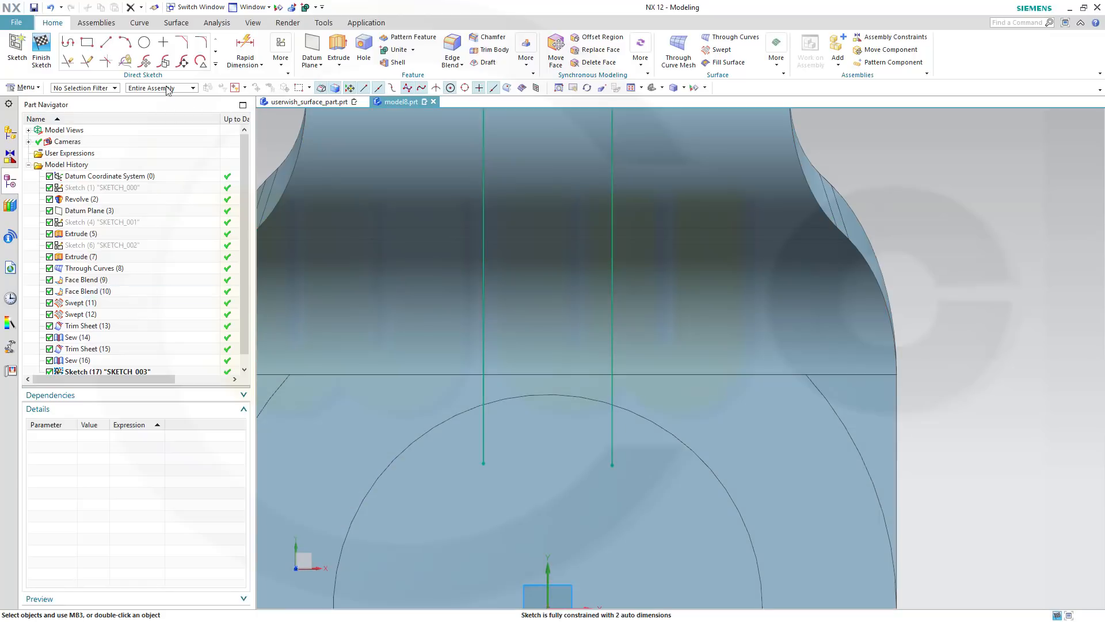
Close the slot bottom with a line between the side-line tips and finish the sketch
click(106, 42)
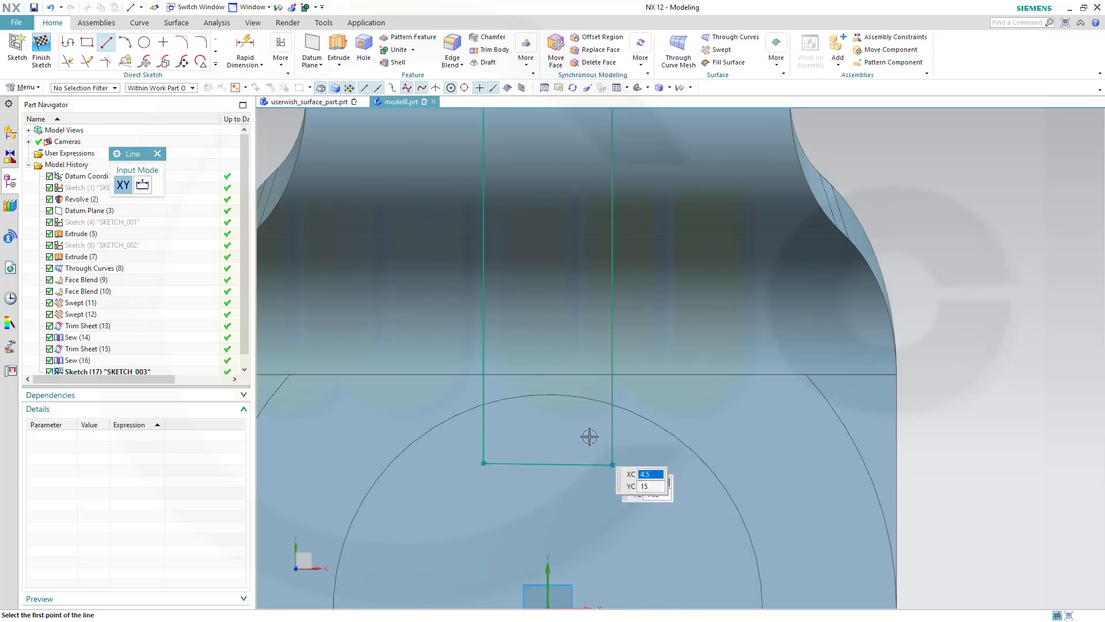
click(545, 462)
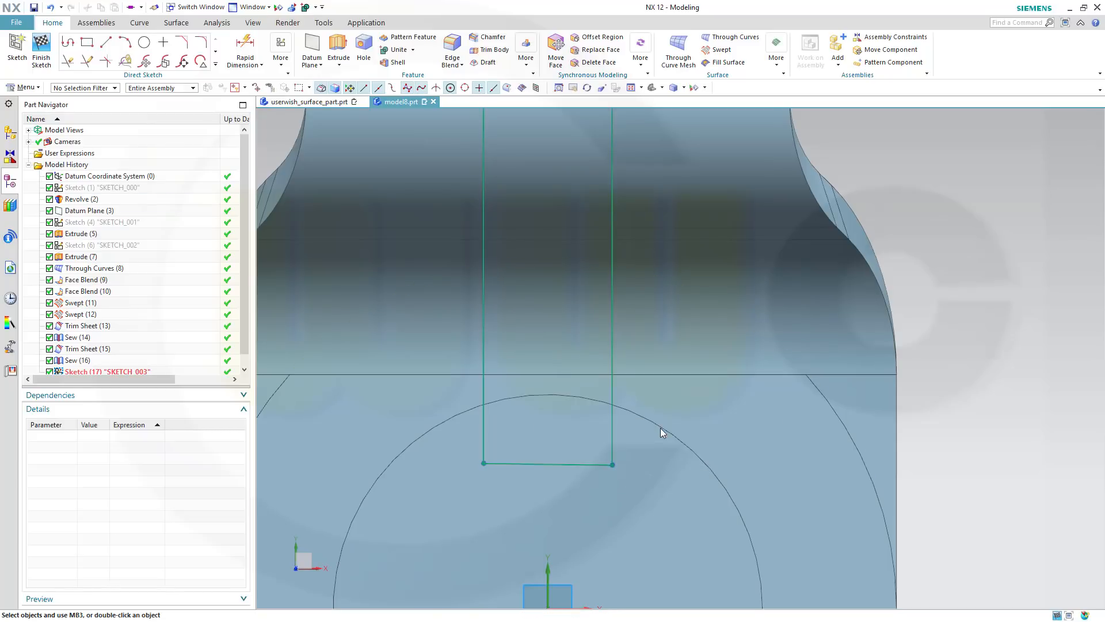
mouse_move(569, 462)
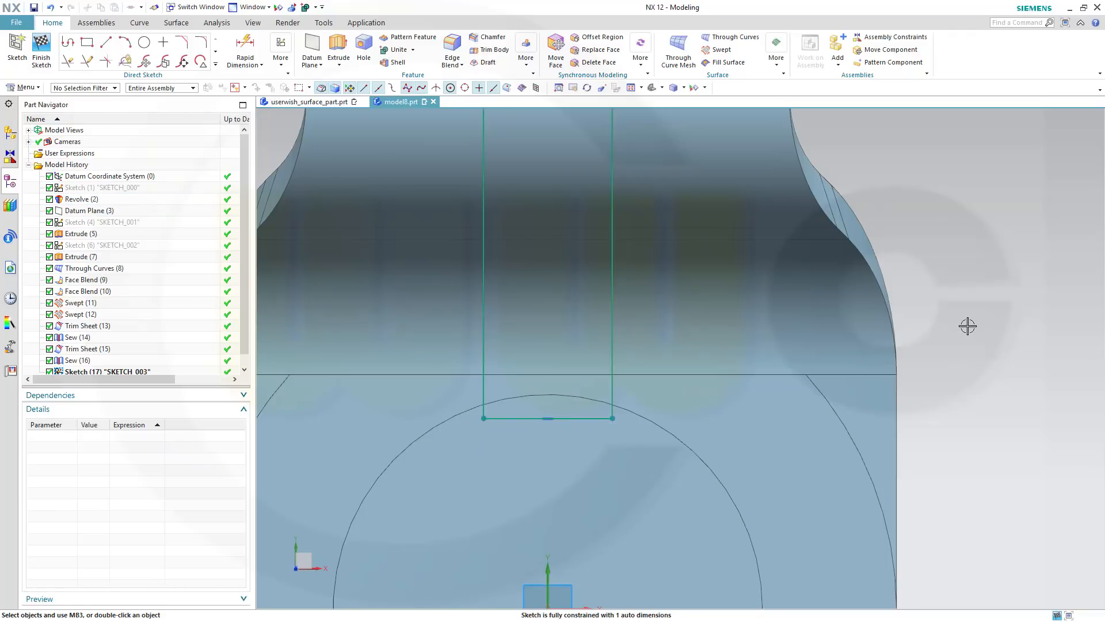
click(41, 48)
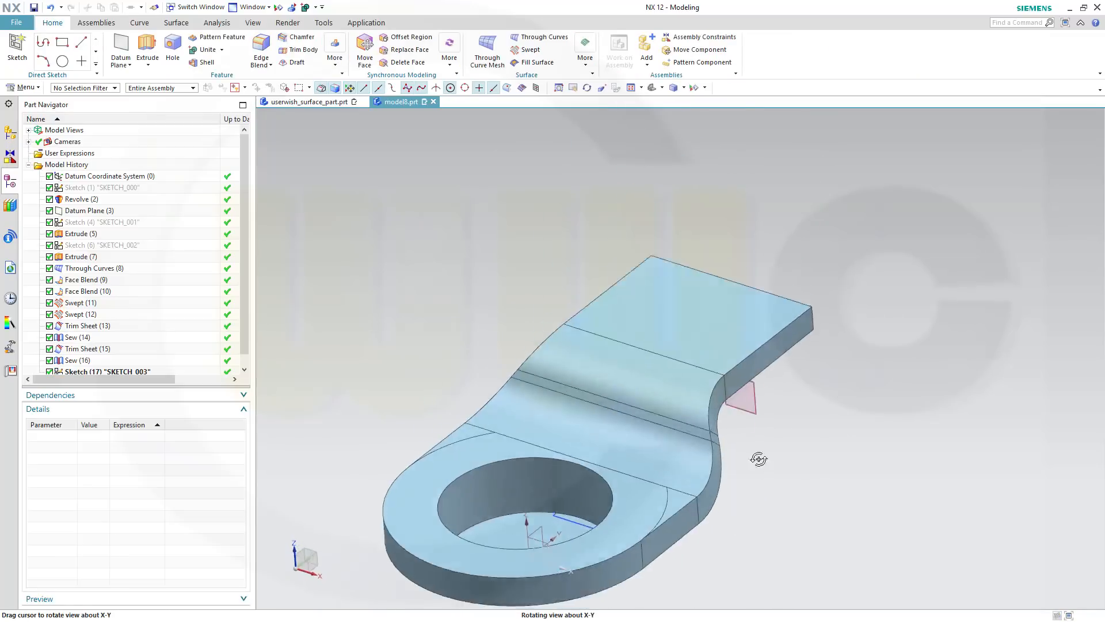
drag(758, 458, 731, 485)
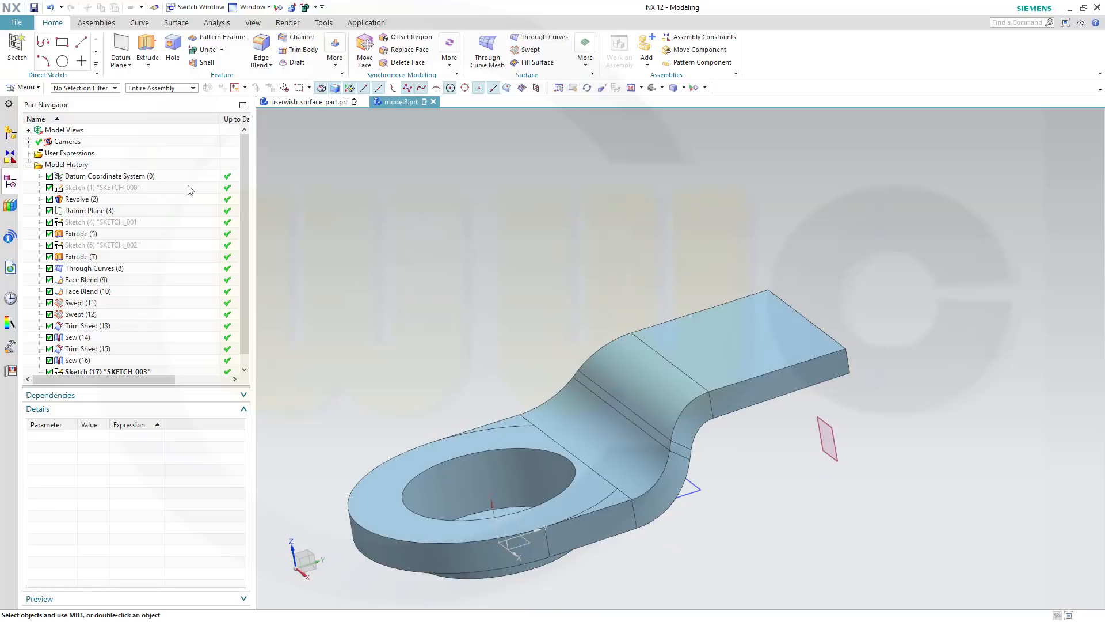
Extrude the connected slot outline 40 mm into a solid block through the bracket
click(146, 49)
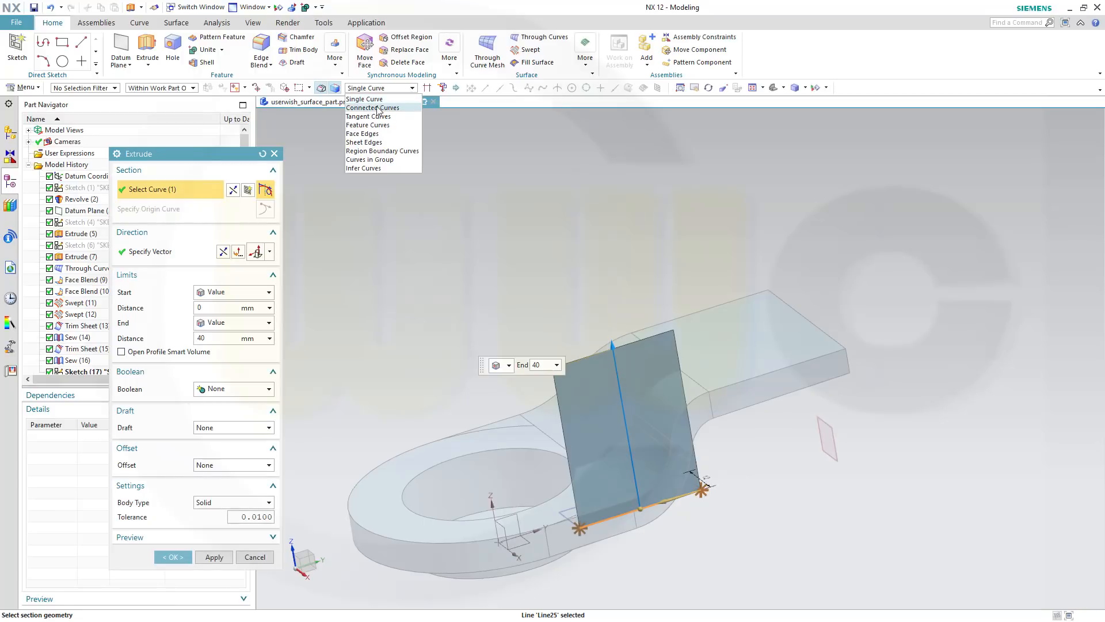
click(372, 107)
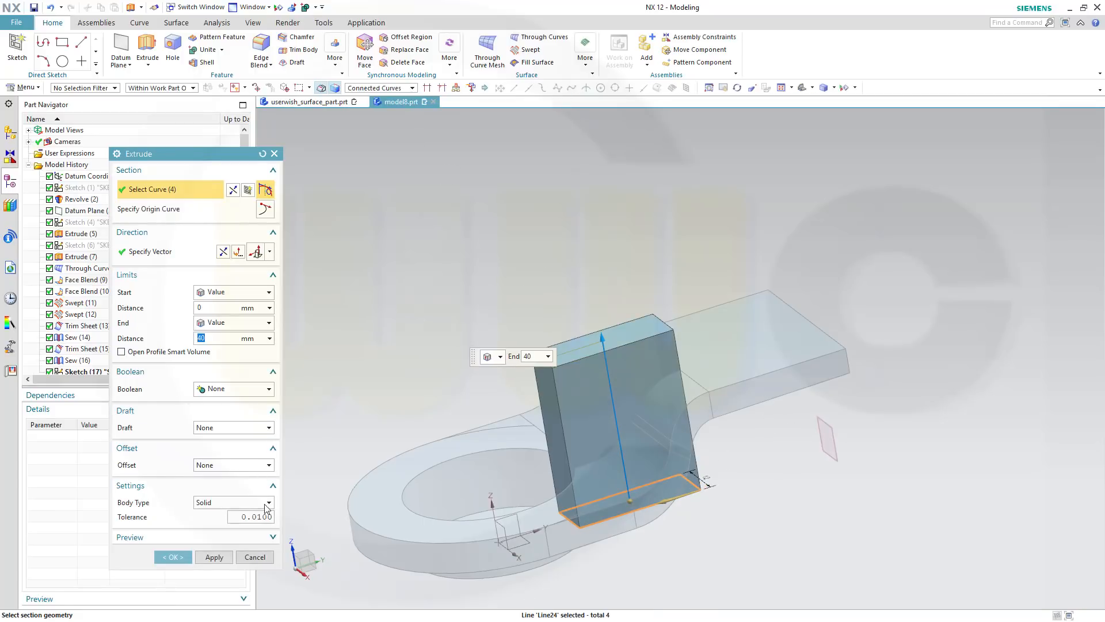
click(233, 502)
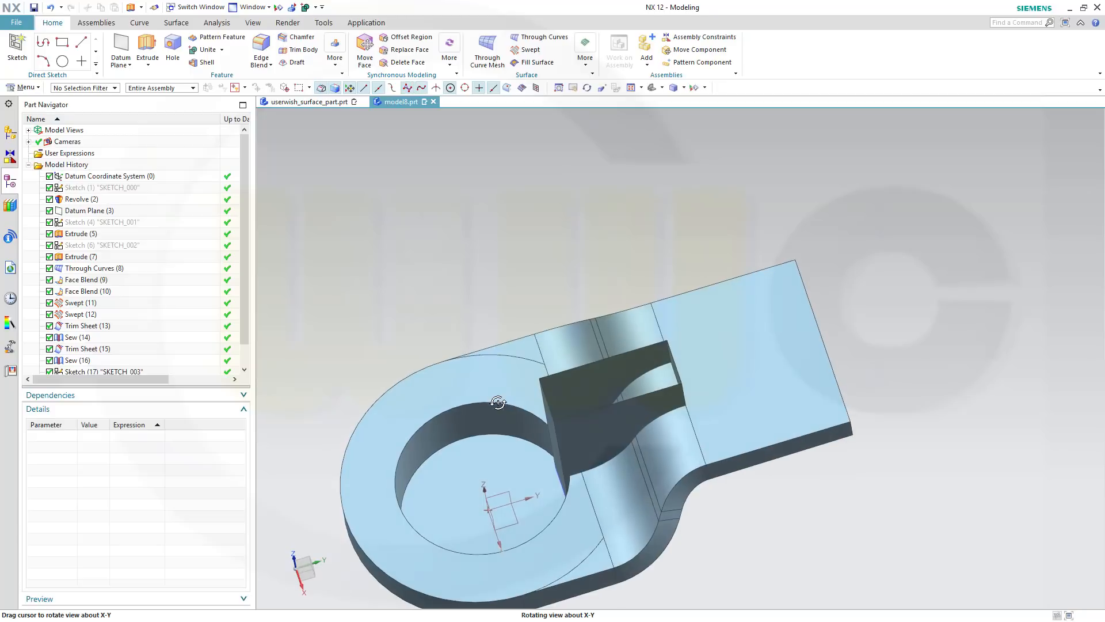
Orbit to check the slot block from several sides, then bring up the Surface tools
drag(499, 402, 484, 431)
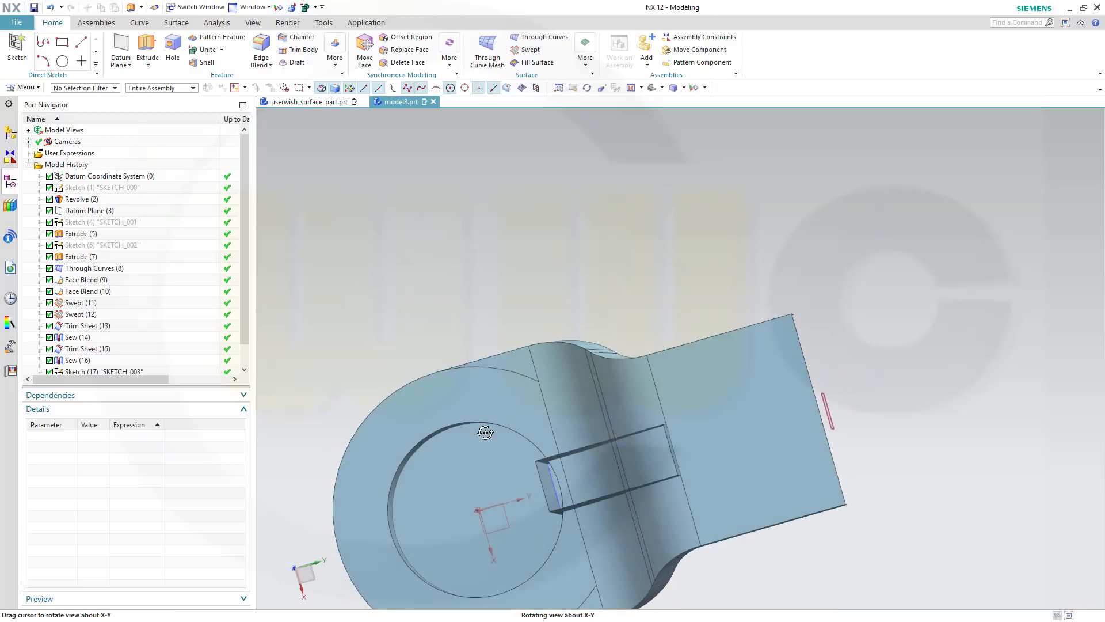
drag(485, 432, 469, 307)
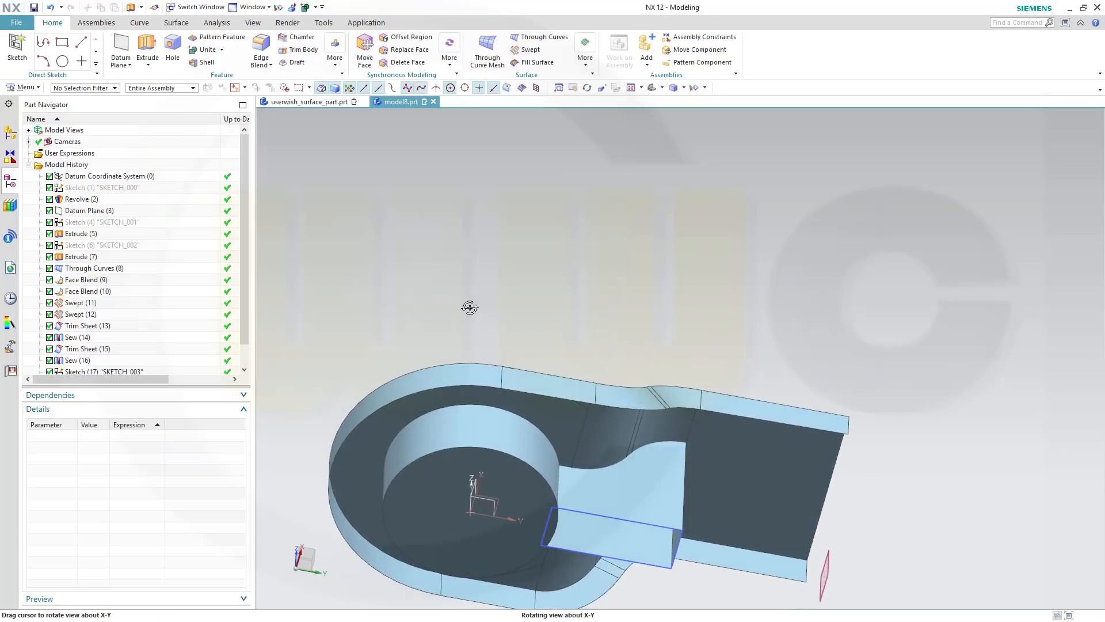
drag(468, 308, 472, 322)
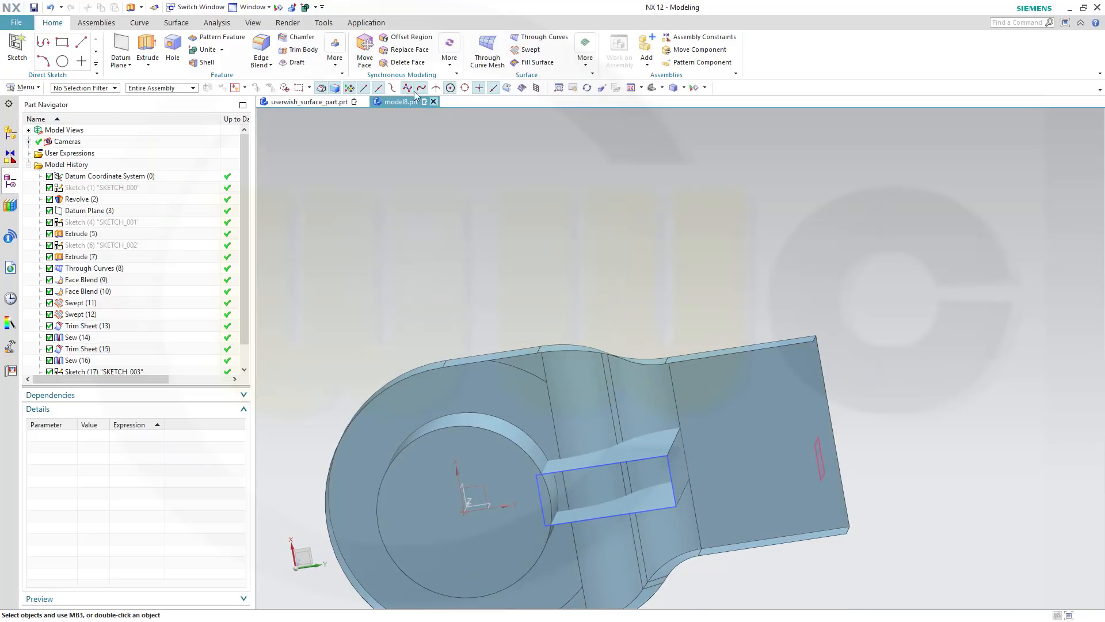
click(175, 23)
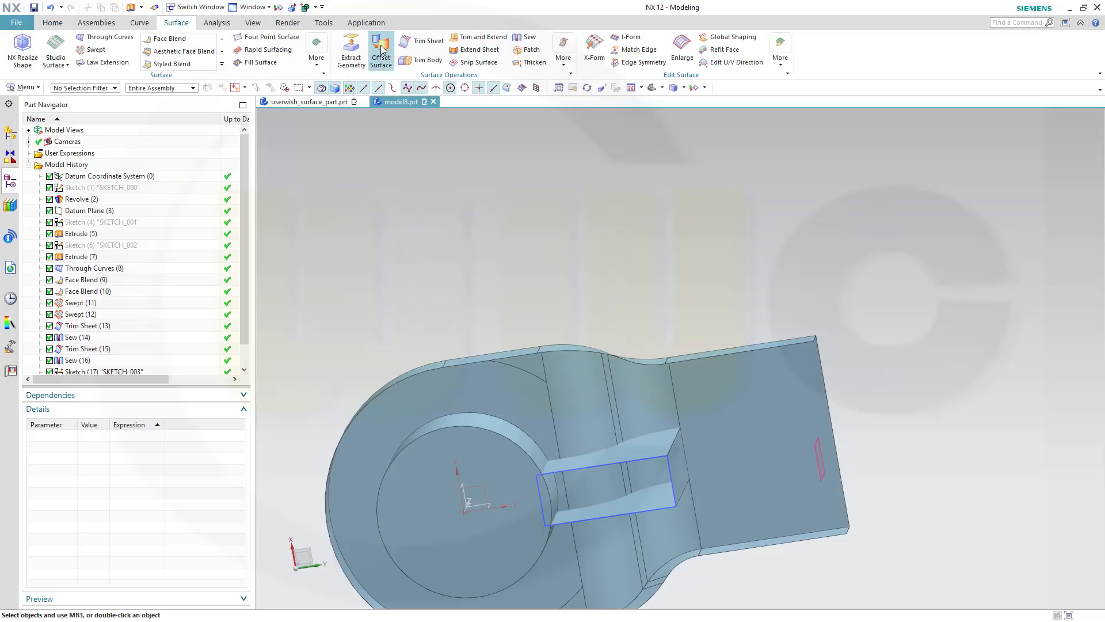
Create a 7 mm Offset Surface from the bracket's tangent faces, reversed to the other side
click(380, 49)
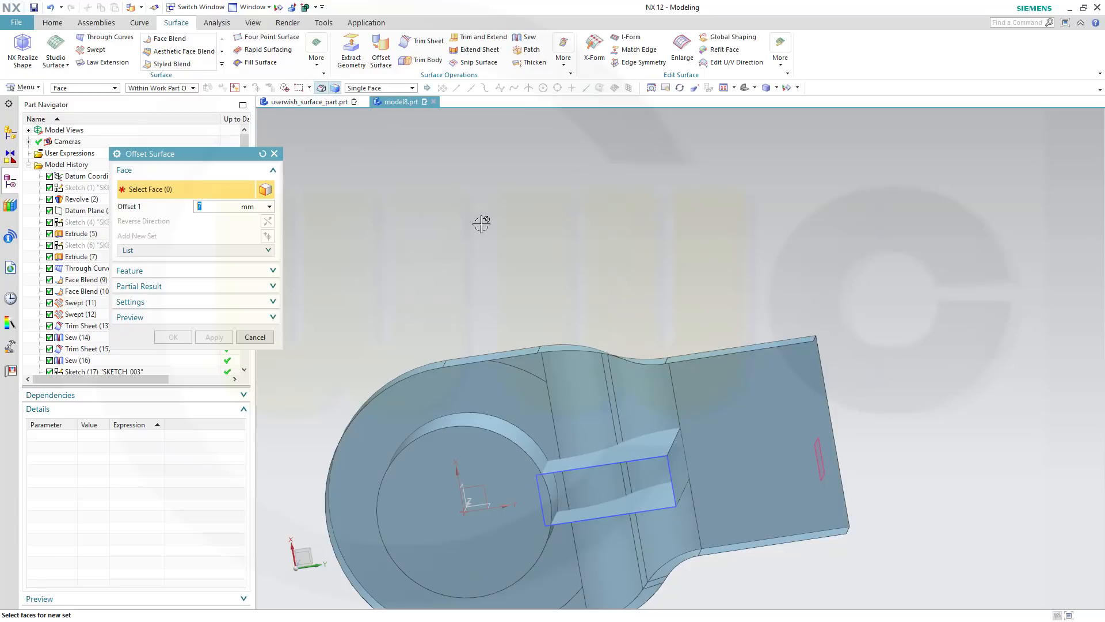
mouse_move(481, 233)
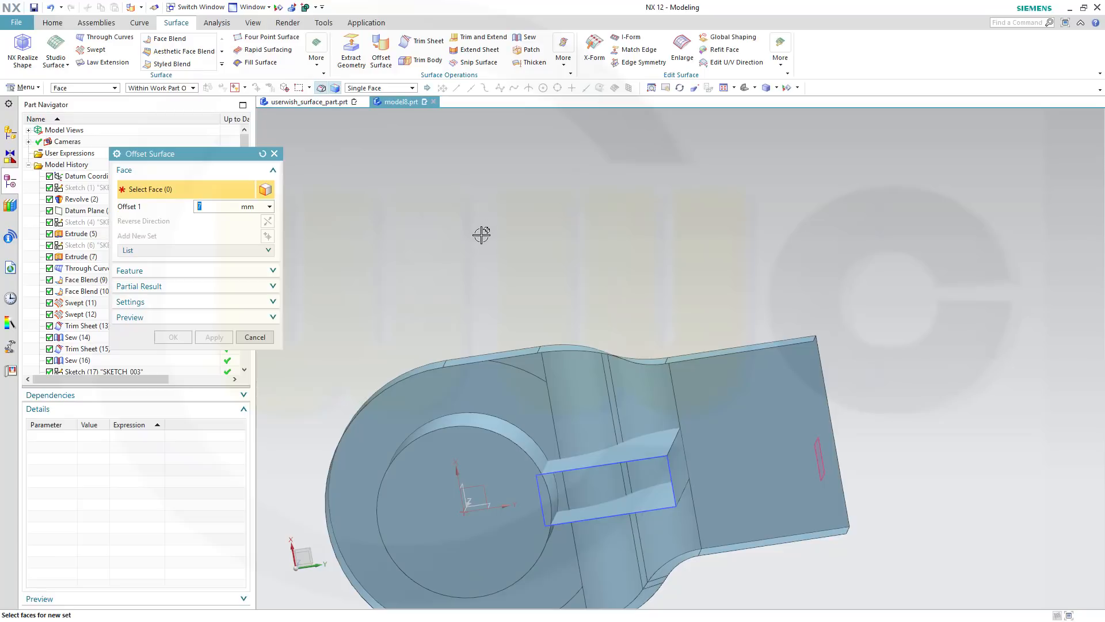
mouse_move(441, 182)
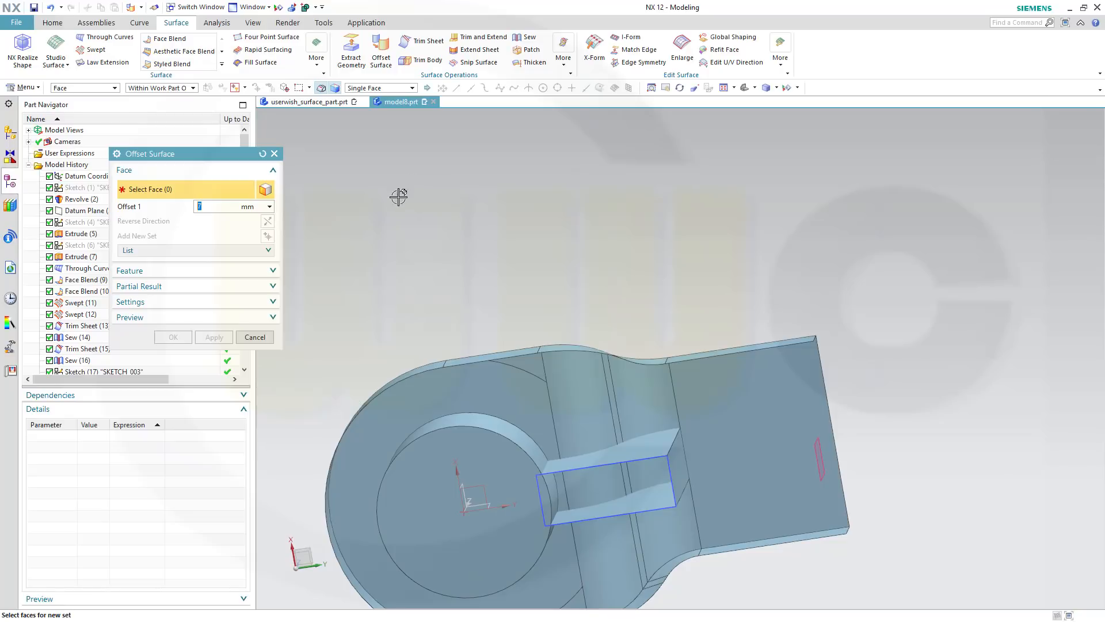
mouse_move(463, 408)
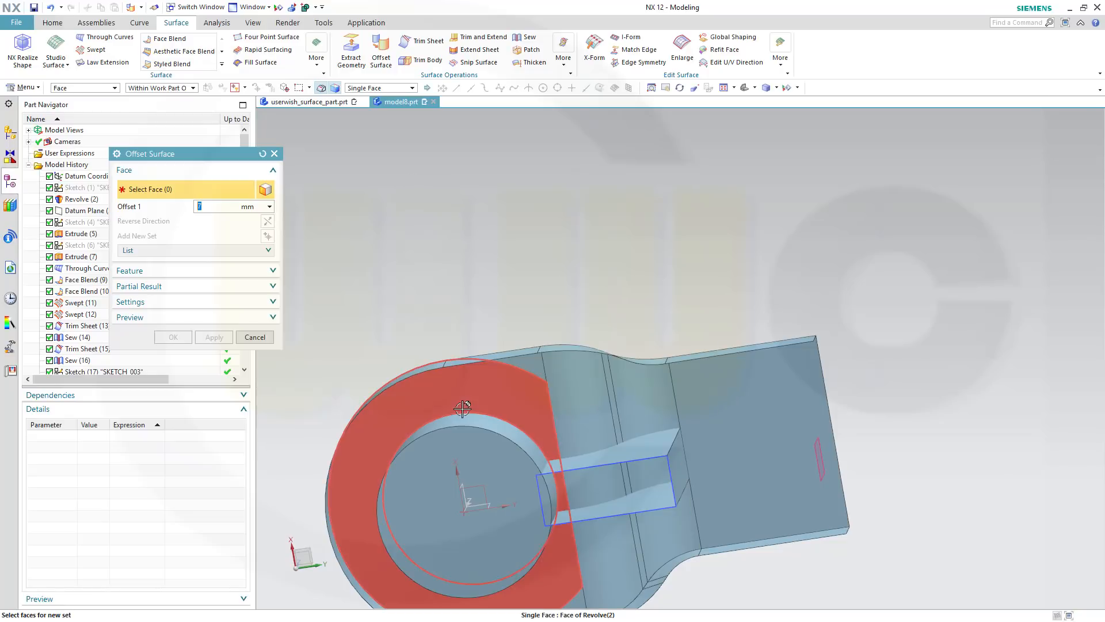
drag(461, 409, 627, 323)
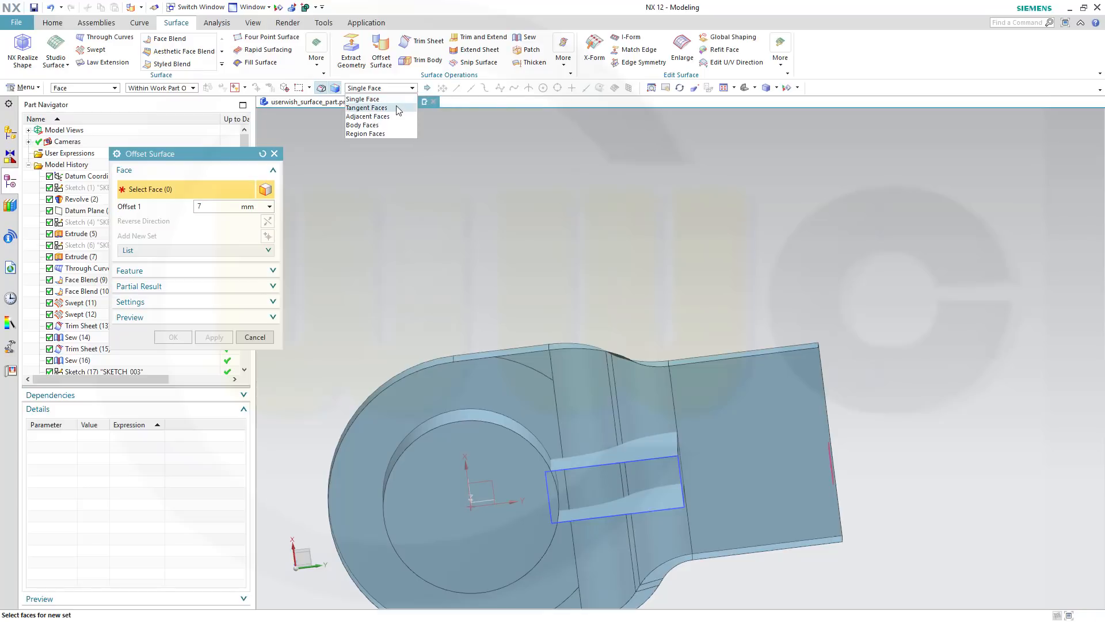
click(366, 107)
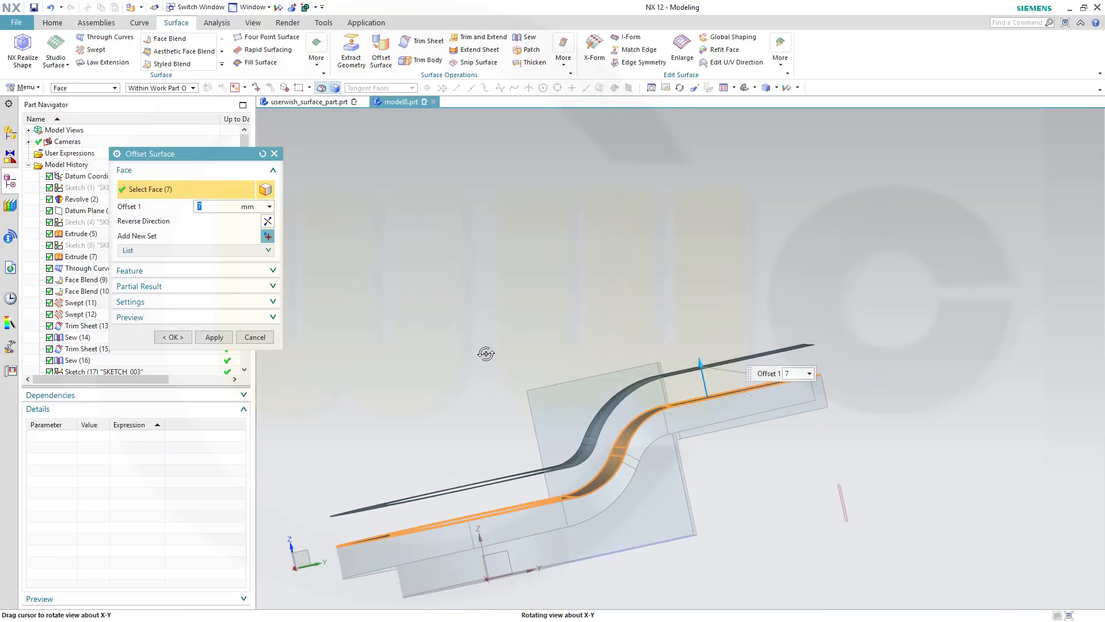
click(267, 221)
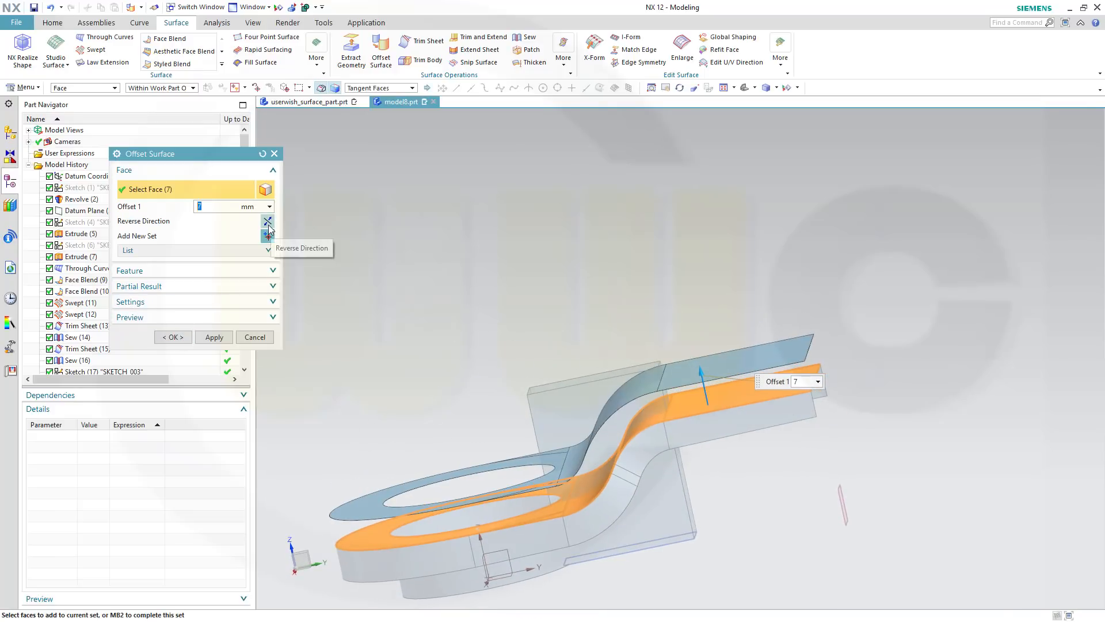
click(268, 221)
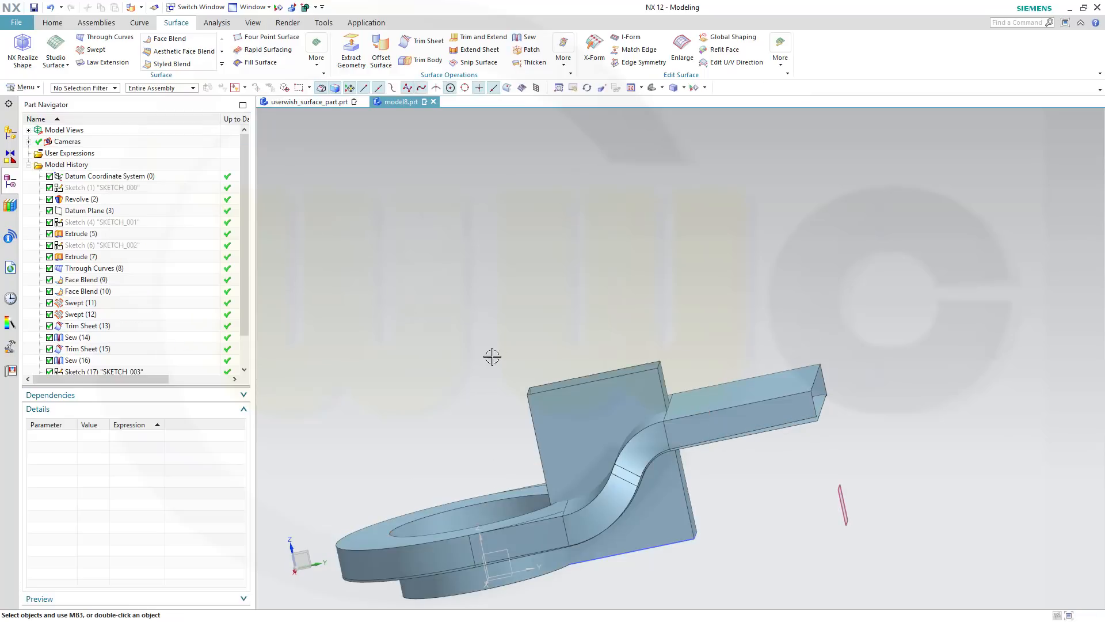
drag(491, 357, 564, 282)
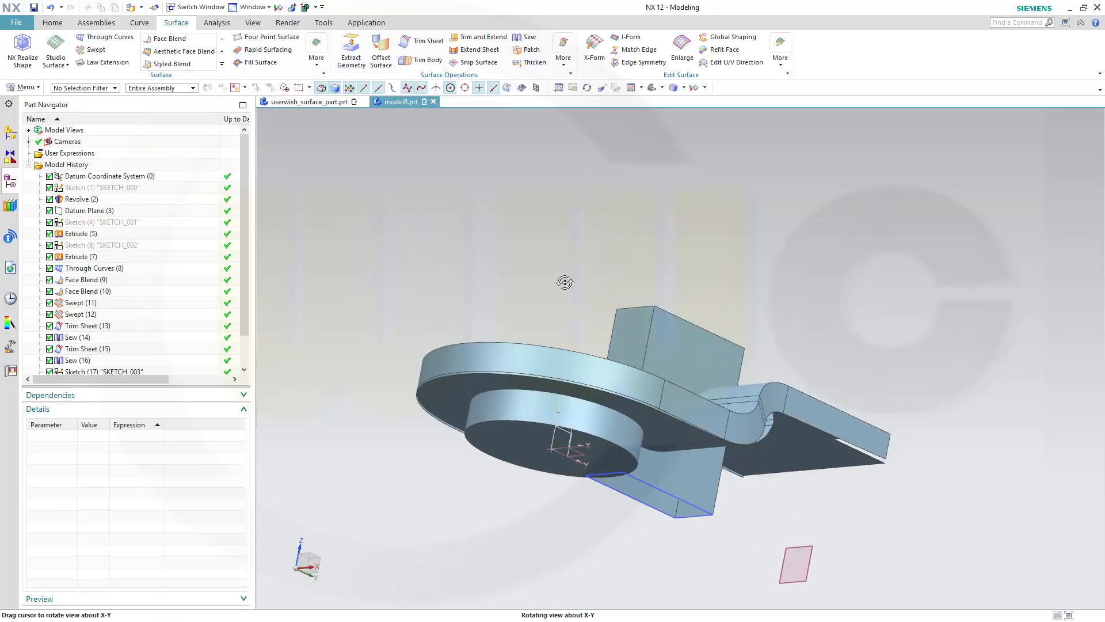
drag(564, 282, 512, 264)
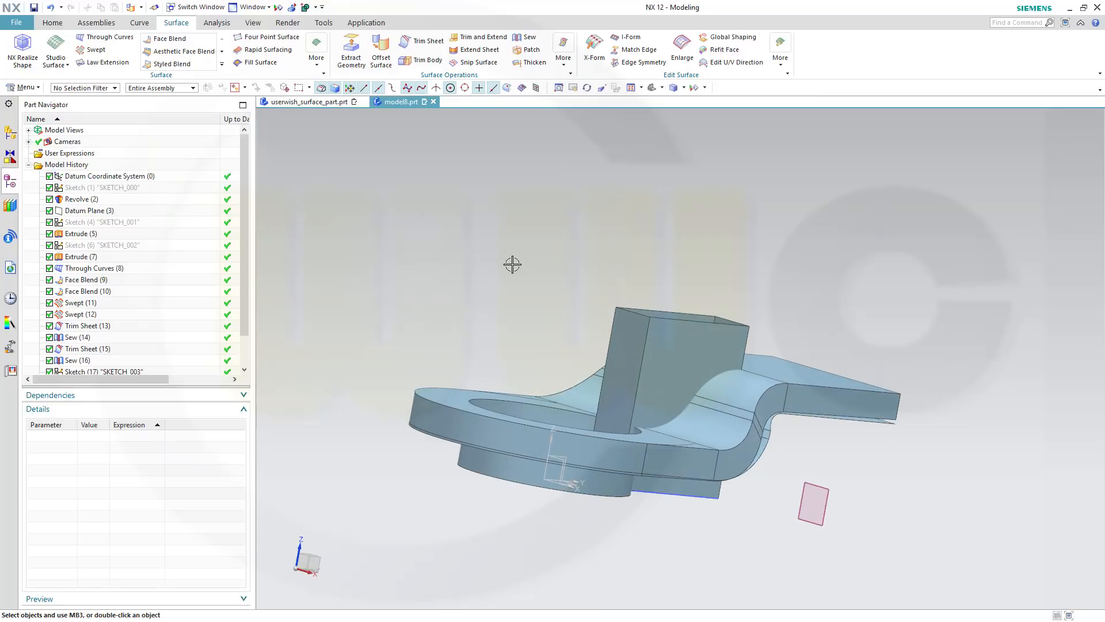
drag(512, 266, 755, 252)
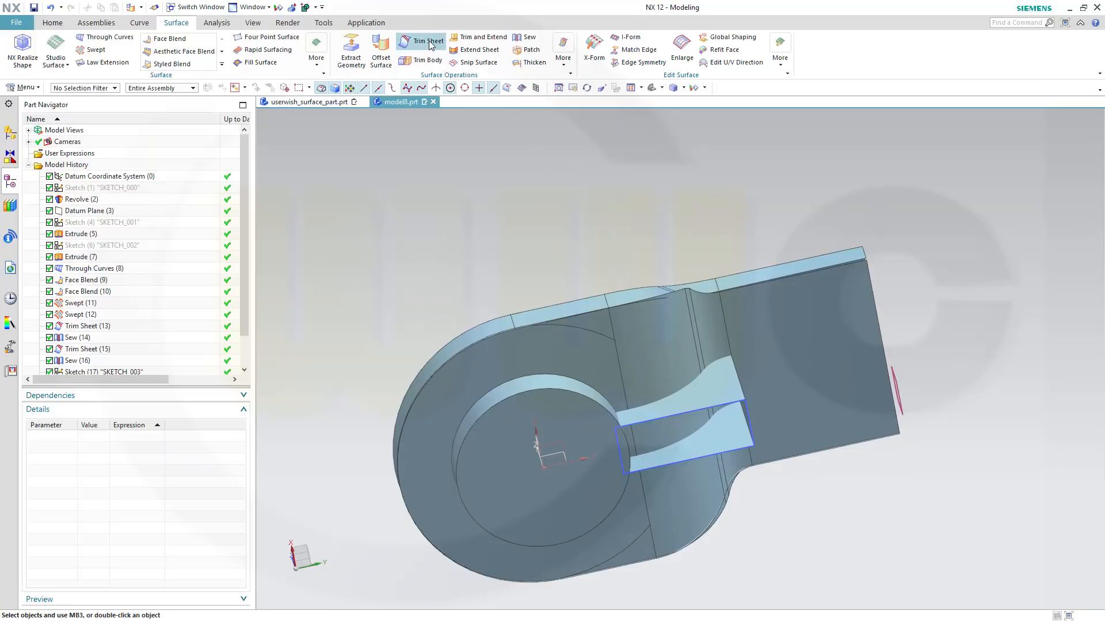
click(427, 41)
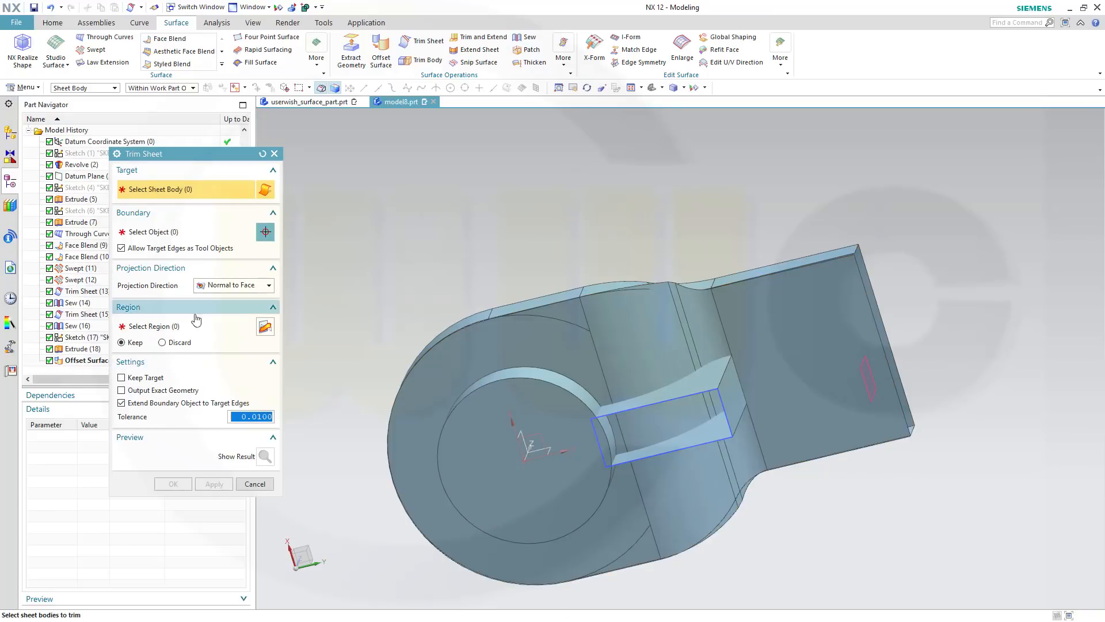
click(162, 342)
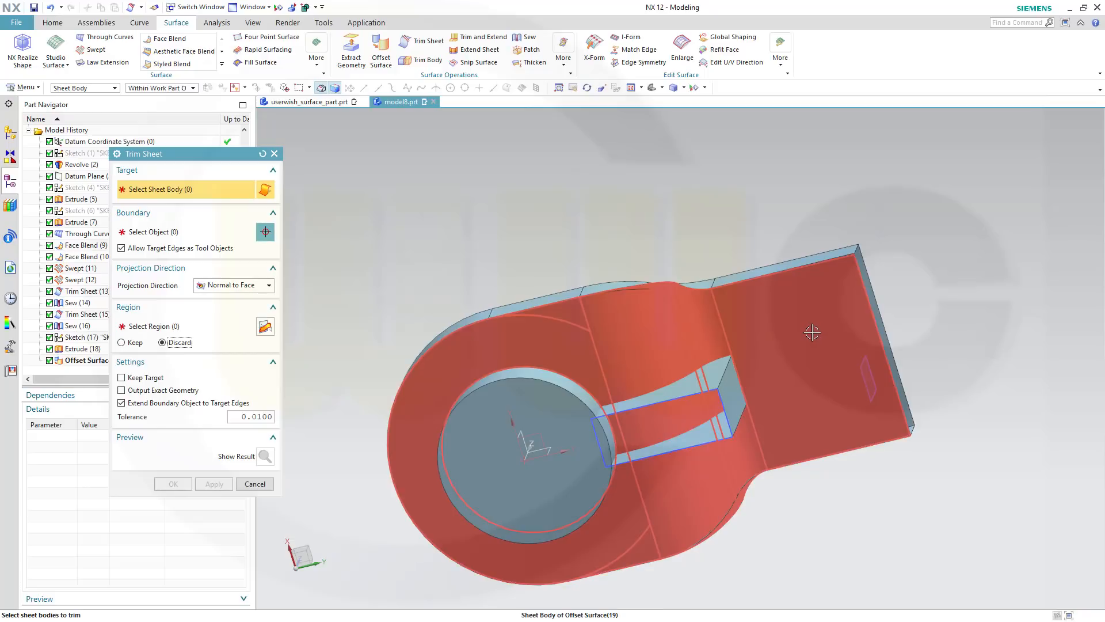
click(810, 331)
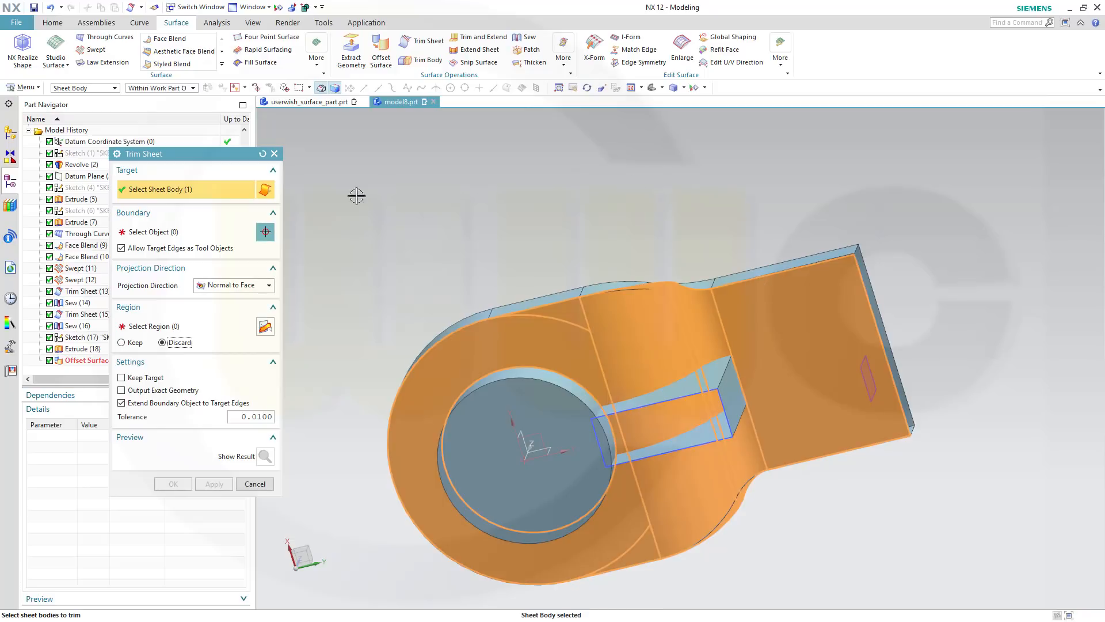
click(698, 391)
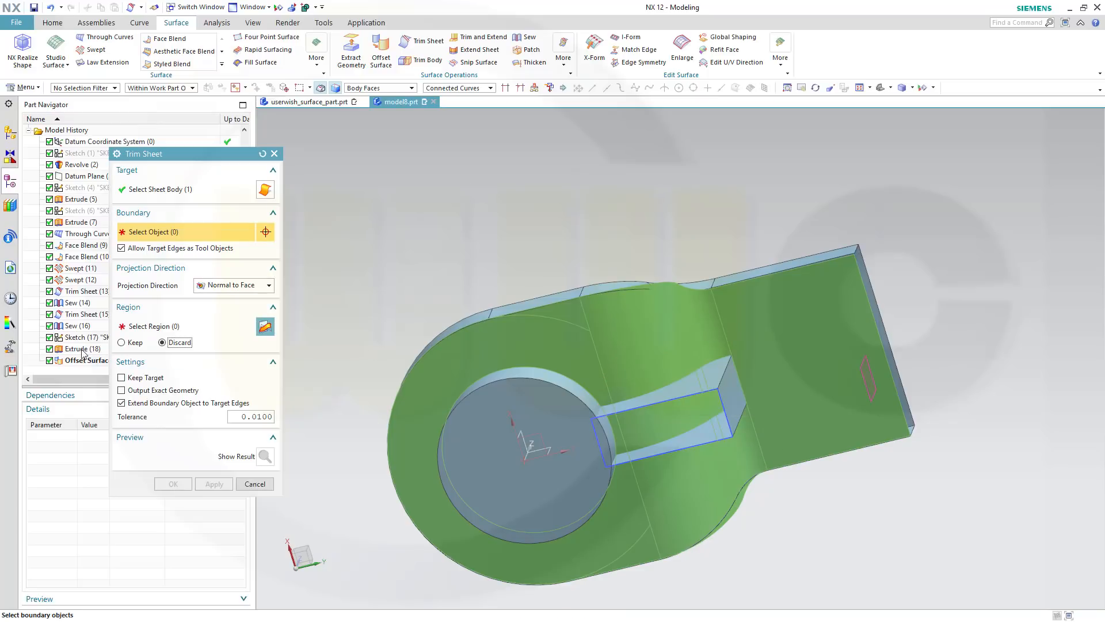
click(670, 408)
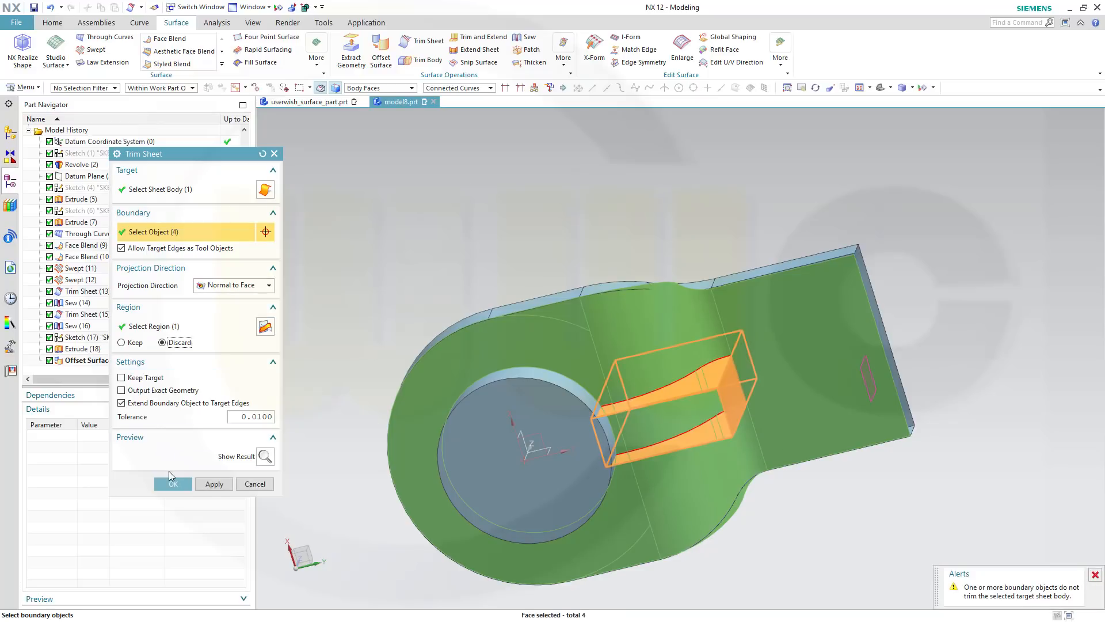
click(173, 483)
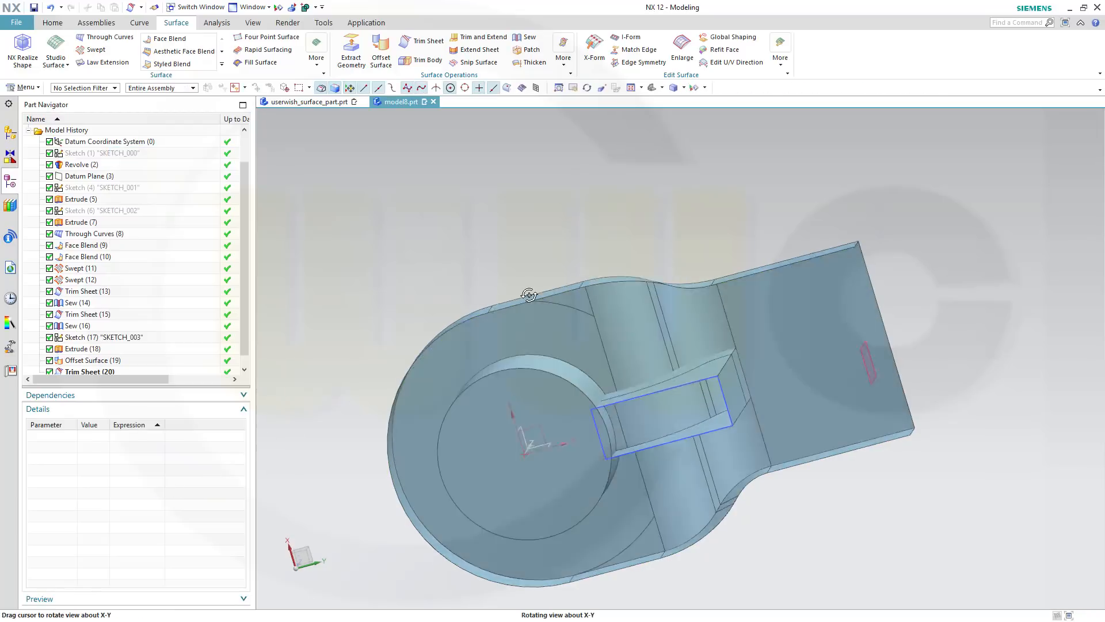
drag(529, 293, 533, 313)
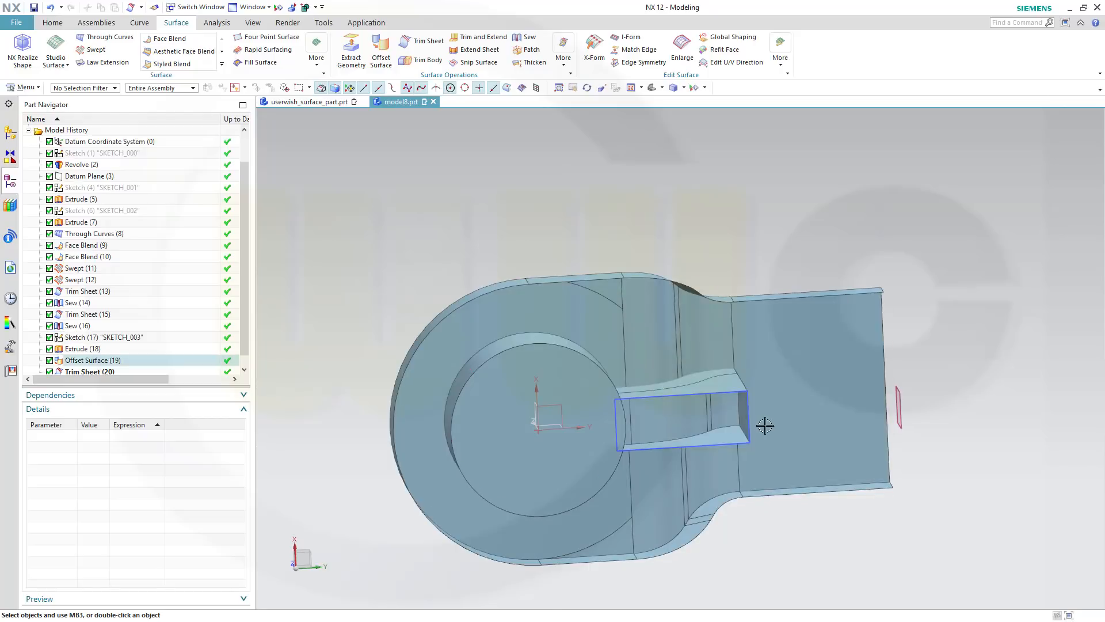
drag(764, 425, 545, 230)
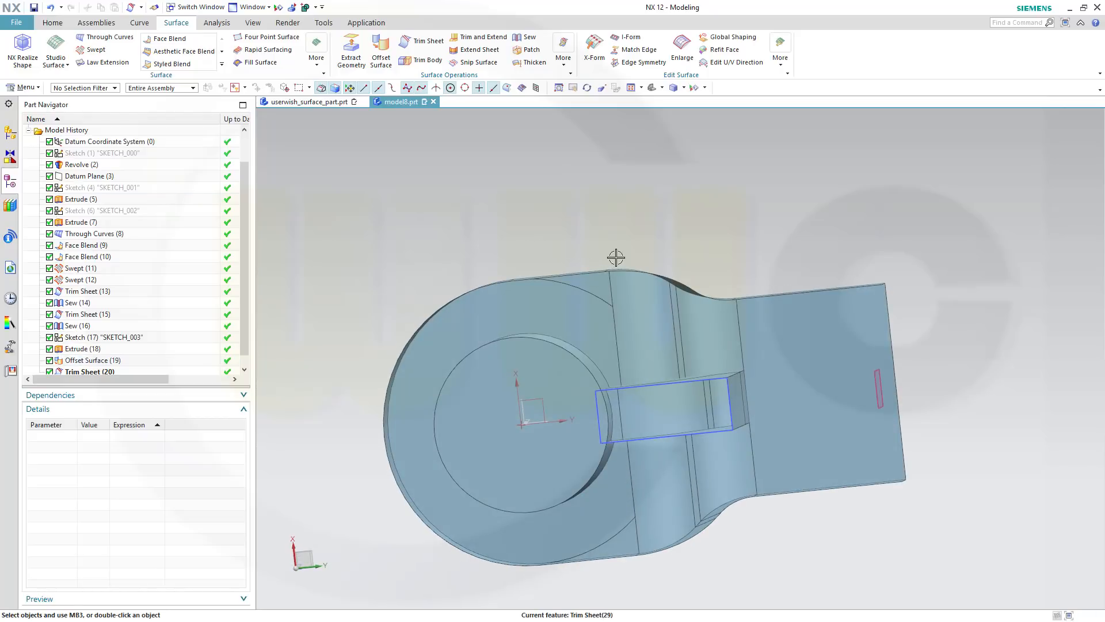
drag(617, 256, 694, 405)
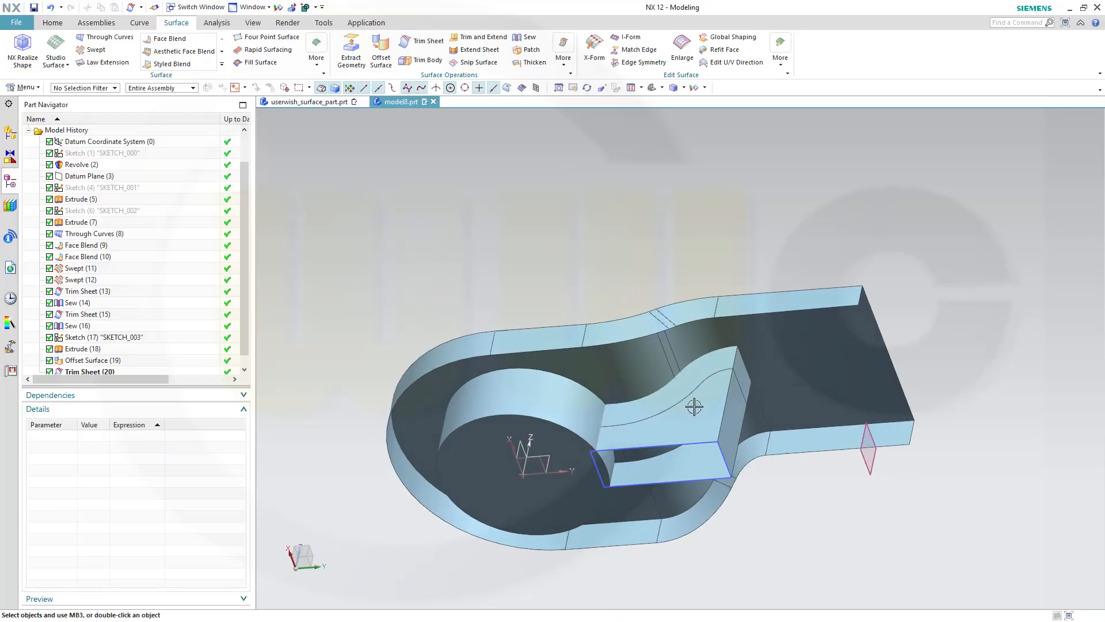
click(82, 347)
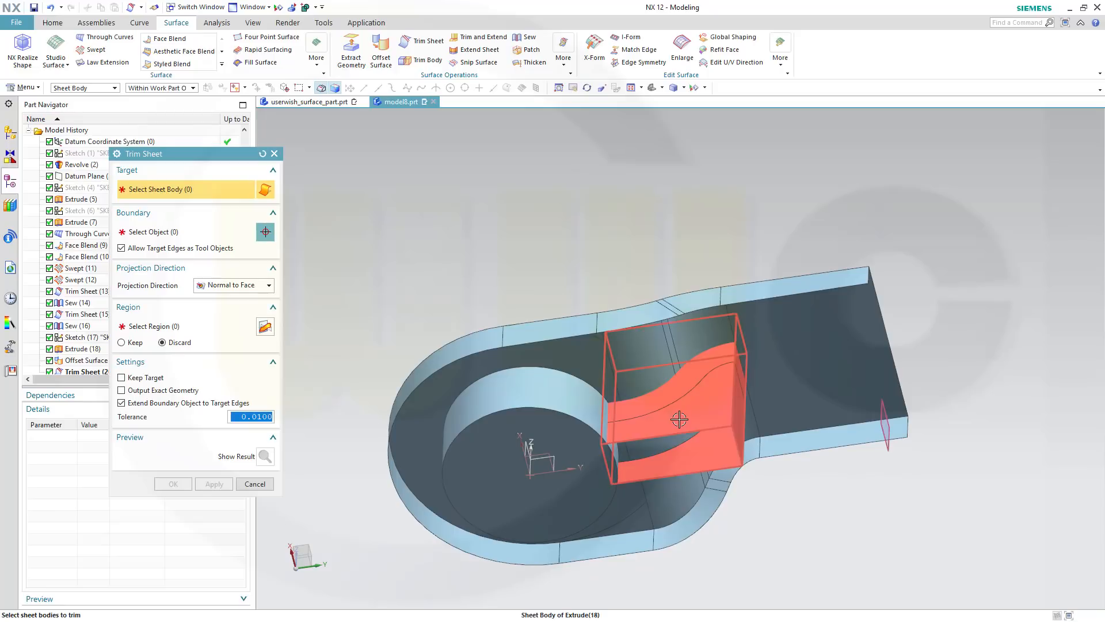
Trim the Extrude (18) slot sheet using the Offset Surface (19) face as boundary, discarding the excess
click(679, 419)
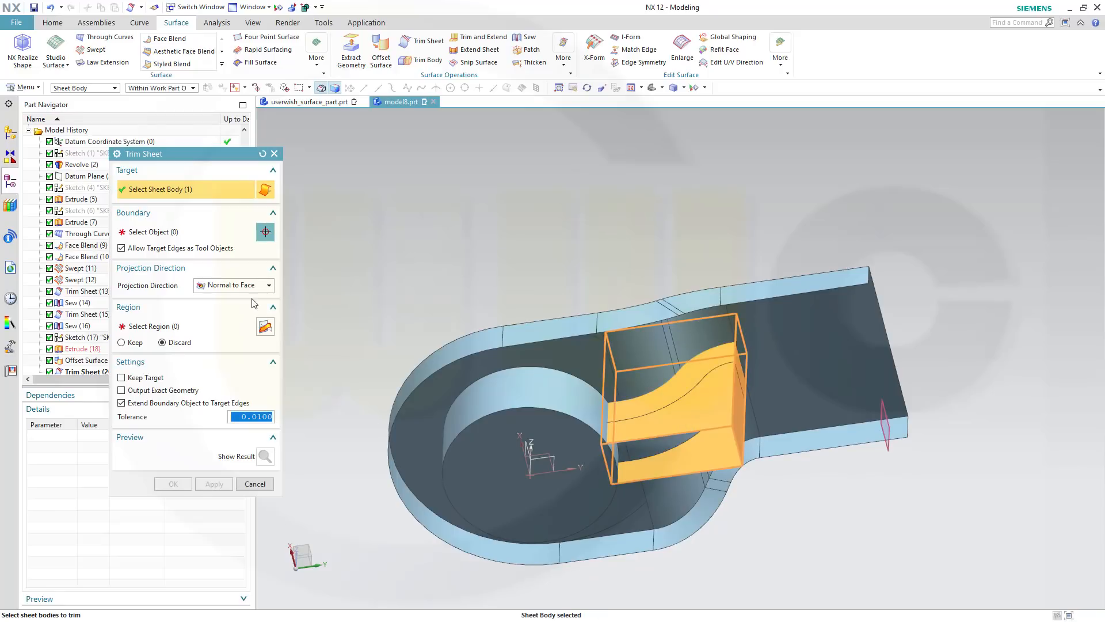
click(162, 232)
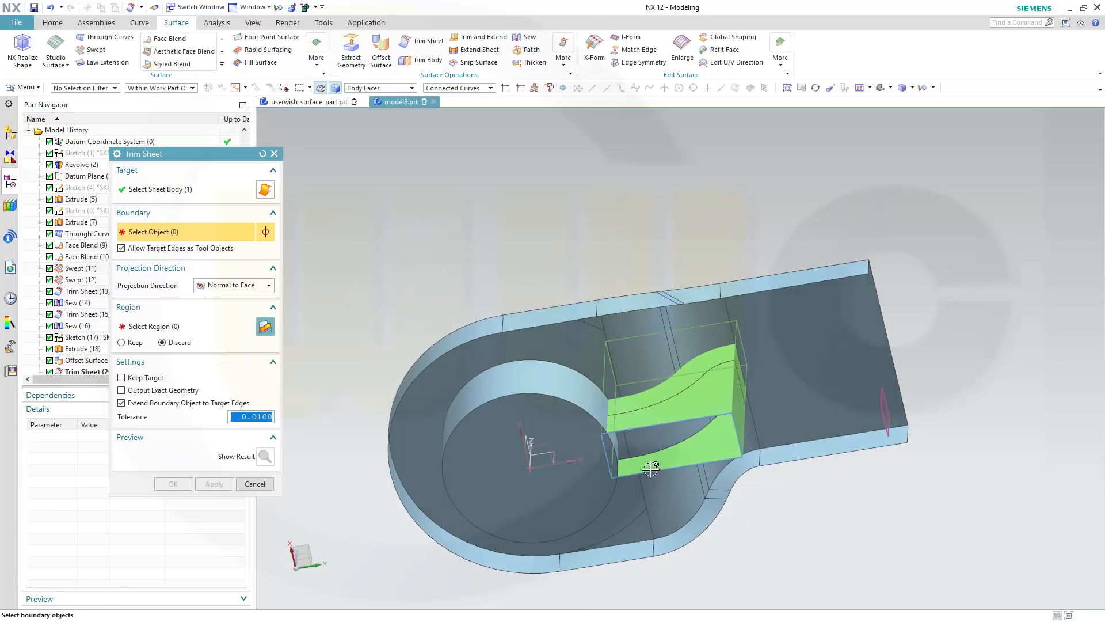
drag(648, 468, 780, 514)
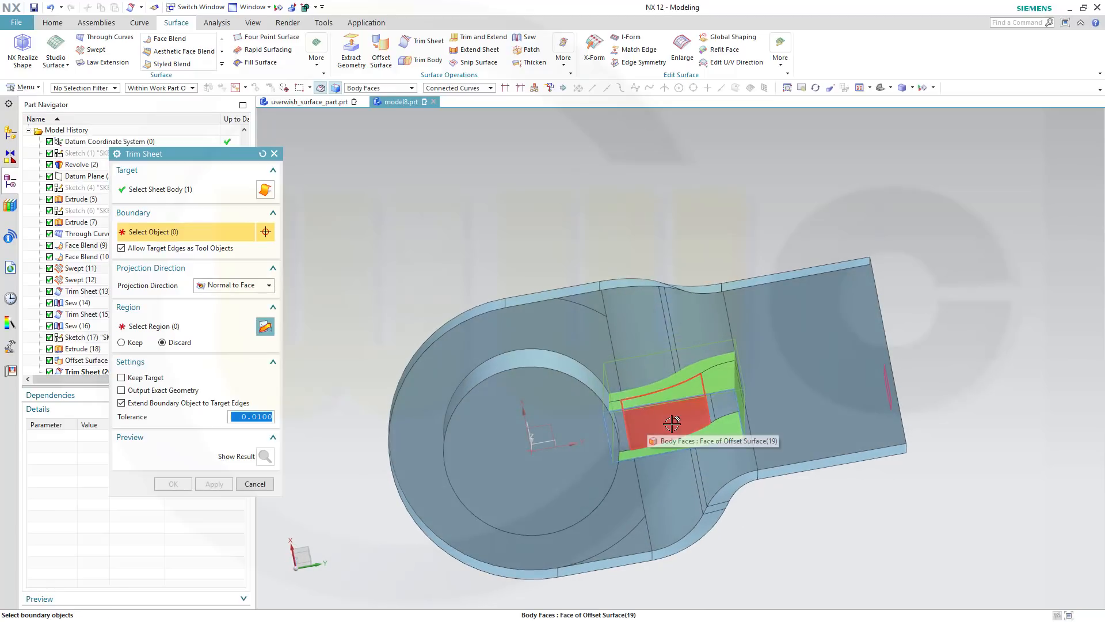
click(673, 423)
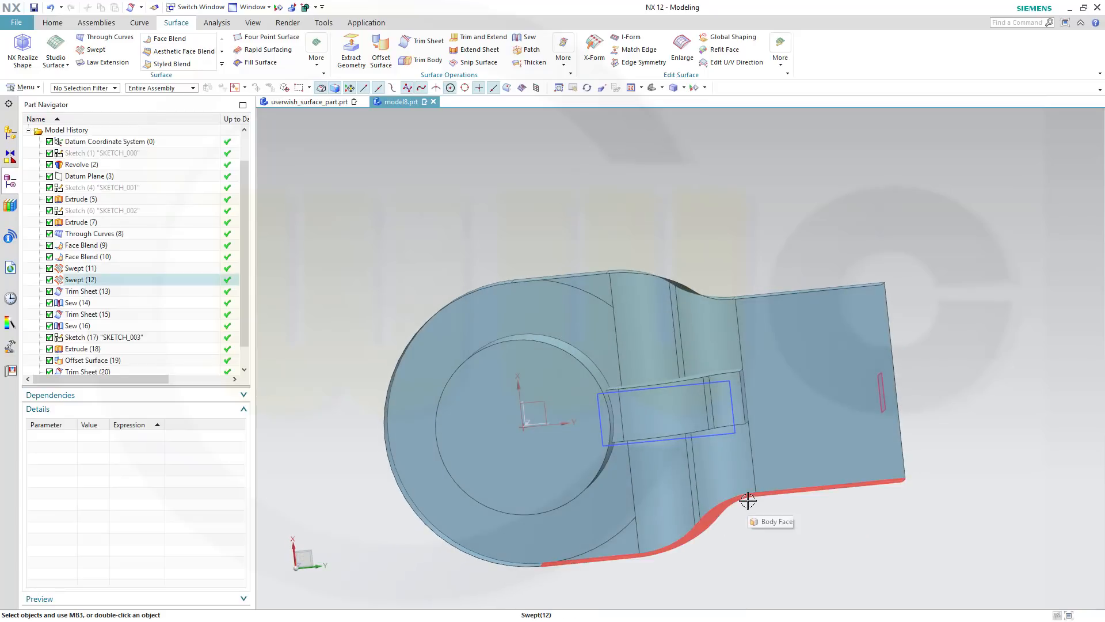
Begin a new Trim Sheet with the Extrude (18) slot sheet as target for cutting above the top surface
drag(747, 500, 589, 528)
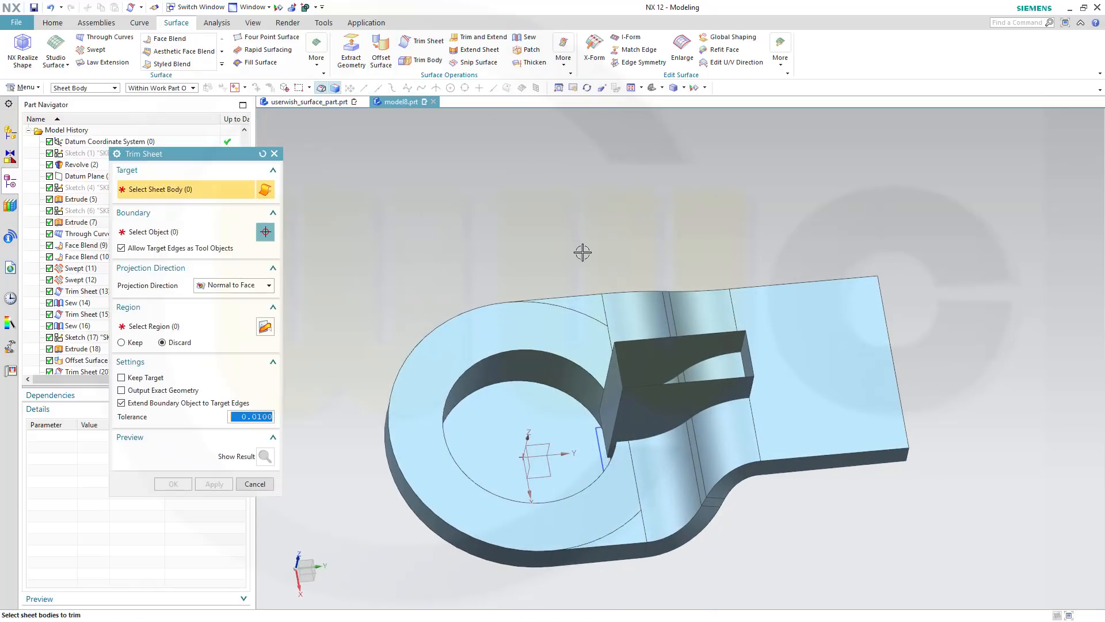
drag(583, 252, 579, 203)
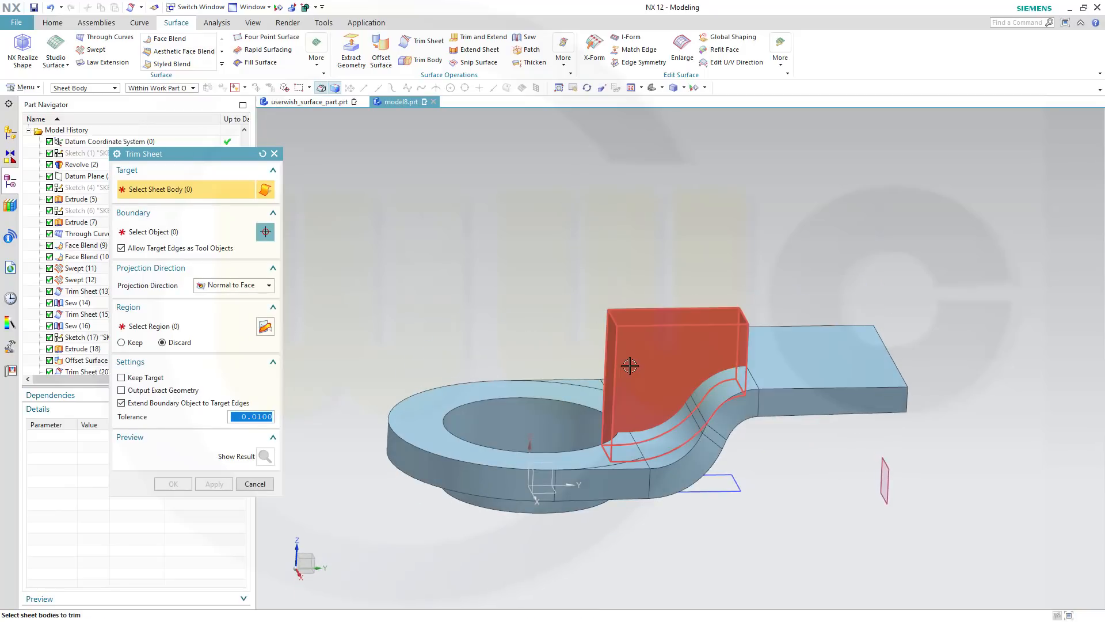
click(630, 365)
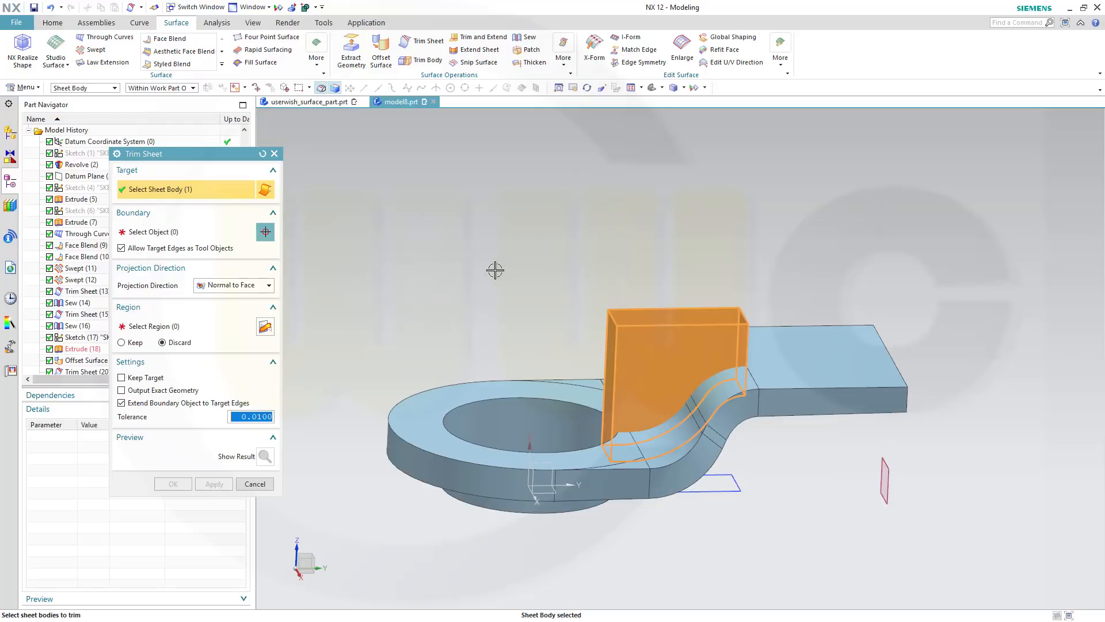
mouse_move(394, 266)
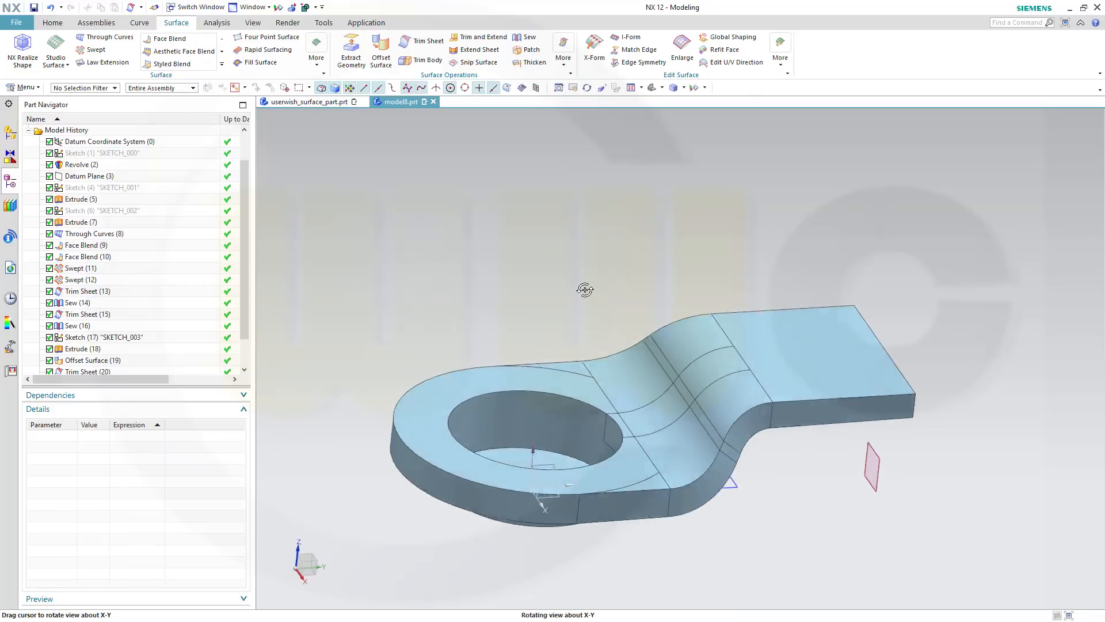
drag(585, 289, 568, 286)
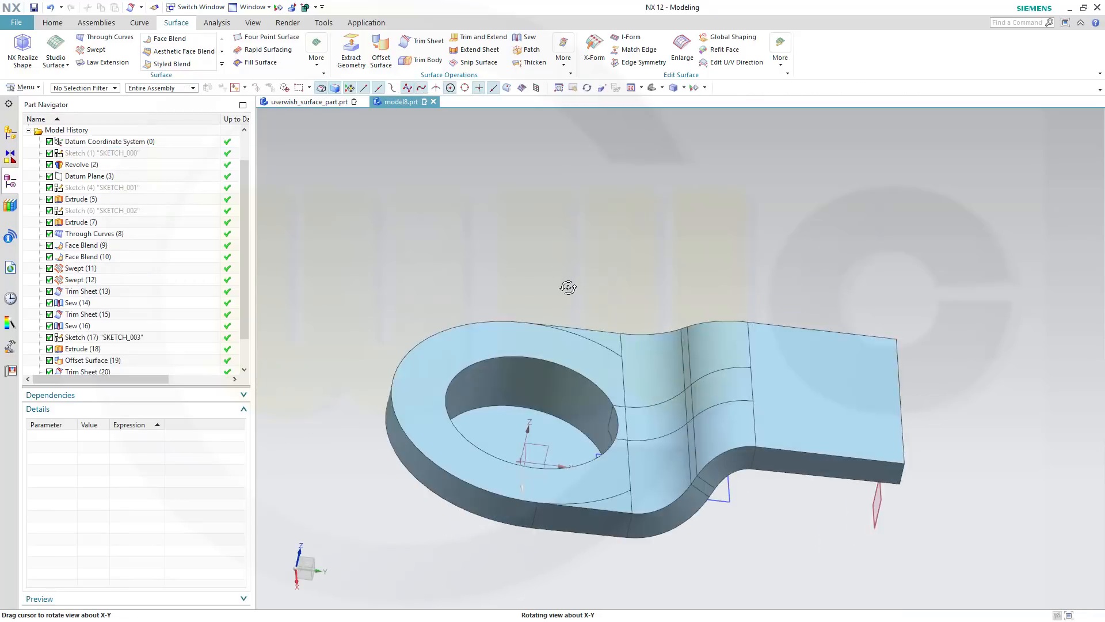
drag(568, 286, 598, 301)
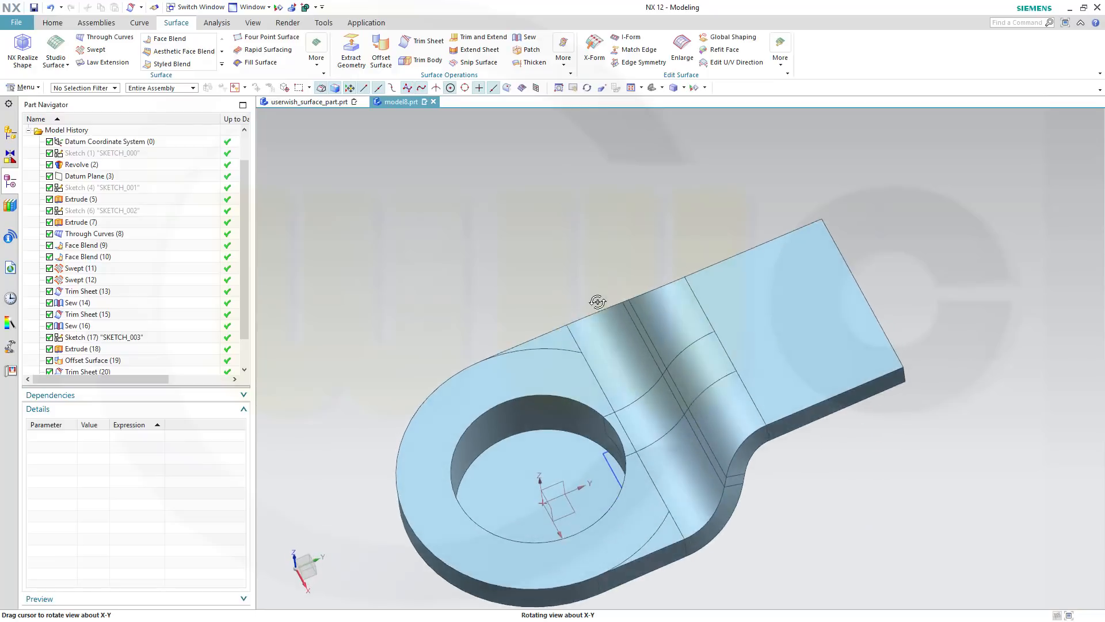
drag(597, 301, 588, 270)
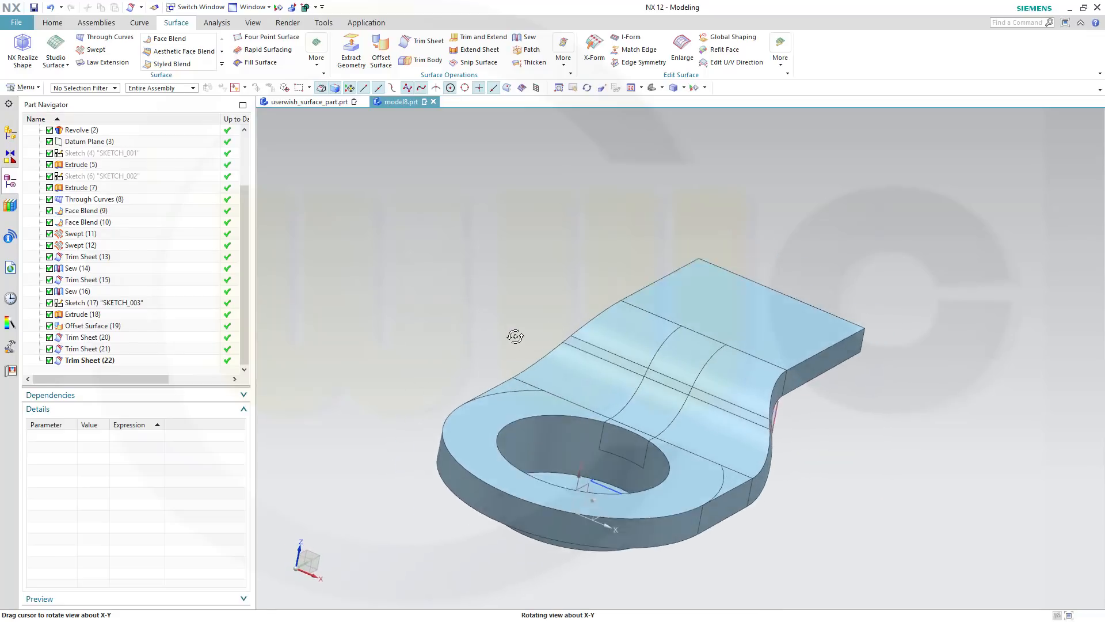
drag(516, 335, 488, 346)
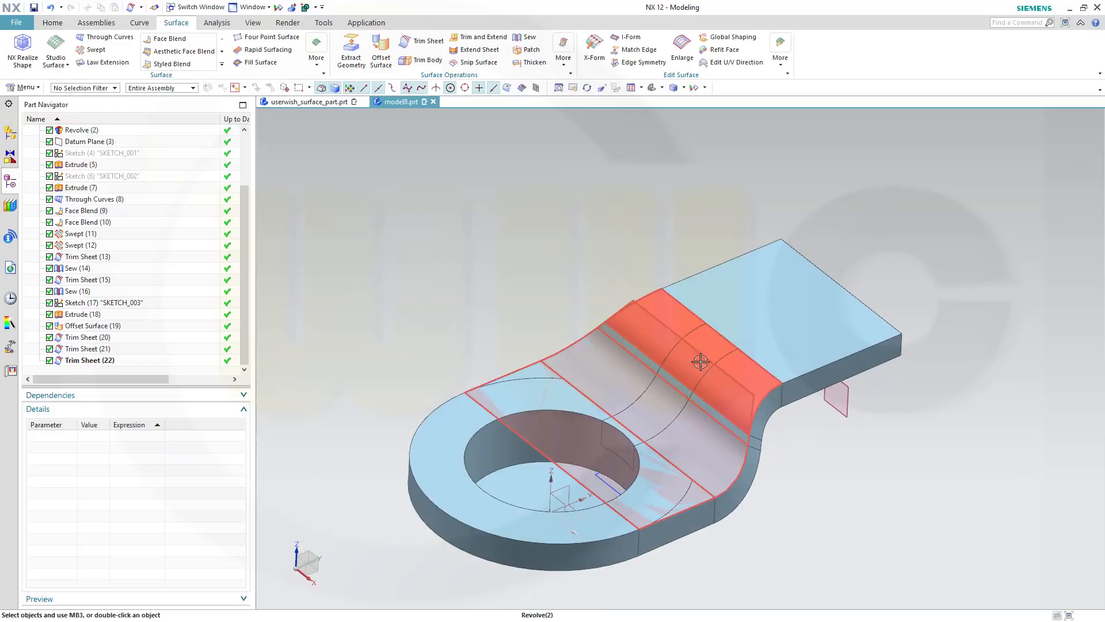
drag(698, 363, 779, 508)
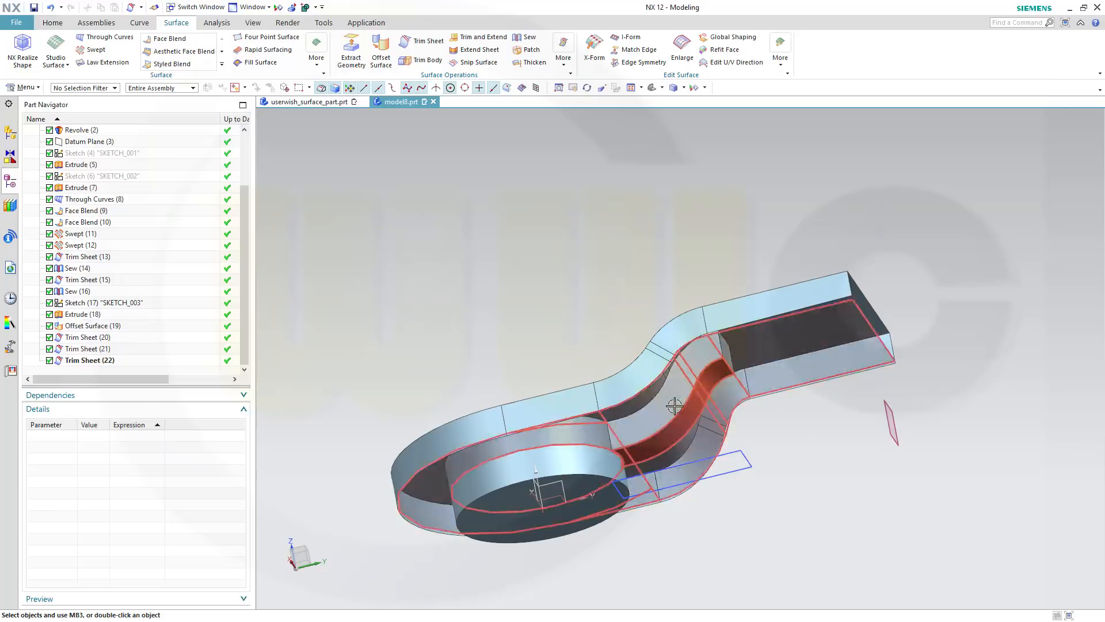
drag(675, 406, 519, 301)
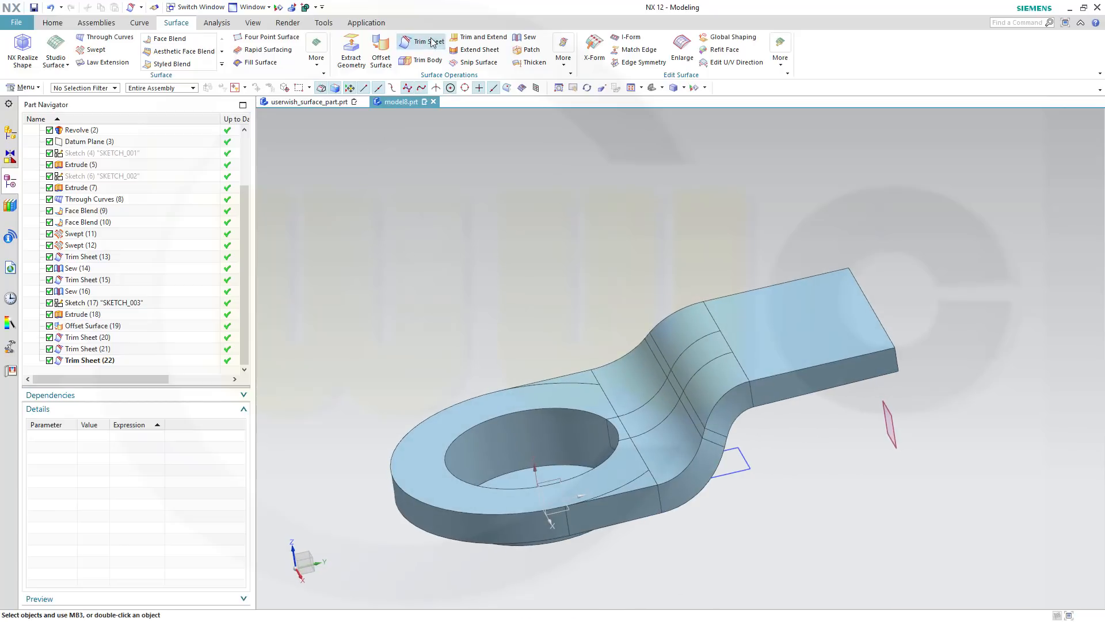
Trim Sheet (23): cut the slot opening out of the Revolve (2) bracket sheet using the slot walls as boundary
click(419, 42)
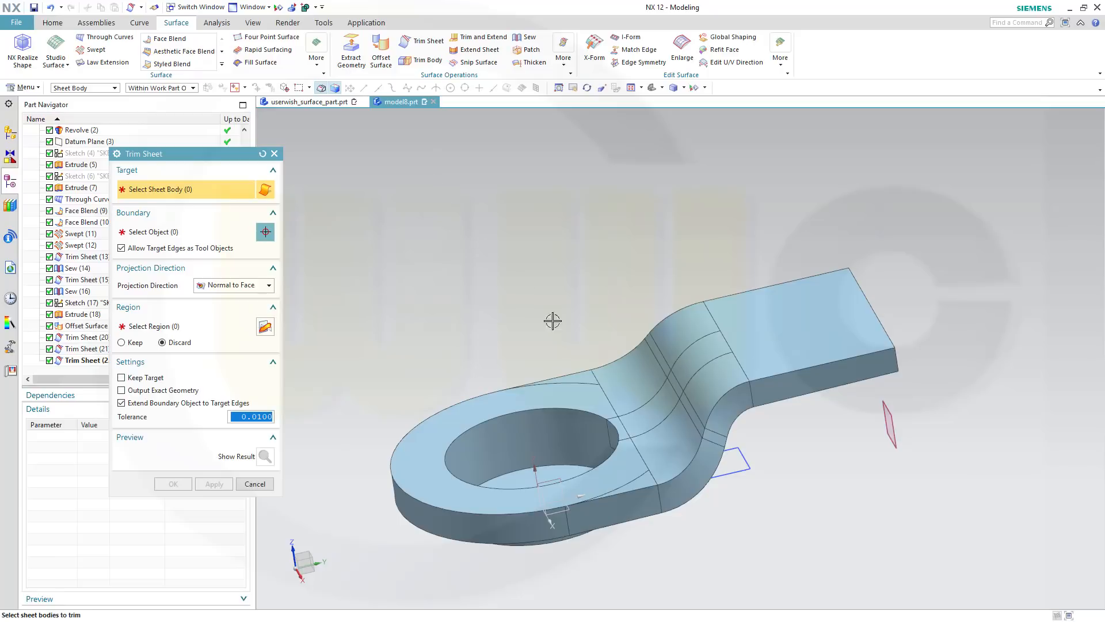
mouse_move(651, 410)
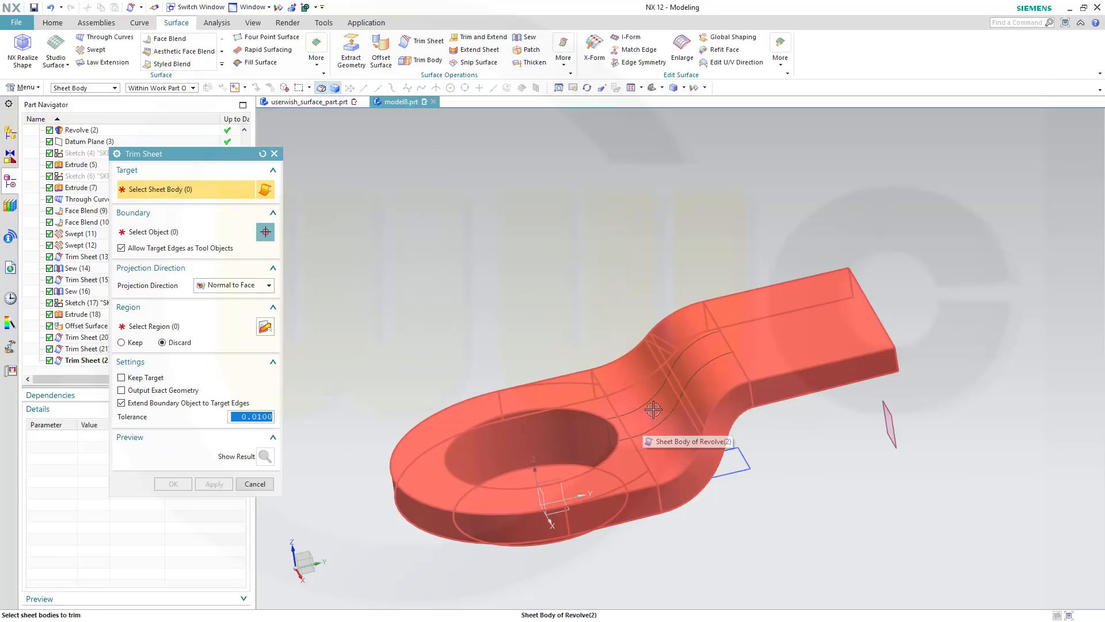
click(652, 408)
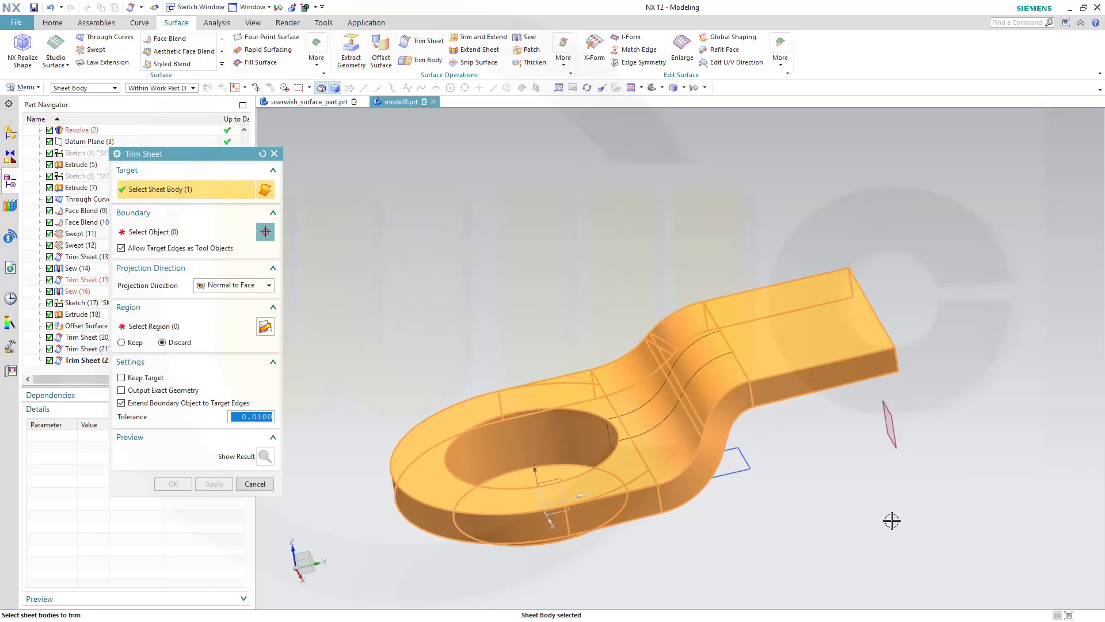
click(169, 231)
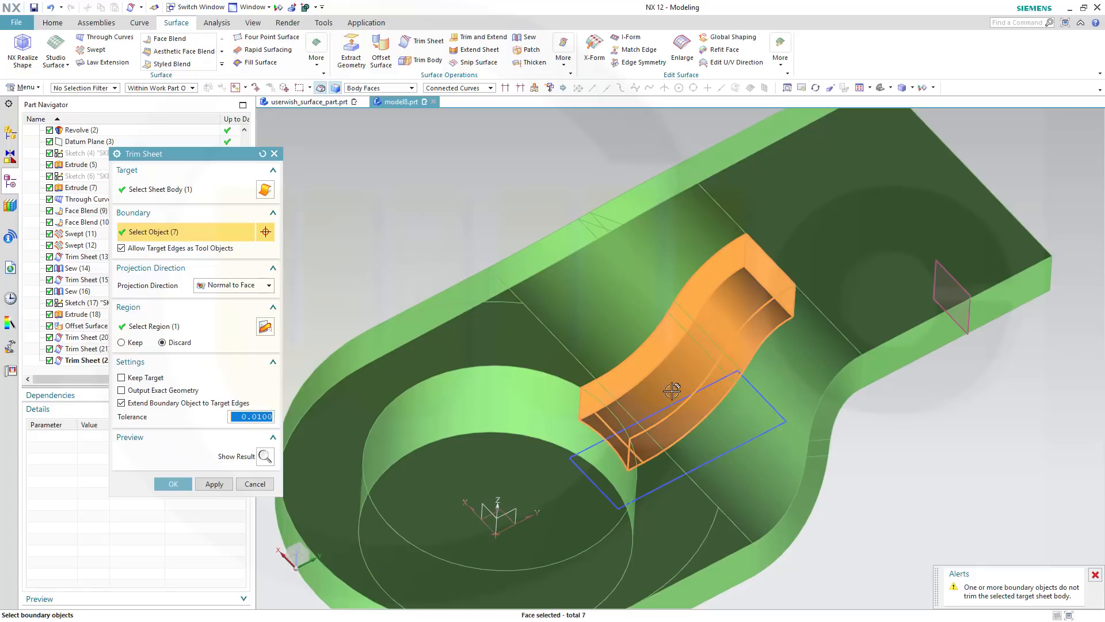
drag(671, 392, 875, 506)
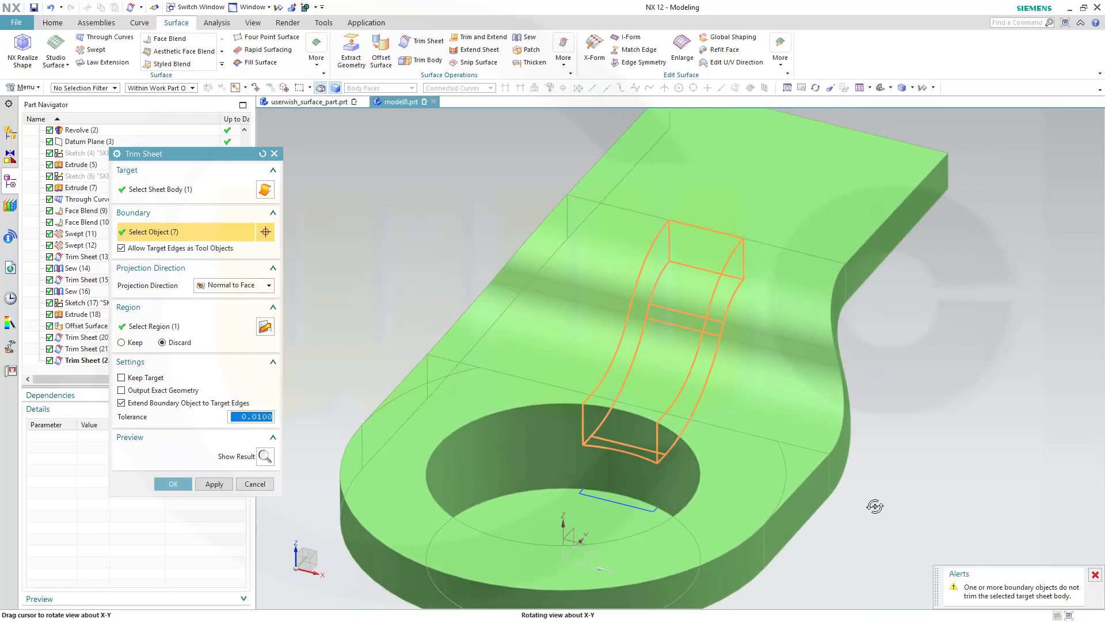
click(173, 484)
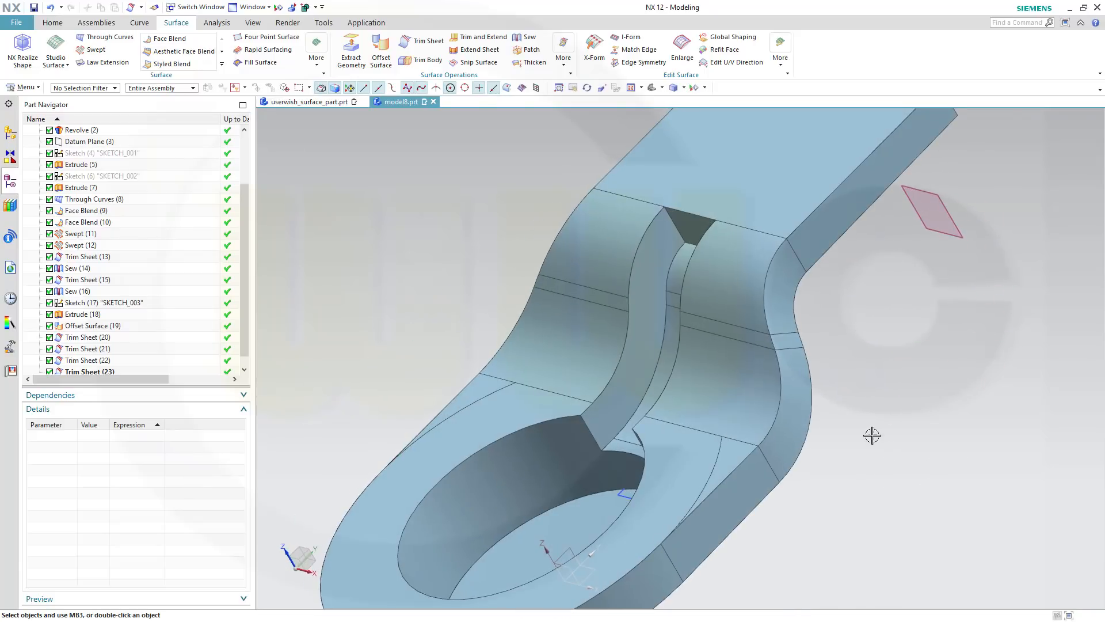
drag(872, 435, 839, 414)
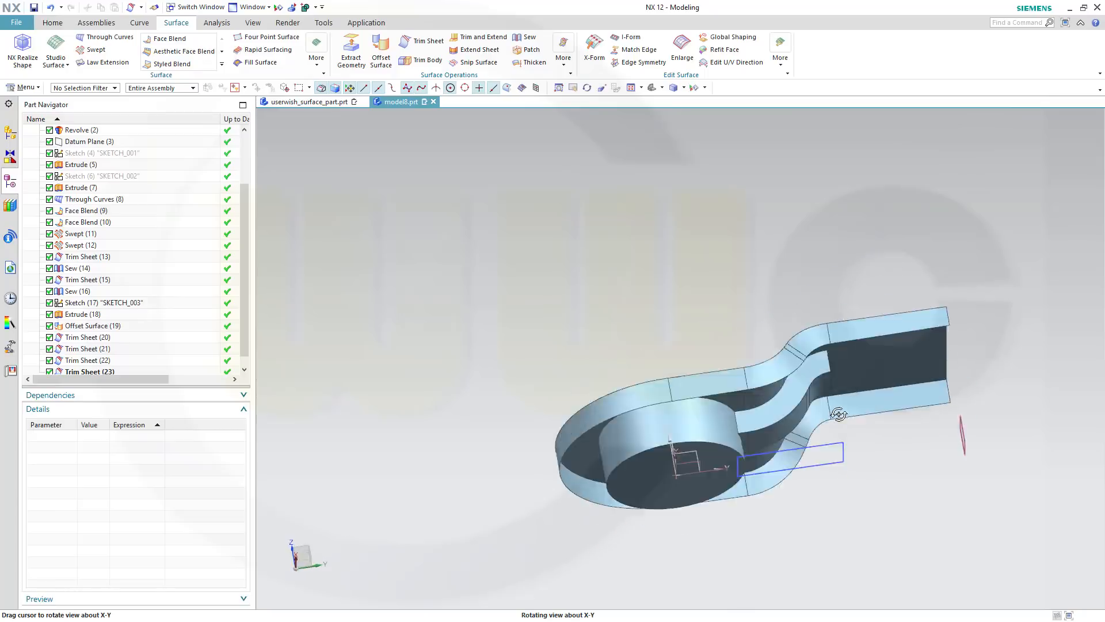
drag(839, 413, 909, 456)
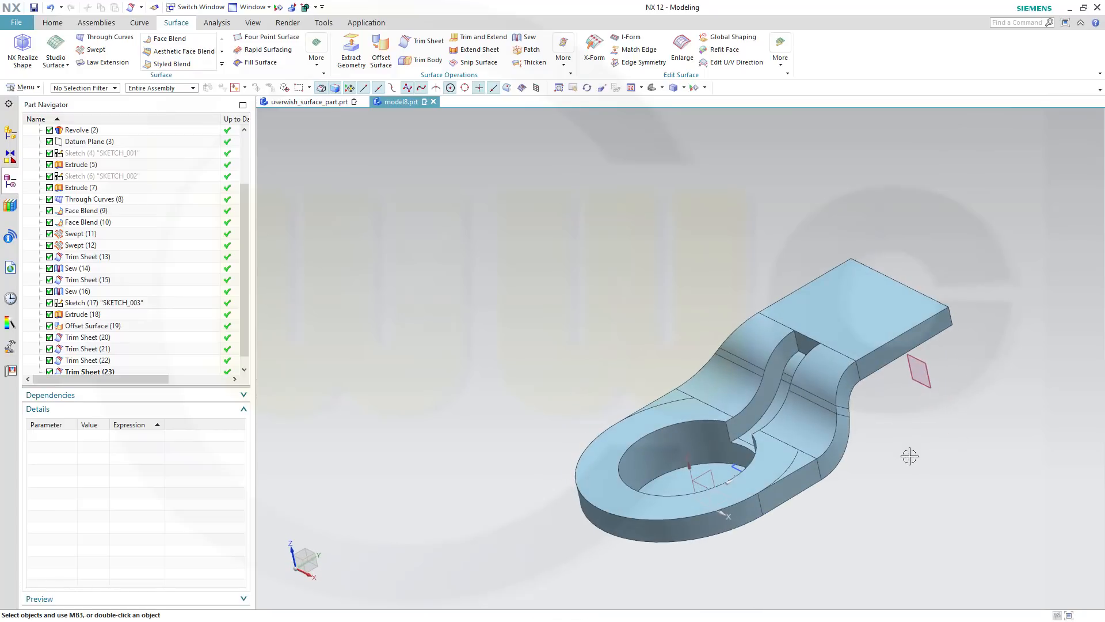
drag(909, 456, 872, 473)
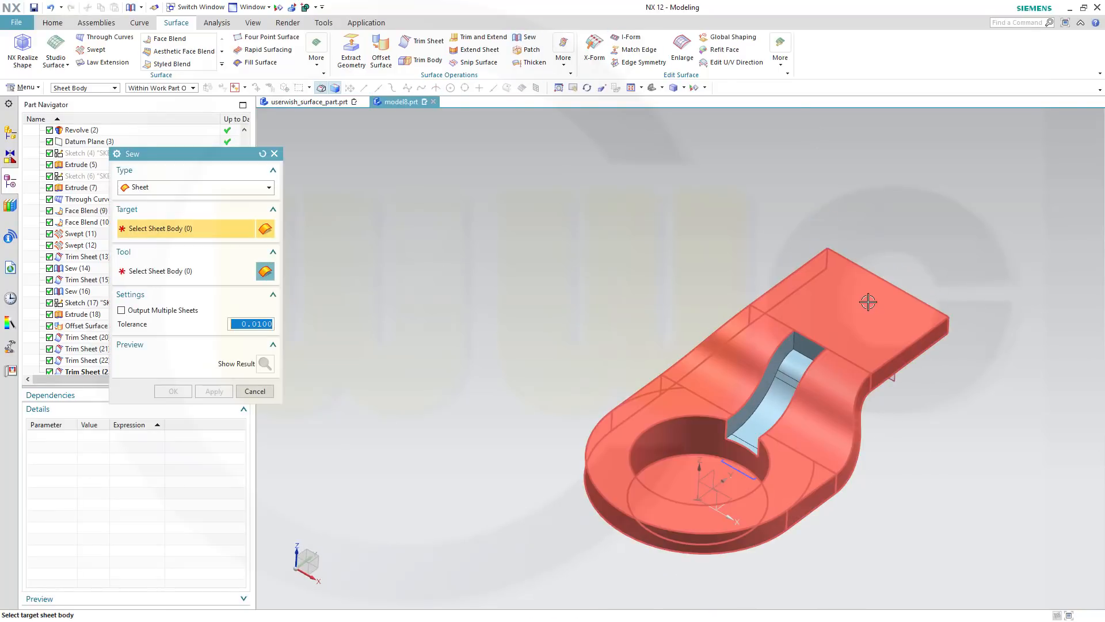
Sew the slot wall sheets onto the trimmed bracket sheet to form one sheet body
click(867, 302)
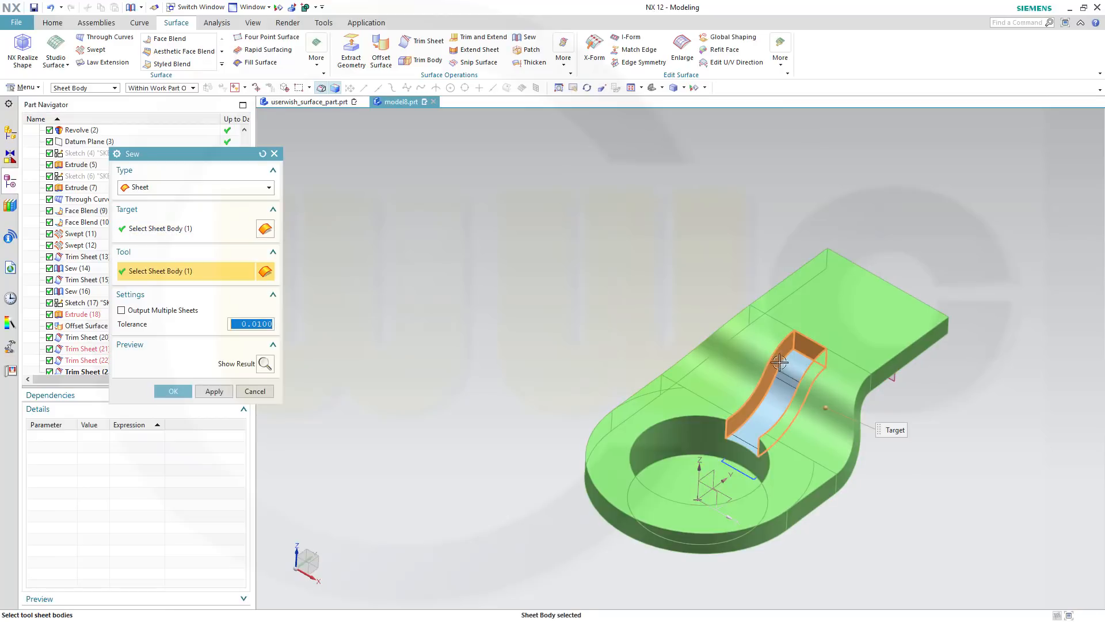
click(775, 366)
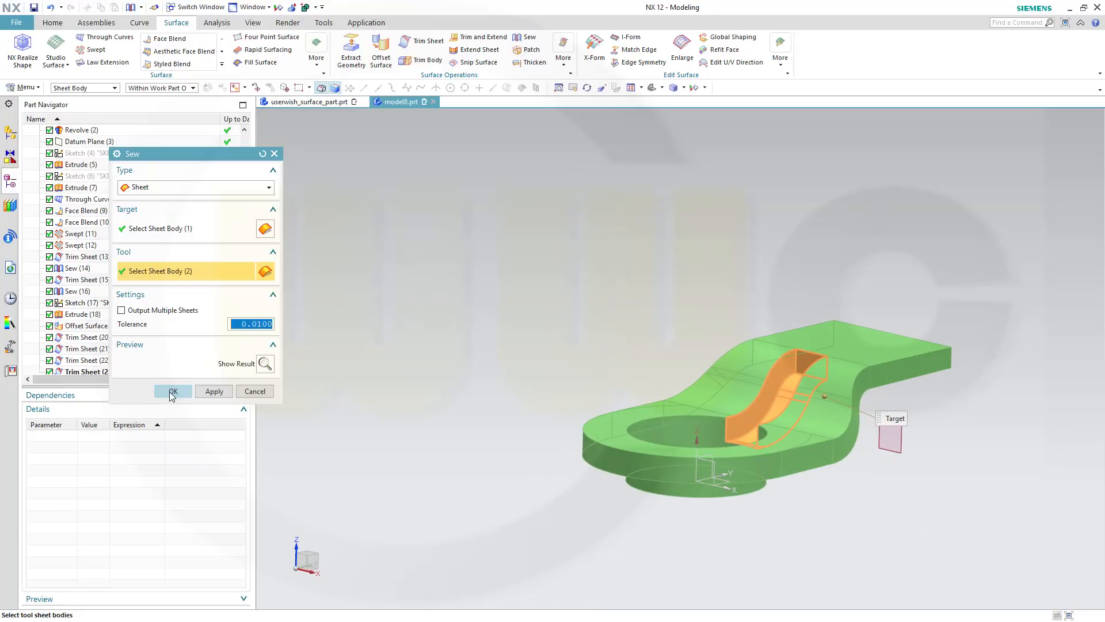
click(173, 391)
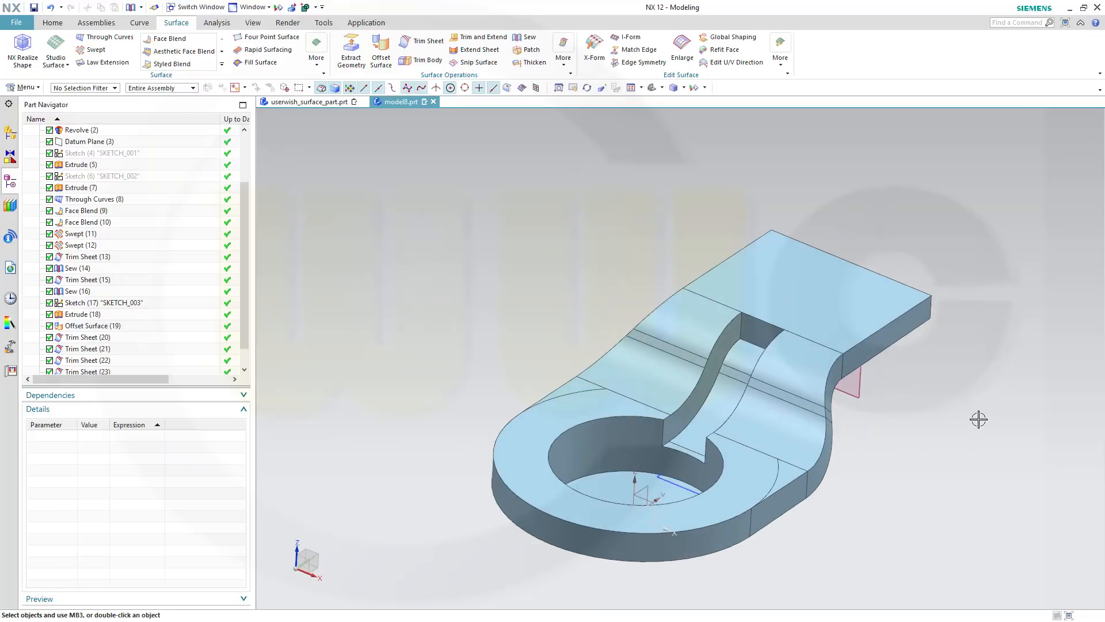
Inspect the sewn bracket and switch to the Home ribbon's solid-feature tools
drag(979, 419, 902, 437)
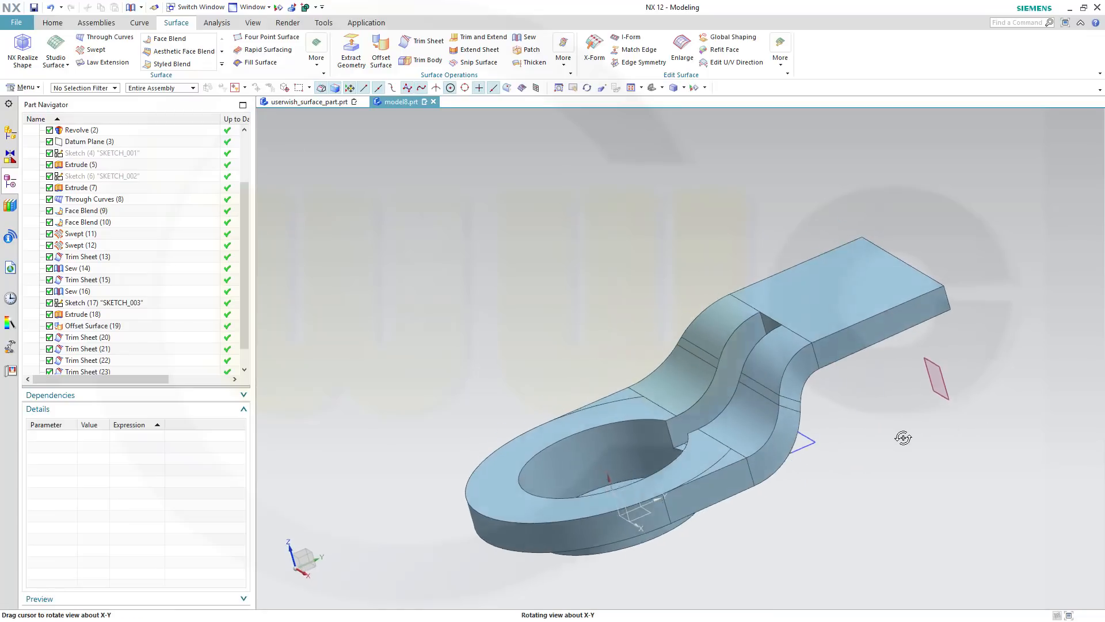
drag(902, 437, 945, 442)
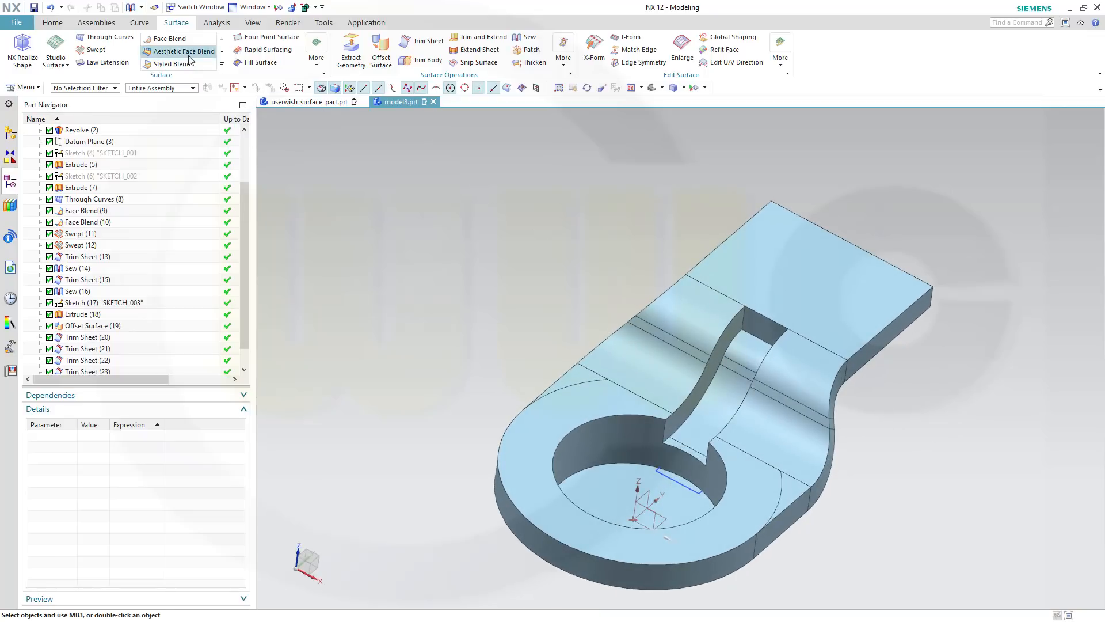
click(52, 23)
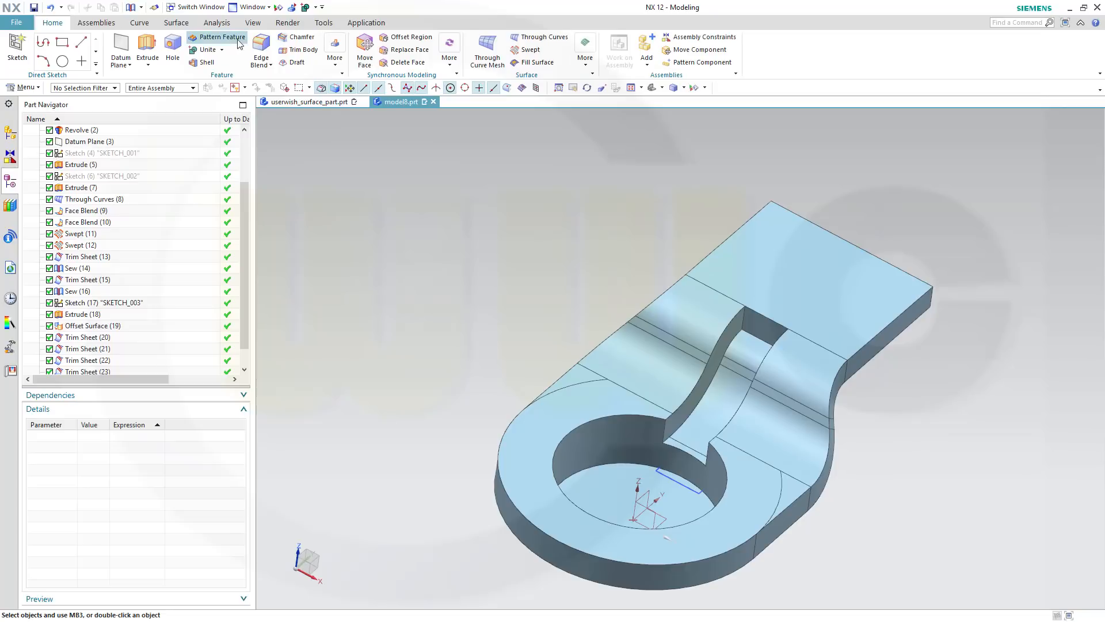
Edge Blend the slot's far-end edges at 4 mm radius
click(260, 51)
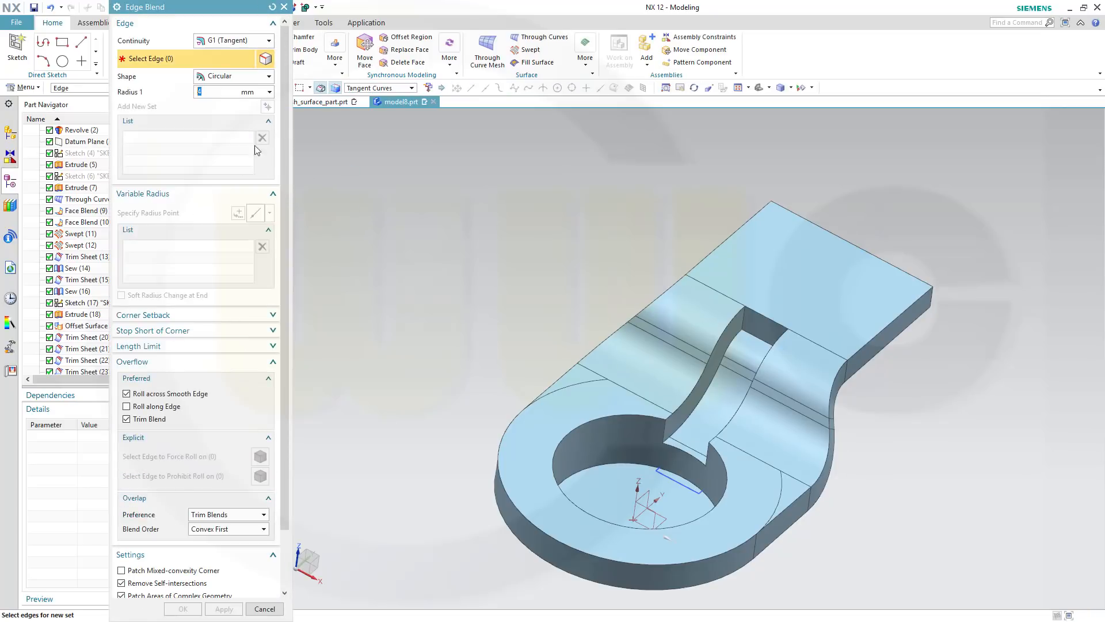
mouse_move(627, 233)
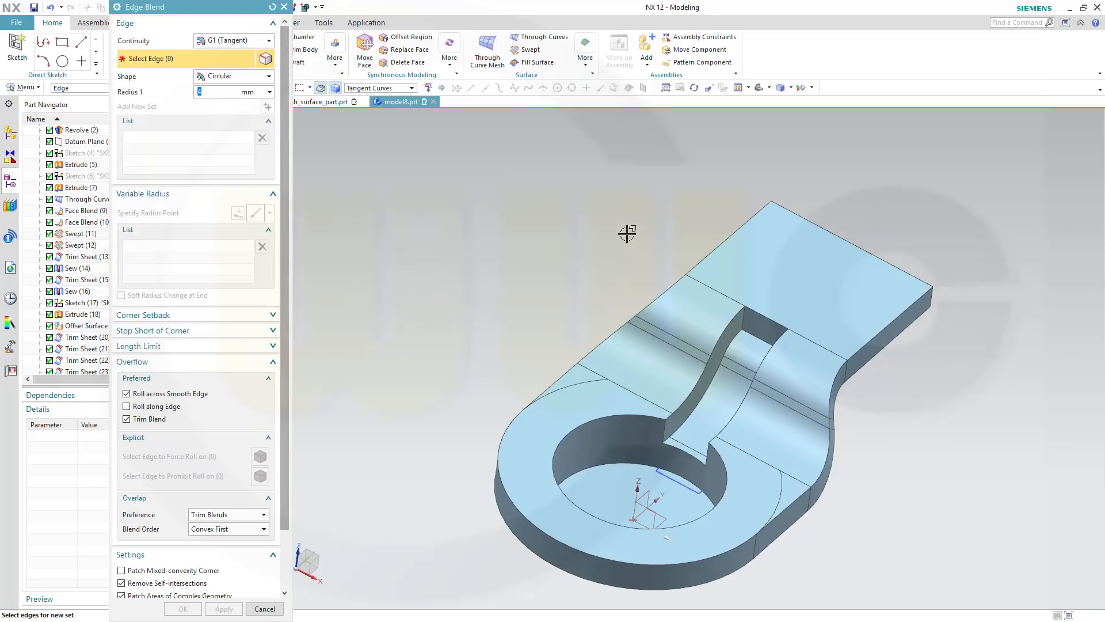
click(740, 324)
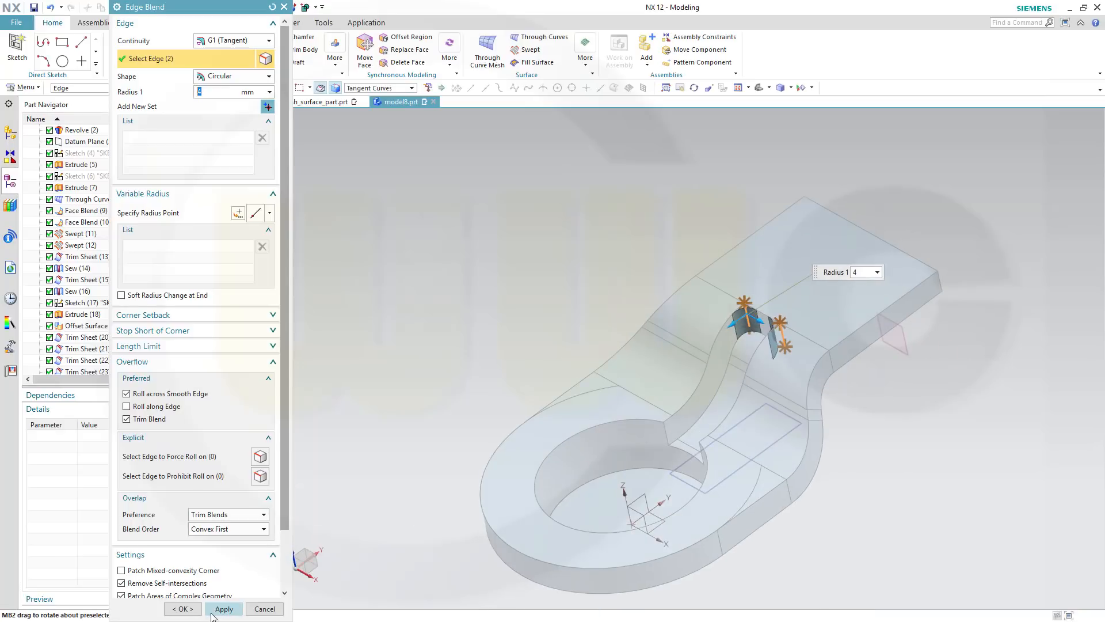
click(223, 607)
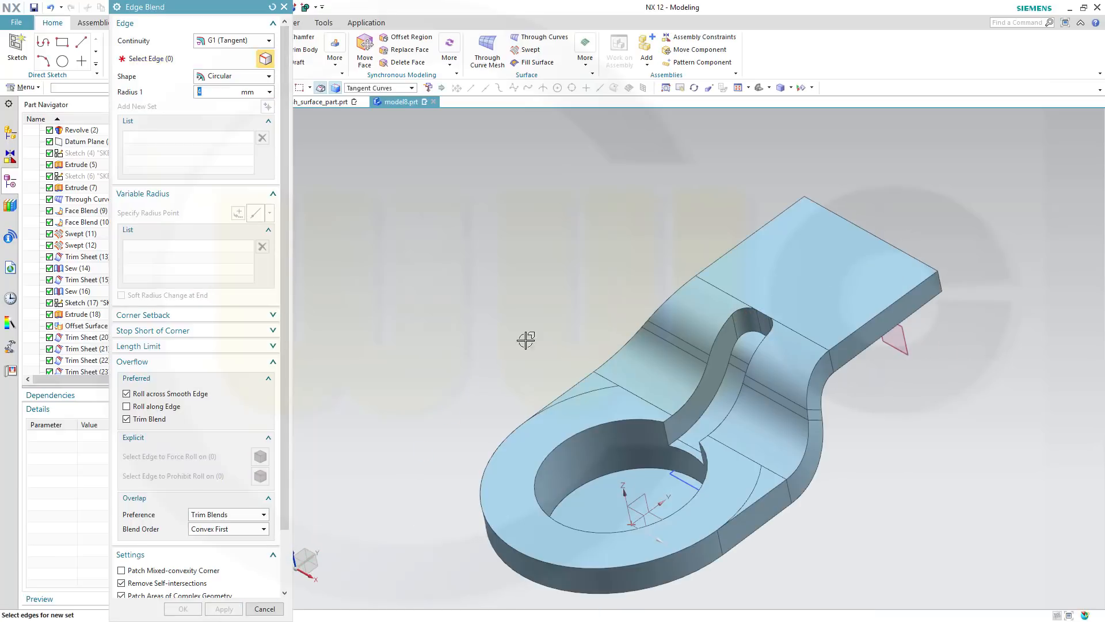
drag(525, 341, 568, 363)
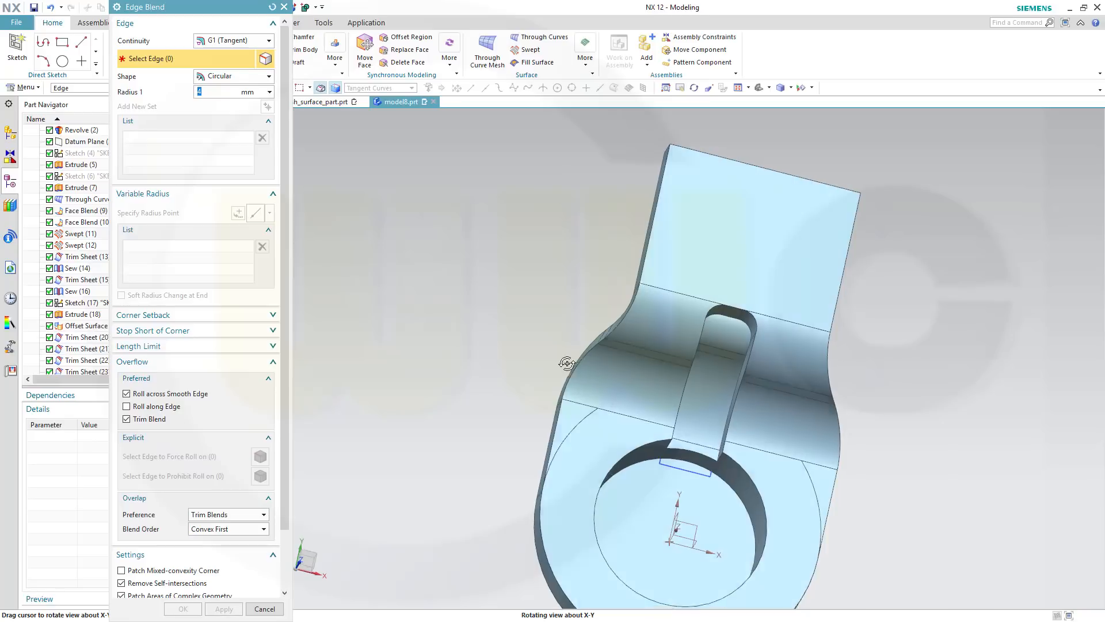
drag(567, 363, 555, 325)
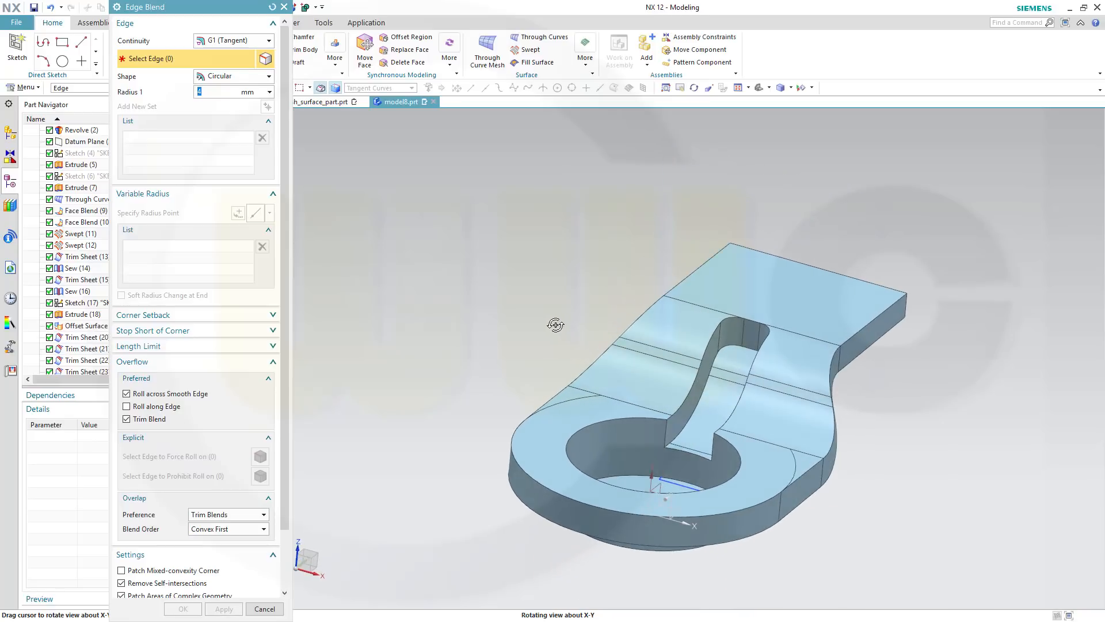
drag(555, 325, 561, 332)
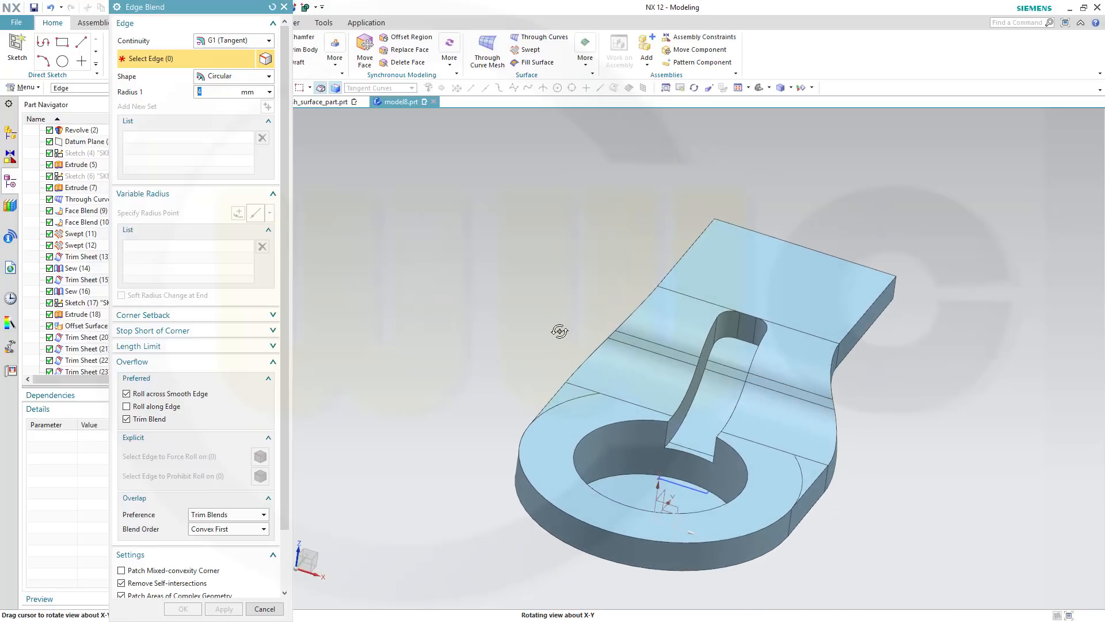
drag(559, 331, 542, 338)
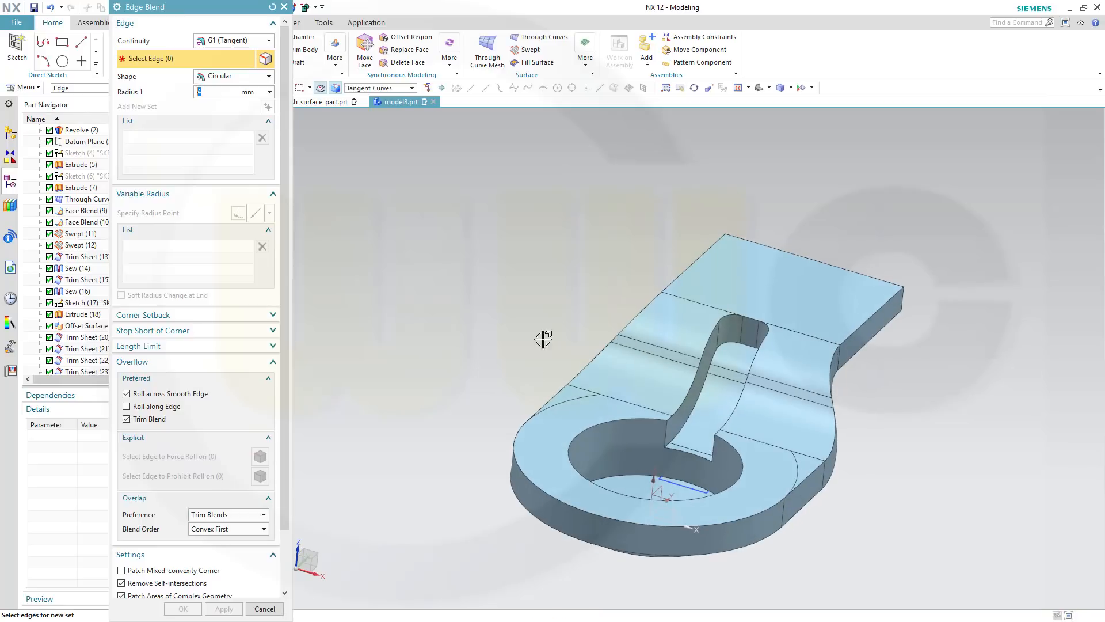
mouse_move(679, 430)
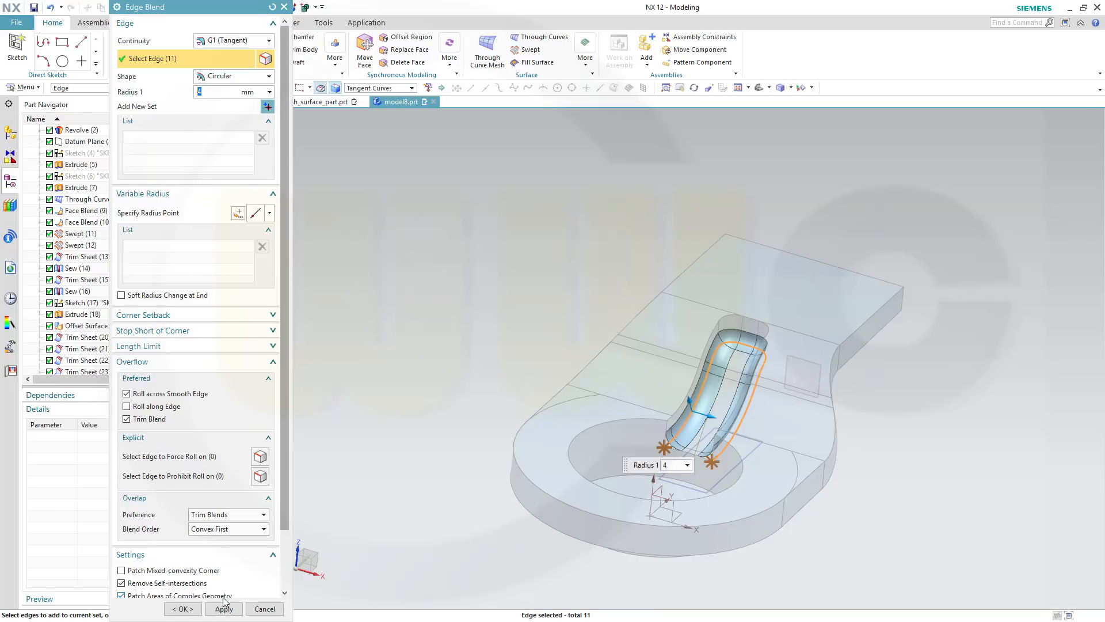
Apply the 4 mm blend along the slot side edges and inspect the result
click(225, 607)
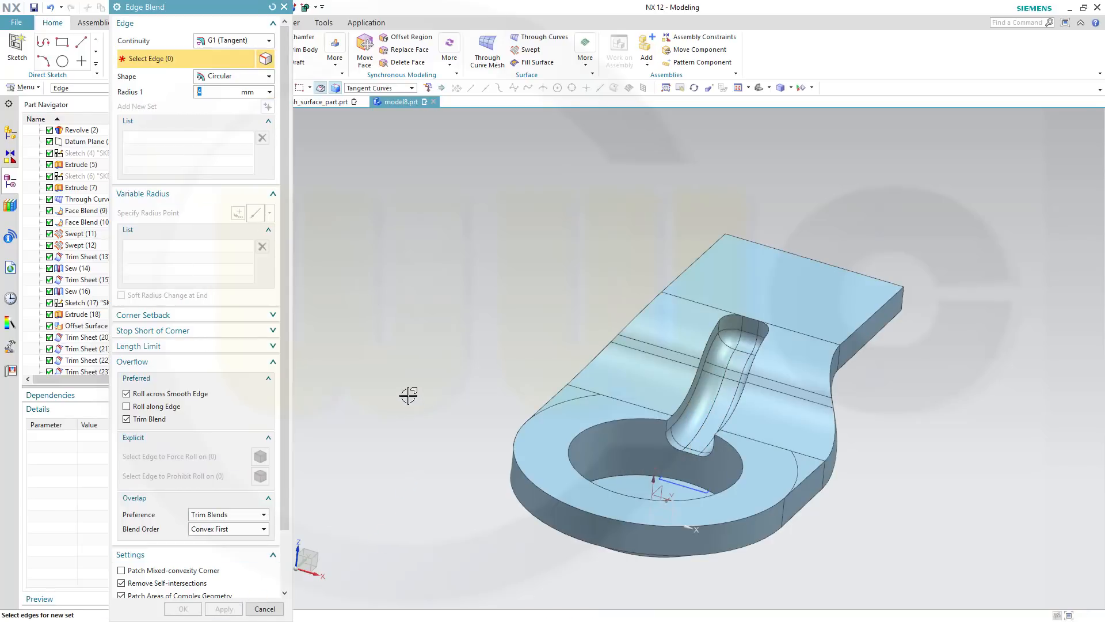
drag(409, 395, 379, 355)
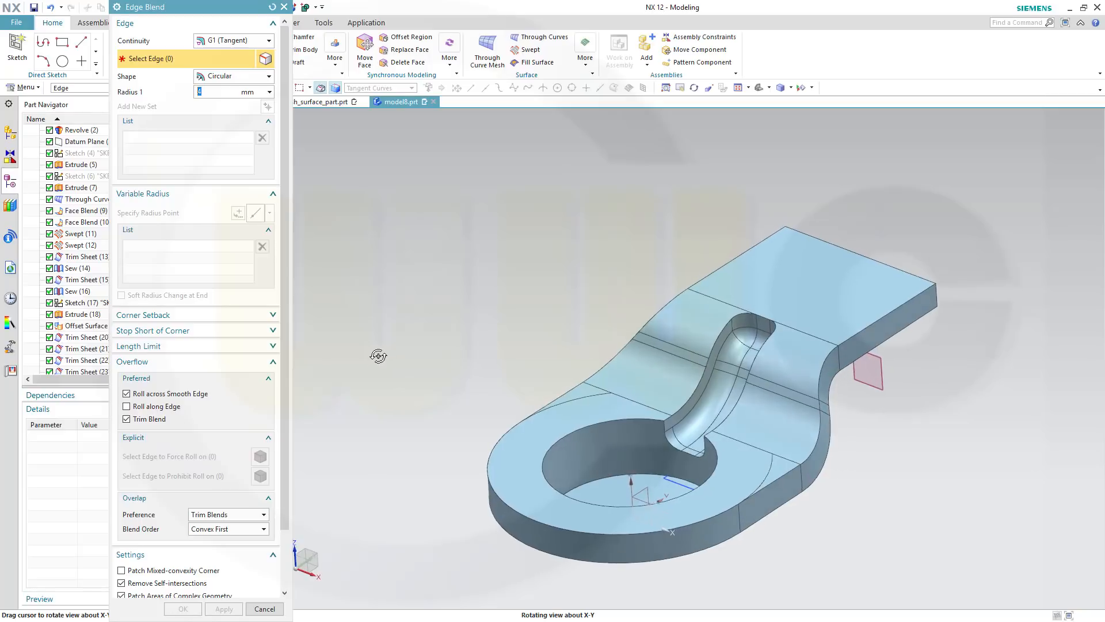
drag(379, 355, 309, 185)
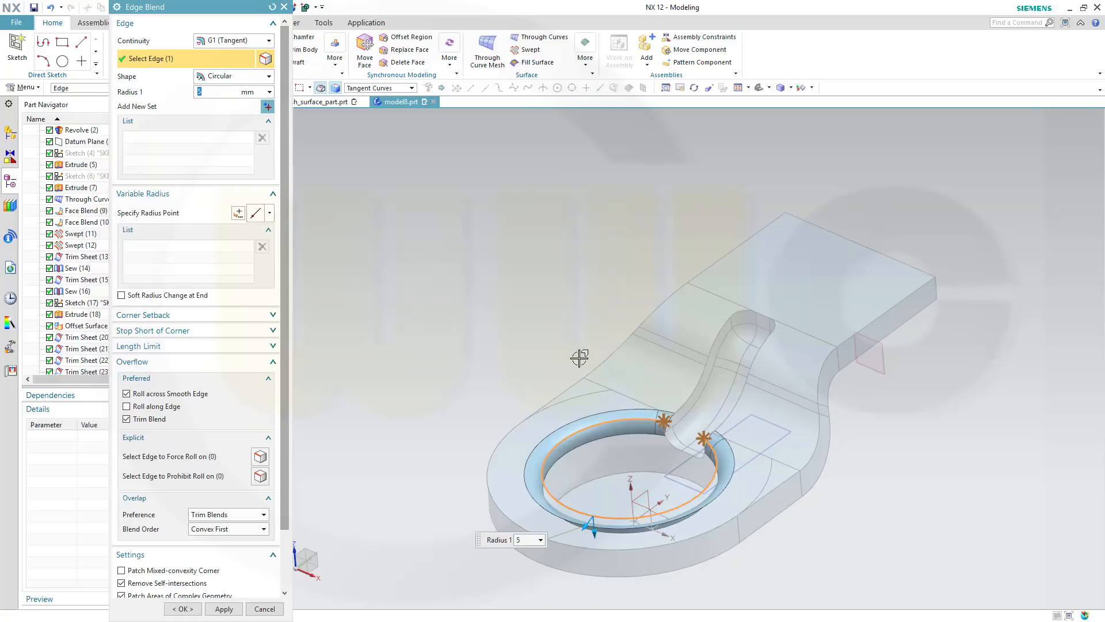
Blend the hole rim and slot top edges, then round the bracket's outer top perimeter at 5 mm
click(223, 608)
text(4)
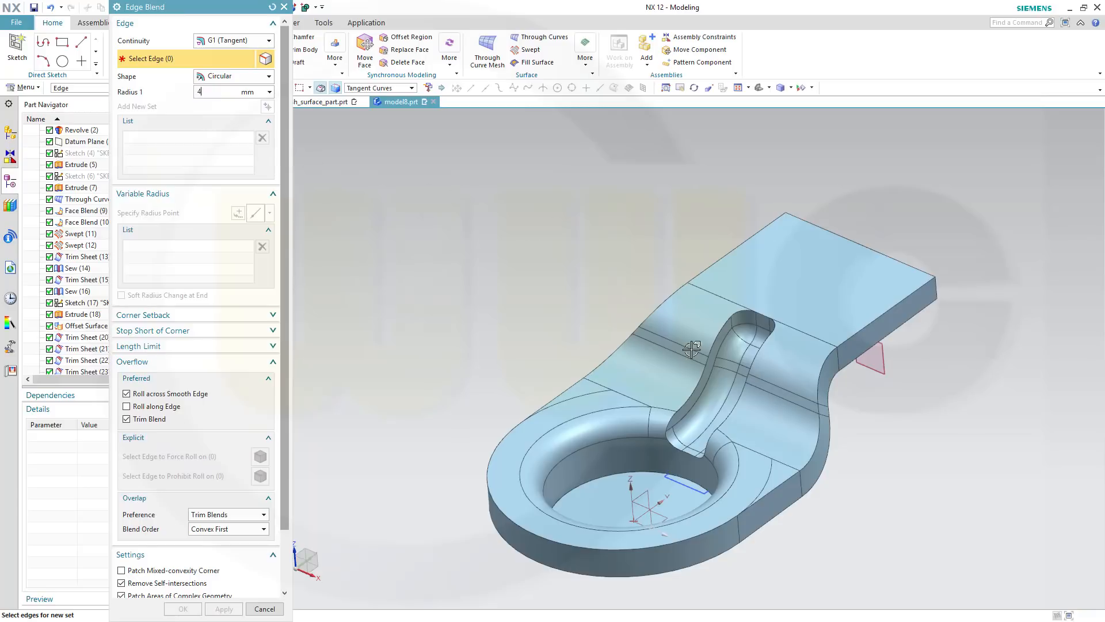
click(705, 332)
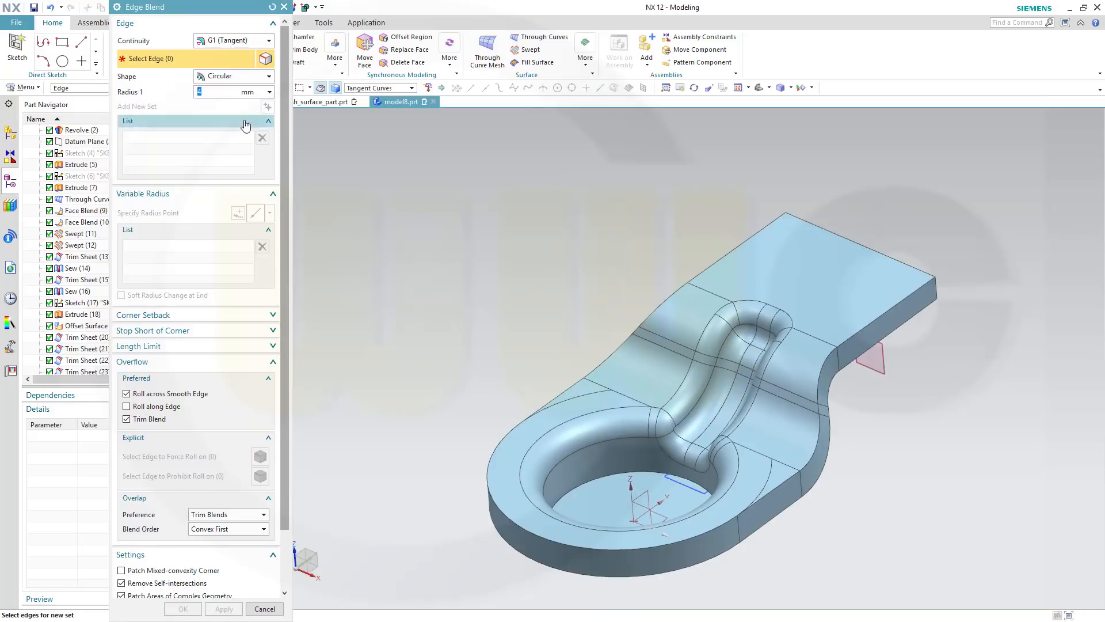
text(5)
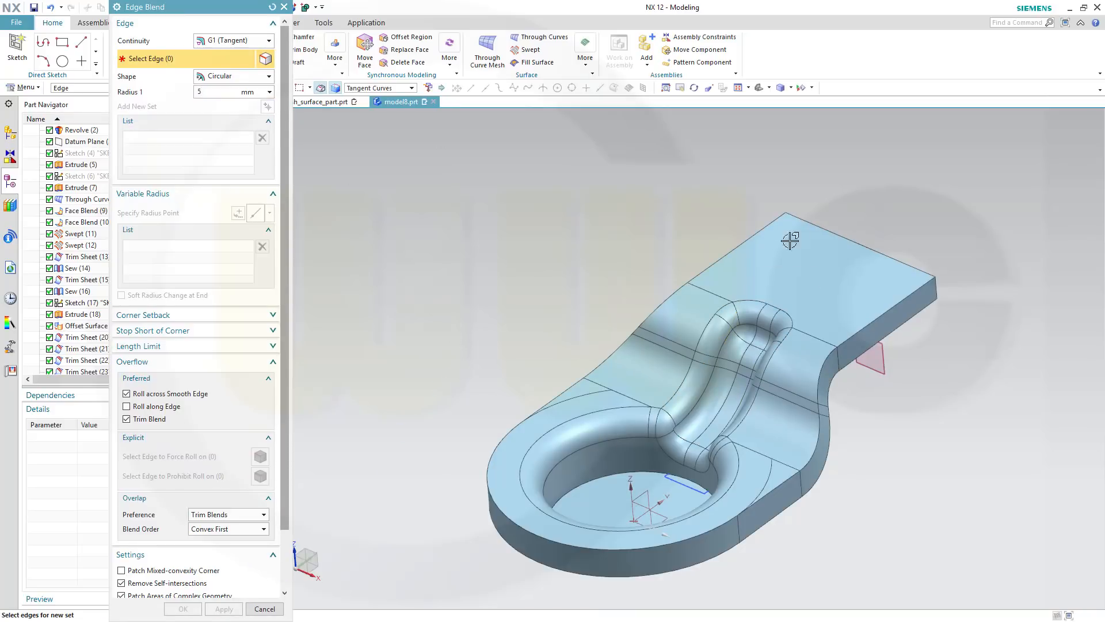
click(790, 240)
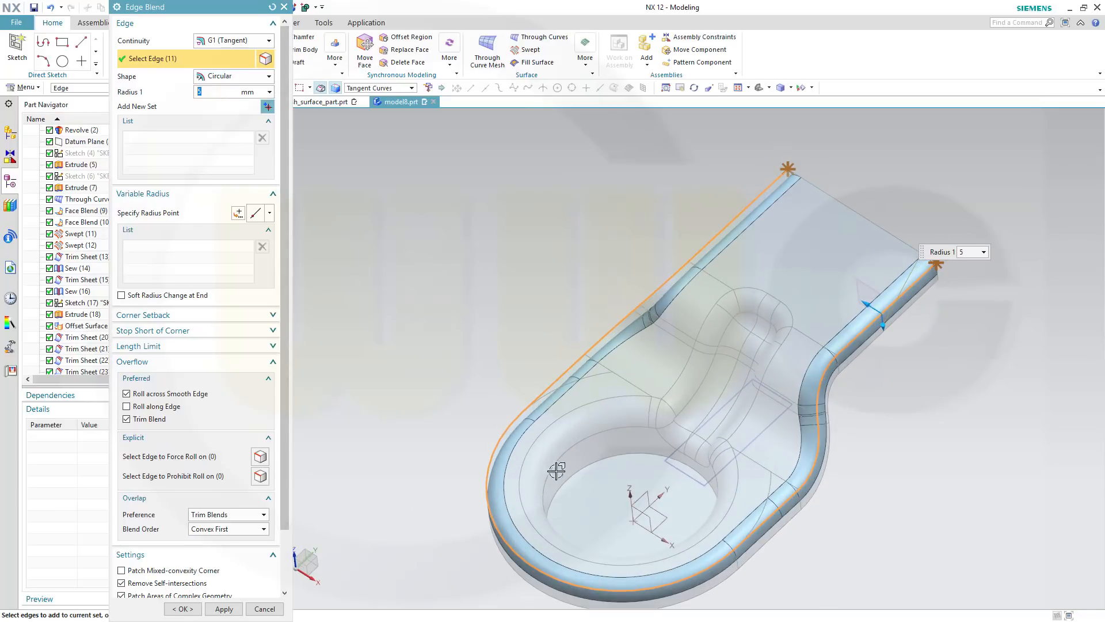
click(555, 470)
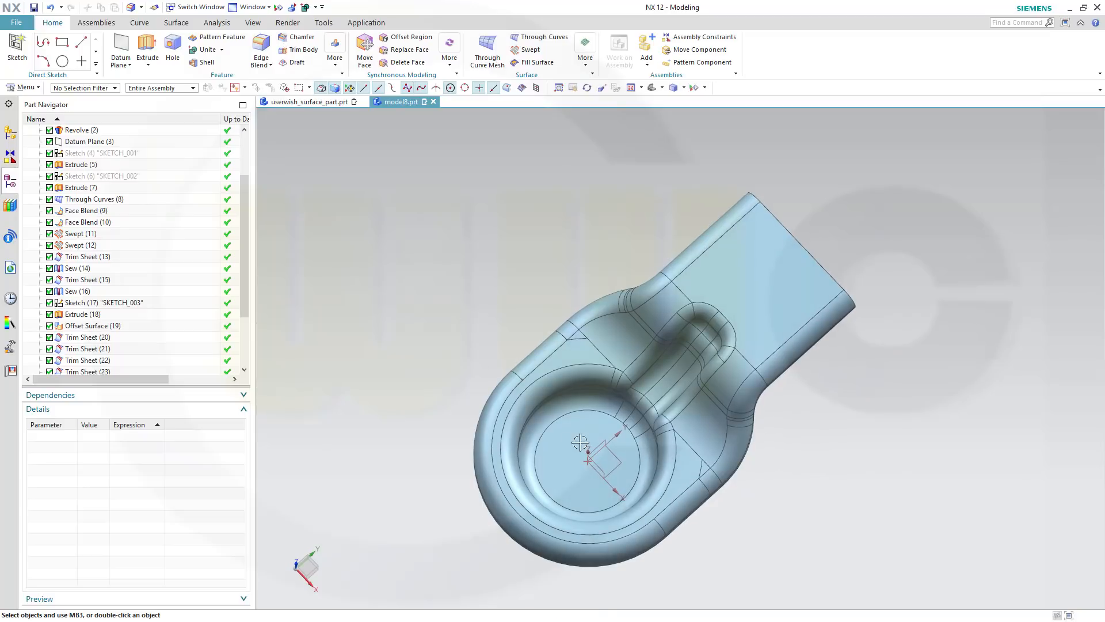
mouse_move(474, 291)
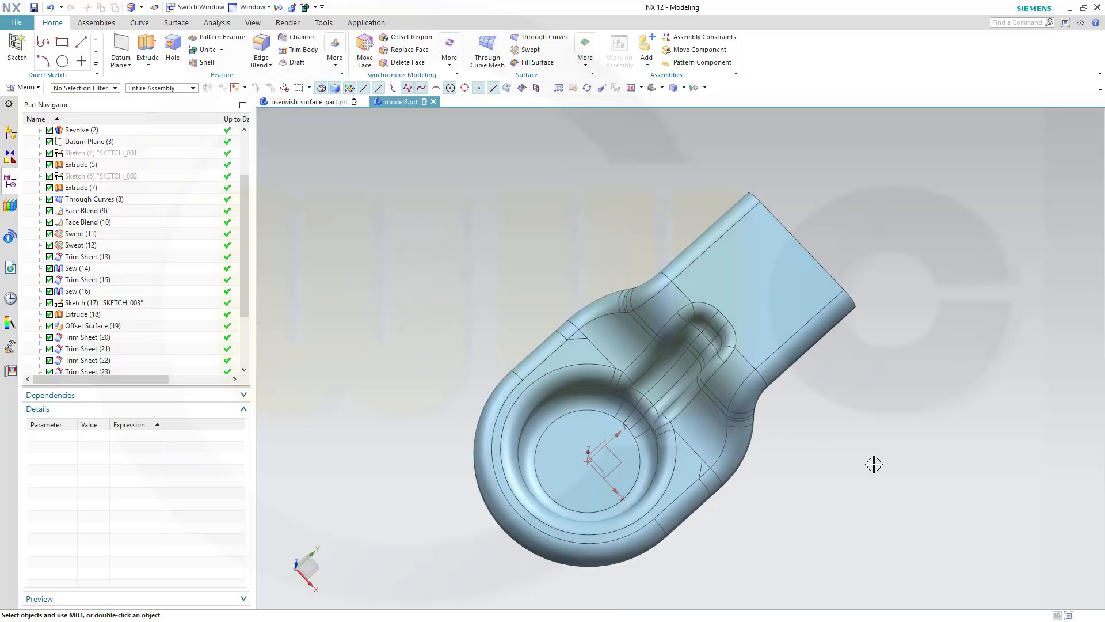
drag(874, 464, 807, 424)
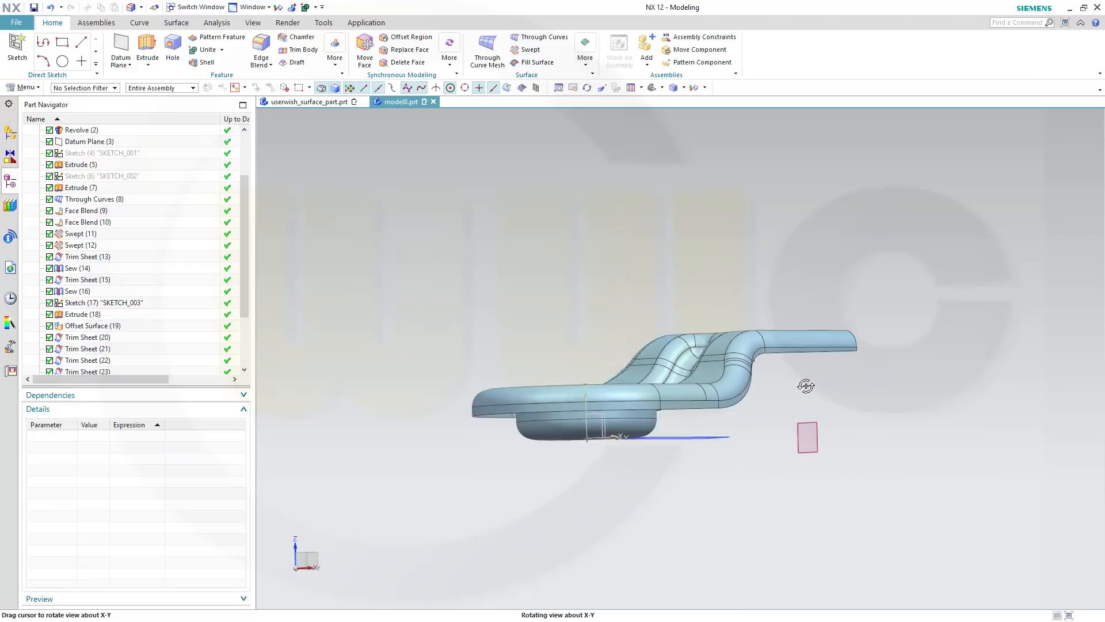
drag(806, 385, 829, 486)
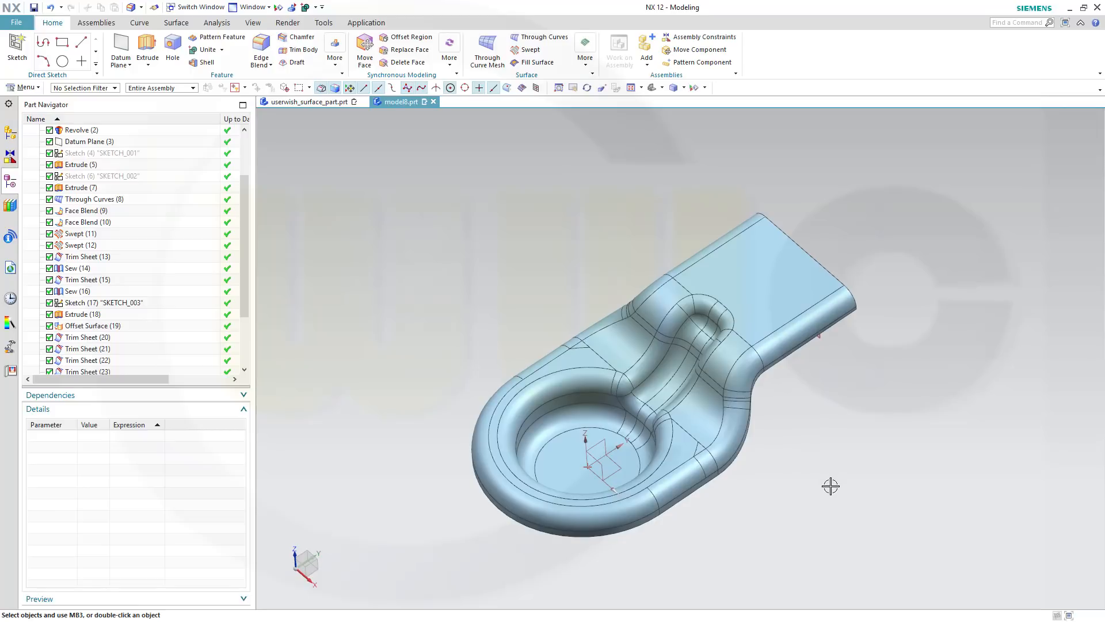
mouse_move(769, 507)
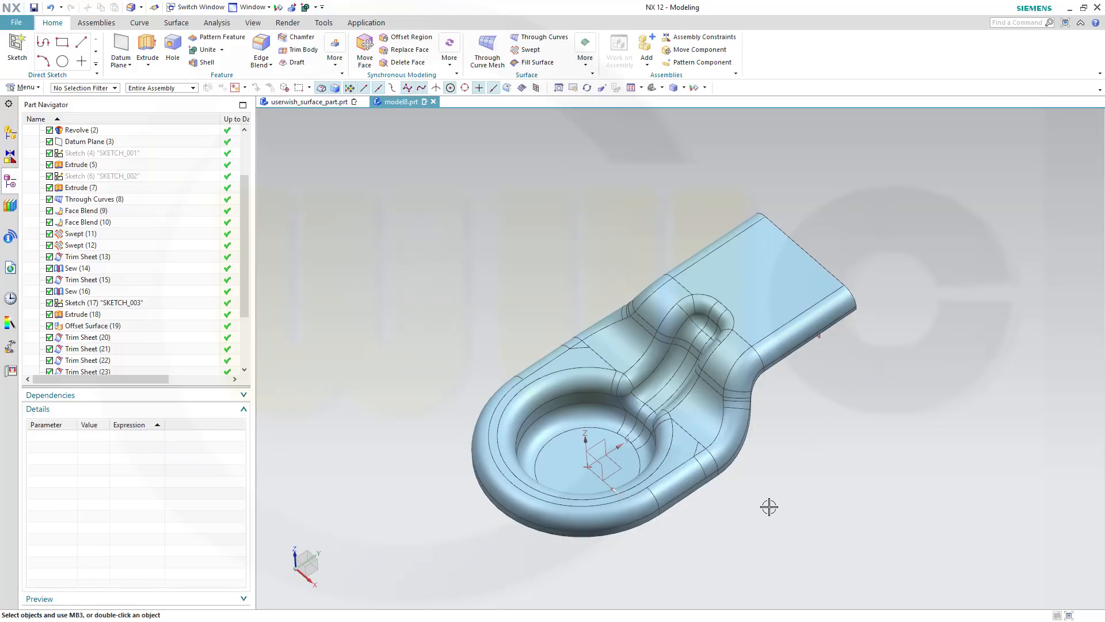
drag(768, 506, 769, 533)
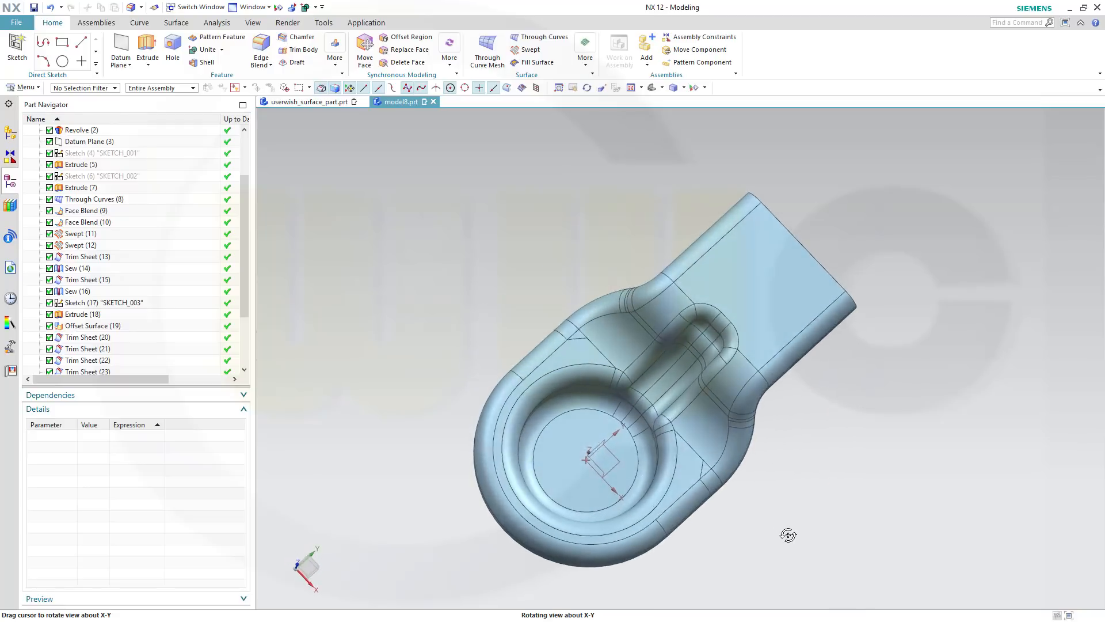
drag(787, 534, 759, 456)
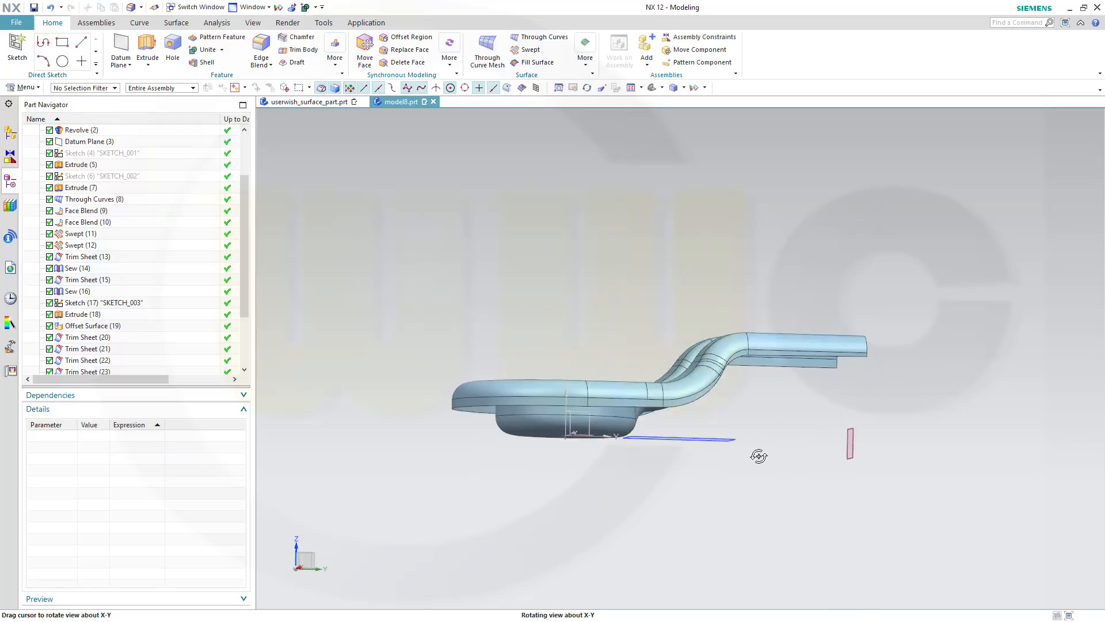
drag(759, 455, 686, 450)
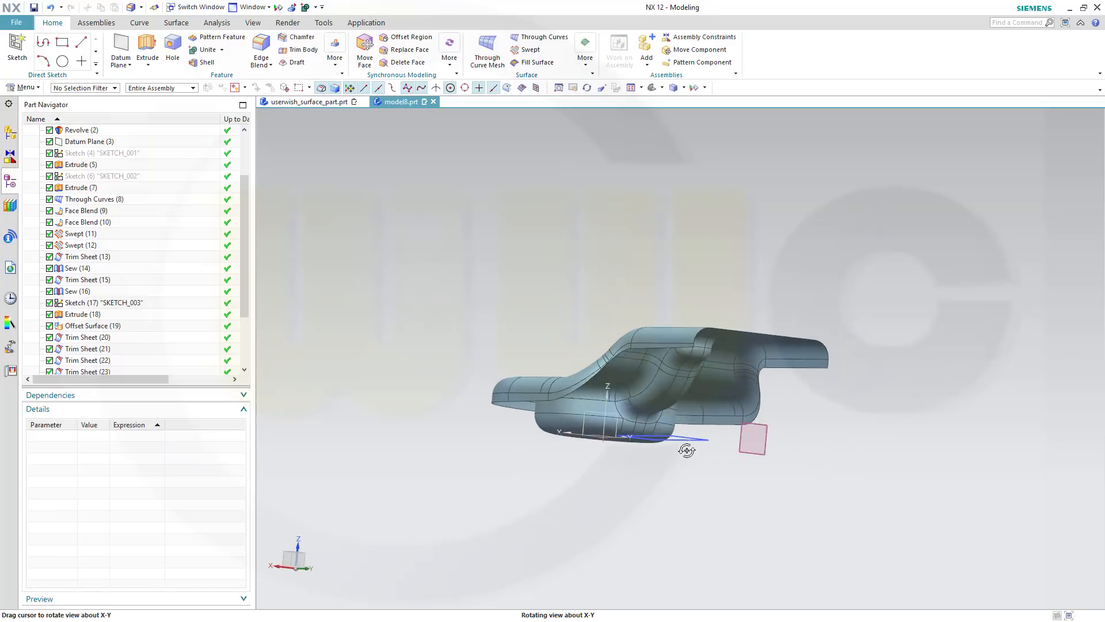
drag(687, 450, 808, 491)
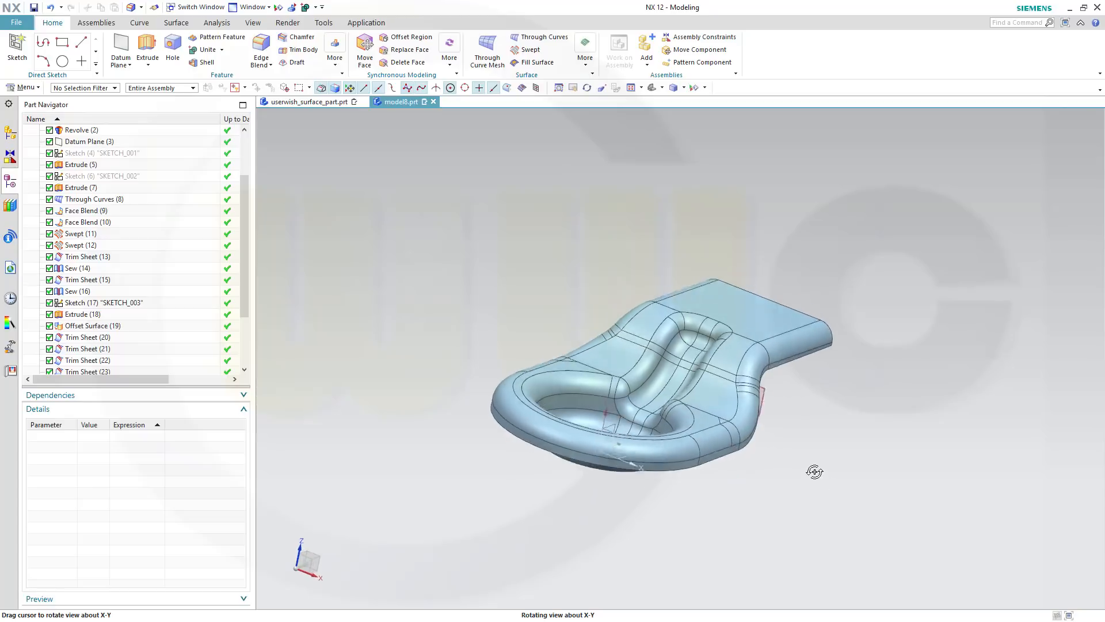
drag(814, 472, 766, 473)
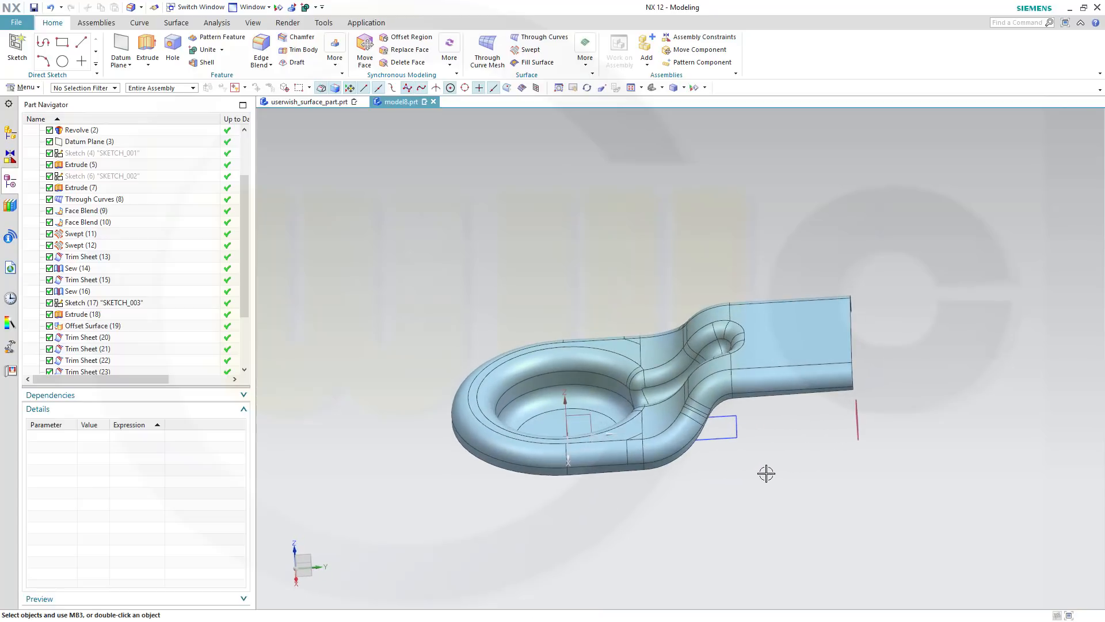